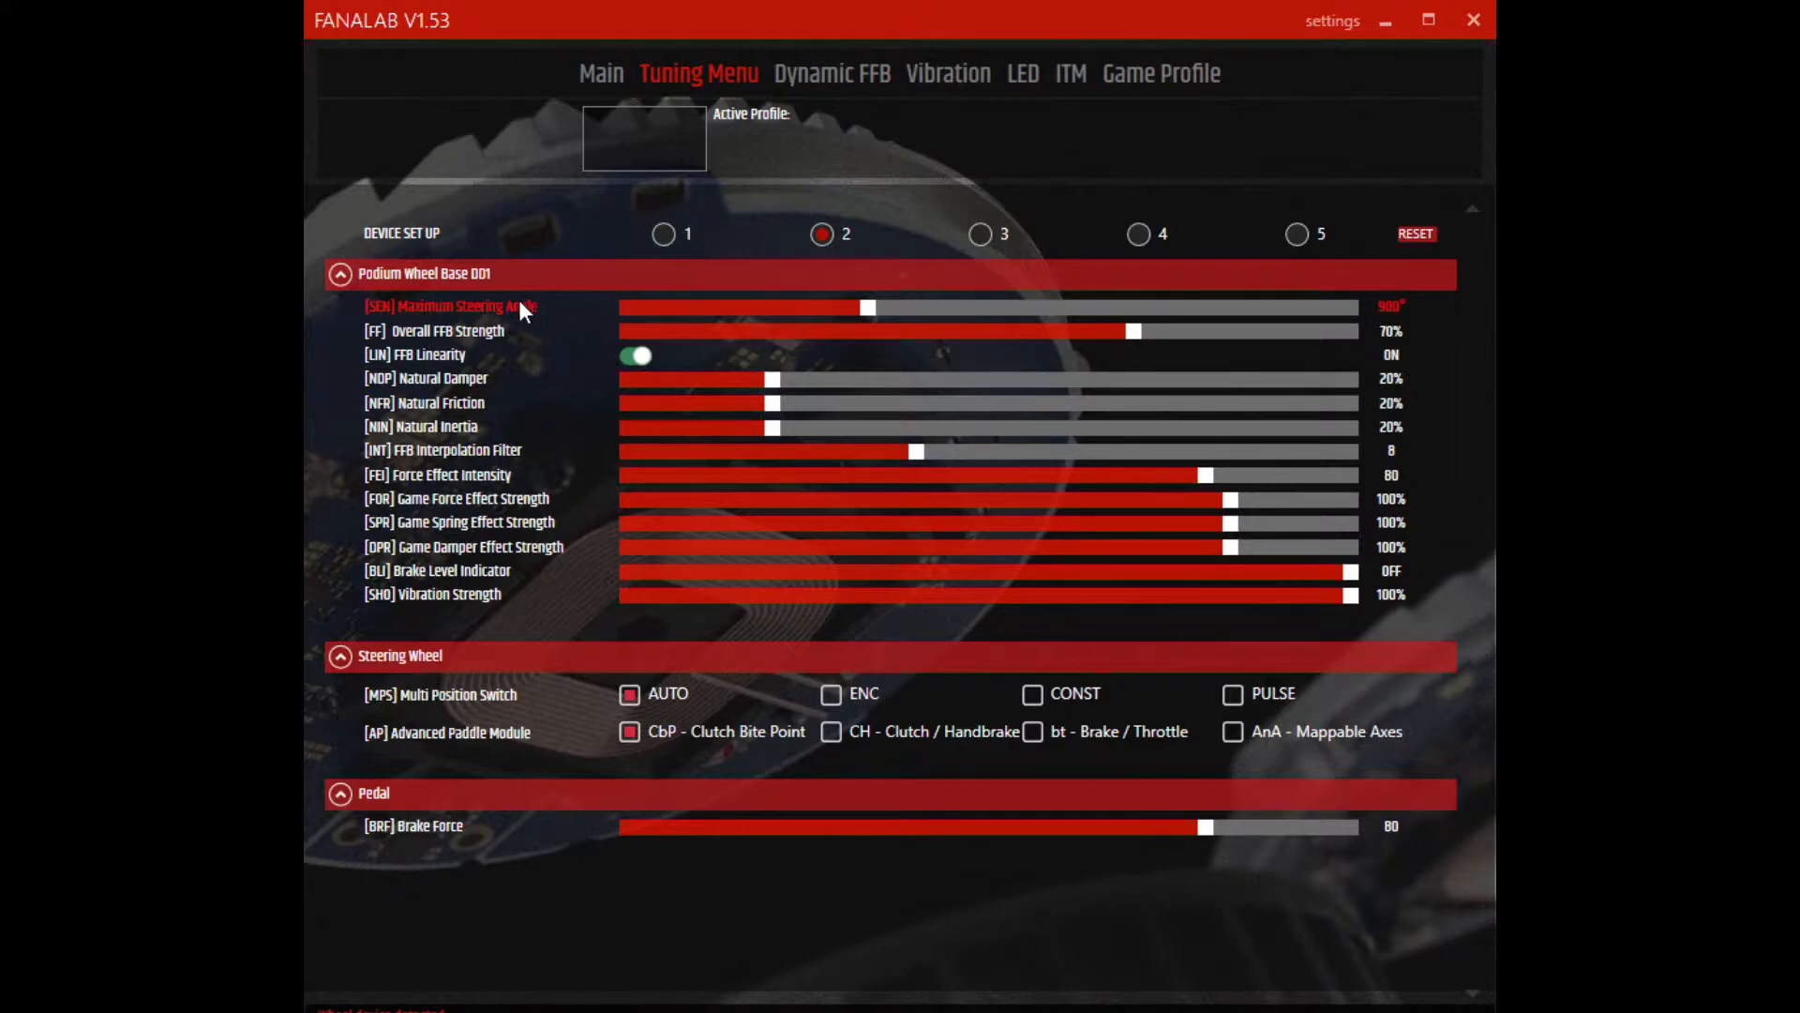
mouse_move(529, 330)
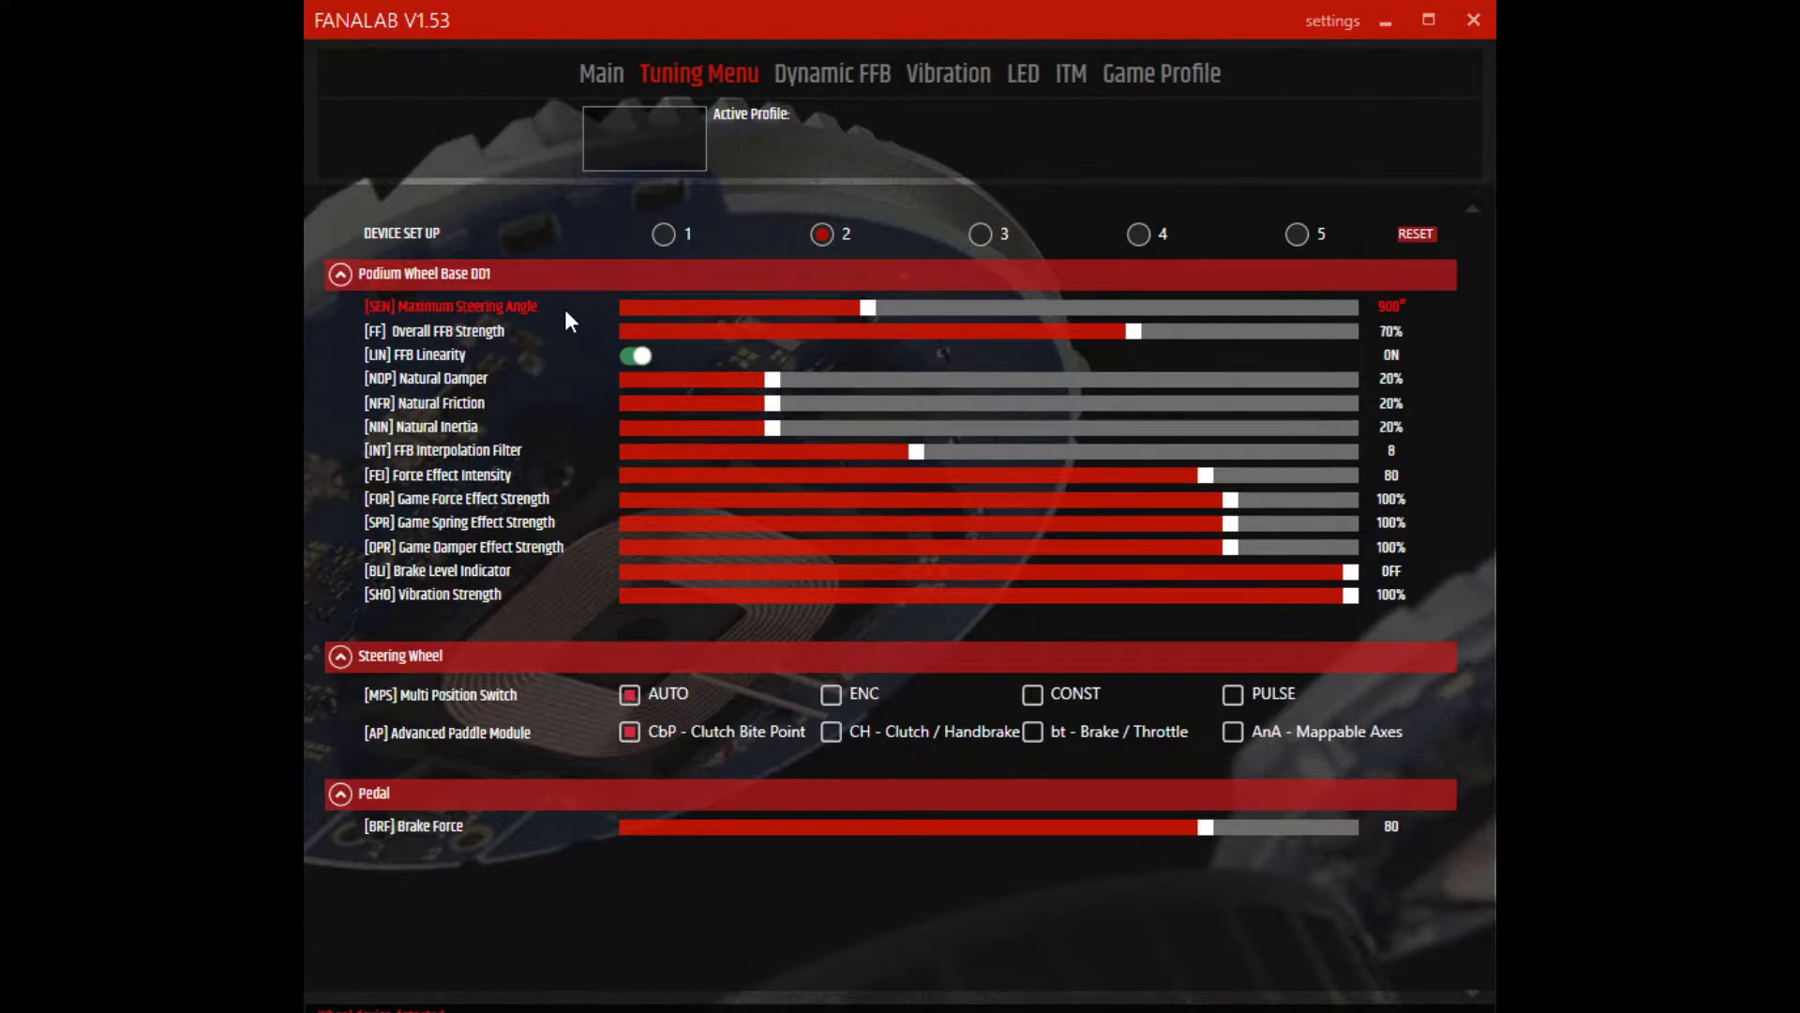
mouse_move(526, 341)
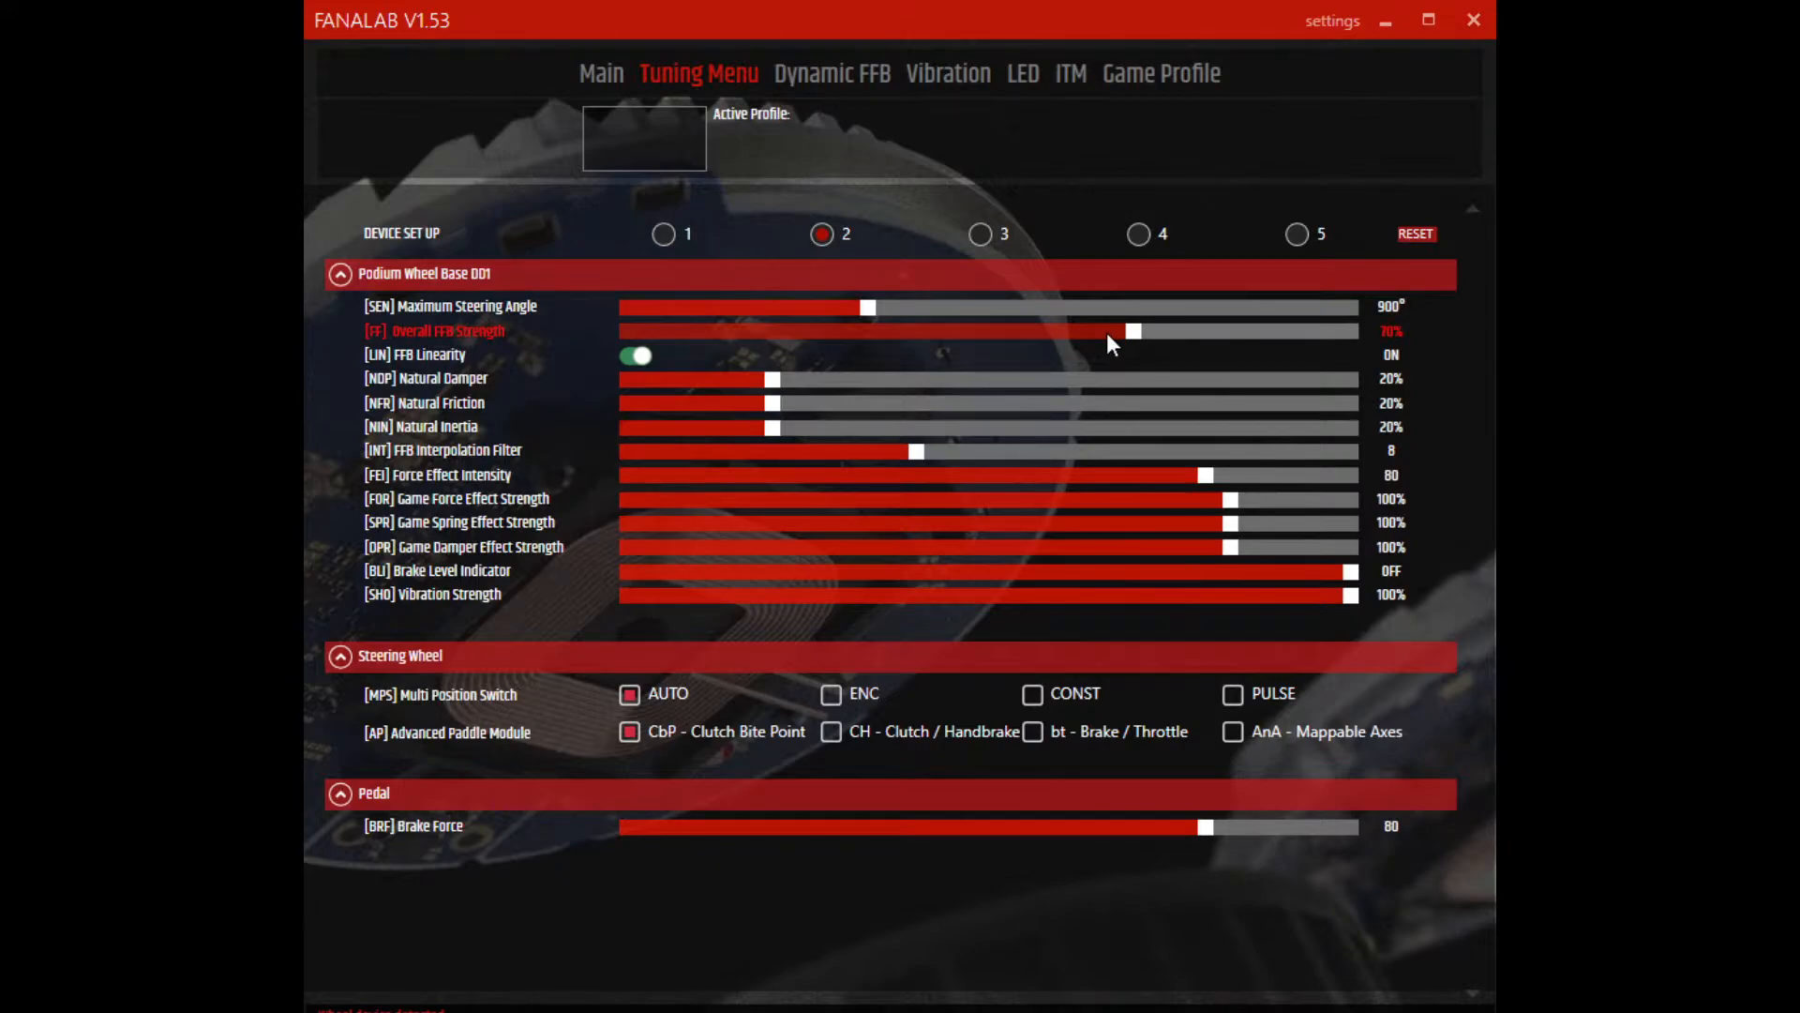
mouse_move(1191, 342)
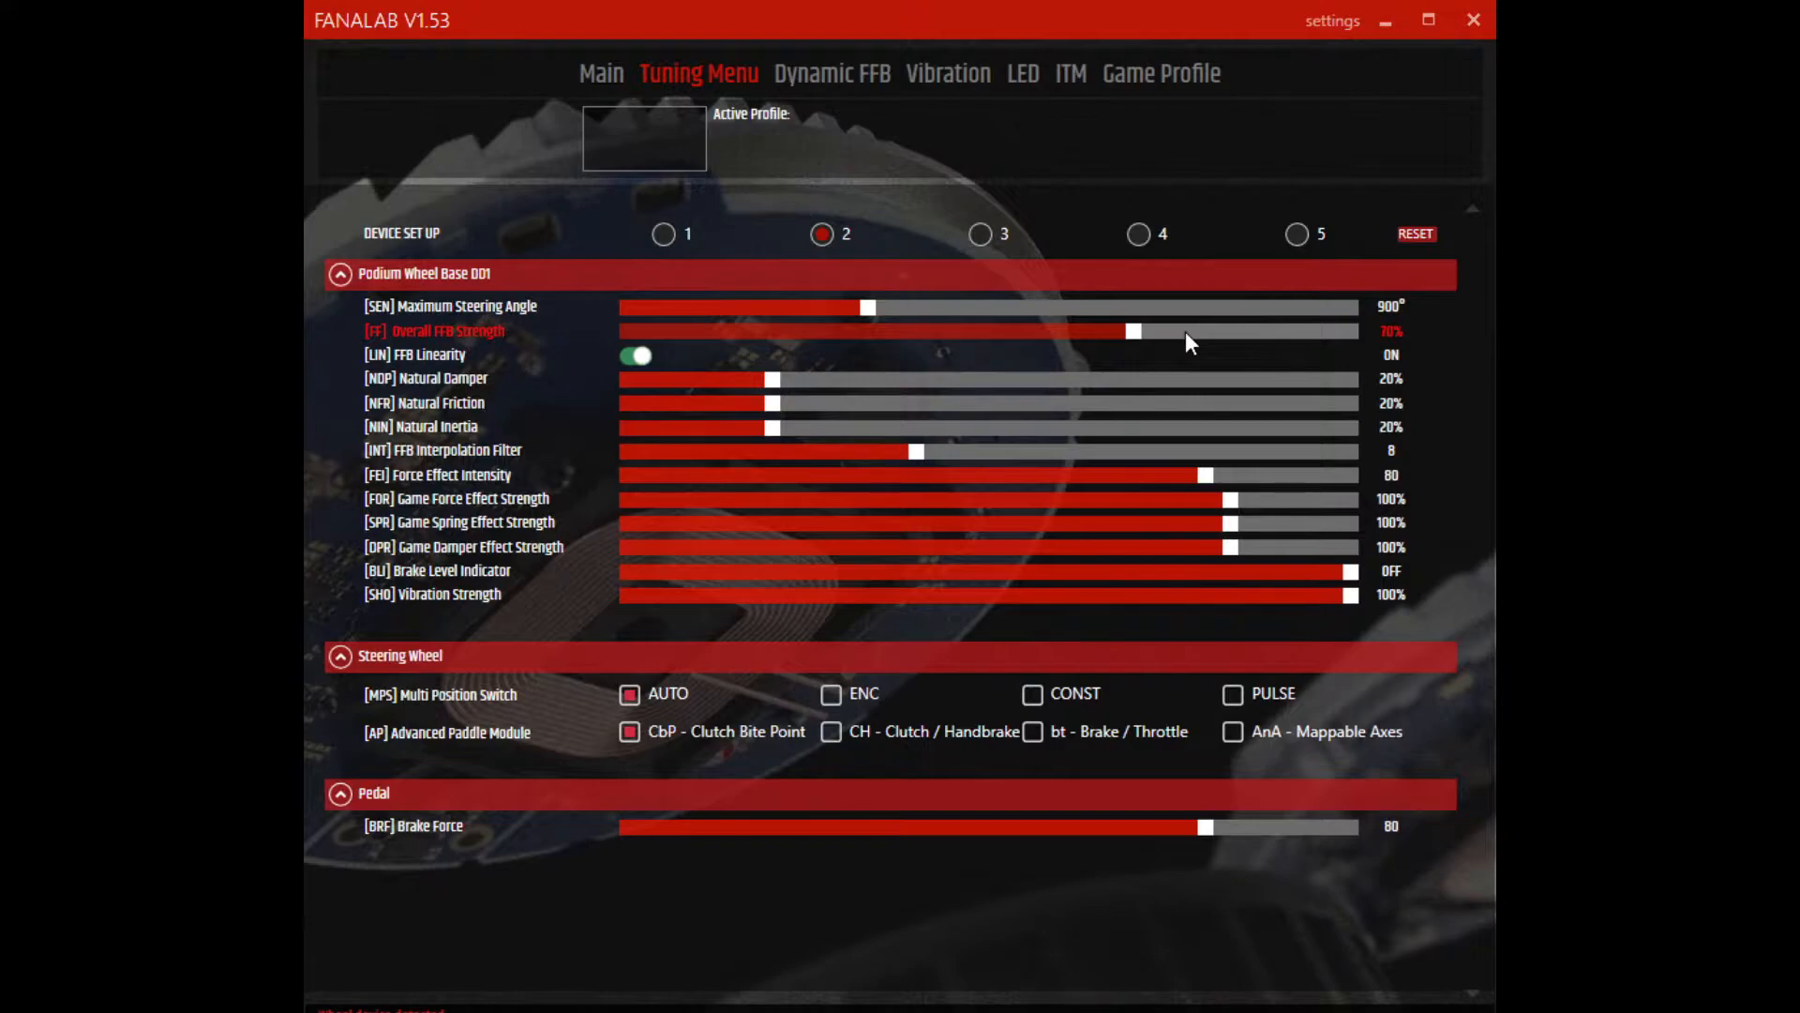
mouse_move(1189, 341)
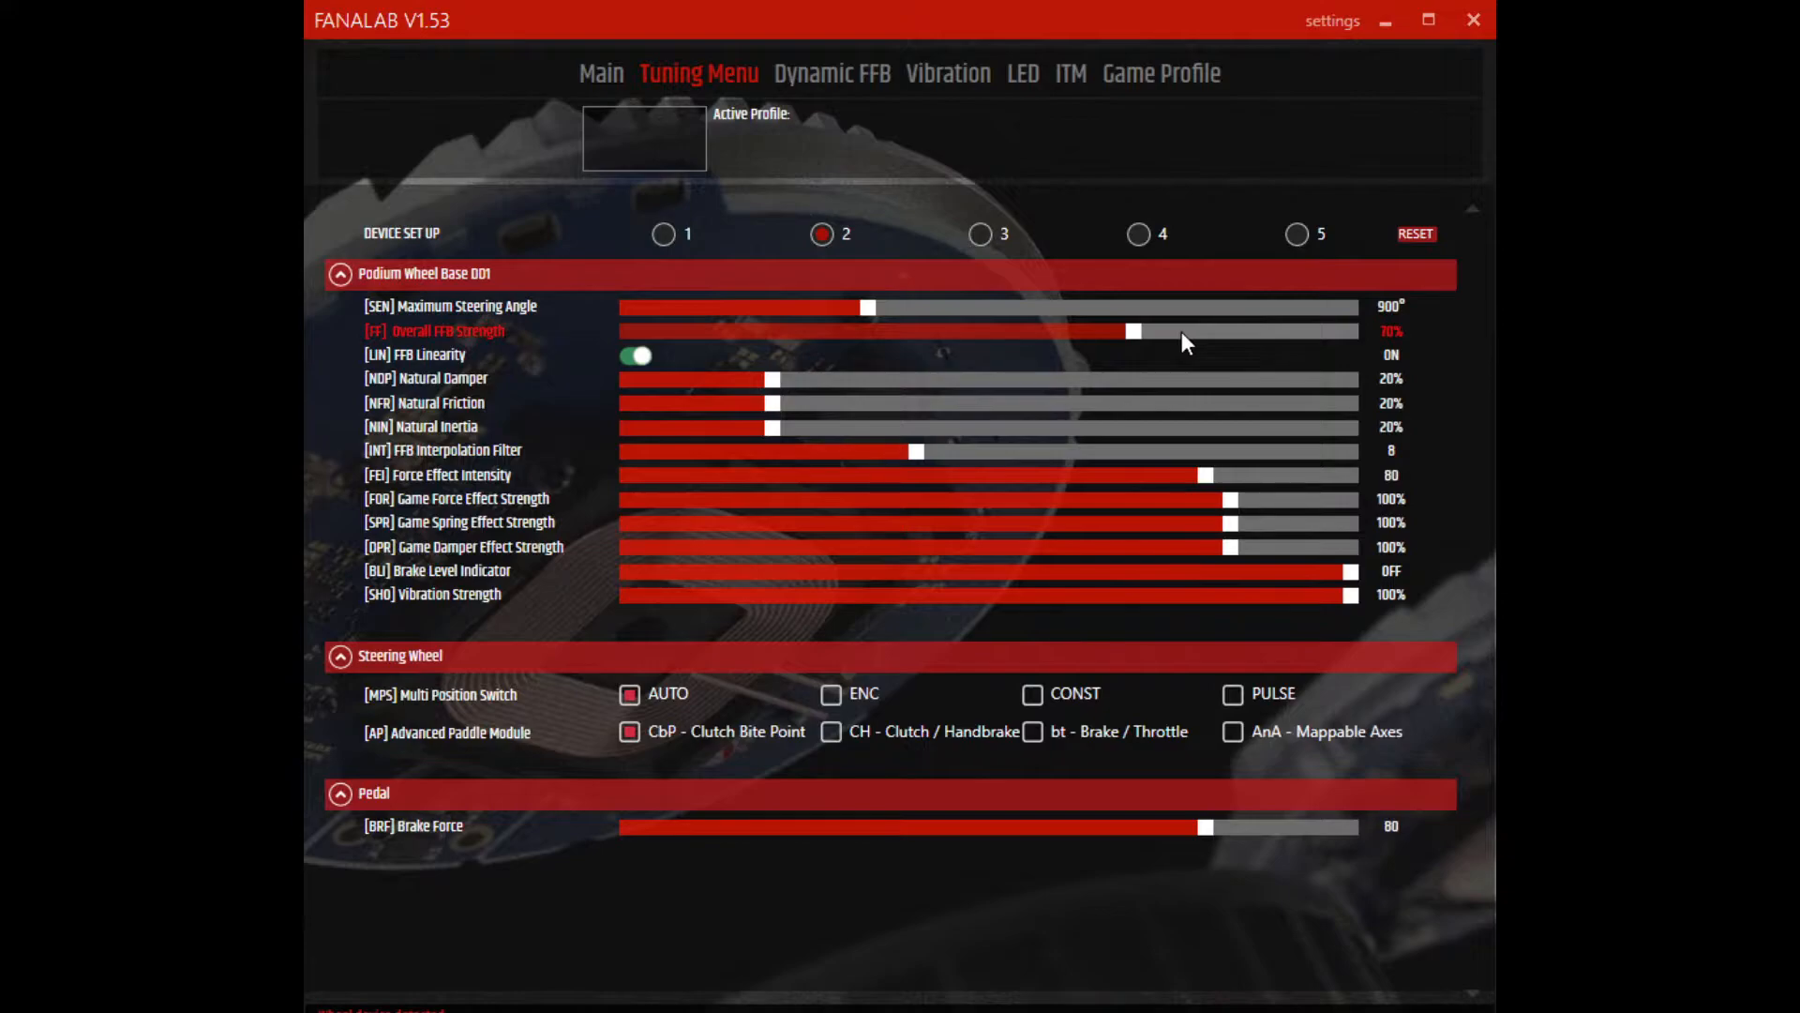
mouse_move(1178, 345)
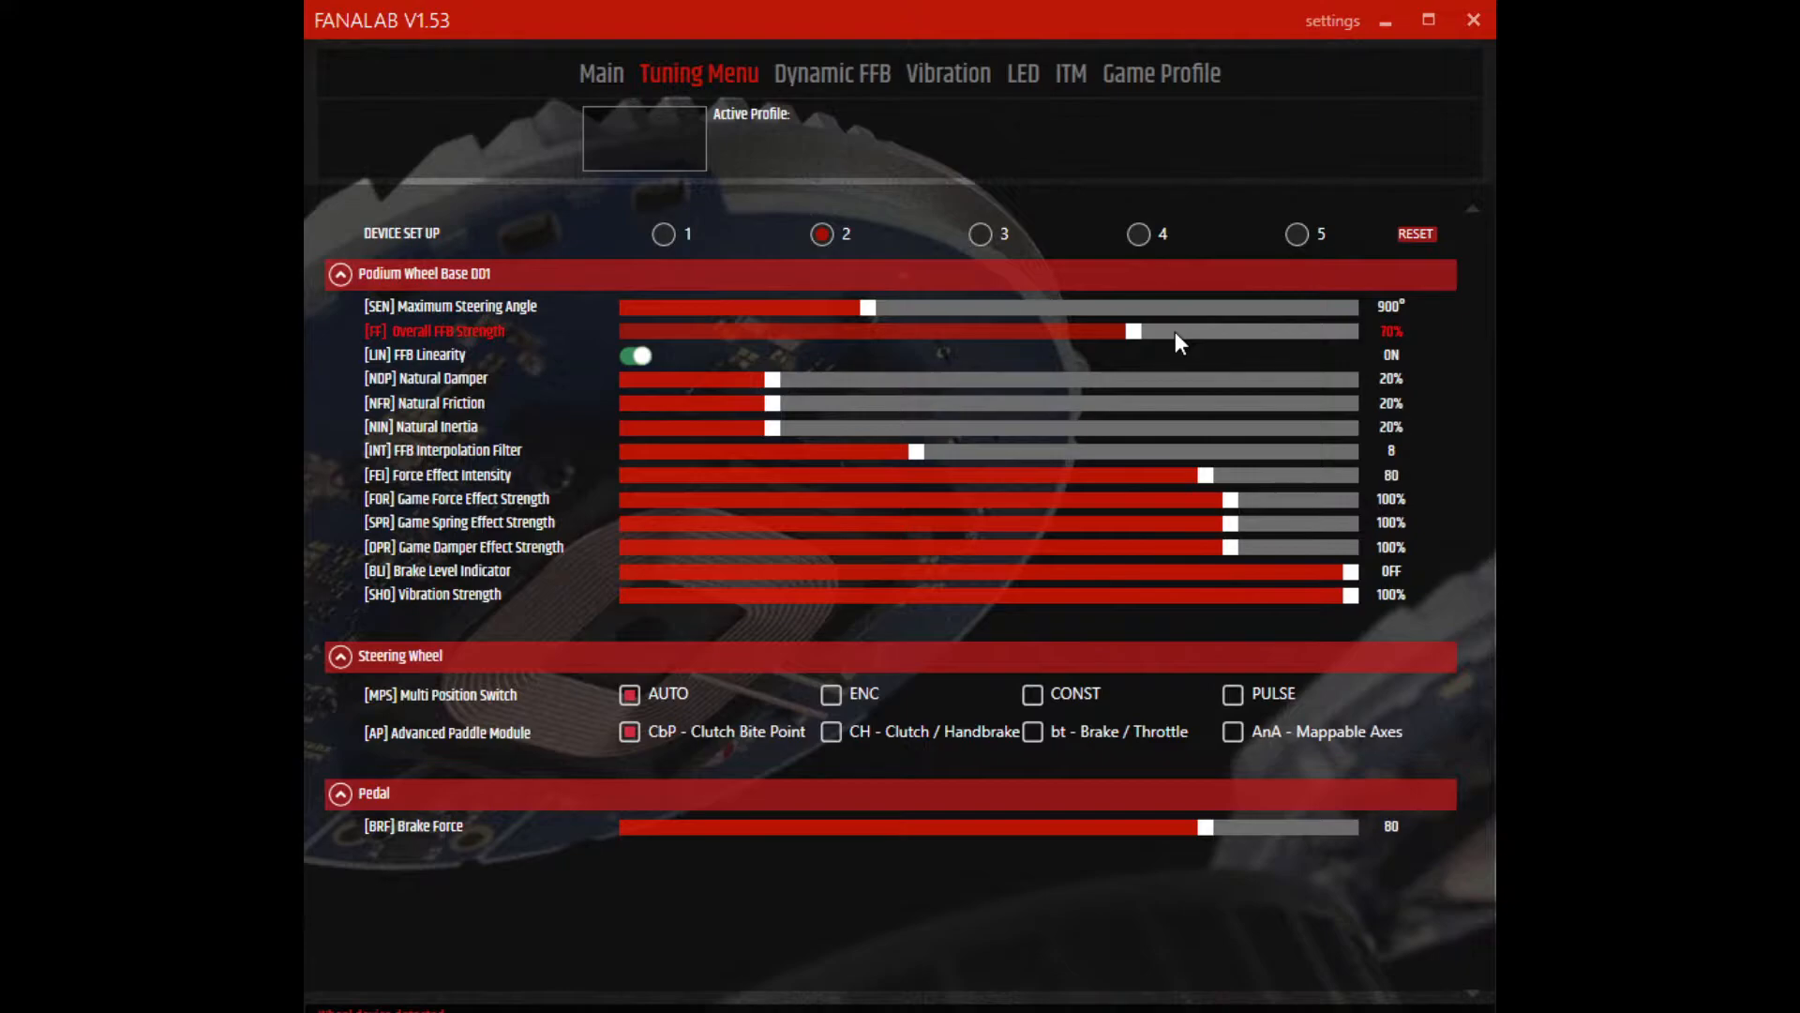
mouse_move(1137, 349)
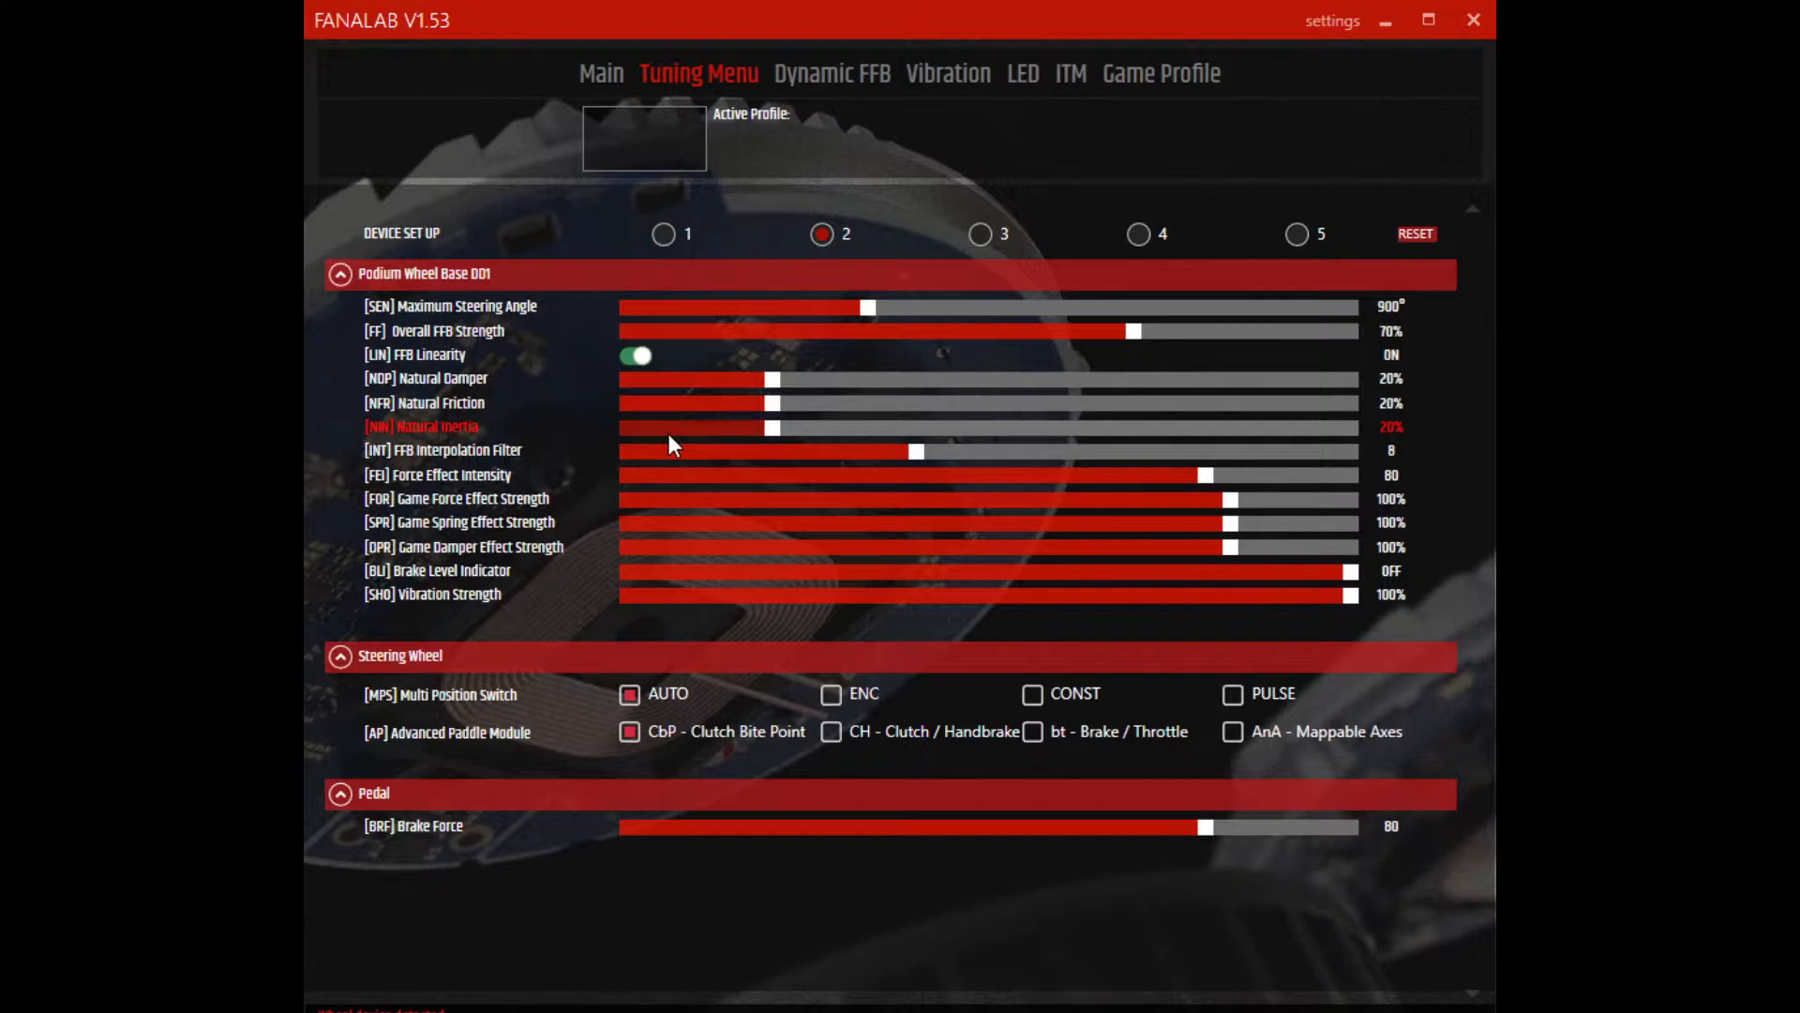
mouse_move(838, 394)
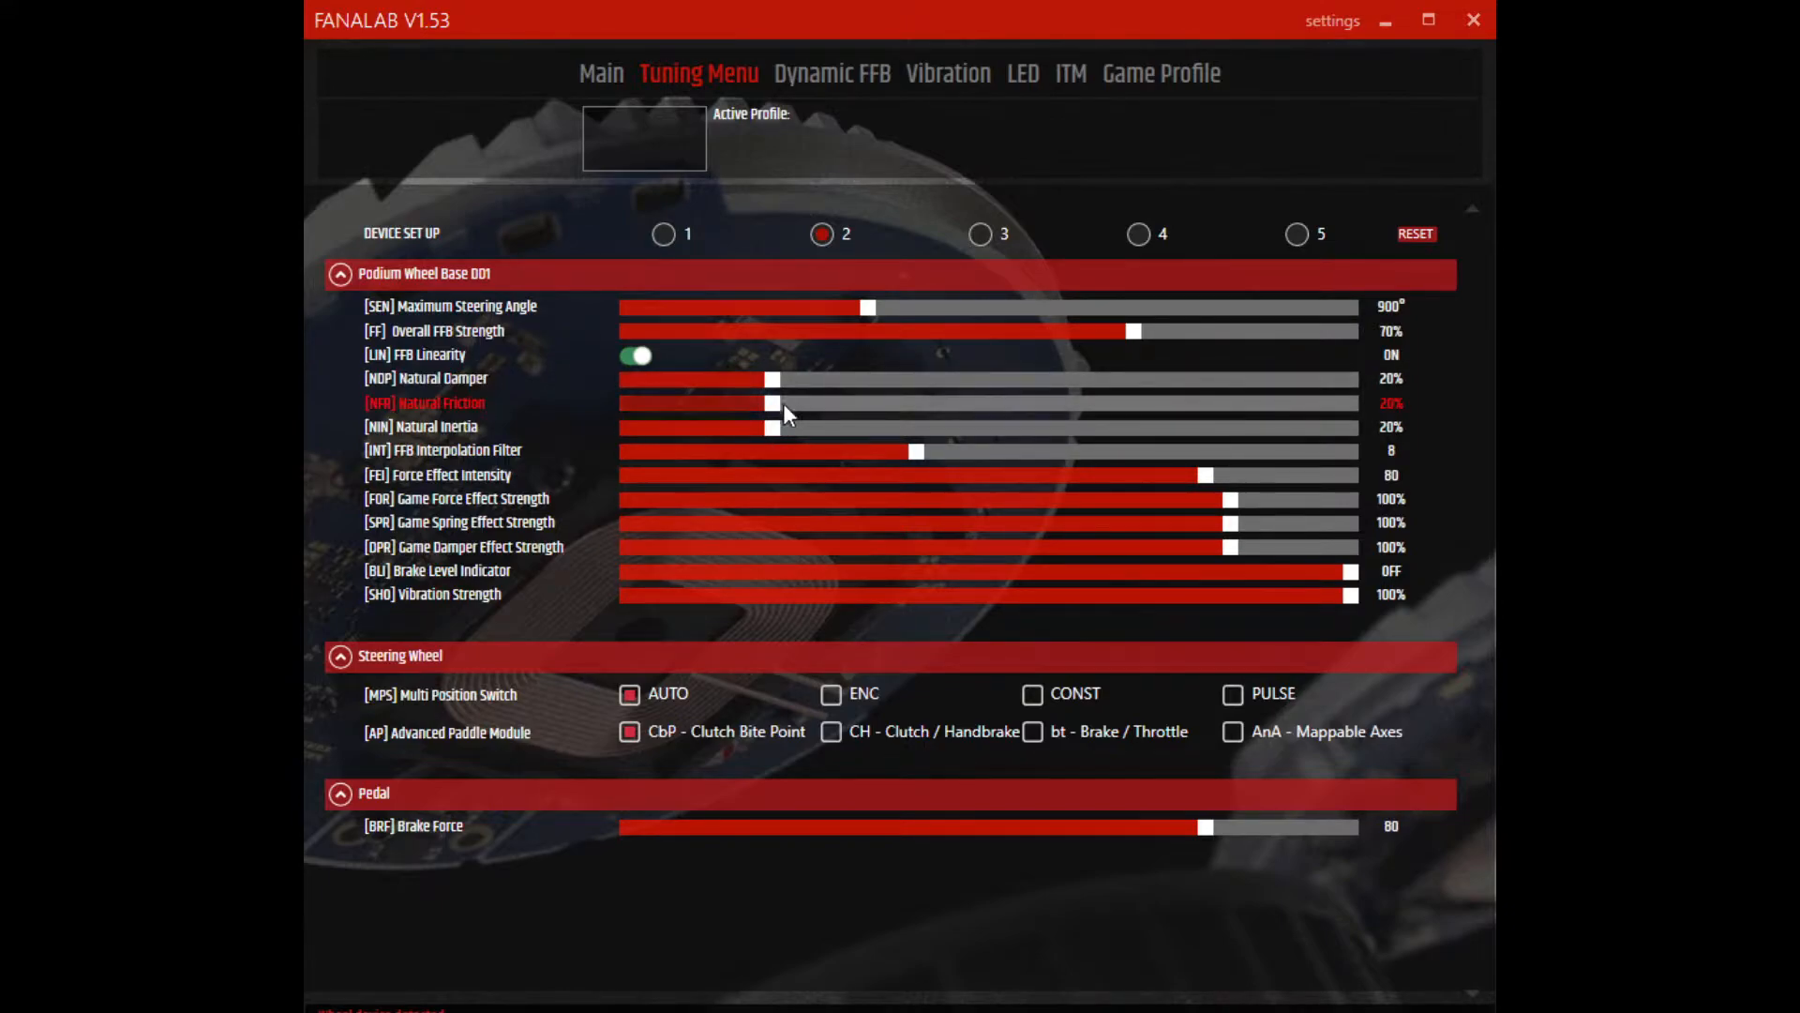
mouse_move(771, 443)
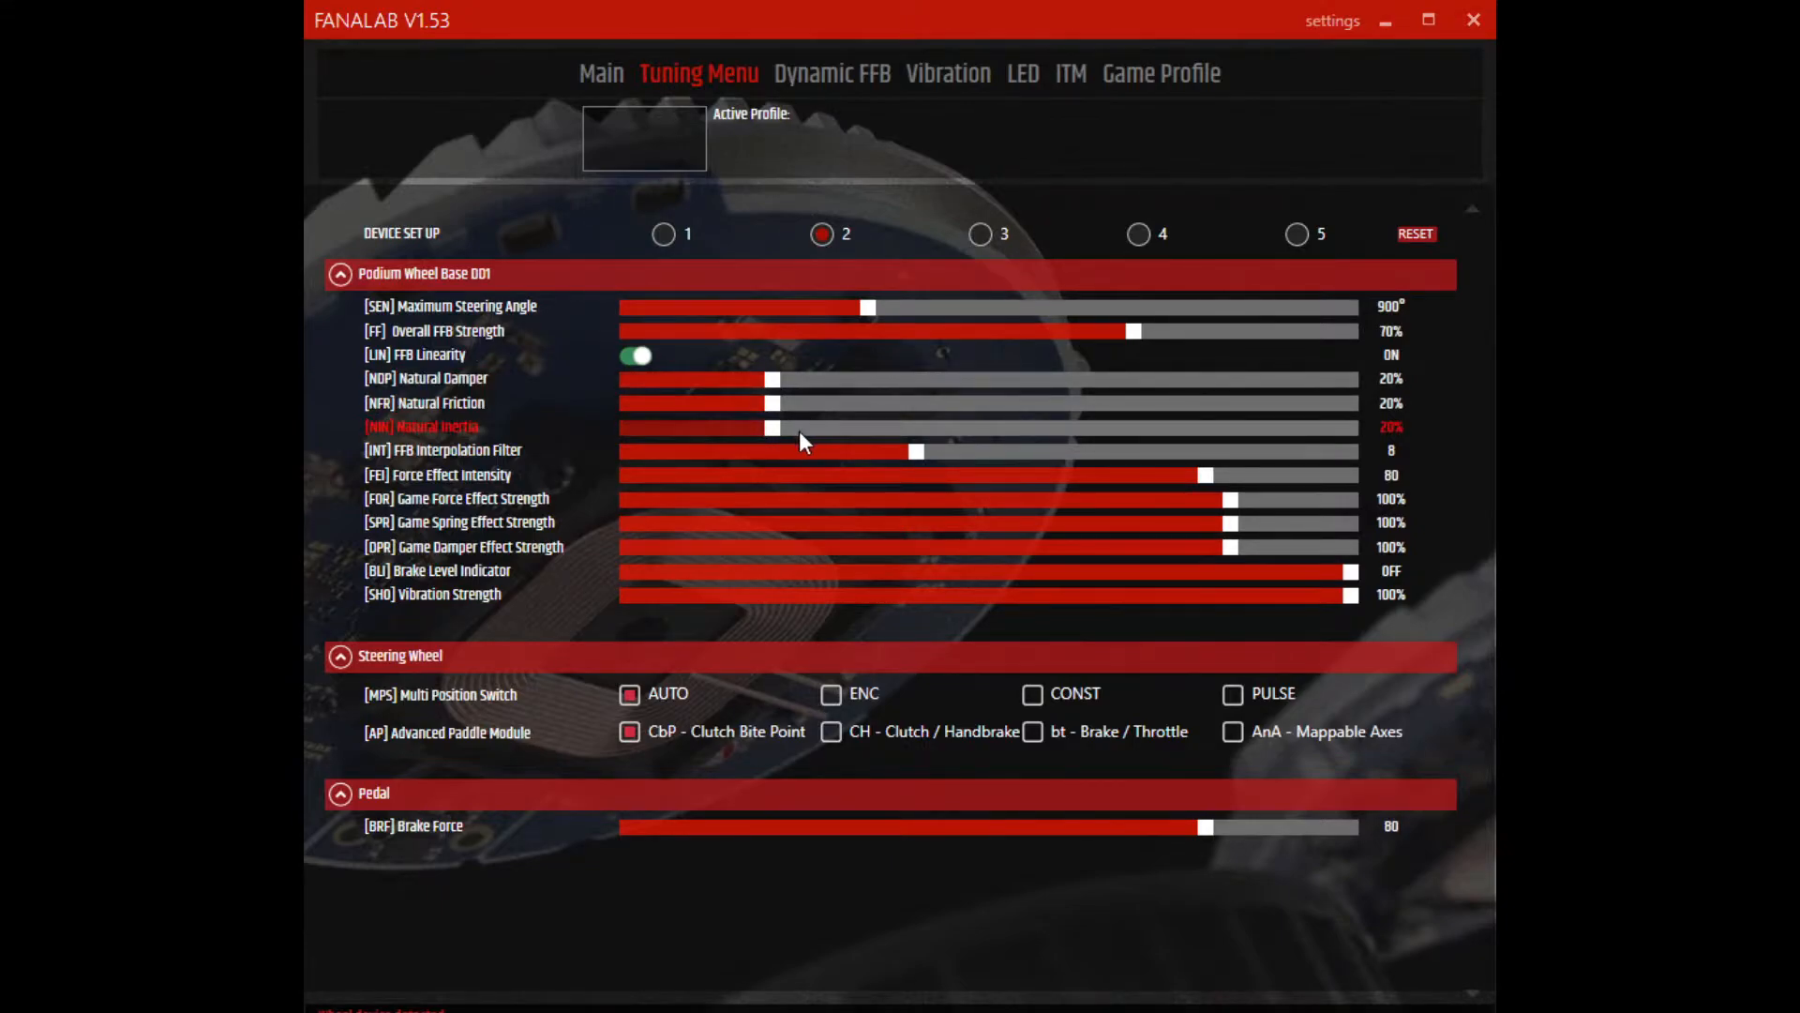
mouse_move(482, 448)
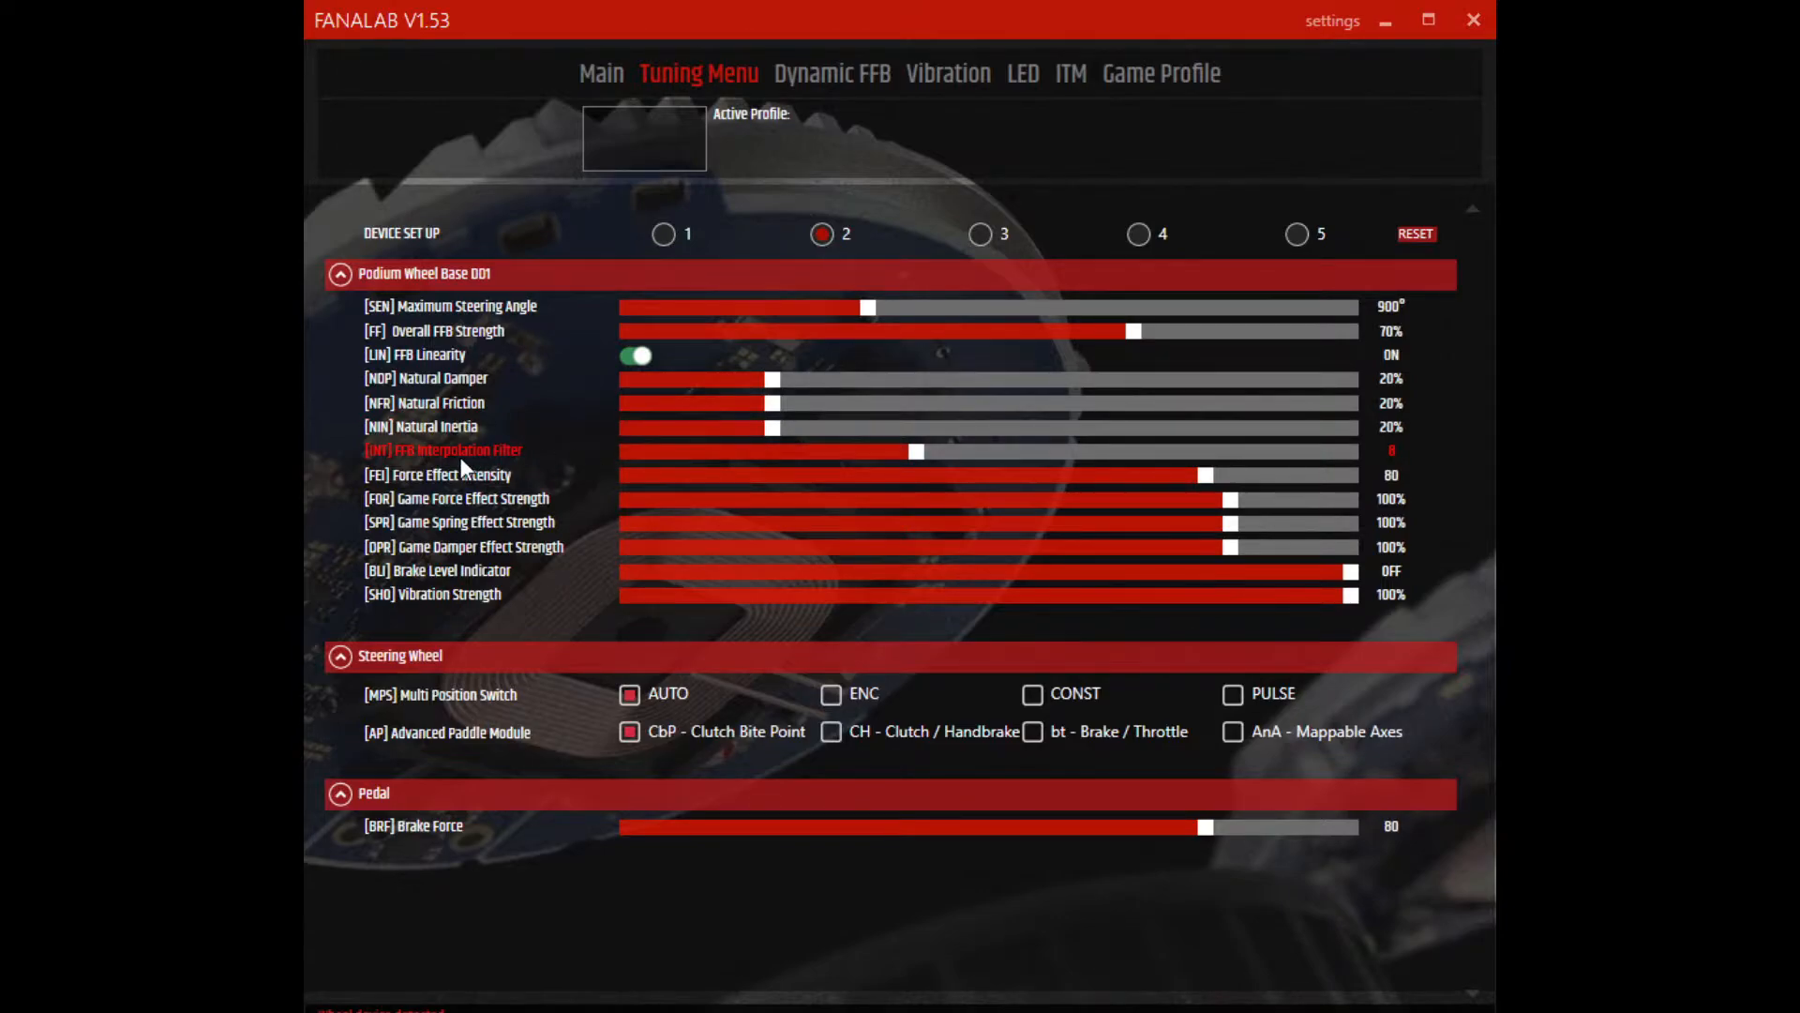
mouse_move(563, 473)
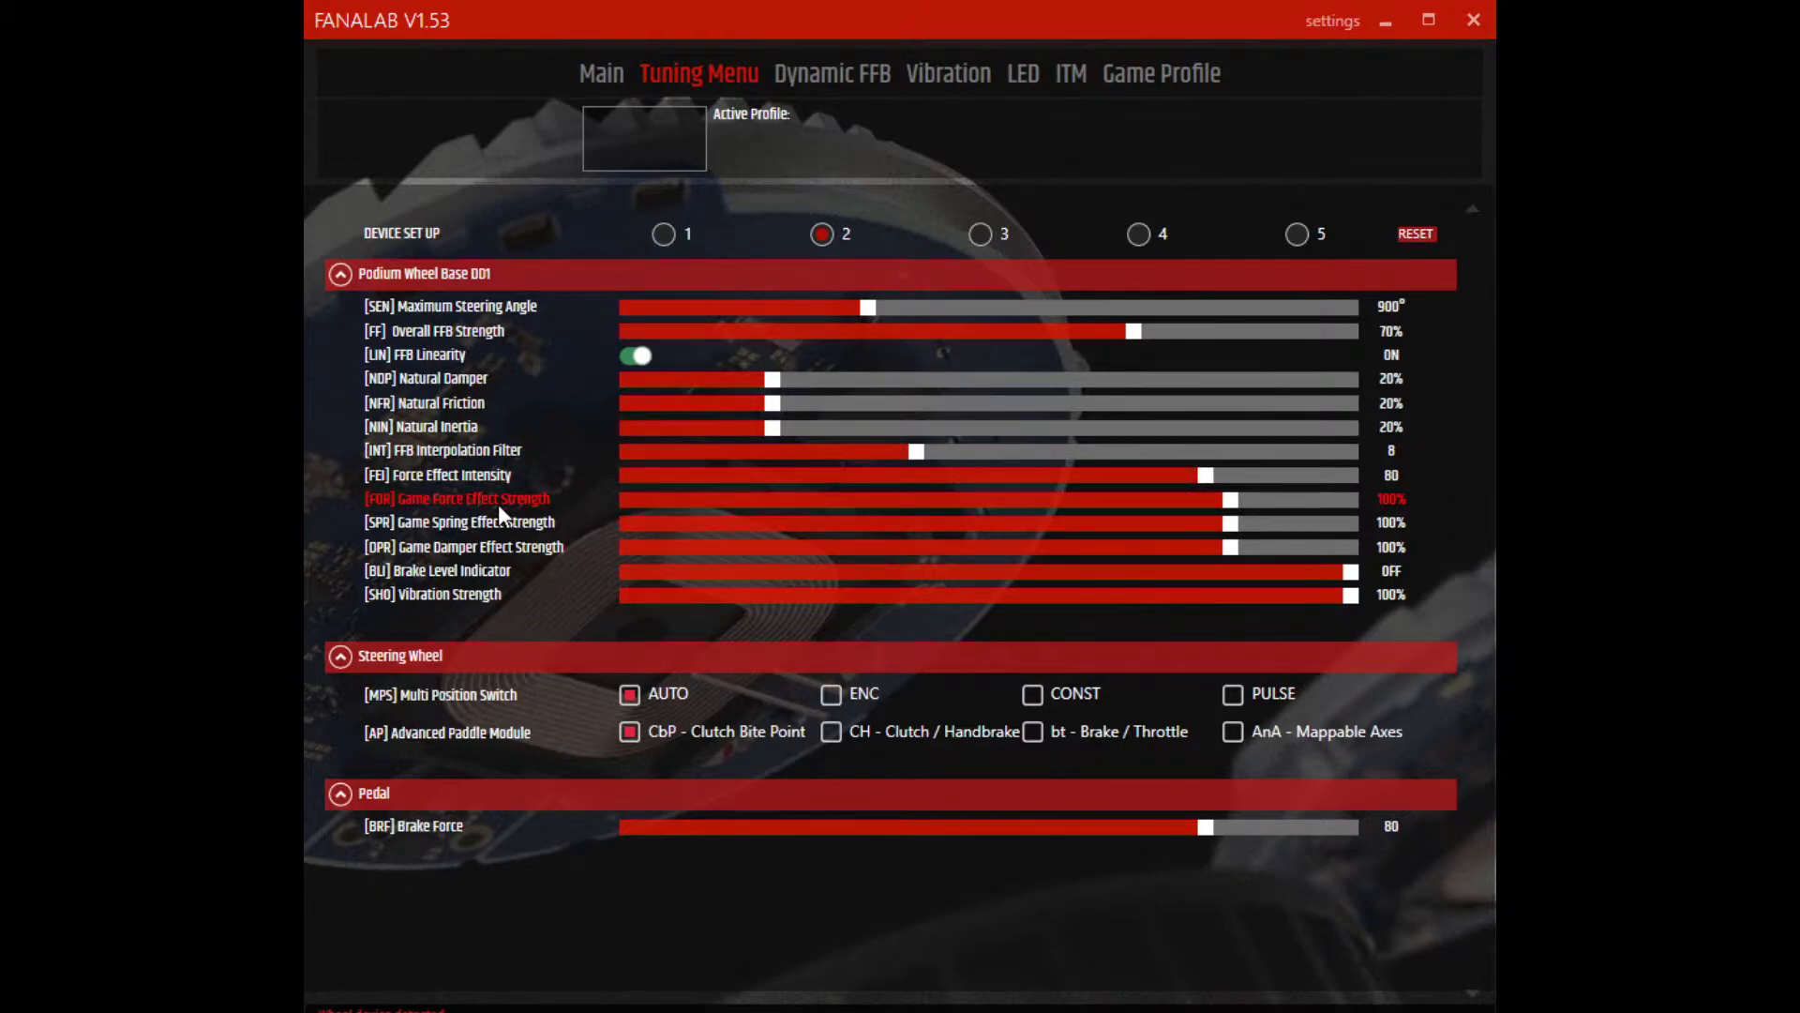
mouse_move(527, 524)
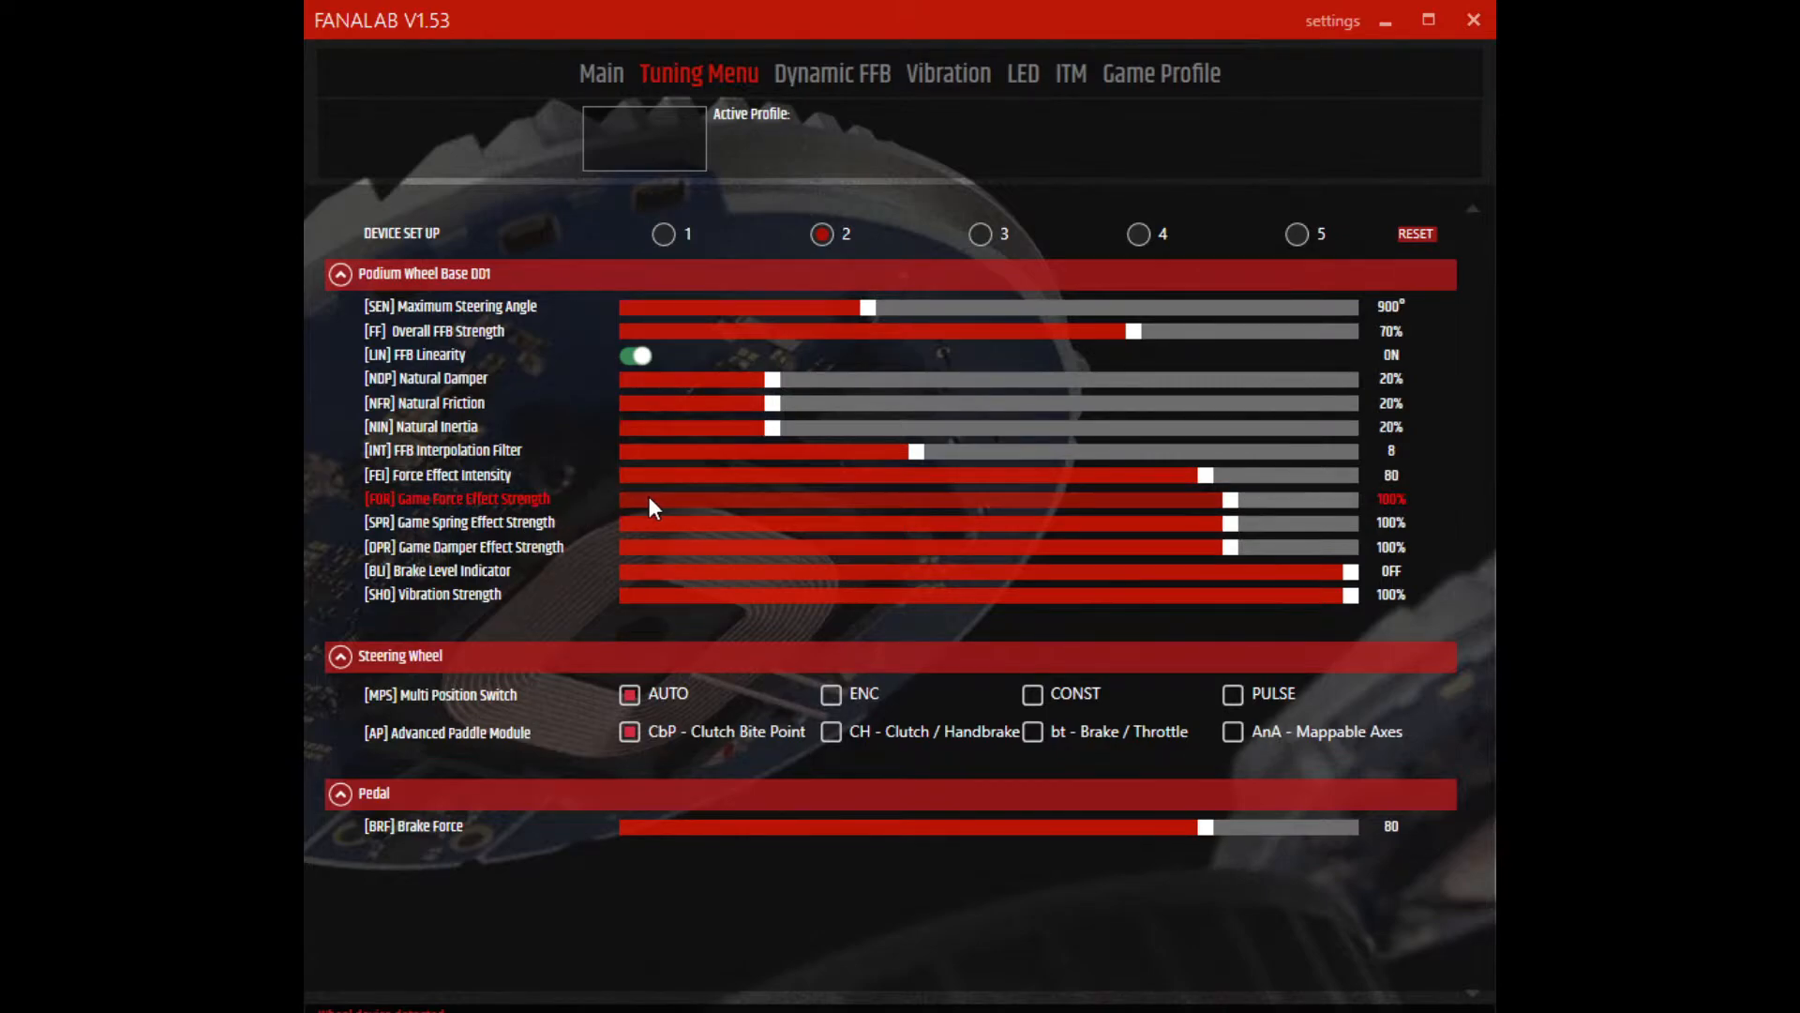
mouse_move(654, 529)
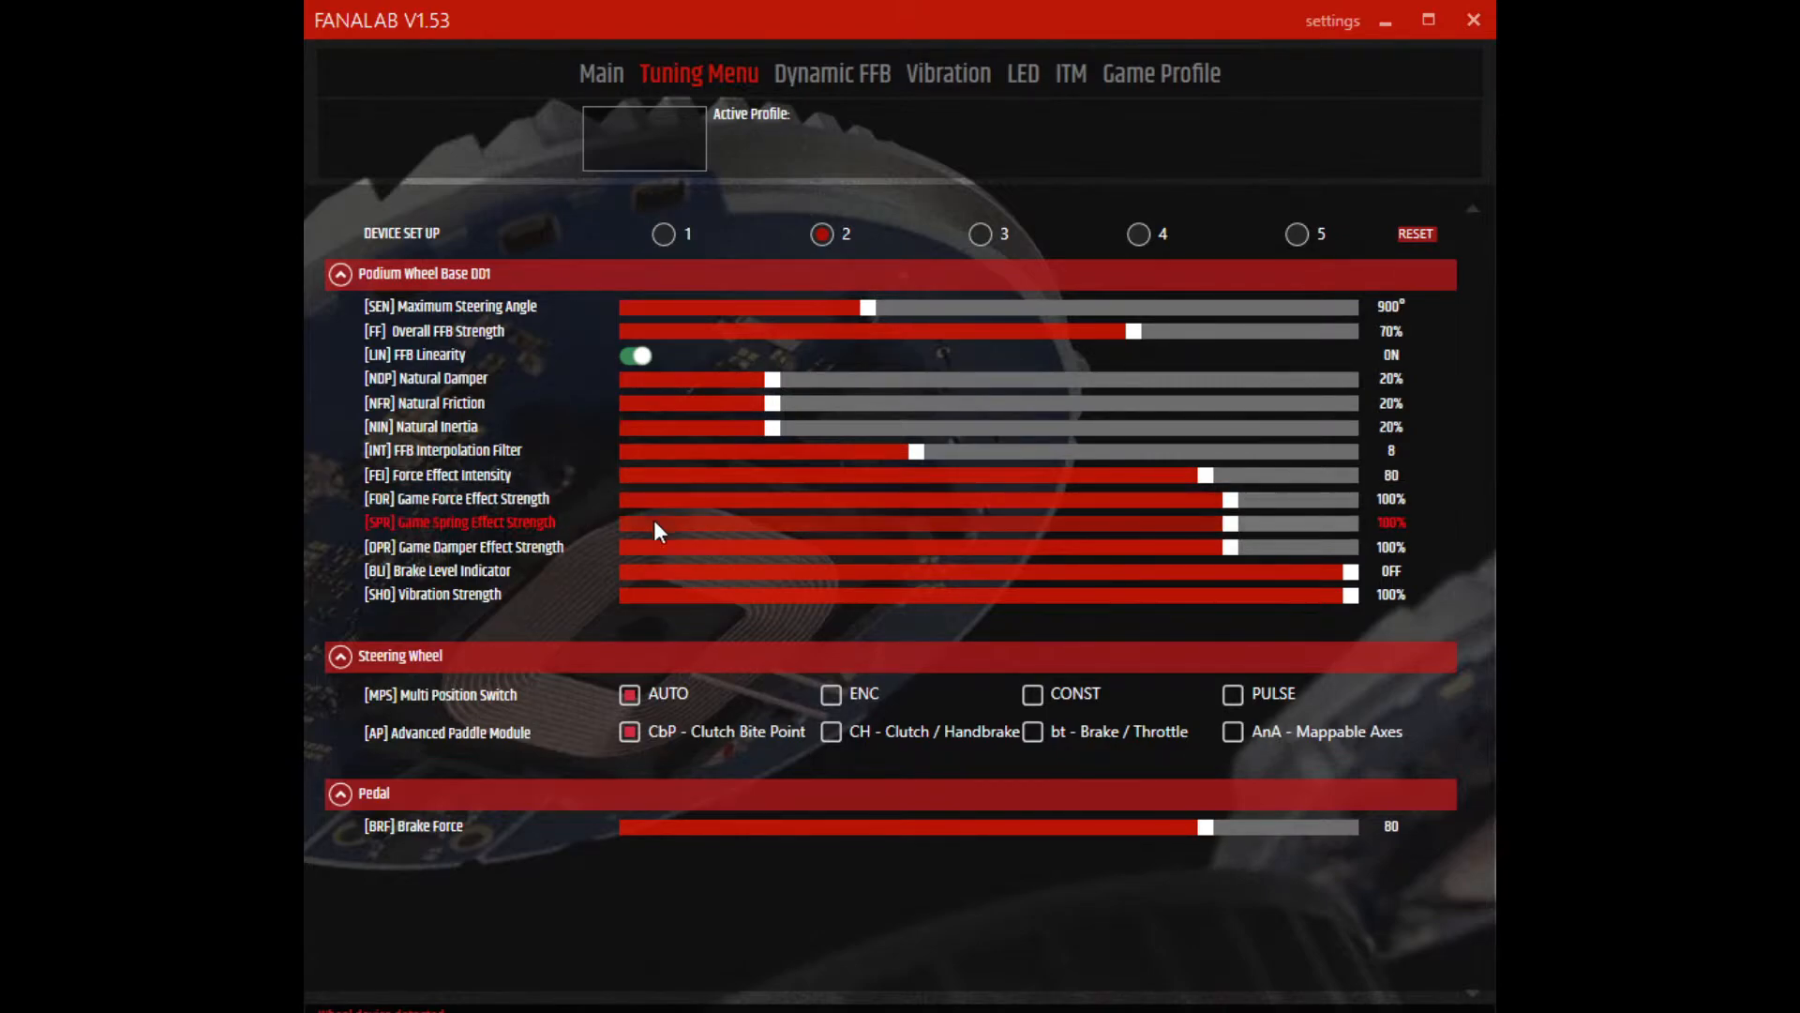
mouse_move(653, 560)
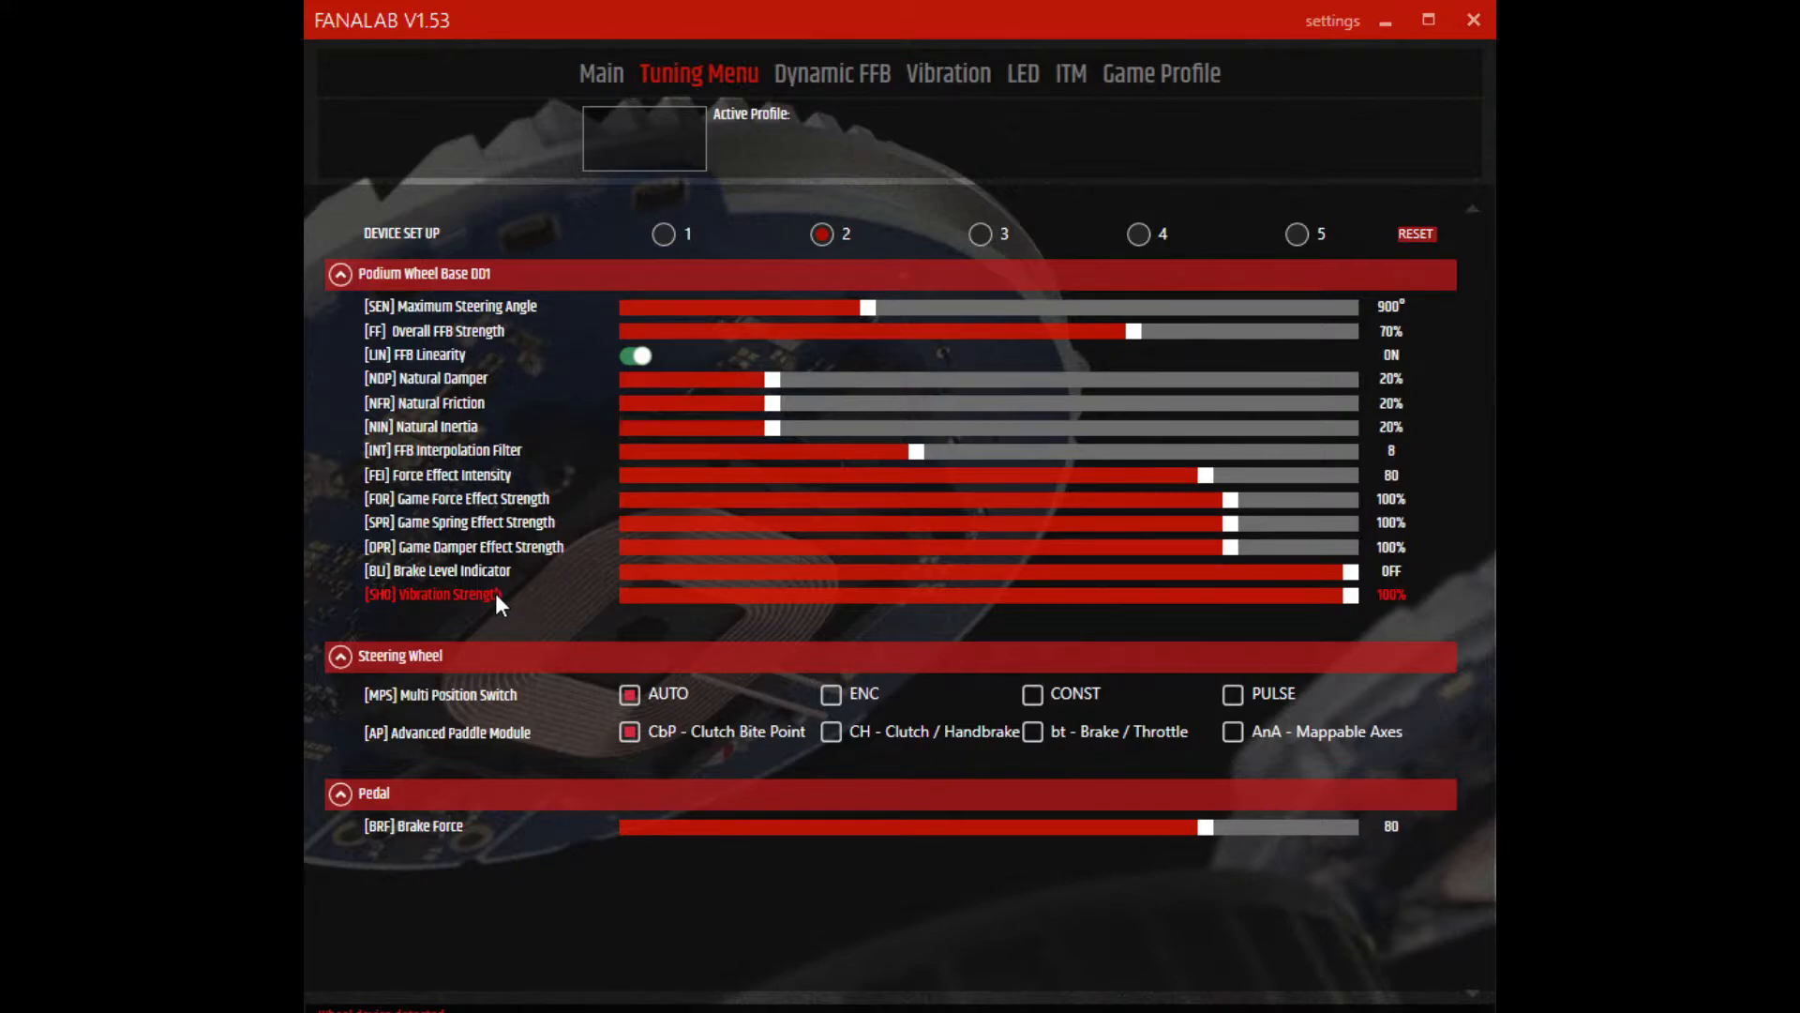
mouse_move(476, 643)
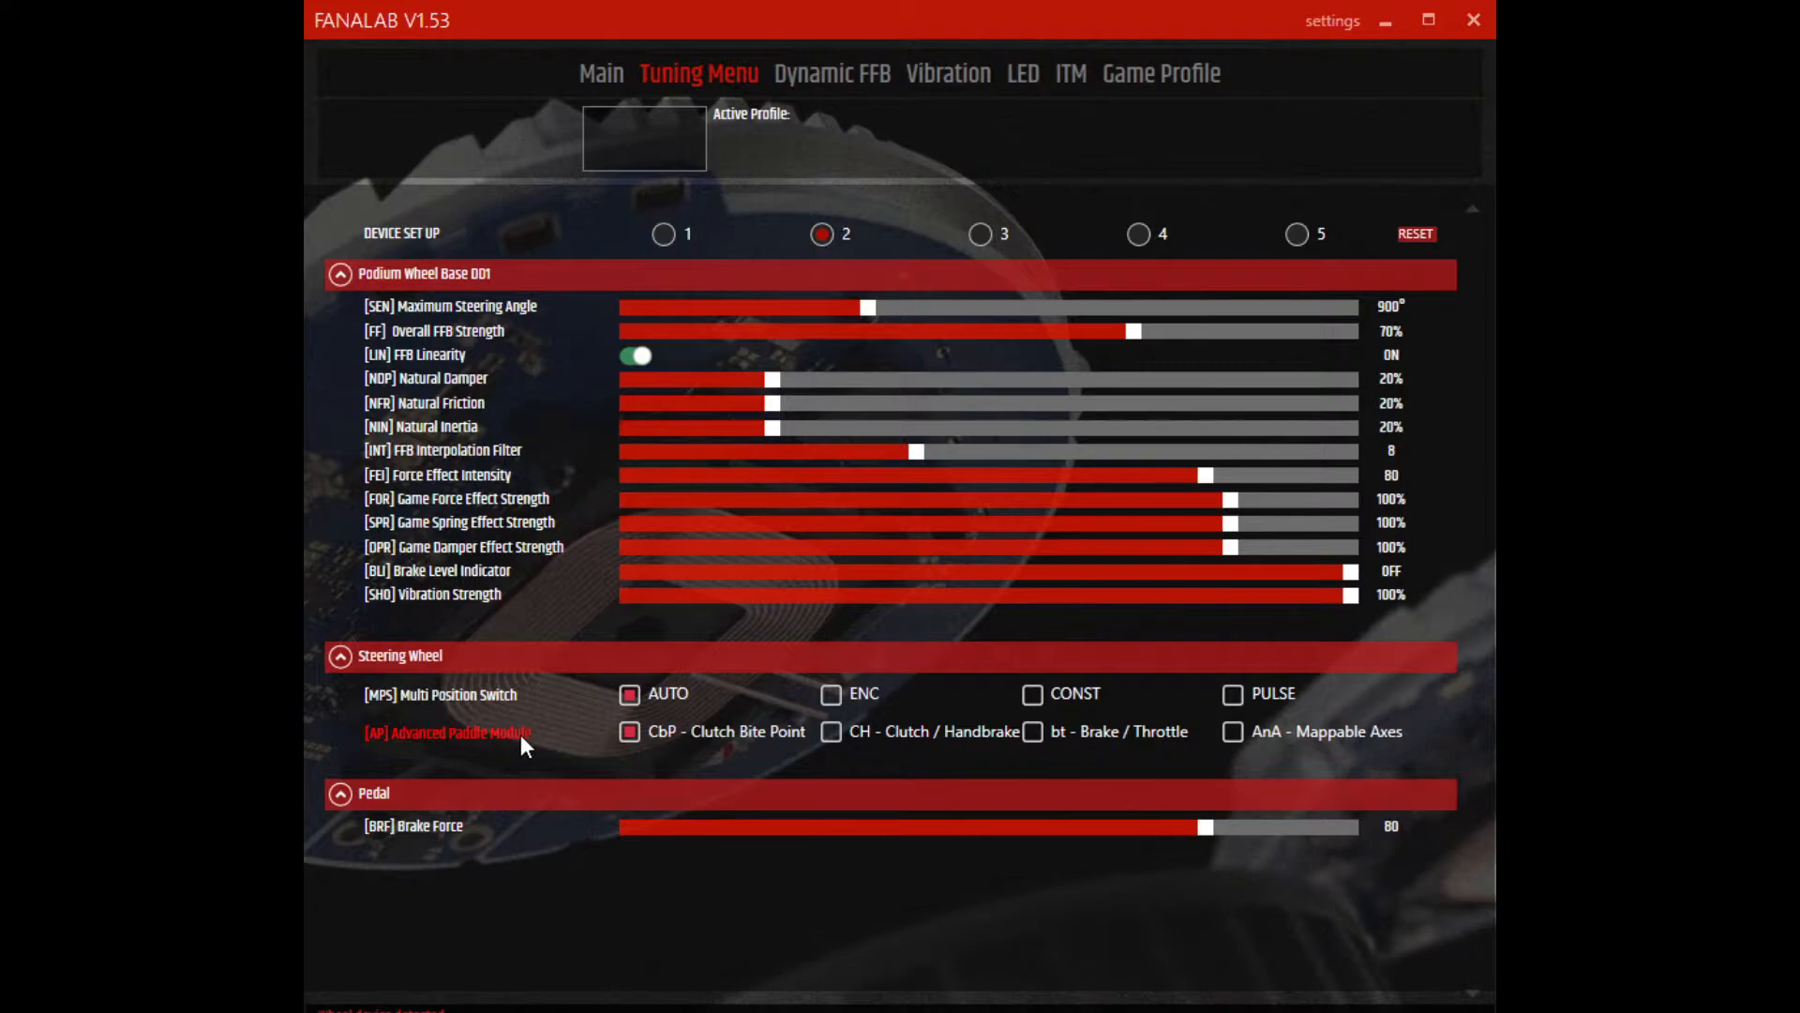
mouse_move(574, 741)
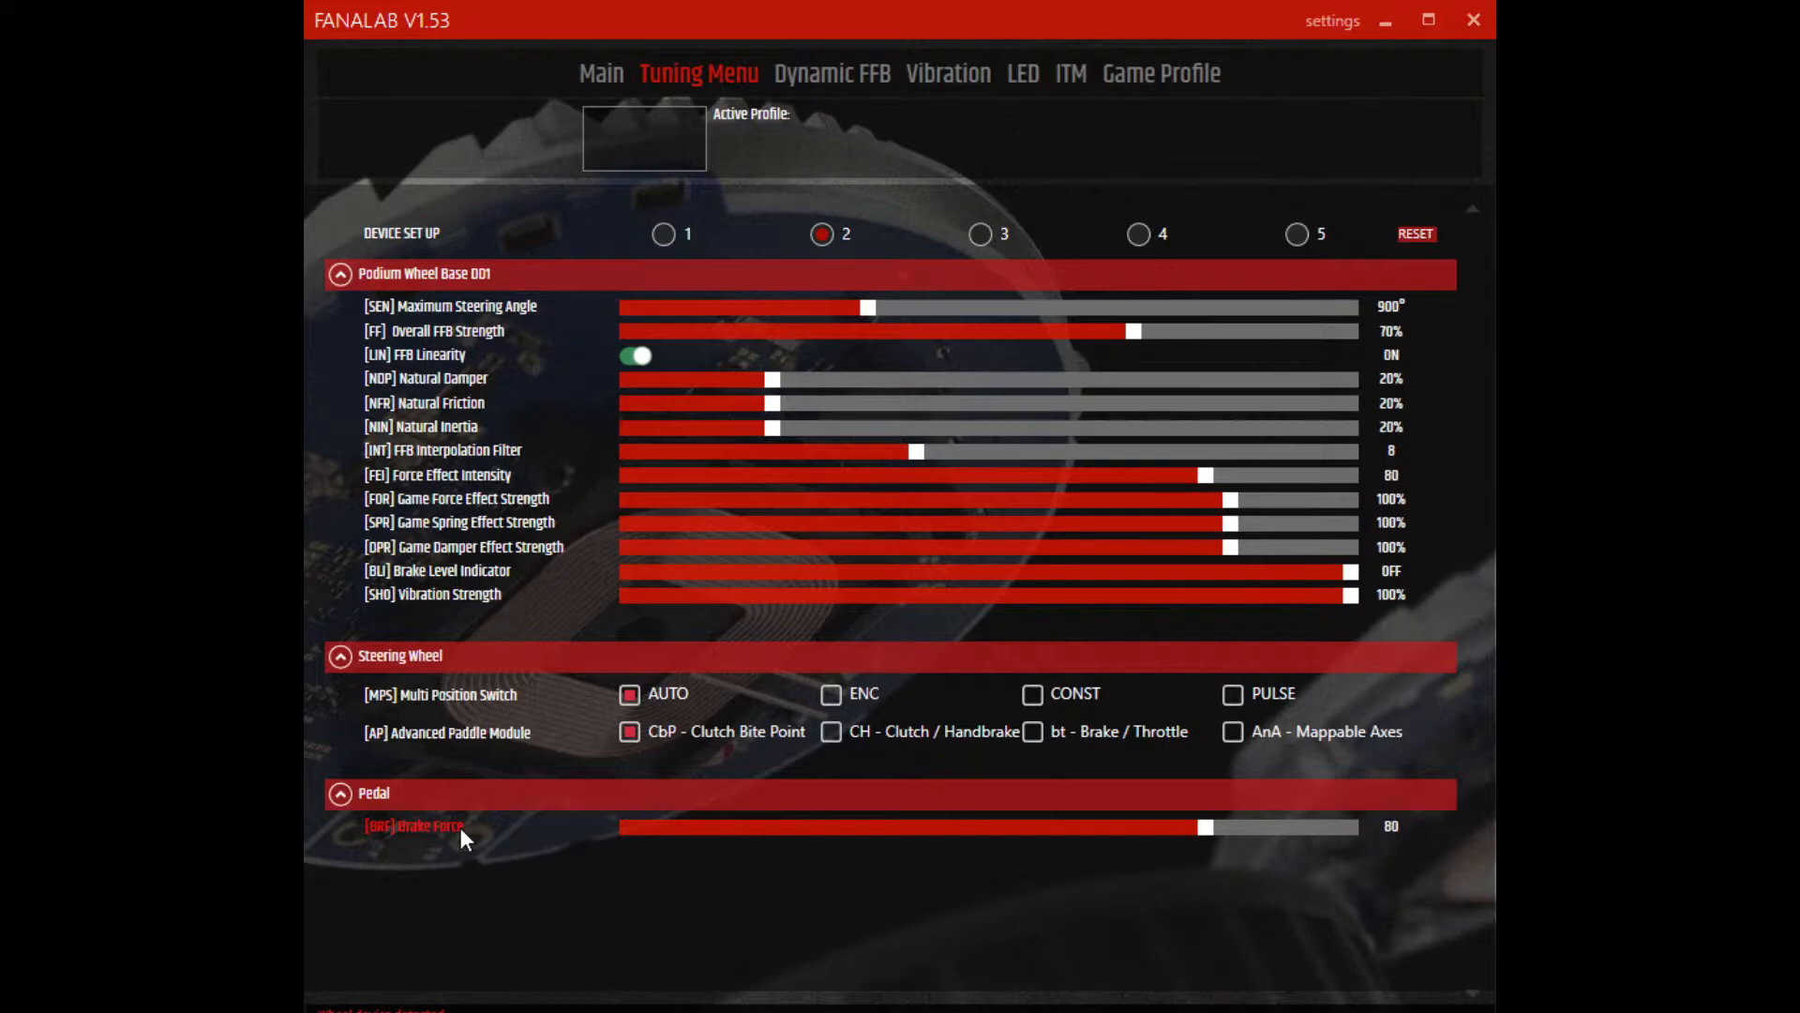
mouse_move(514, 842)
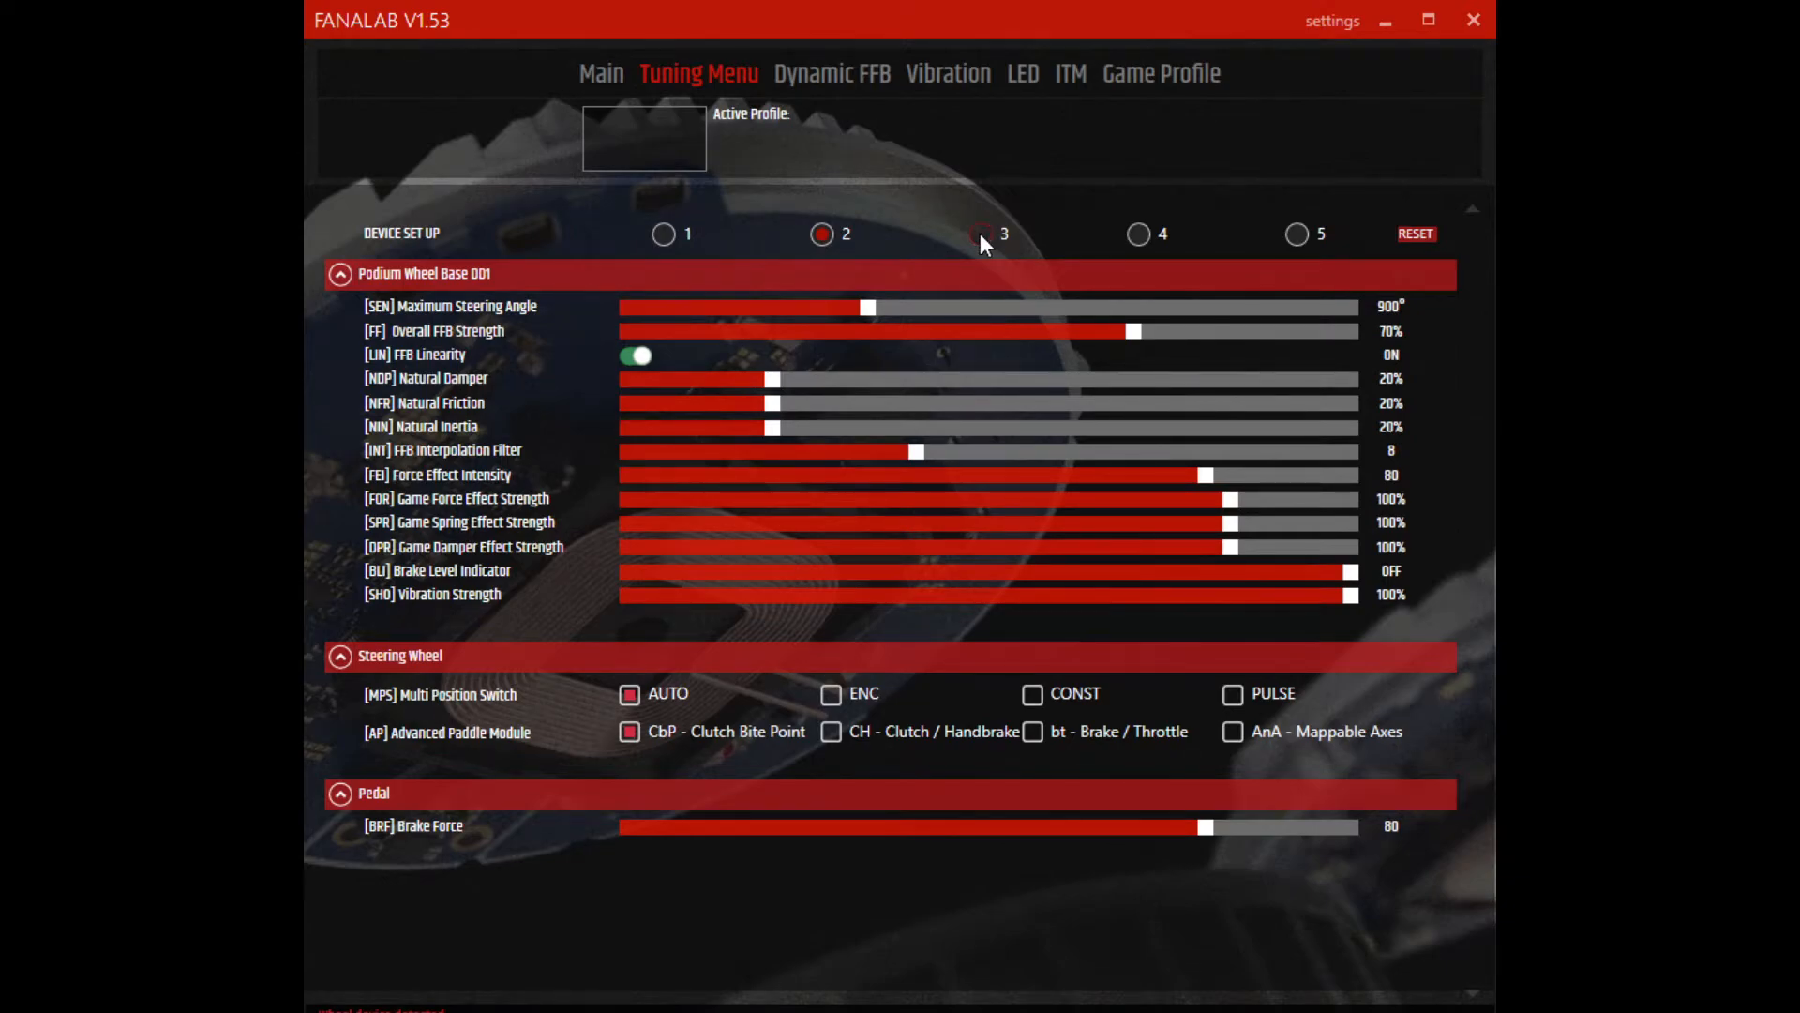
Step: Activate device setup 3 (720° steering, 50% overall FFB, 30% damper, friction and inertia)
left_click(981, 232)
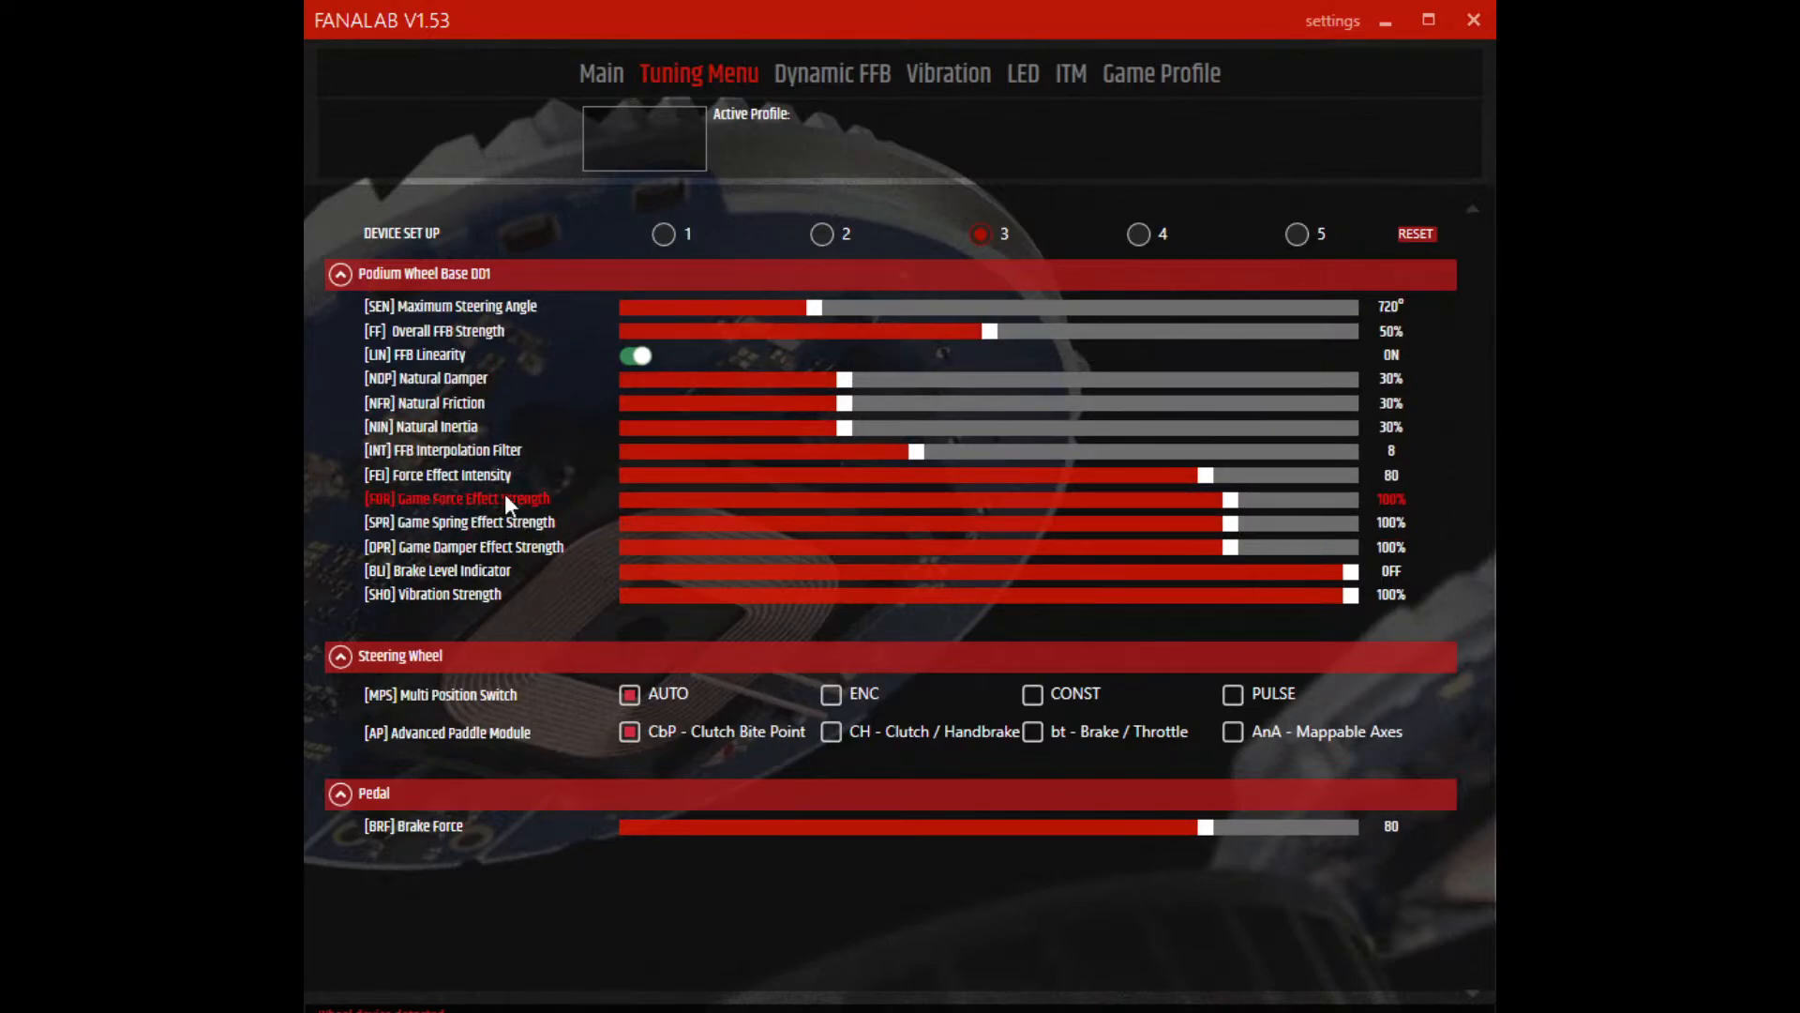
mouse_move(494, 450)
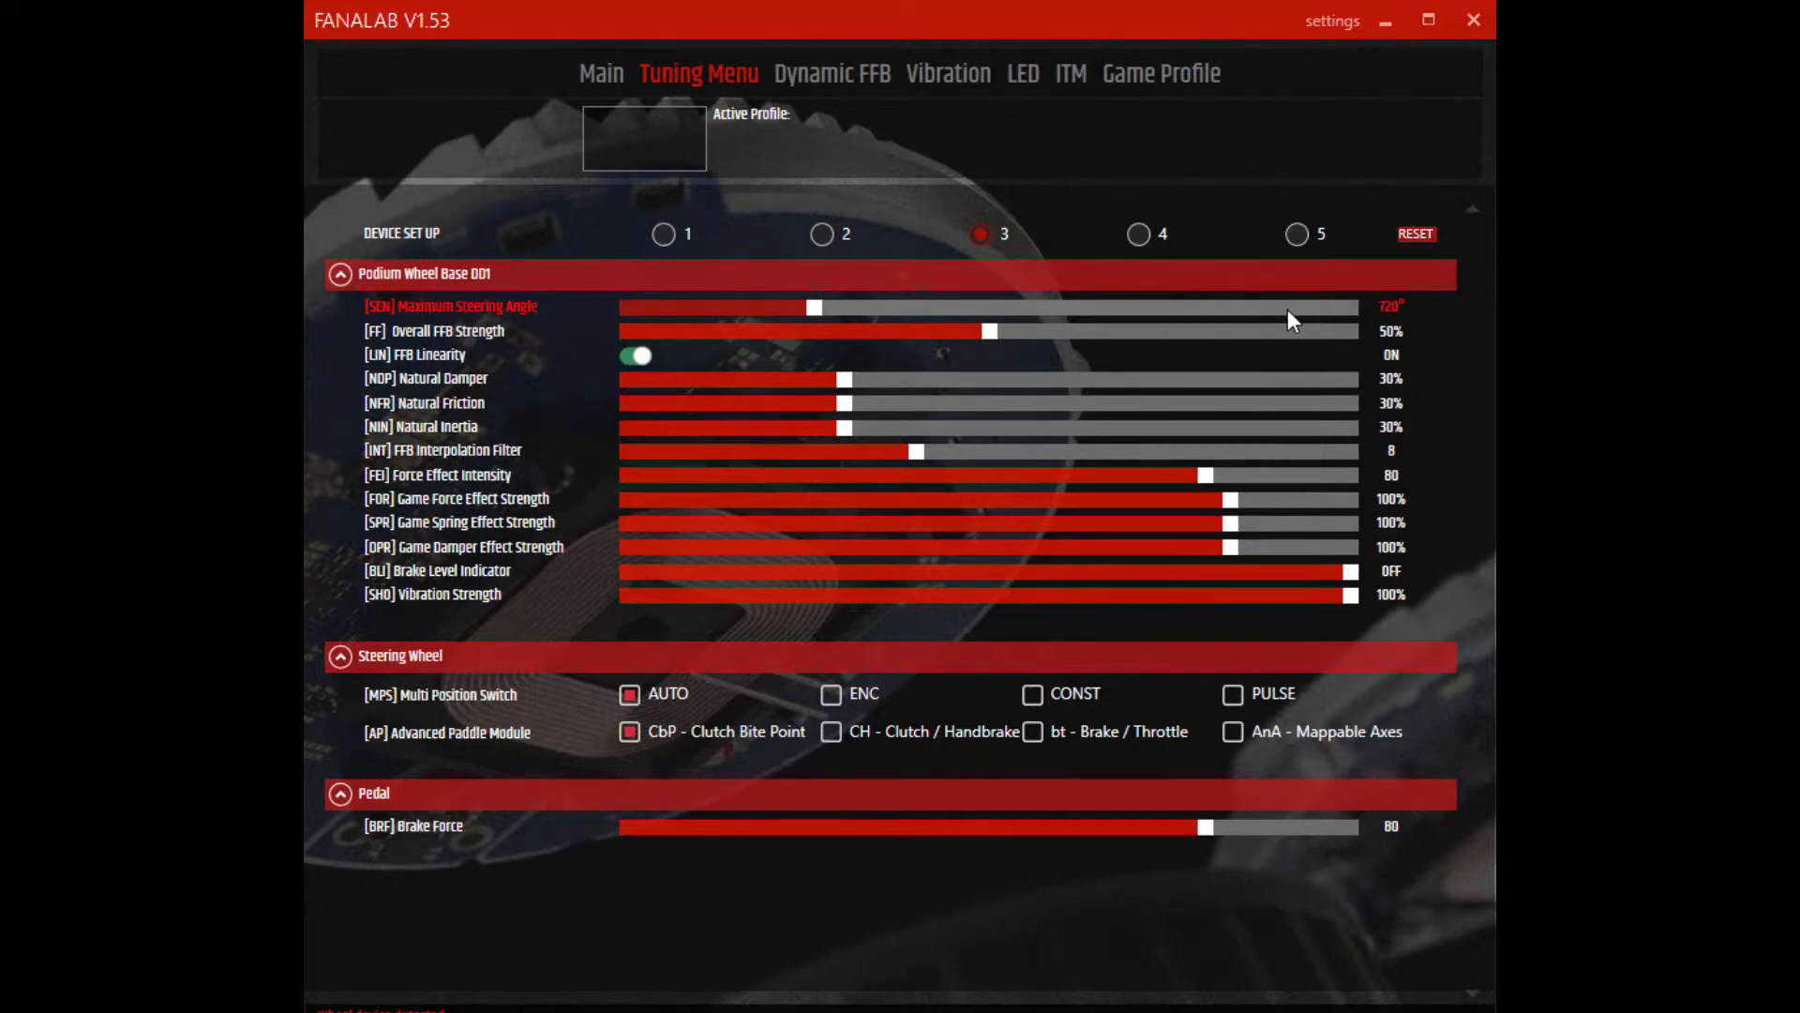
mouse_move(1234, 319)
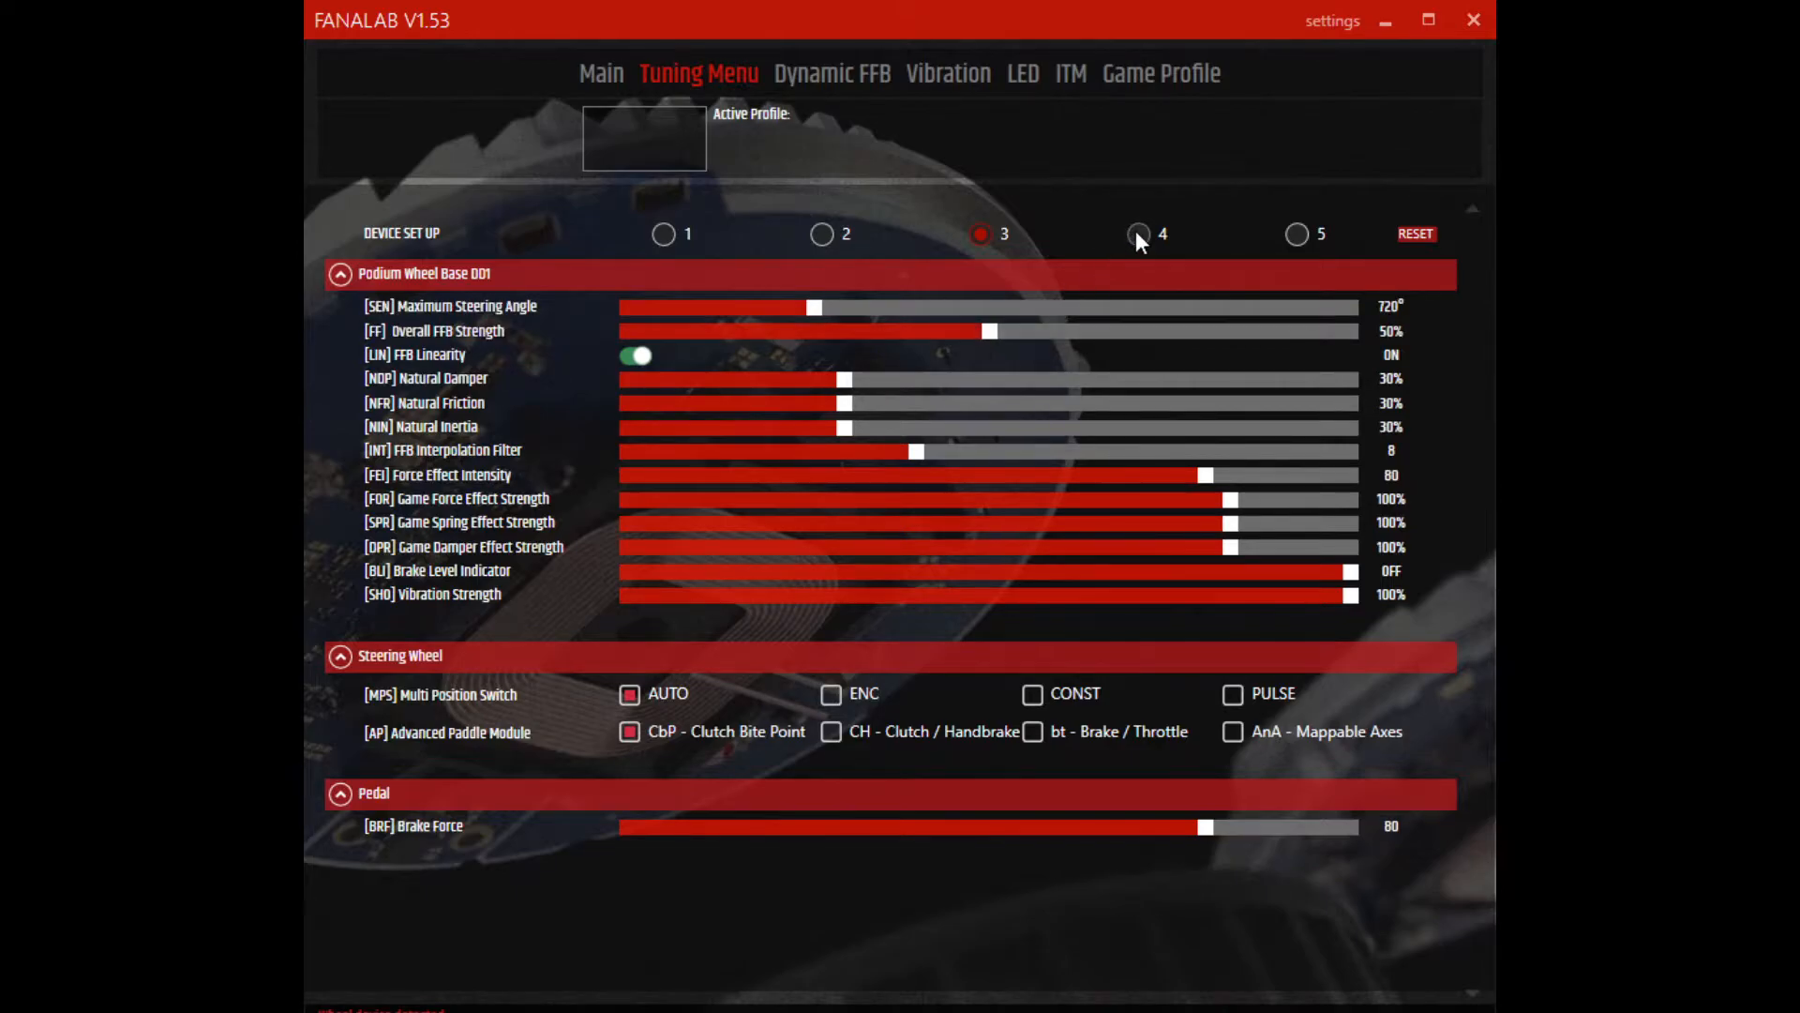
Step: Activate device setup 4 (540° steering, 60% overall FFB, 20% damper, friction and inertia)
left_click(1138, 233)
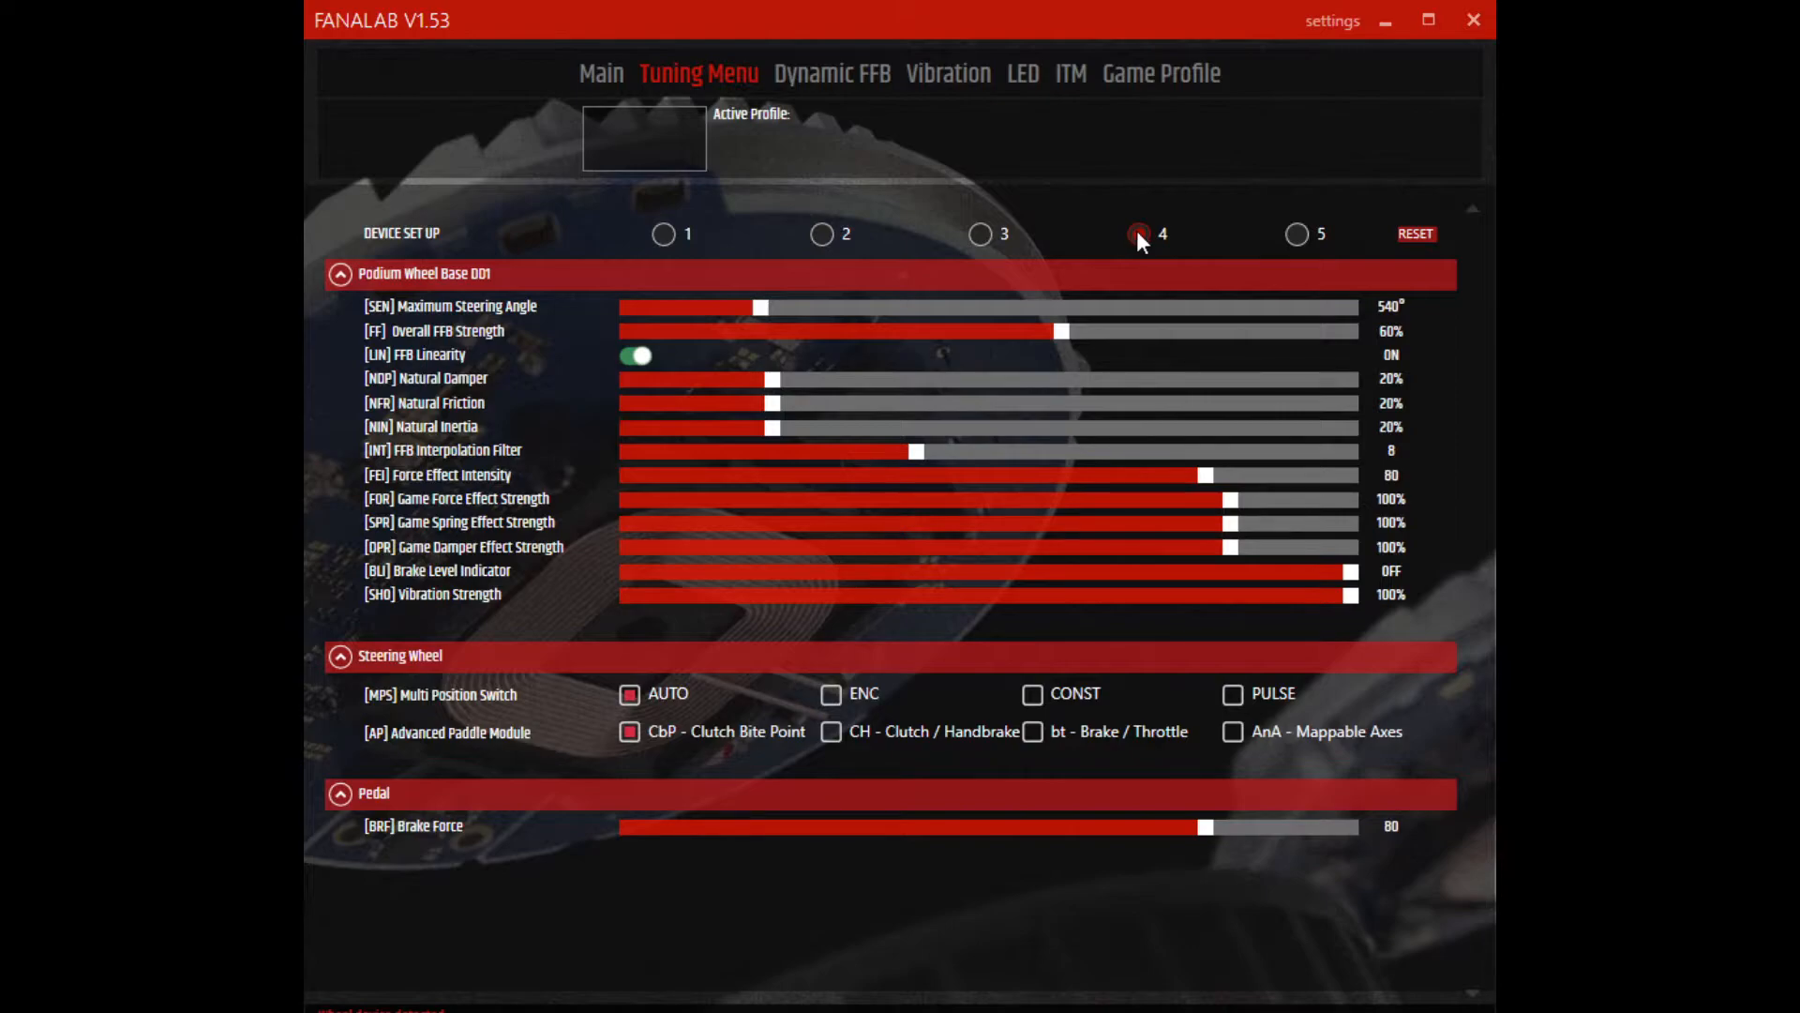
left_click(1138, 235)
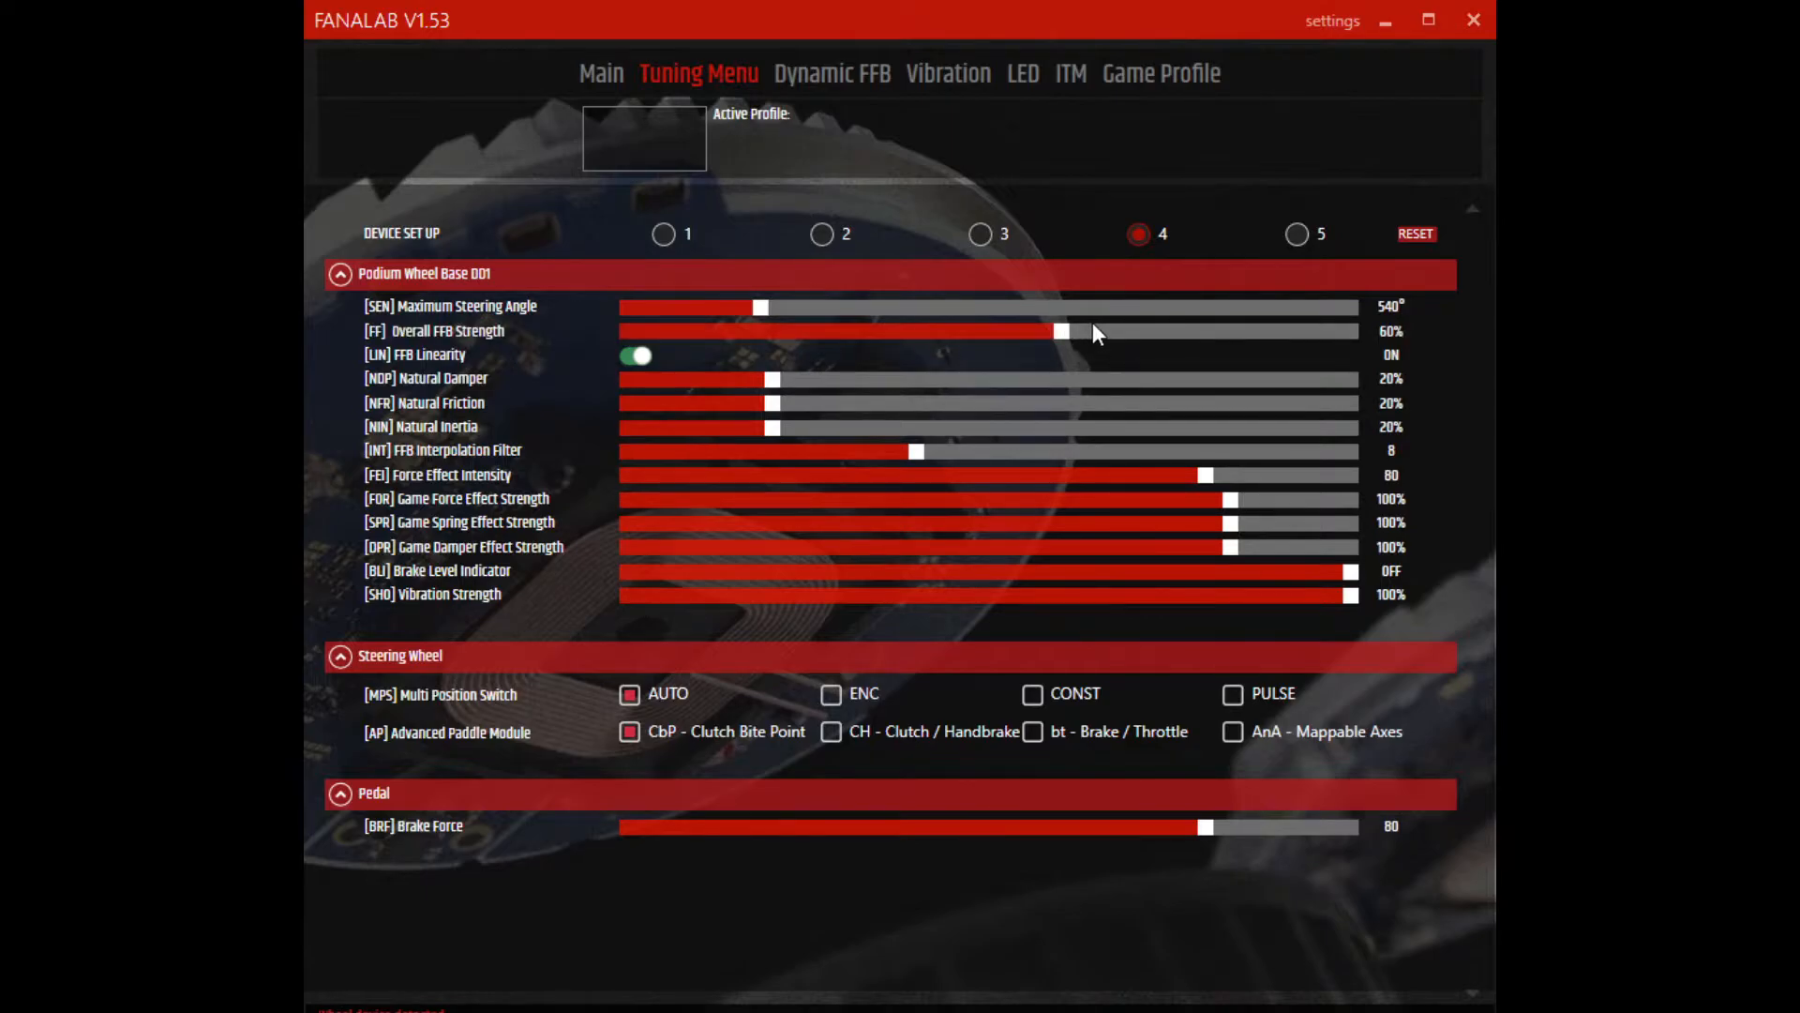
mouse_move(726, 379)
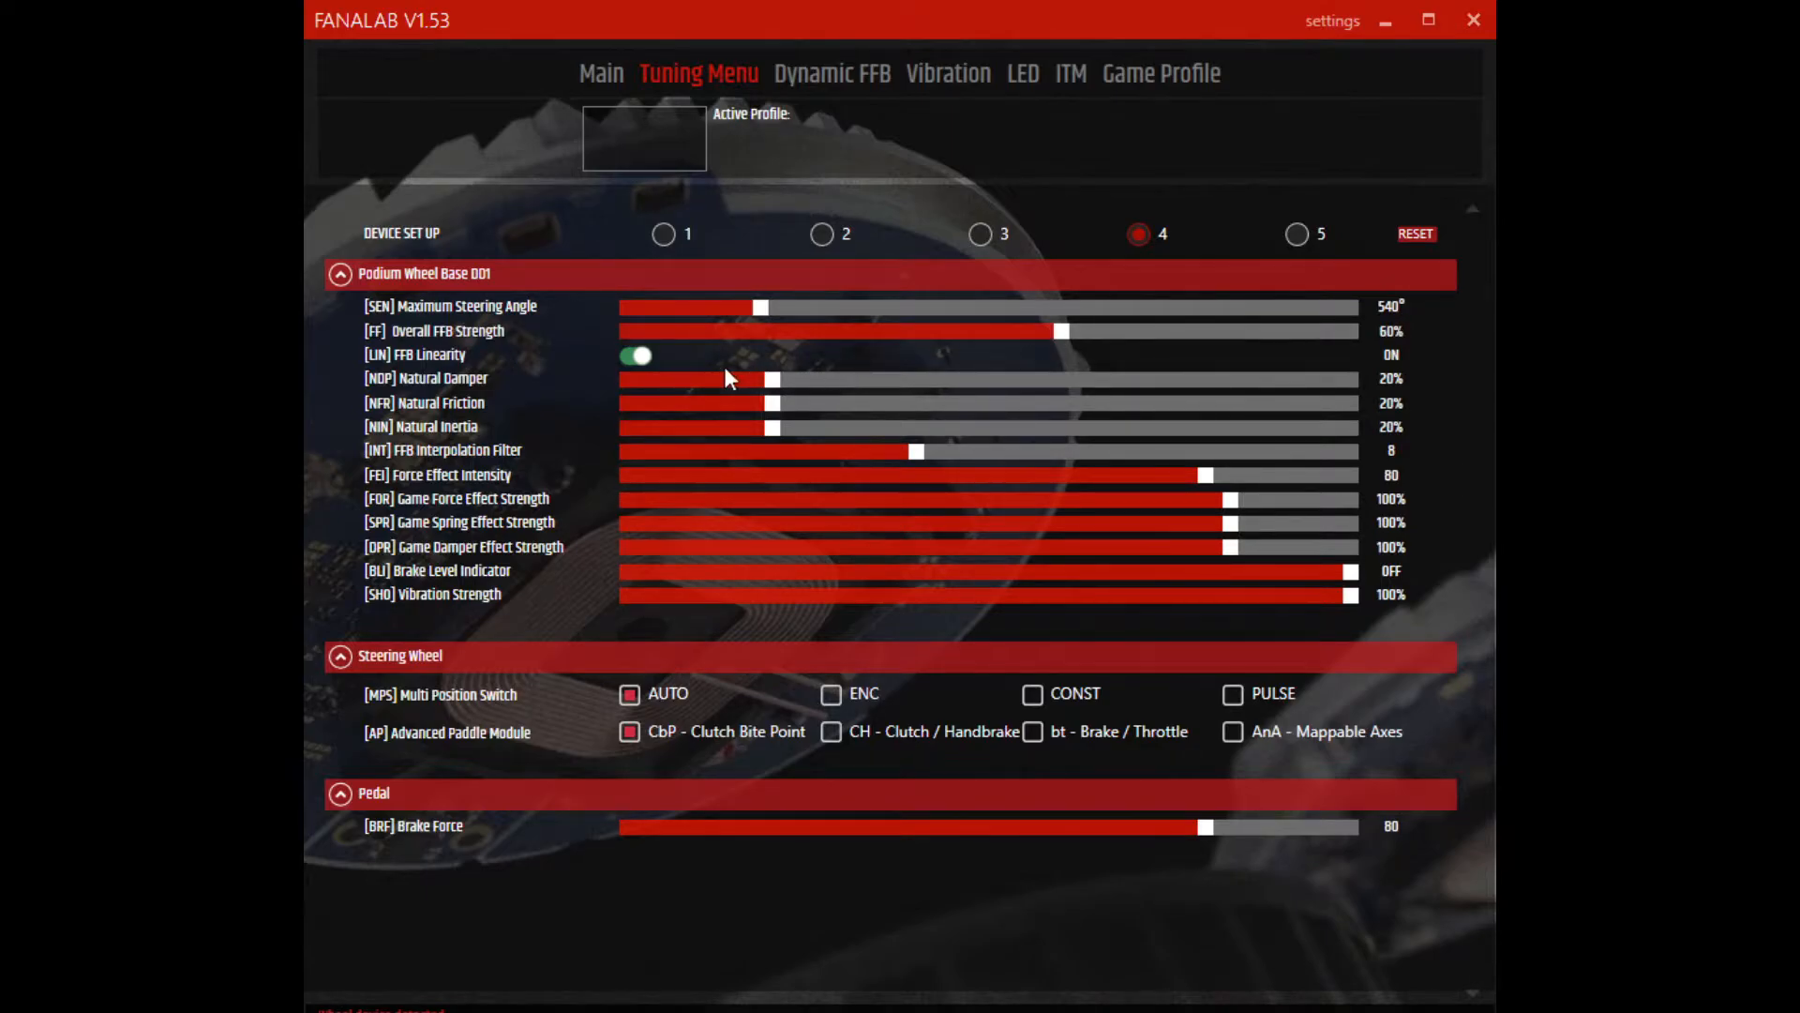
mouse_move(720, 474)
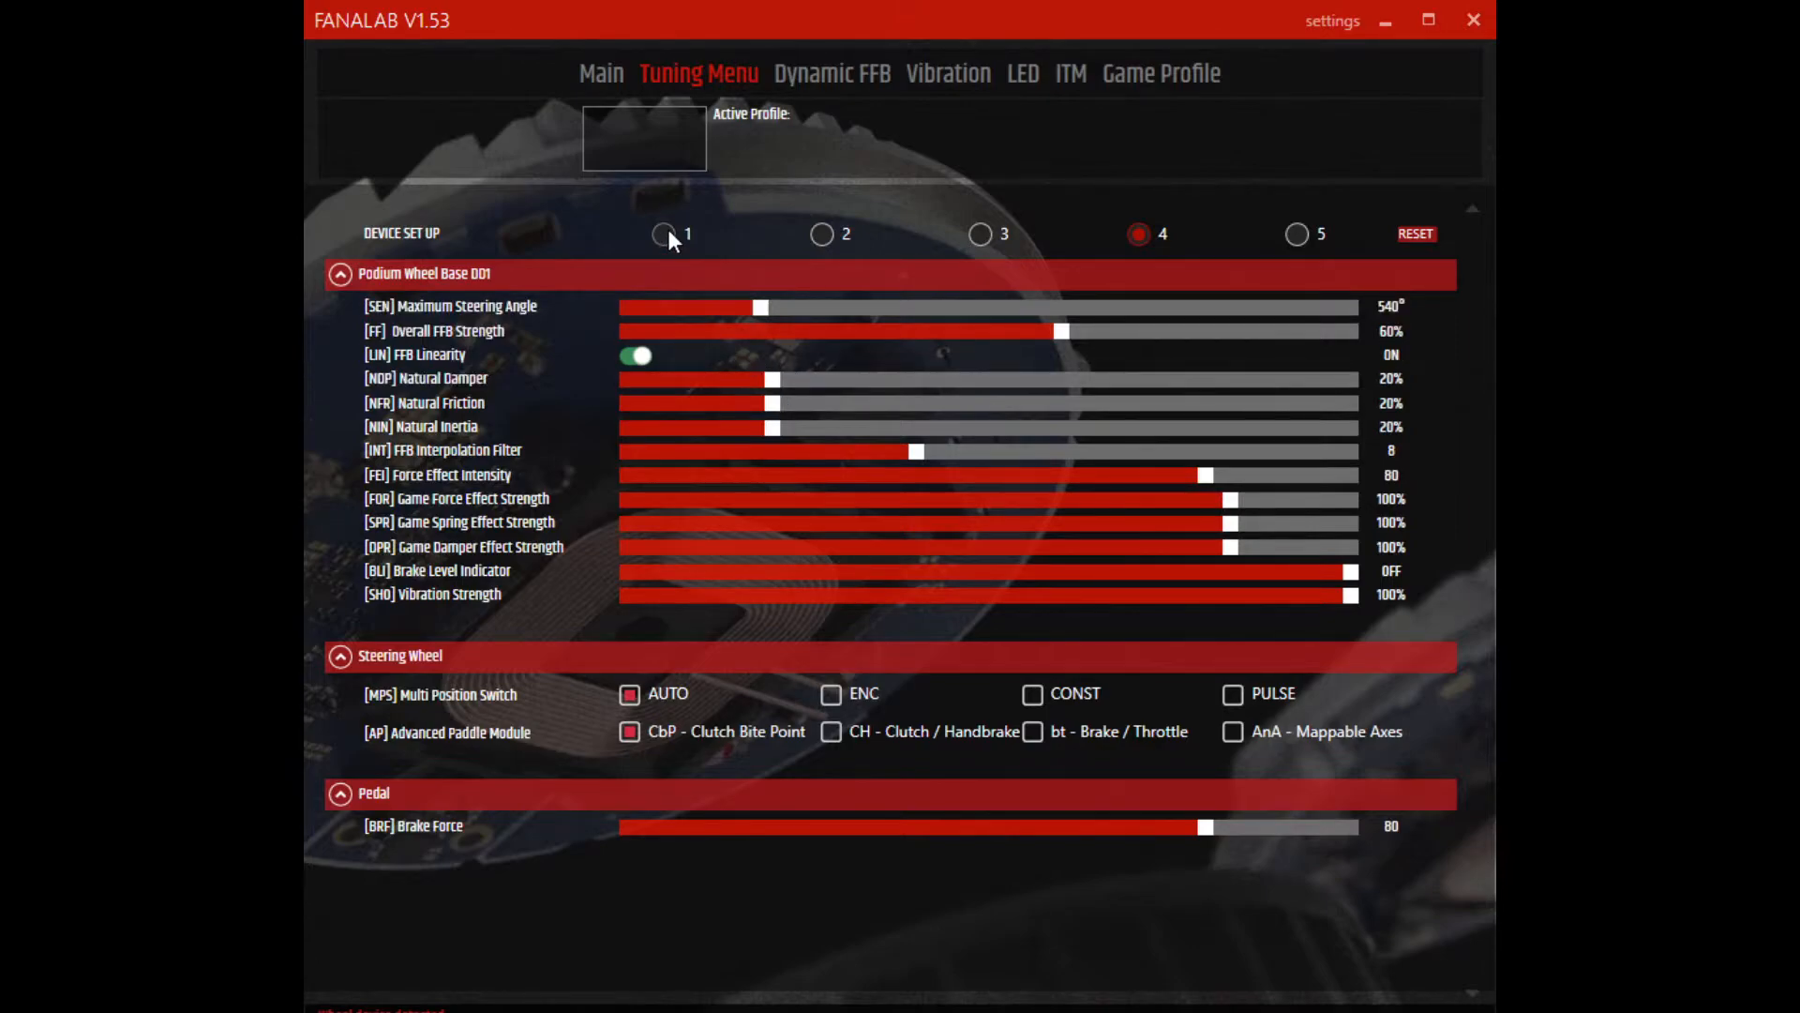
Step: Activate device setup 1 (540° steering, 45% FFB/damper/friction/inertia, 80% game effects)
left_click(664, 234)
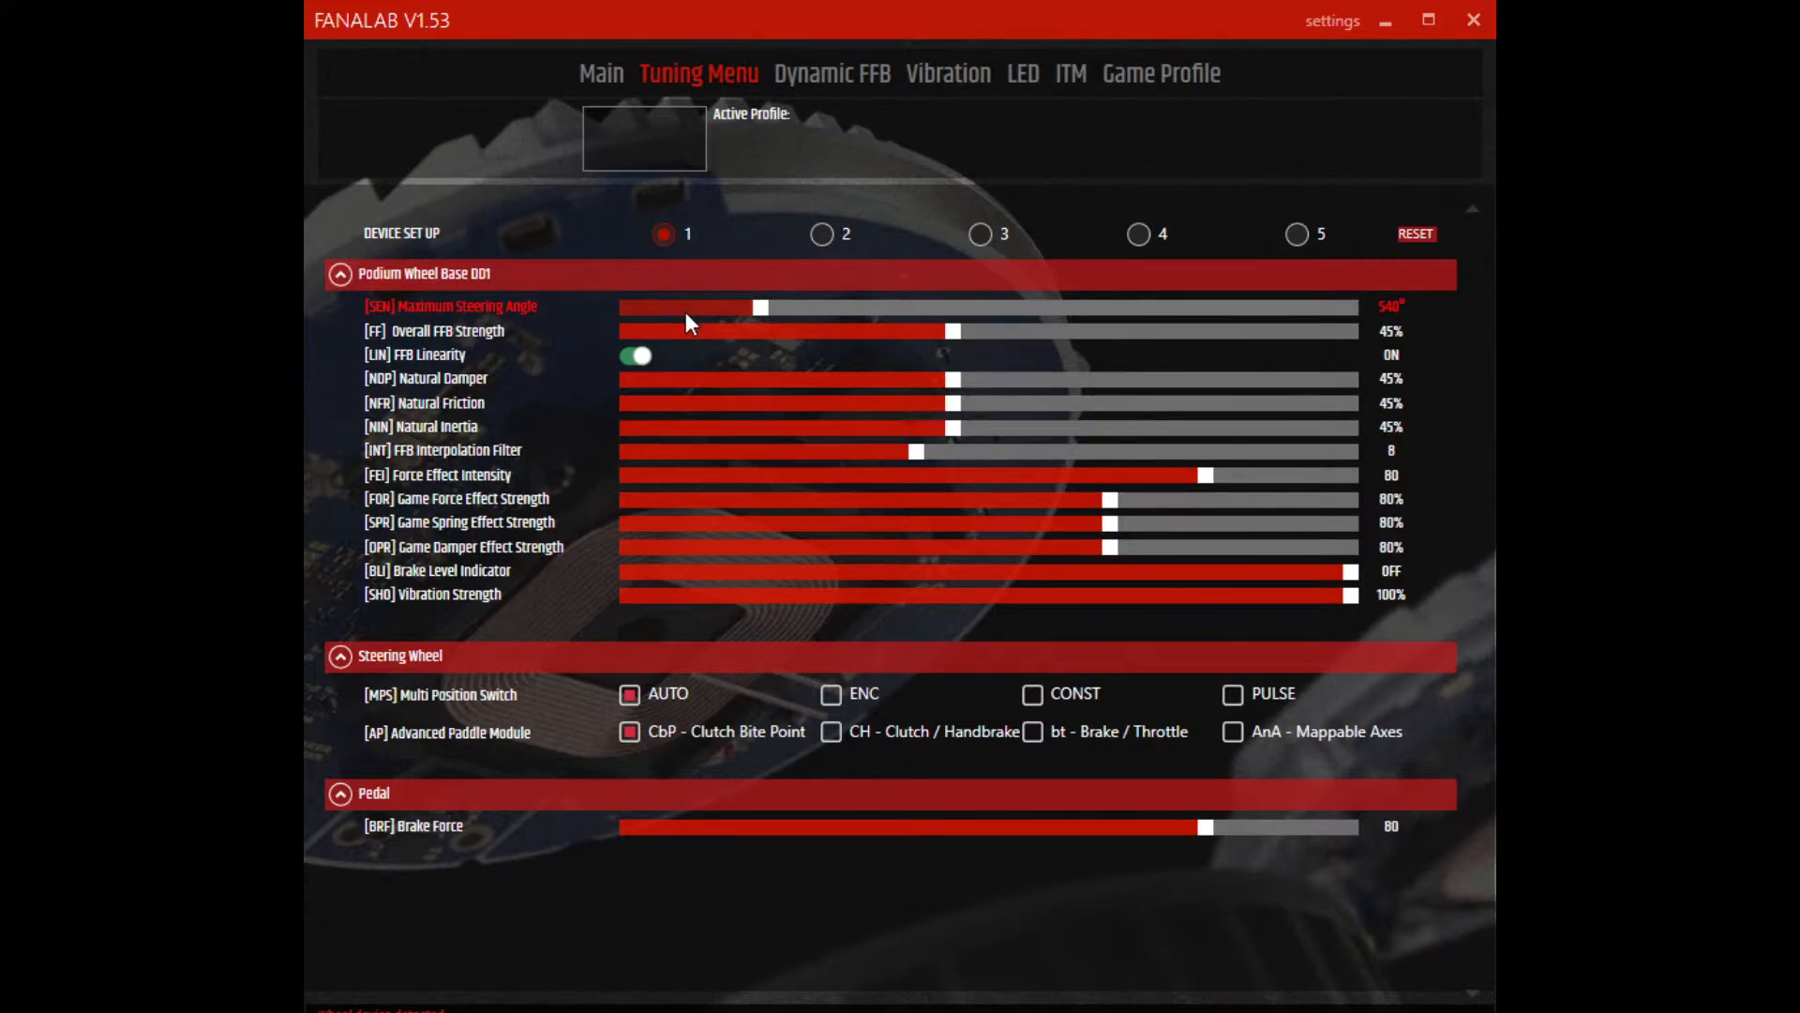
mouse_move(792, 318)
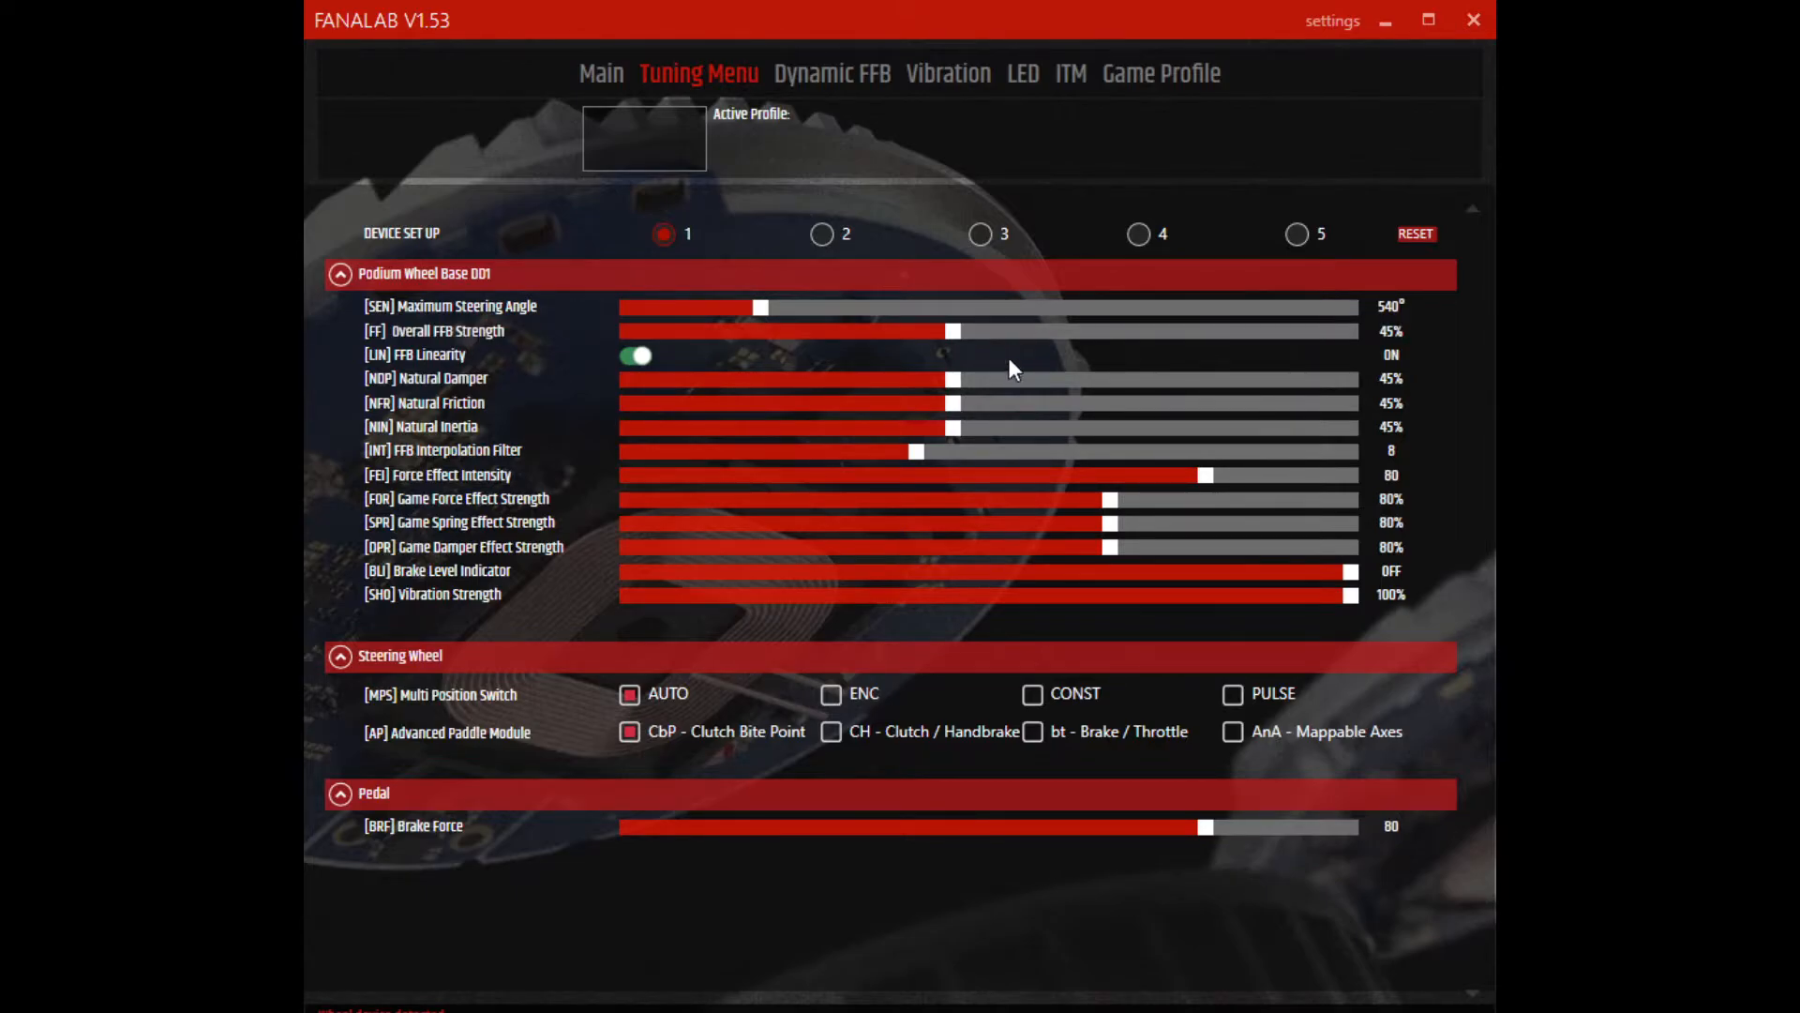
mouse_move(1002, 391)
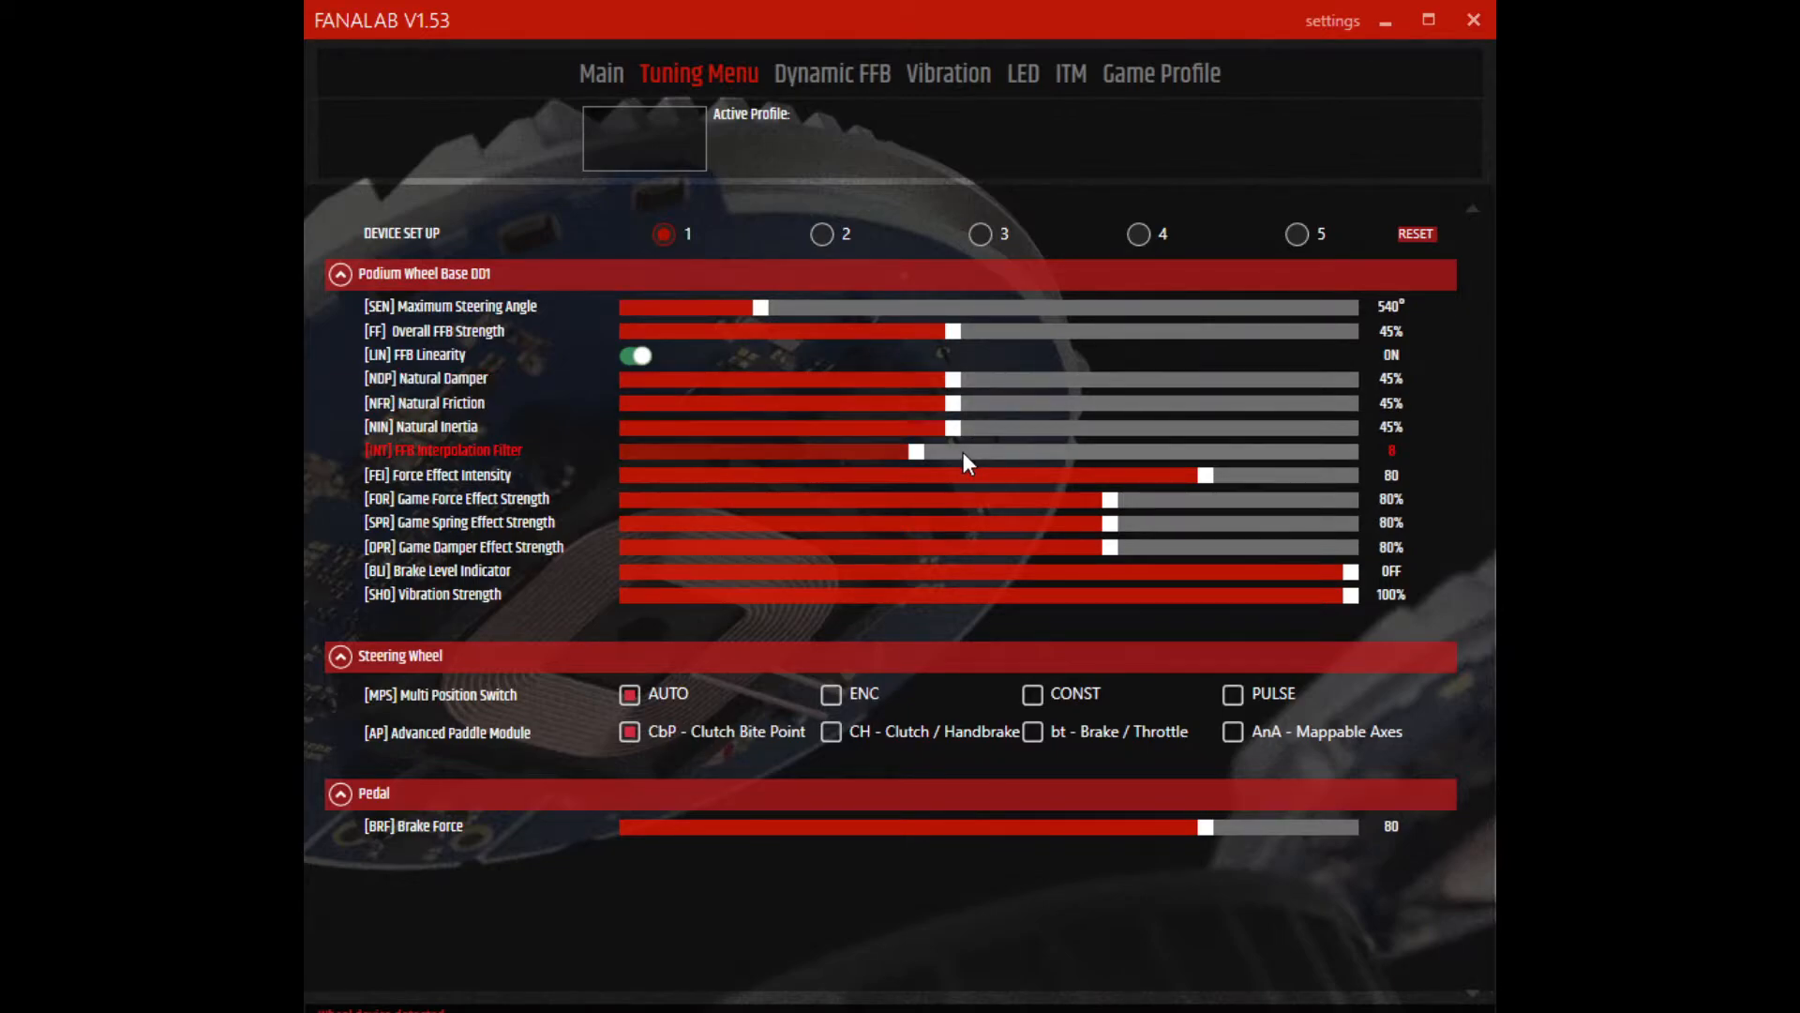
mouse_move(855, 403)
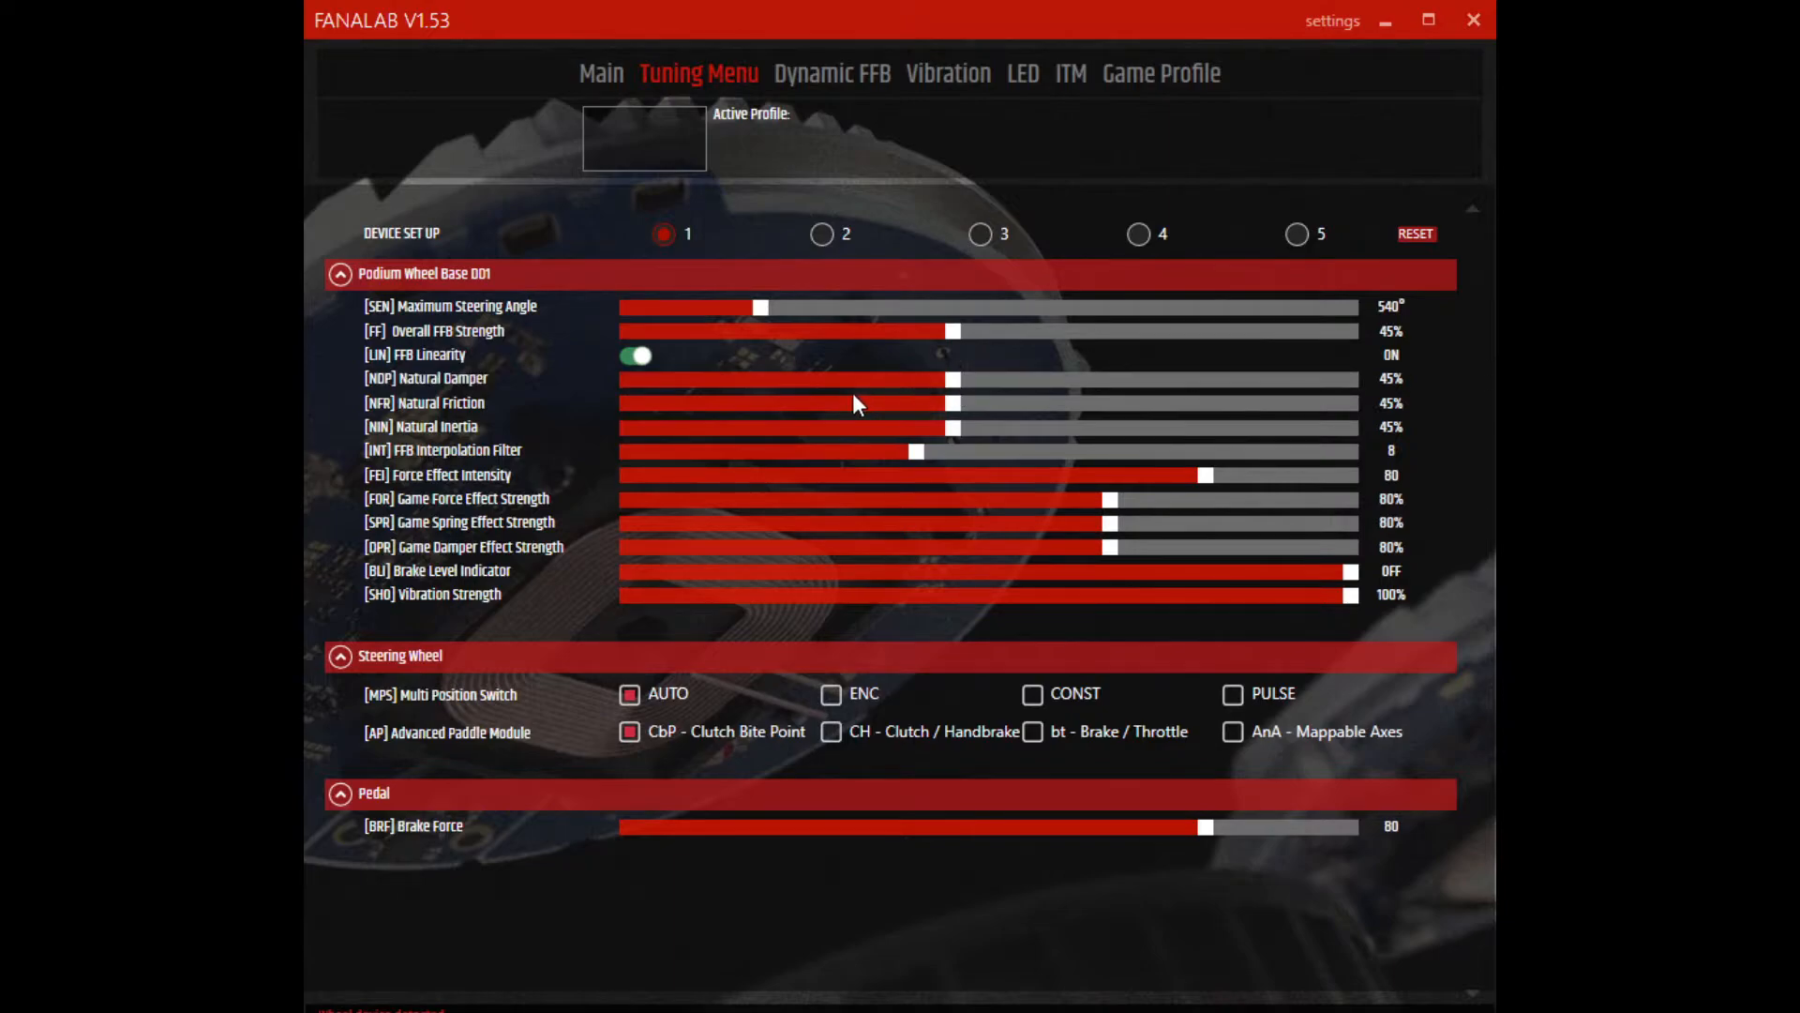
mouse_move(694, 353)
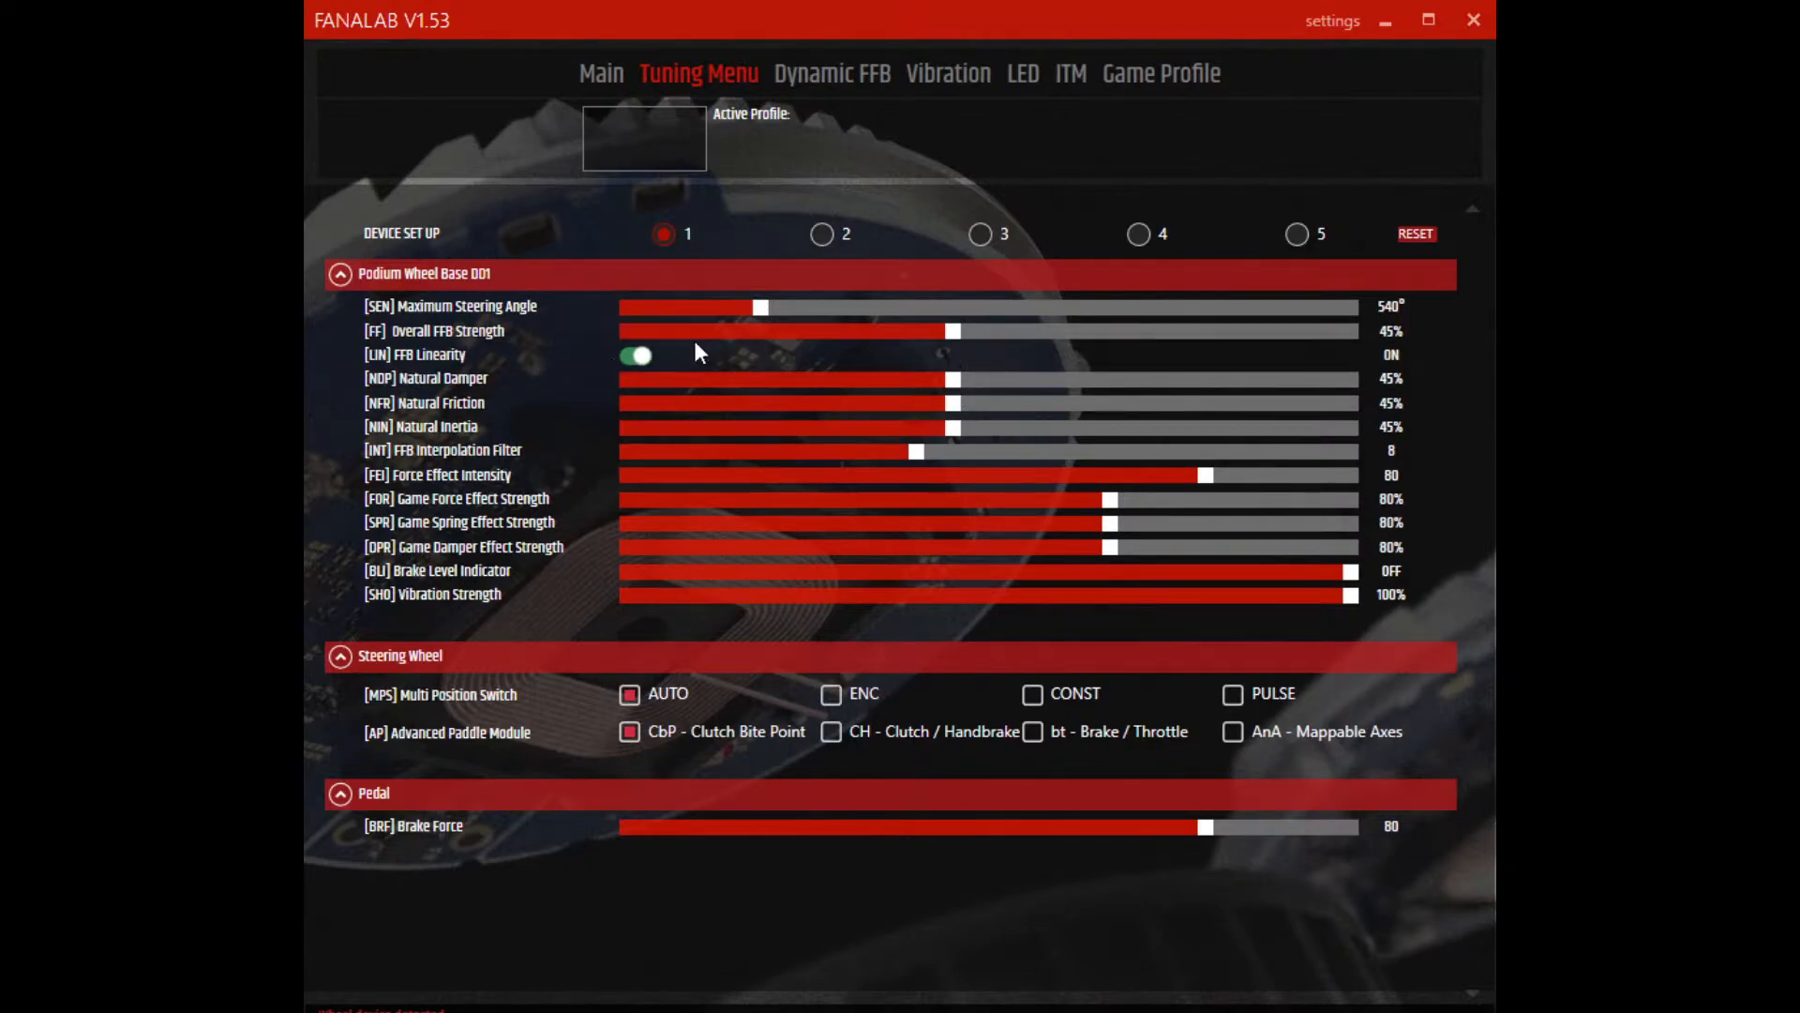
mouse_move(758, 395)
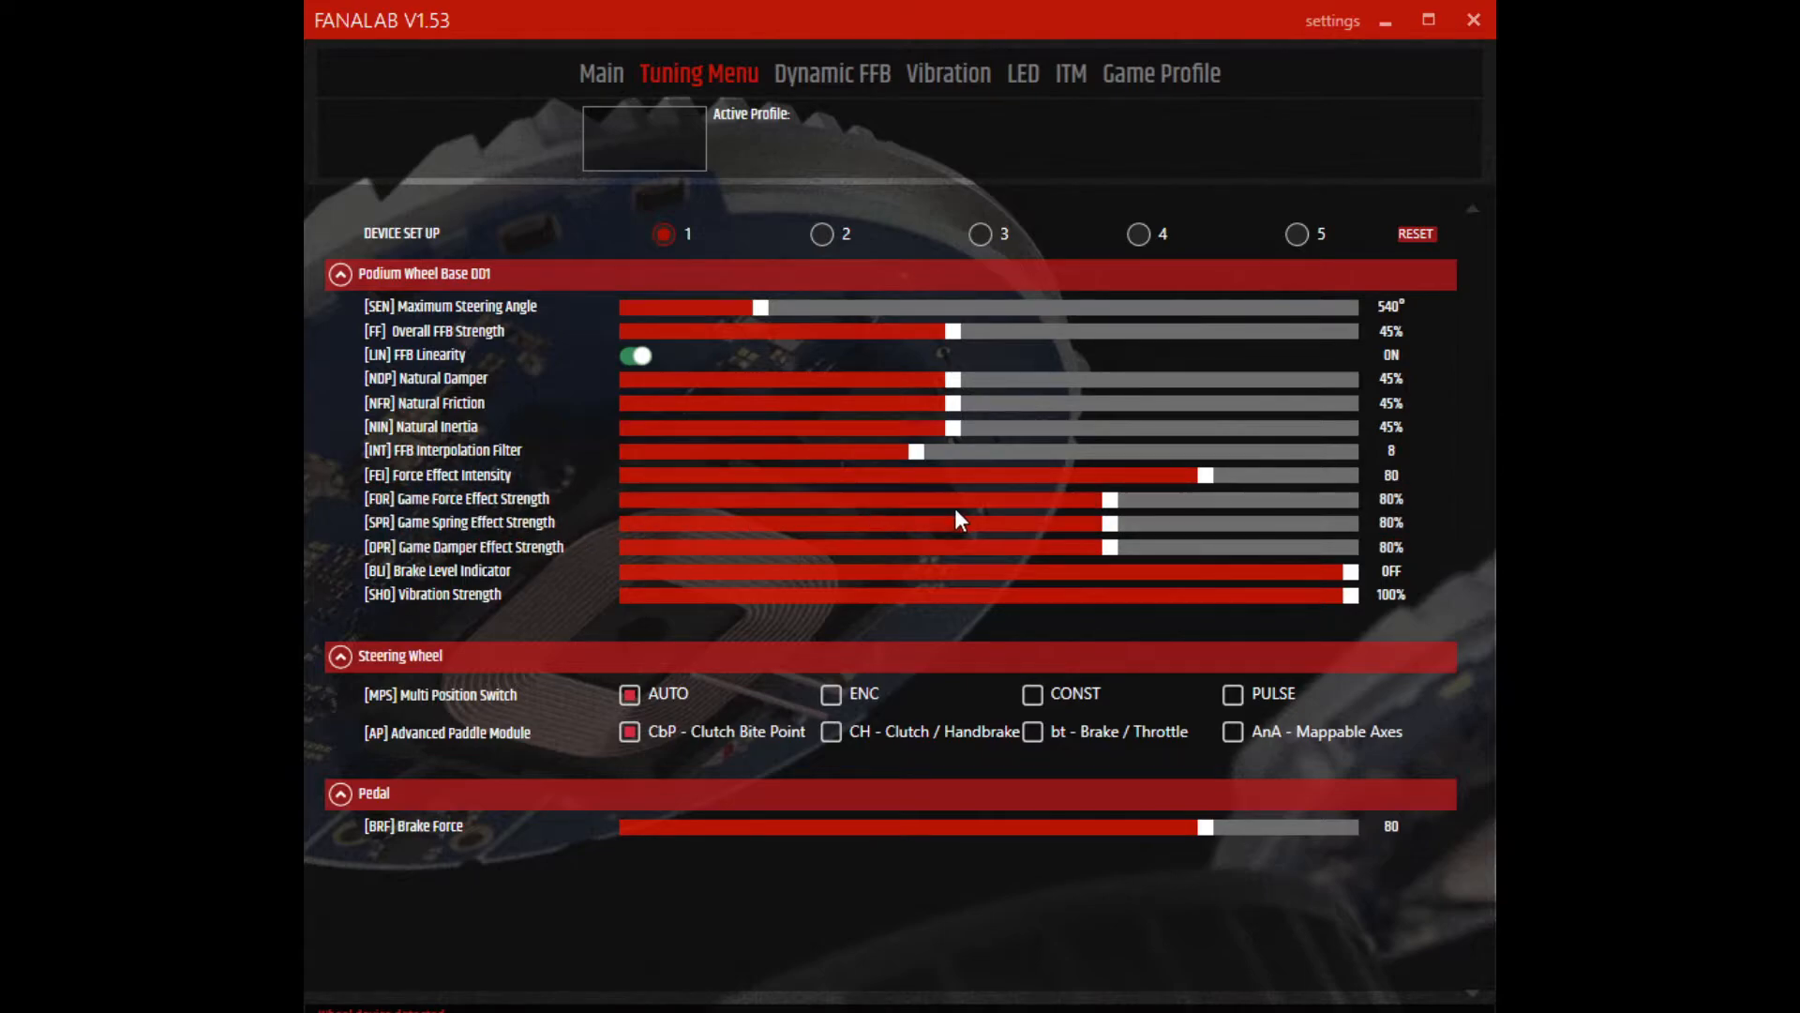
mouse_move(1031, 514)
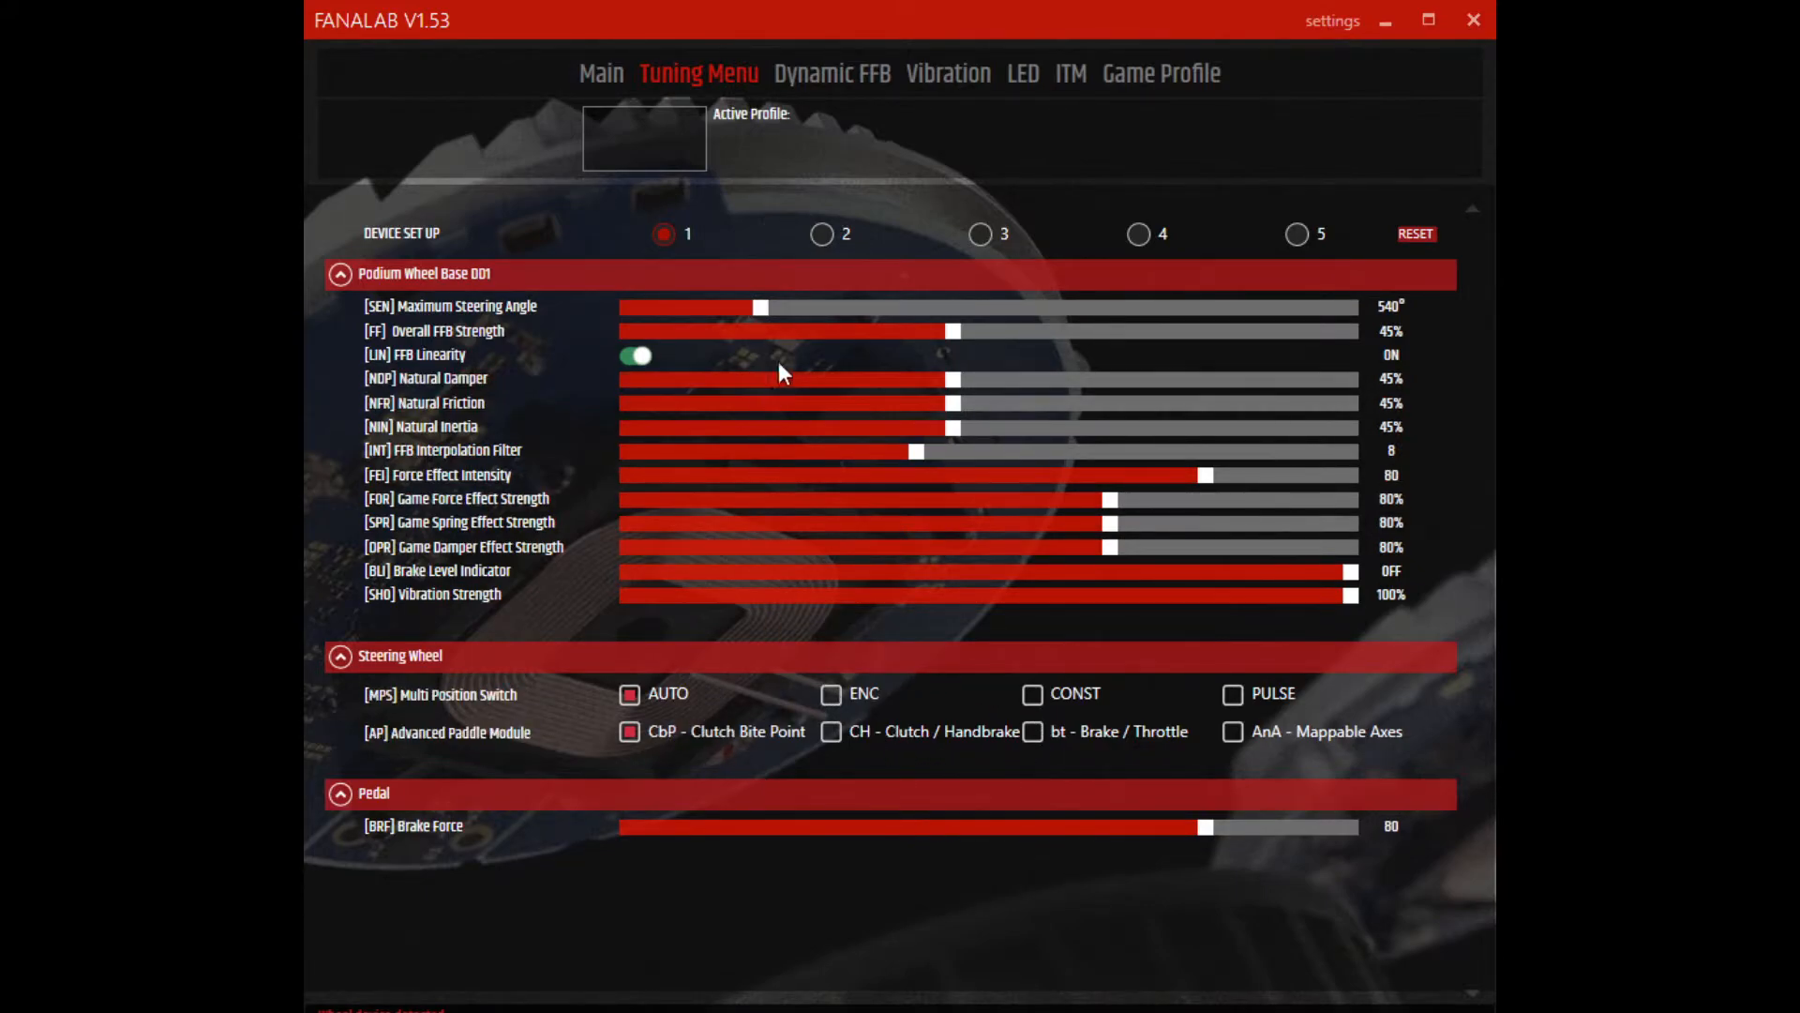
mouse_move(945, 73)
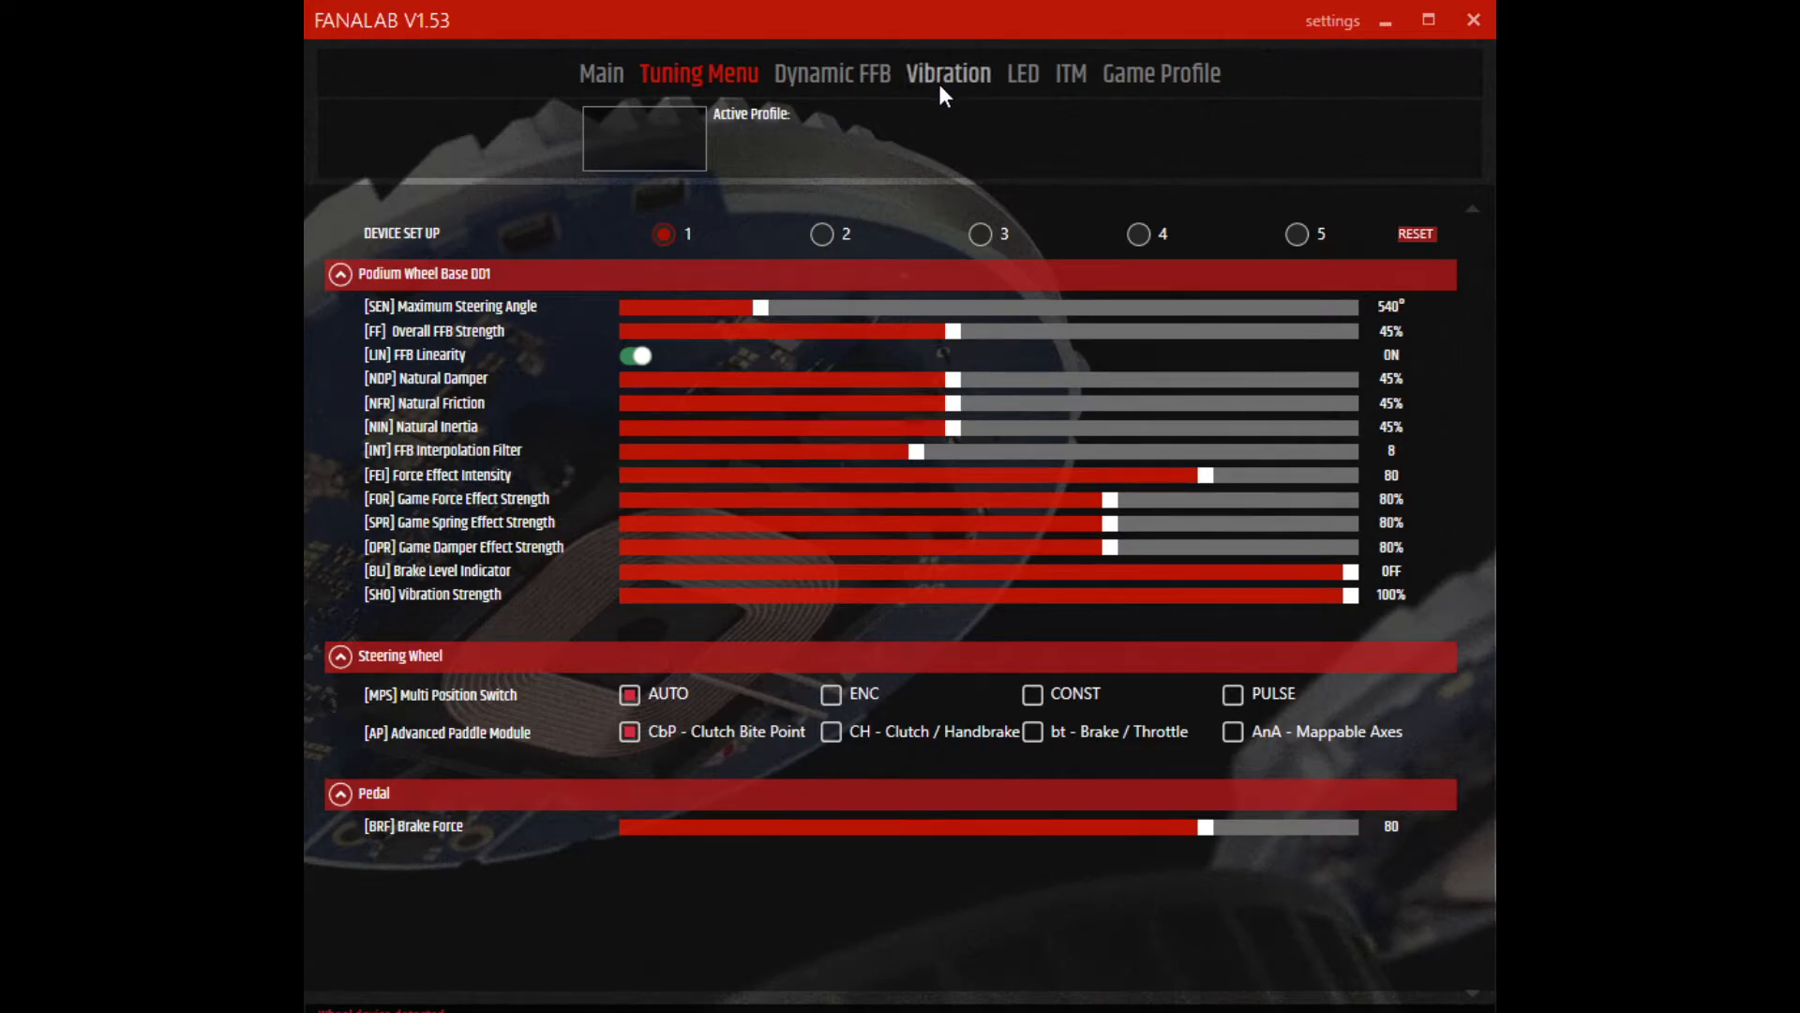
Step: Show the Vibration page and expand the steering wheel and ClubSport brake pedal sections
left_click(947, 73)
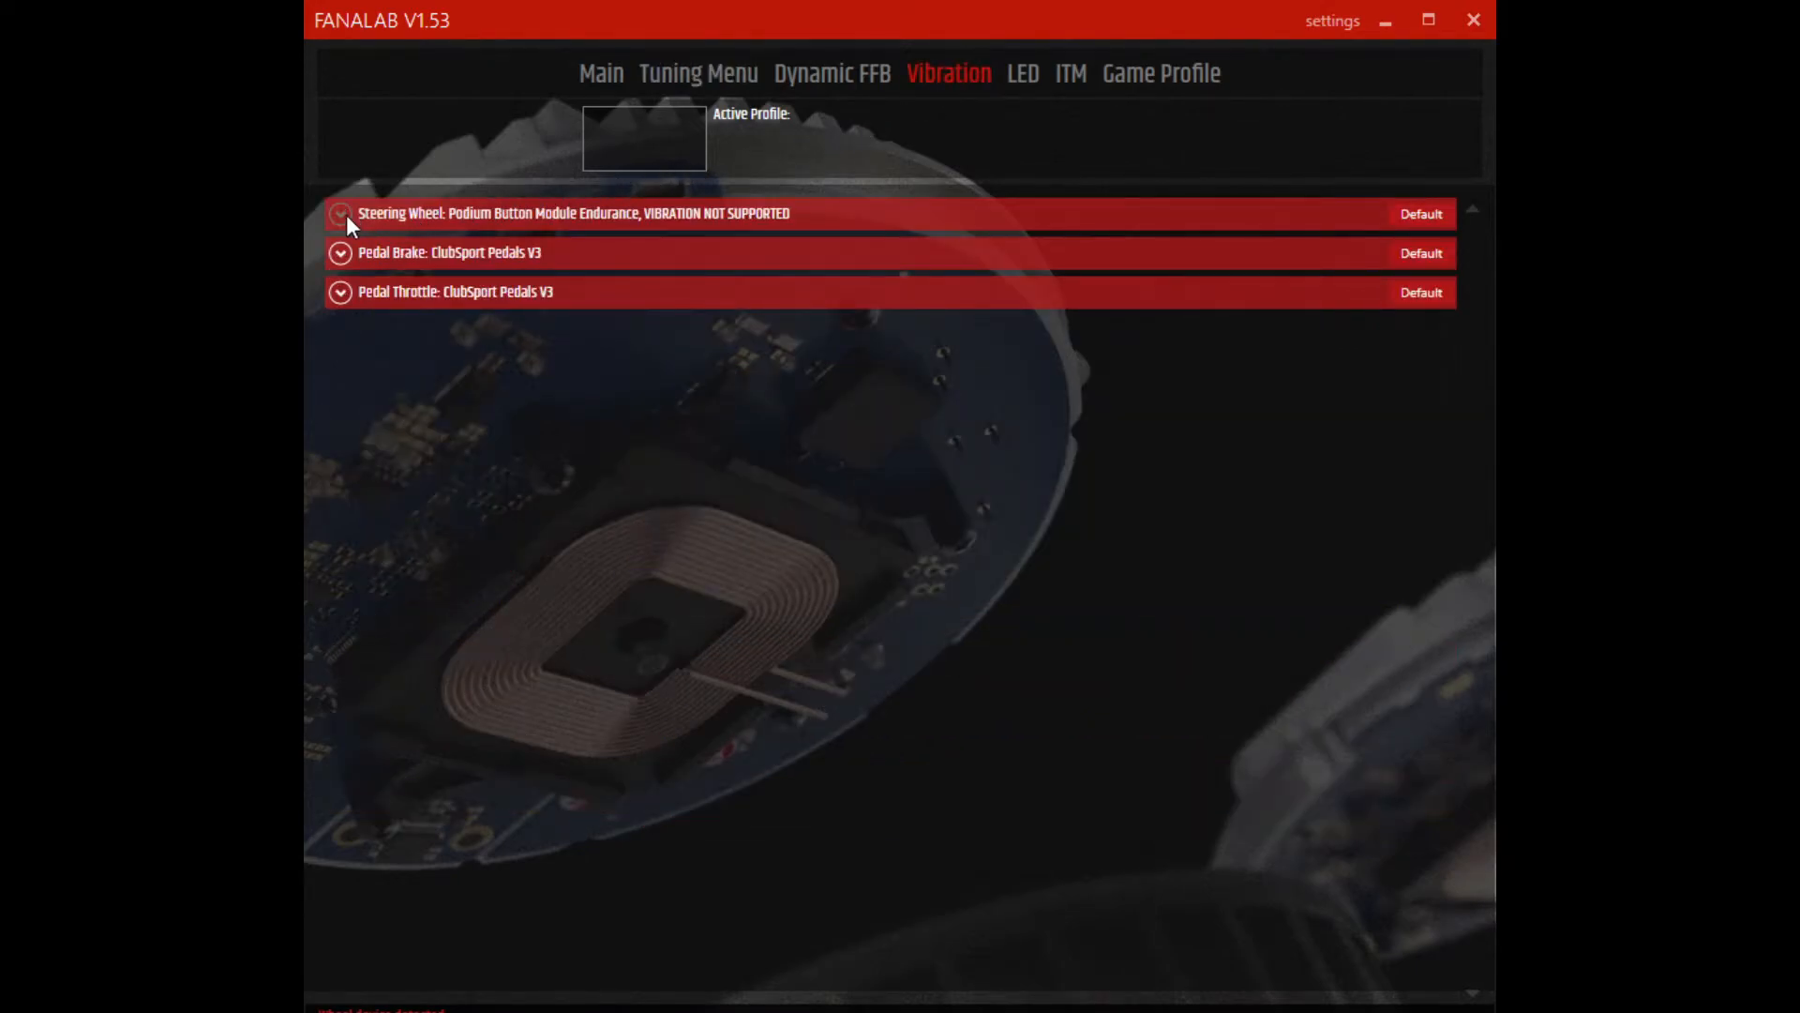
left_click(339, 214)
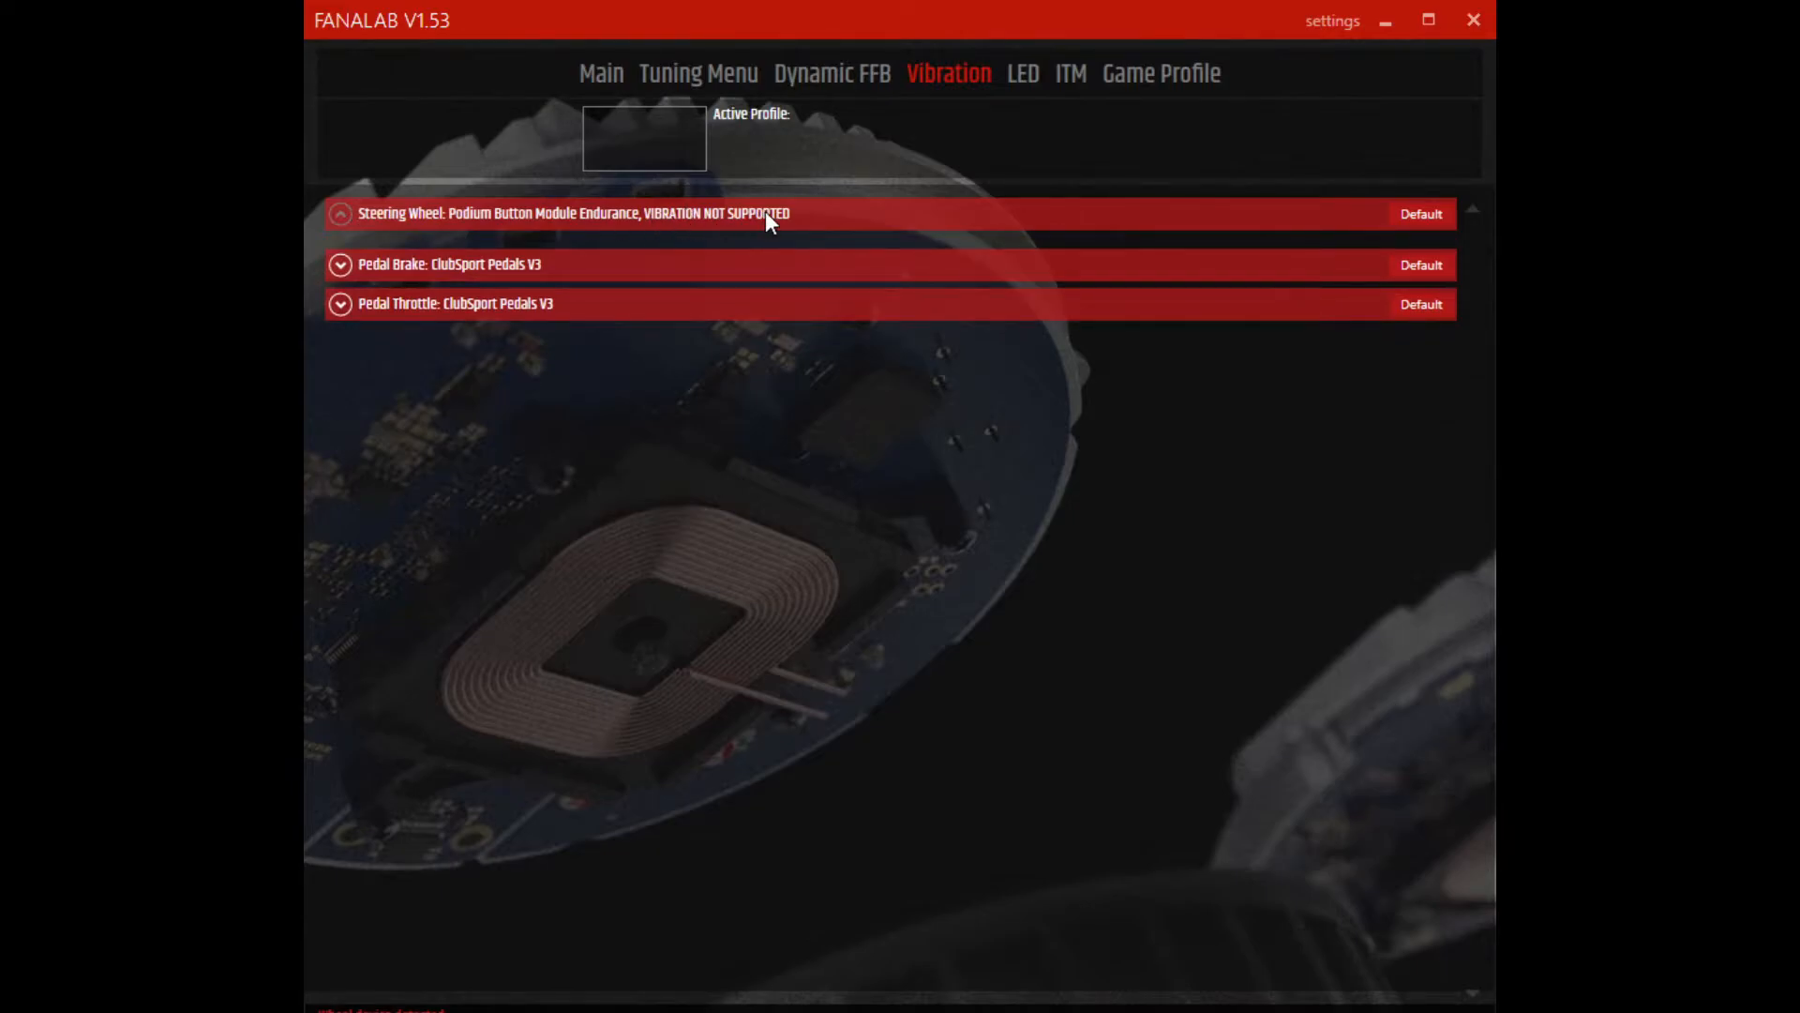
mouse_move(426, 255)
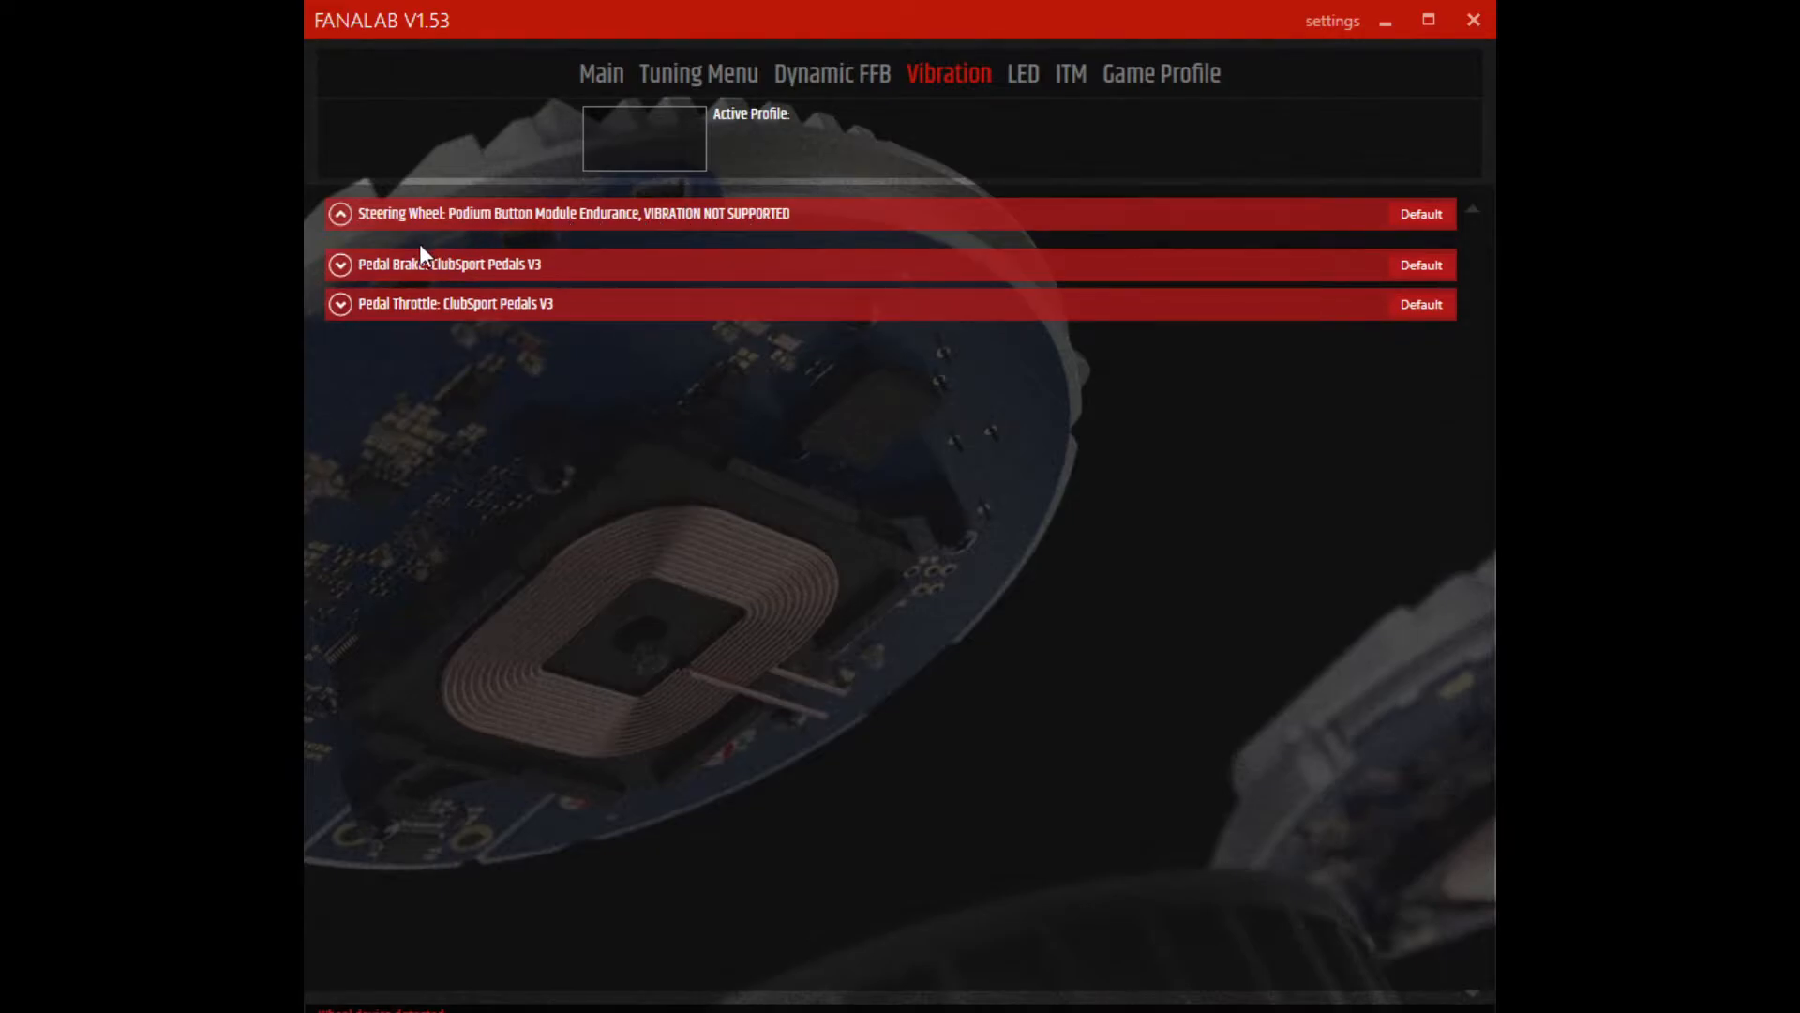
left_click(339, 264)
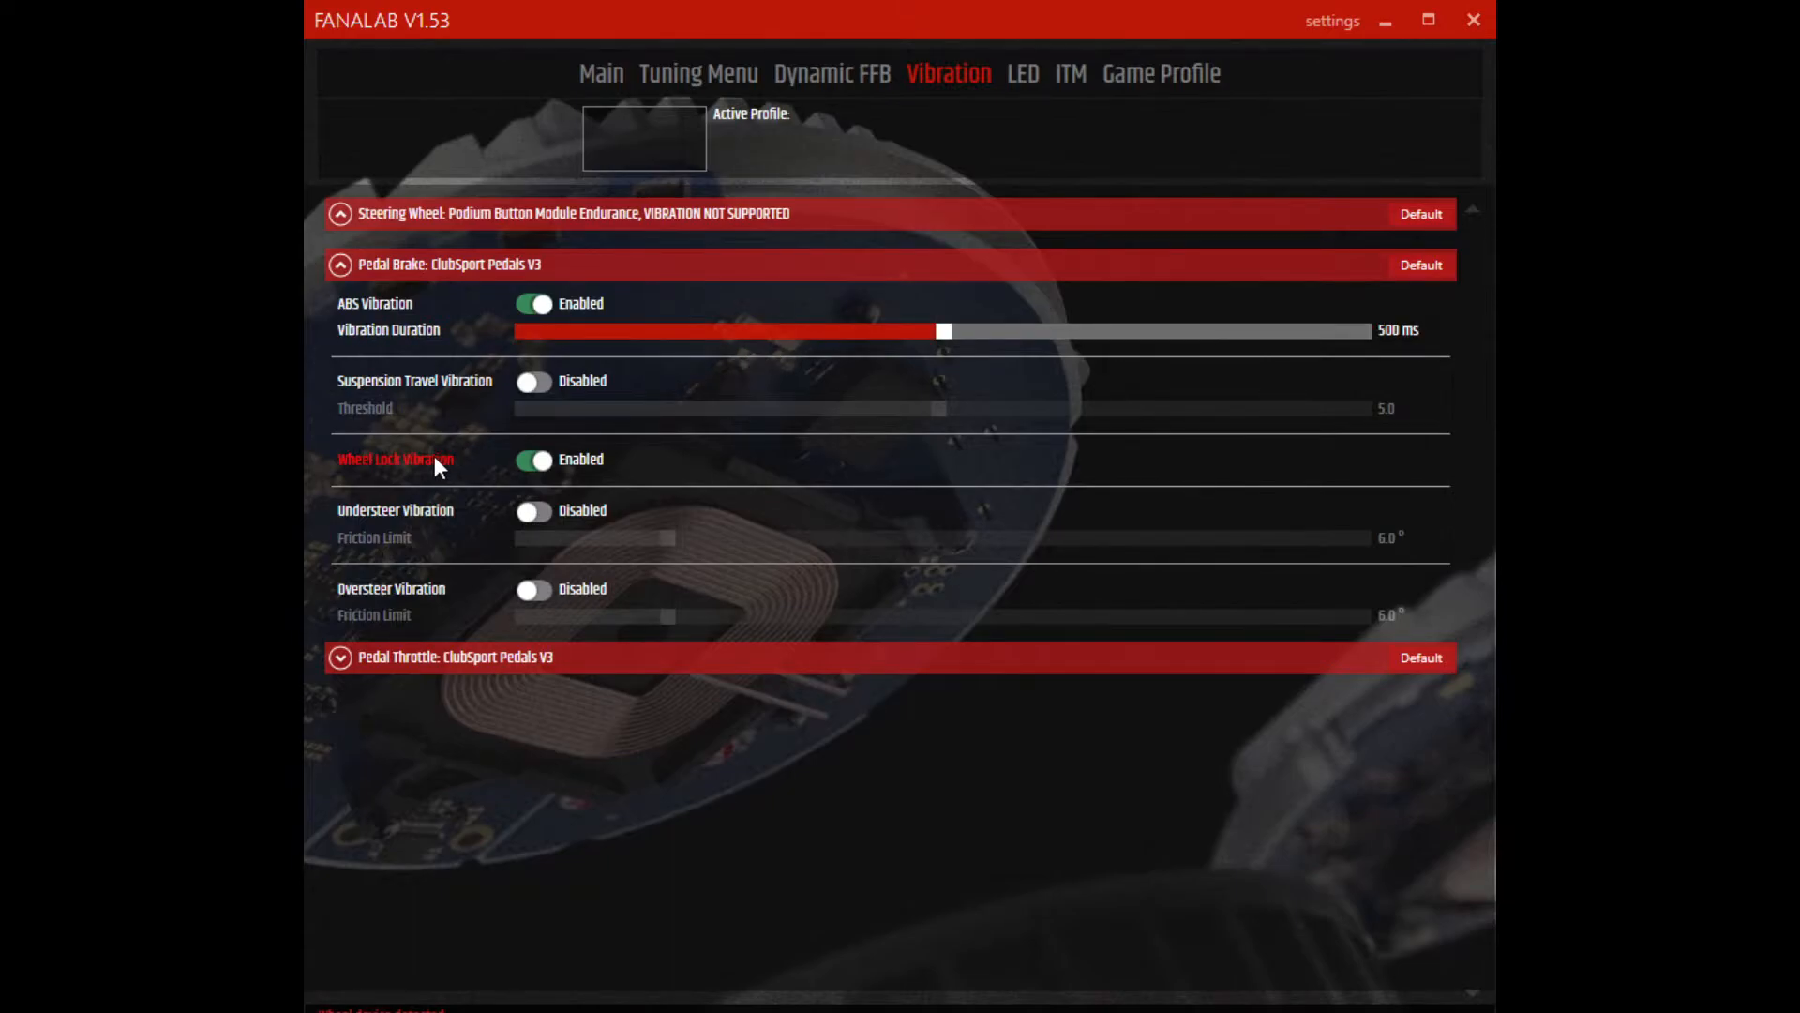
mouse_move(452, 476)
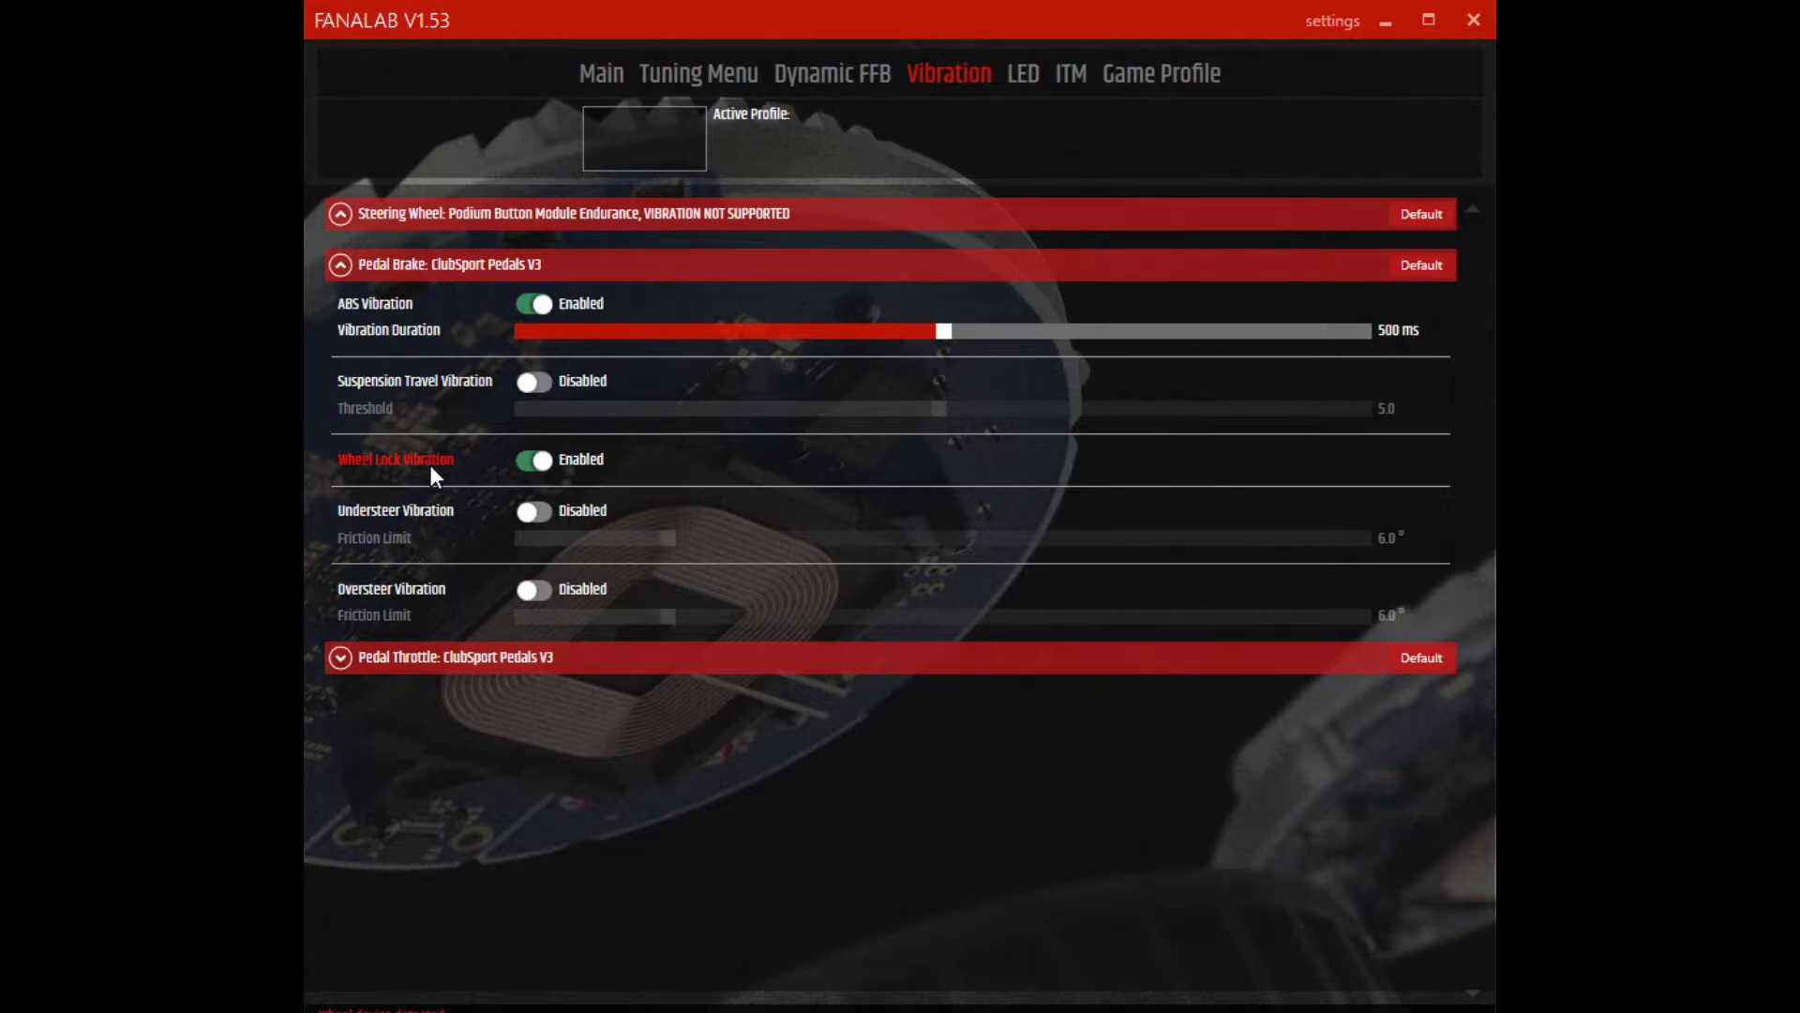
mouse_move(437, 465)
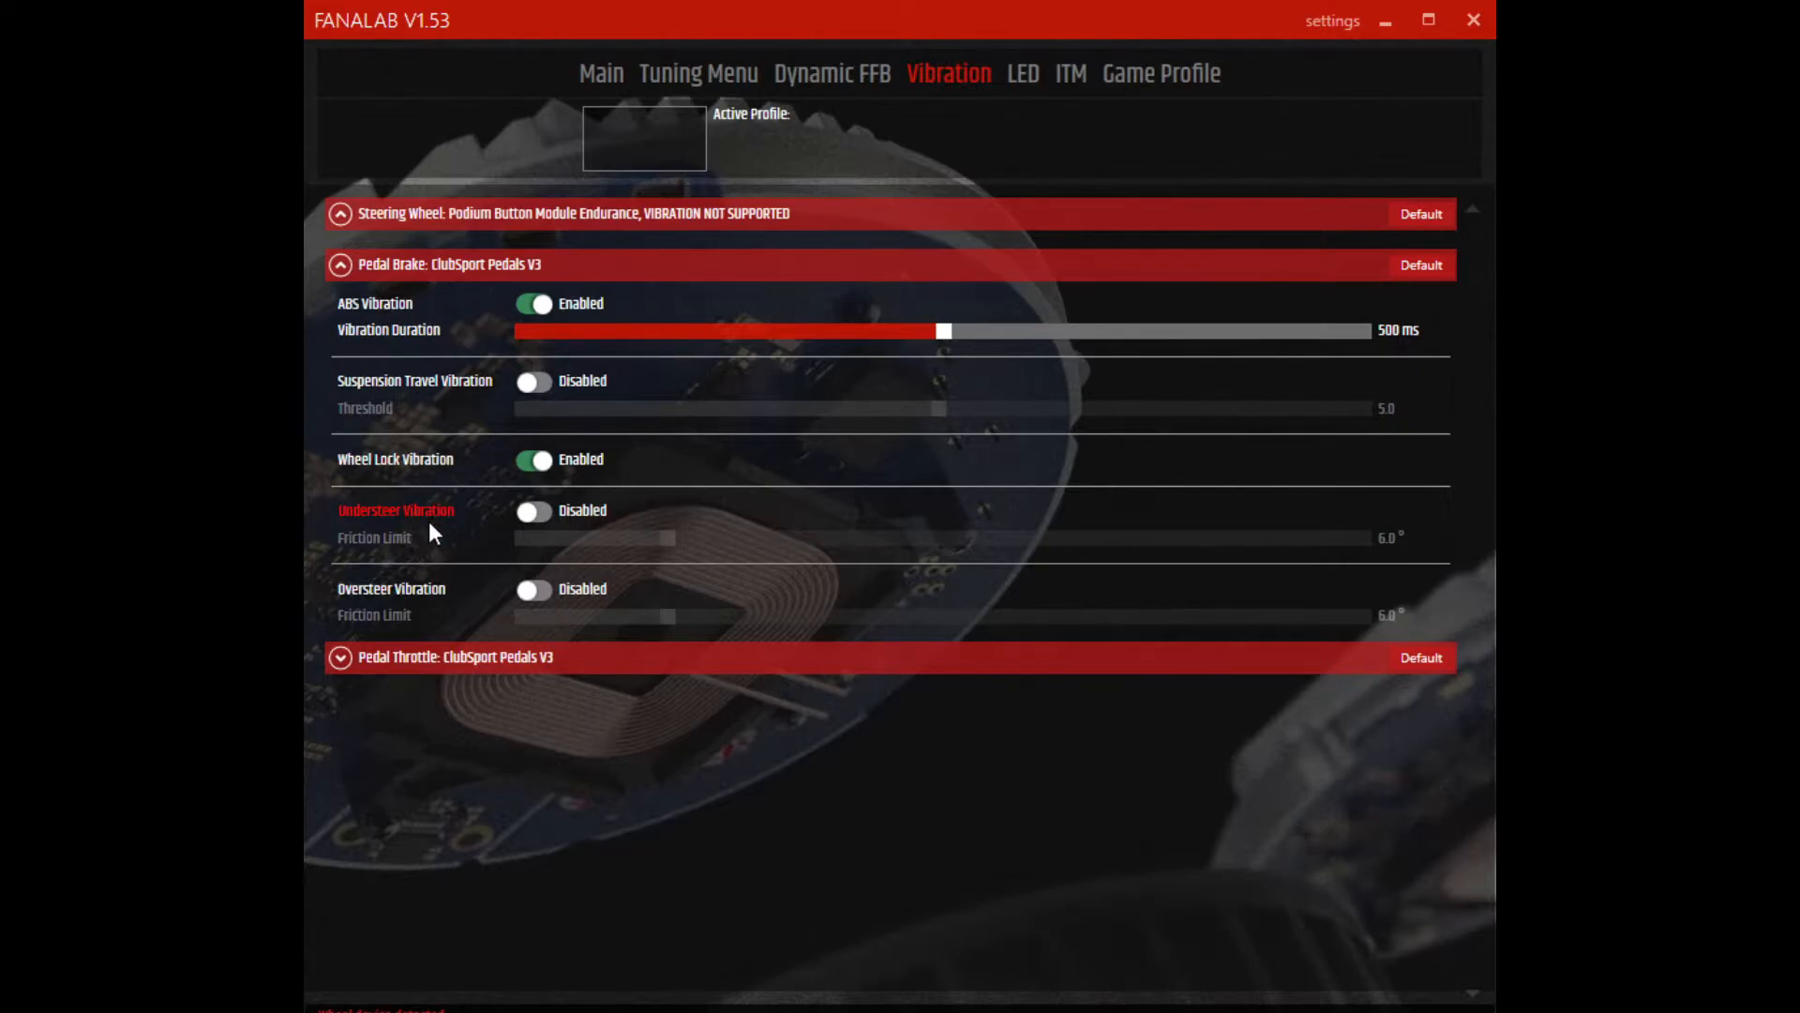
mouse_move(448, 546)
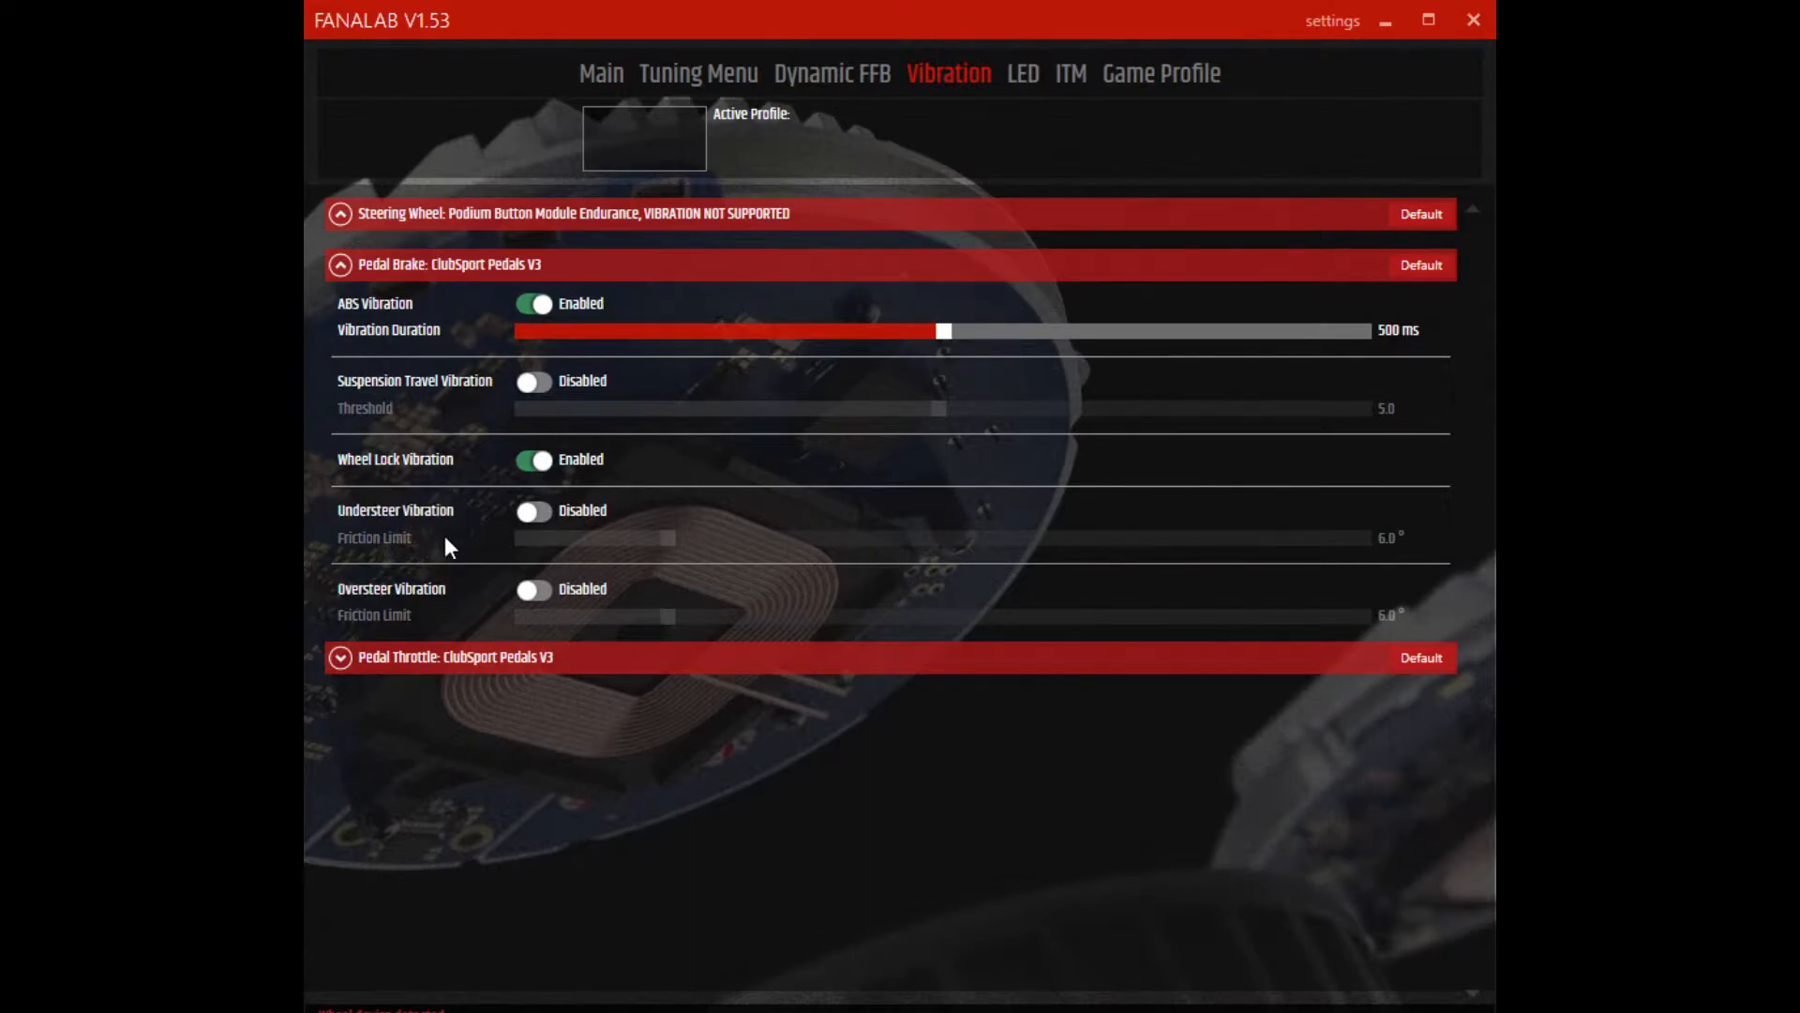
mouse_move(433, 527)
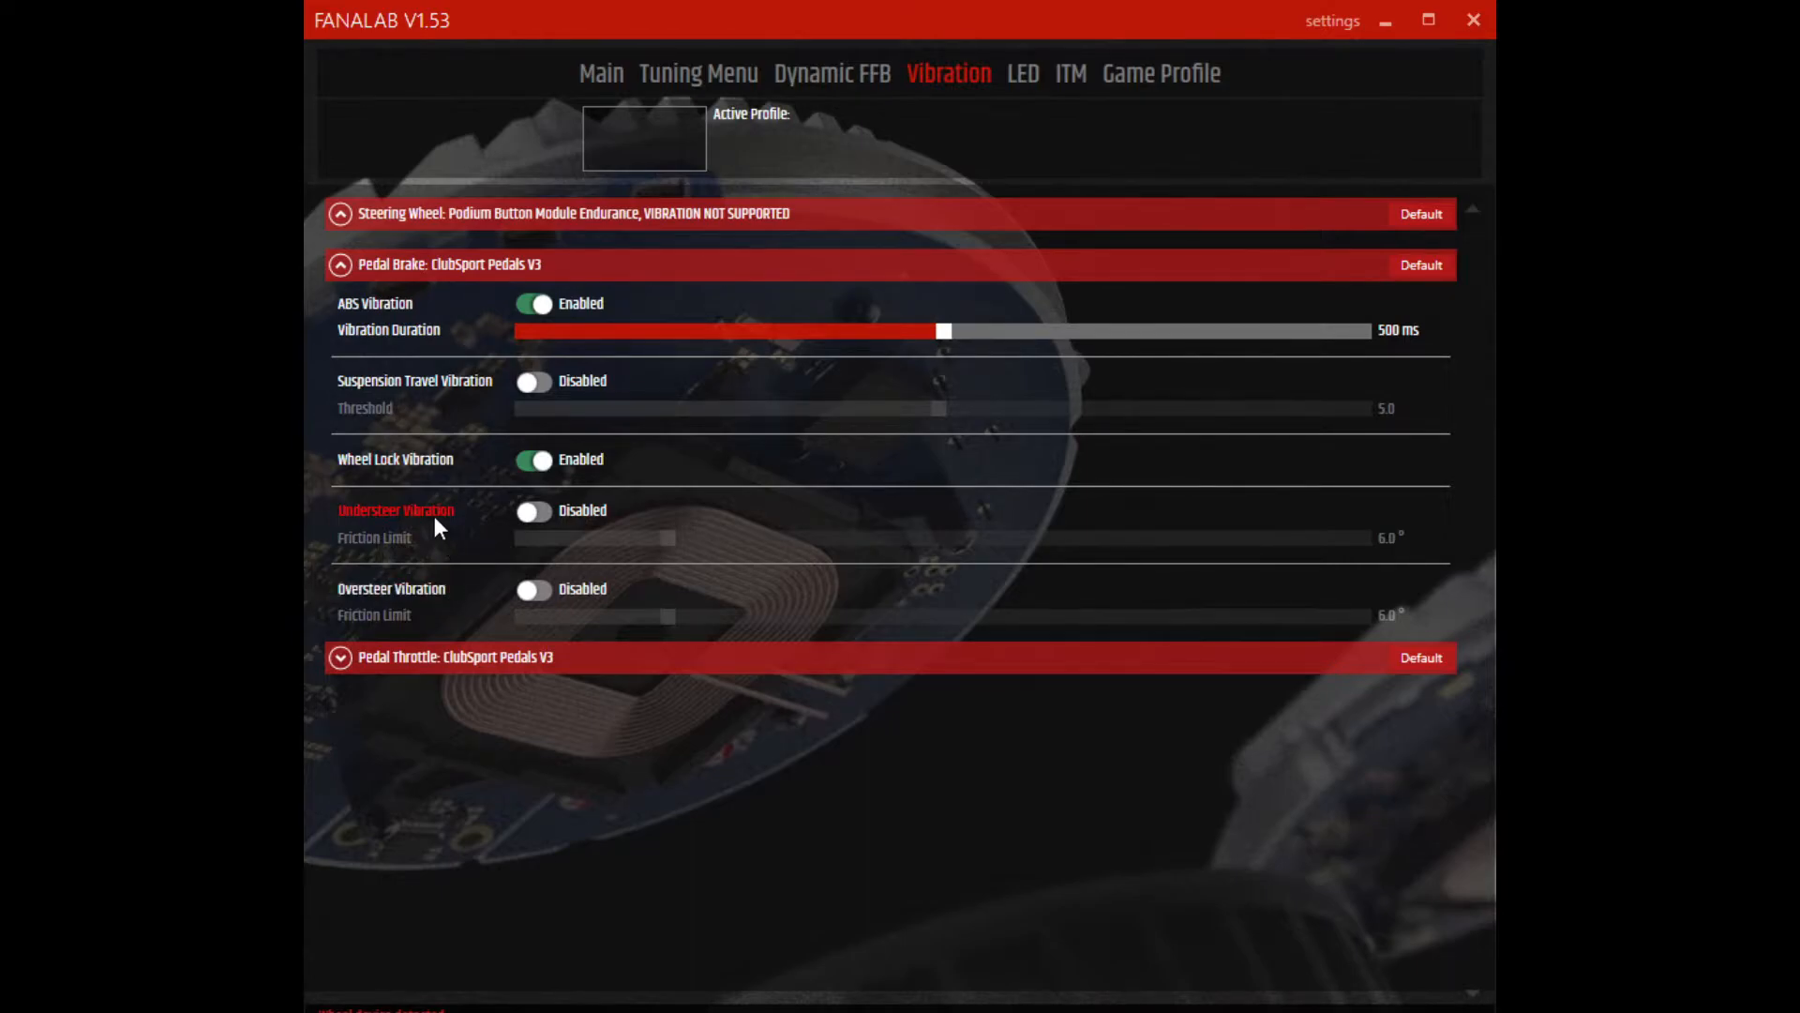
mouse_move(436, 540)
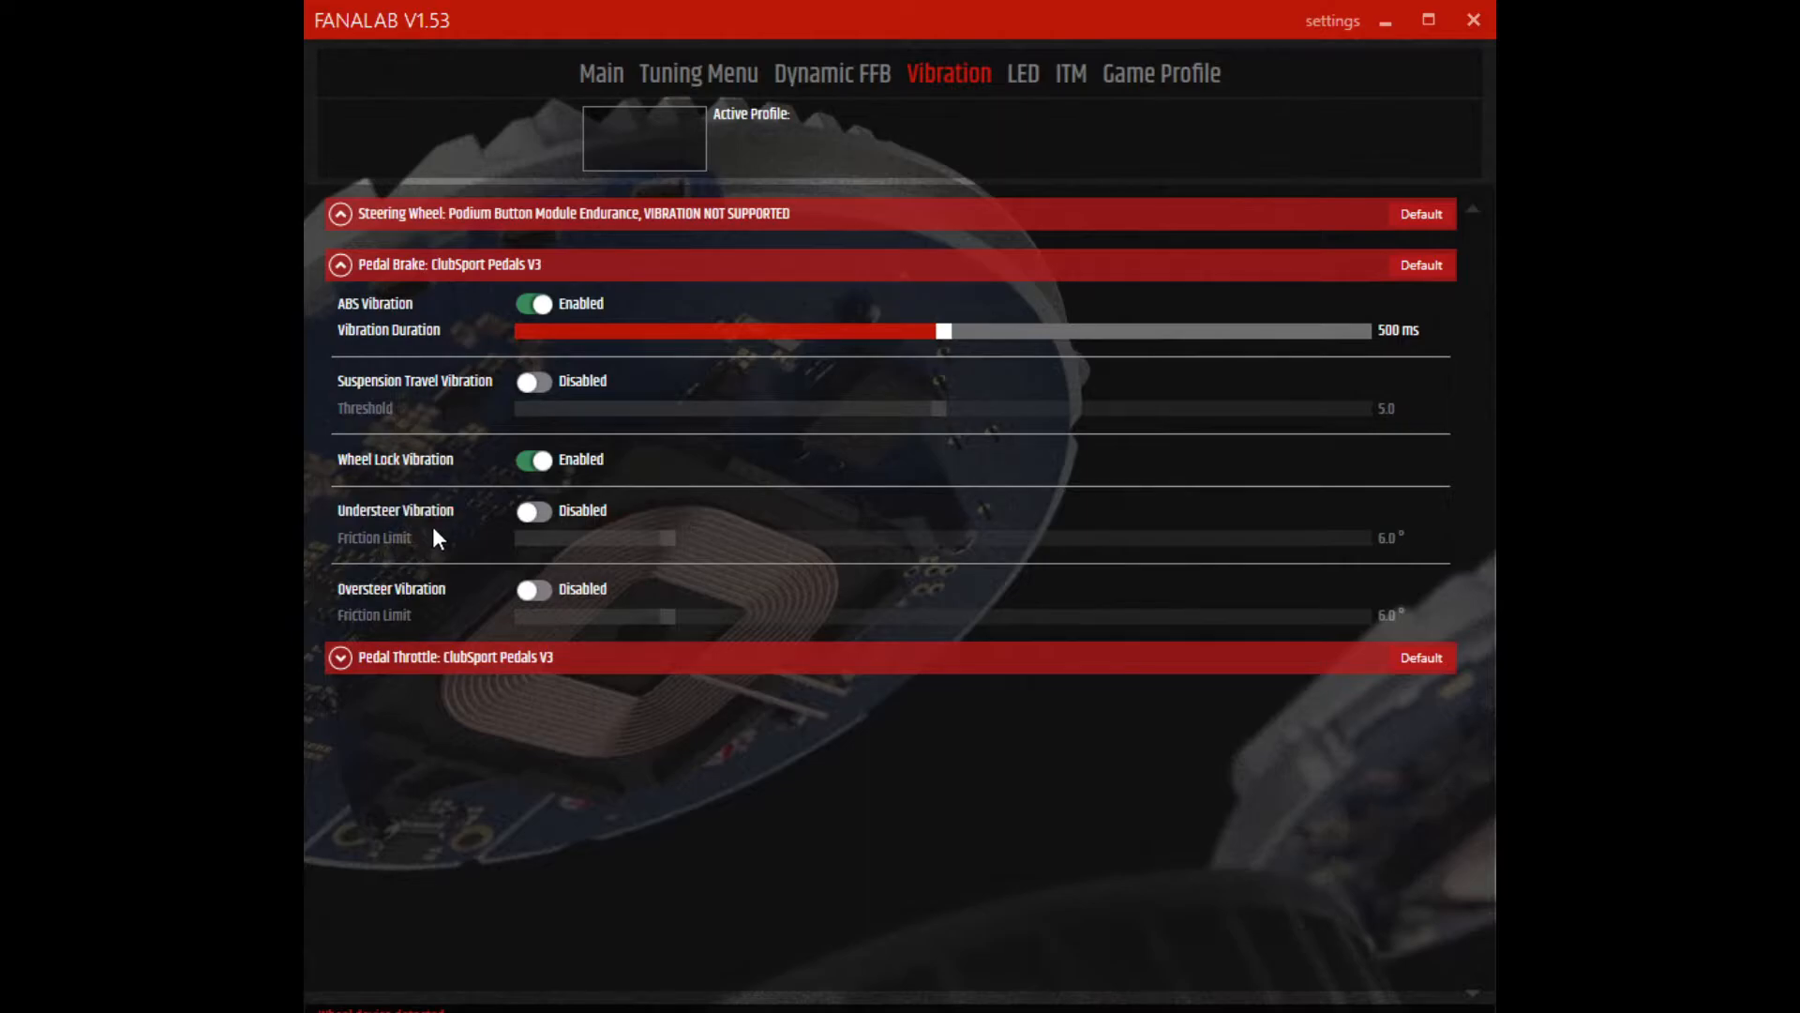
mouse_move(432, 597)
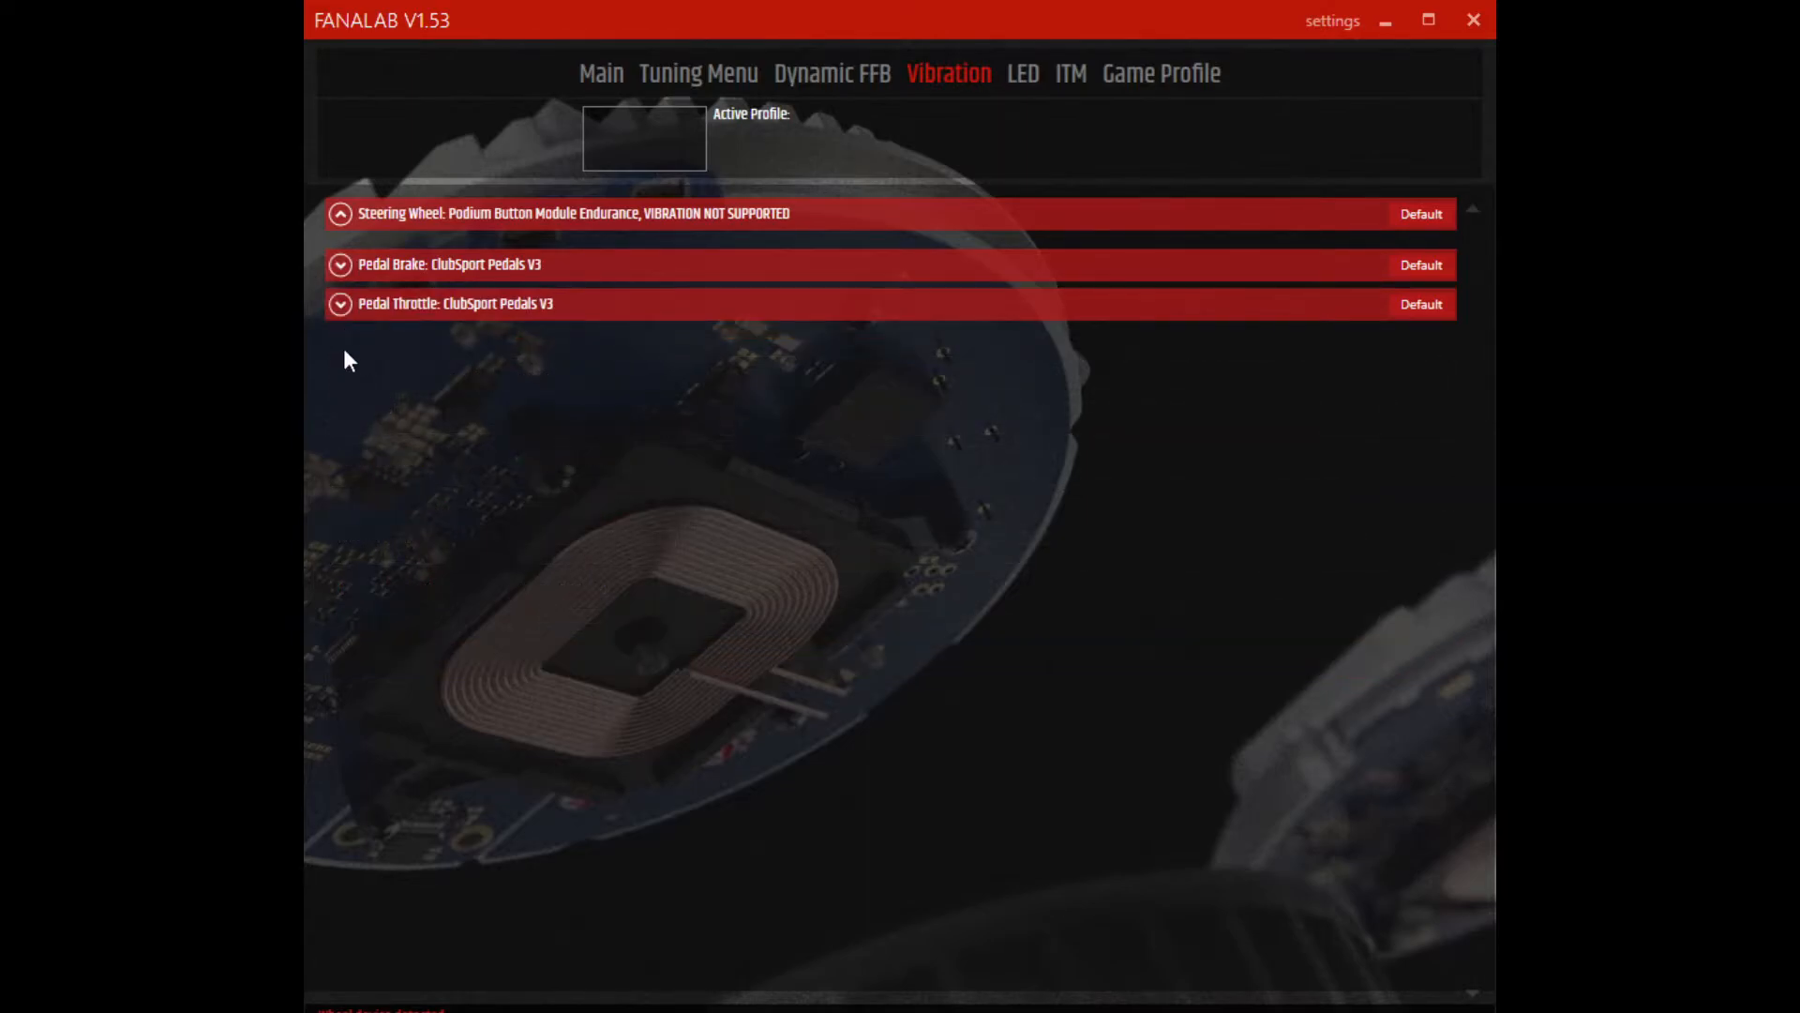
Step: Expand the throttle pedal vibration section showing rev limiter (98.0%) and wheel spin vibration
left_click(341, 304)
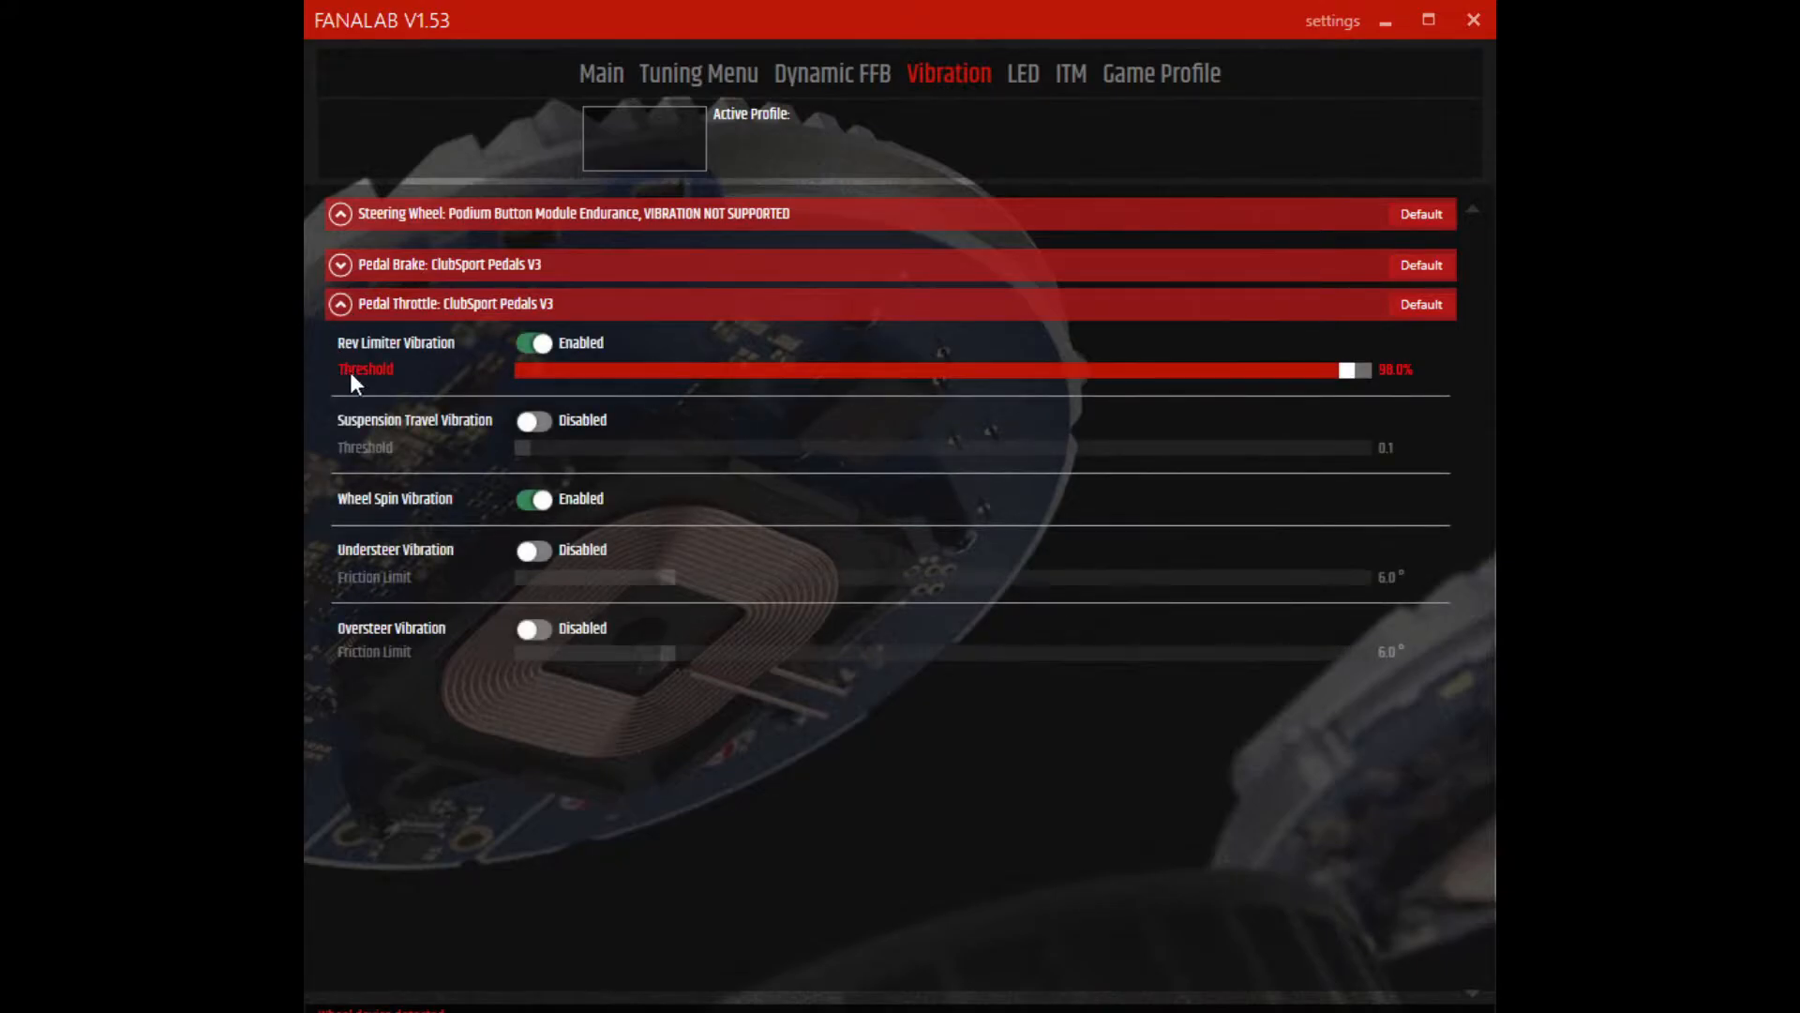
mouse_move(442, 514)
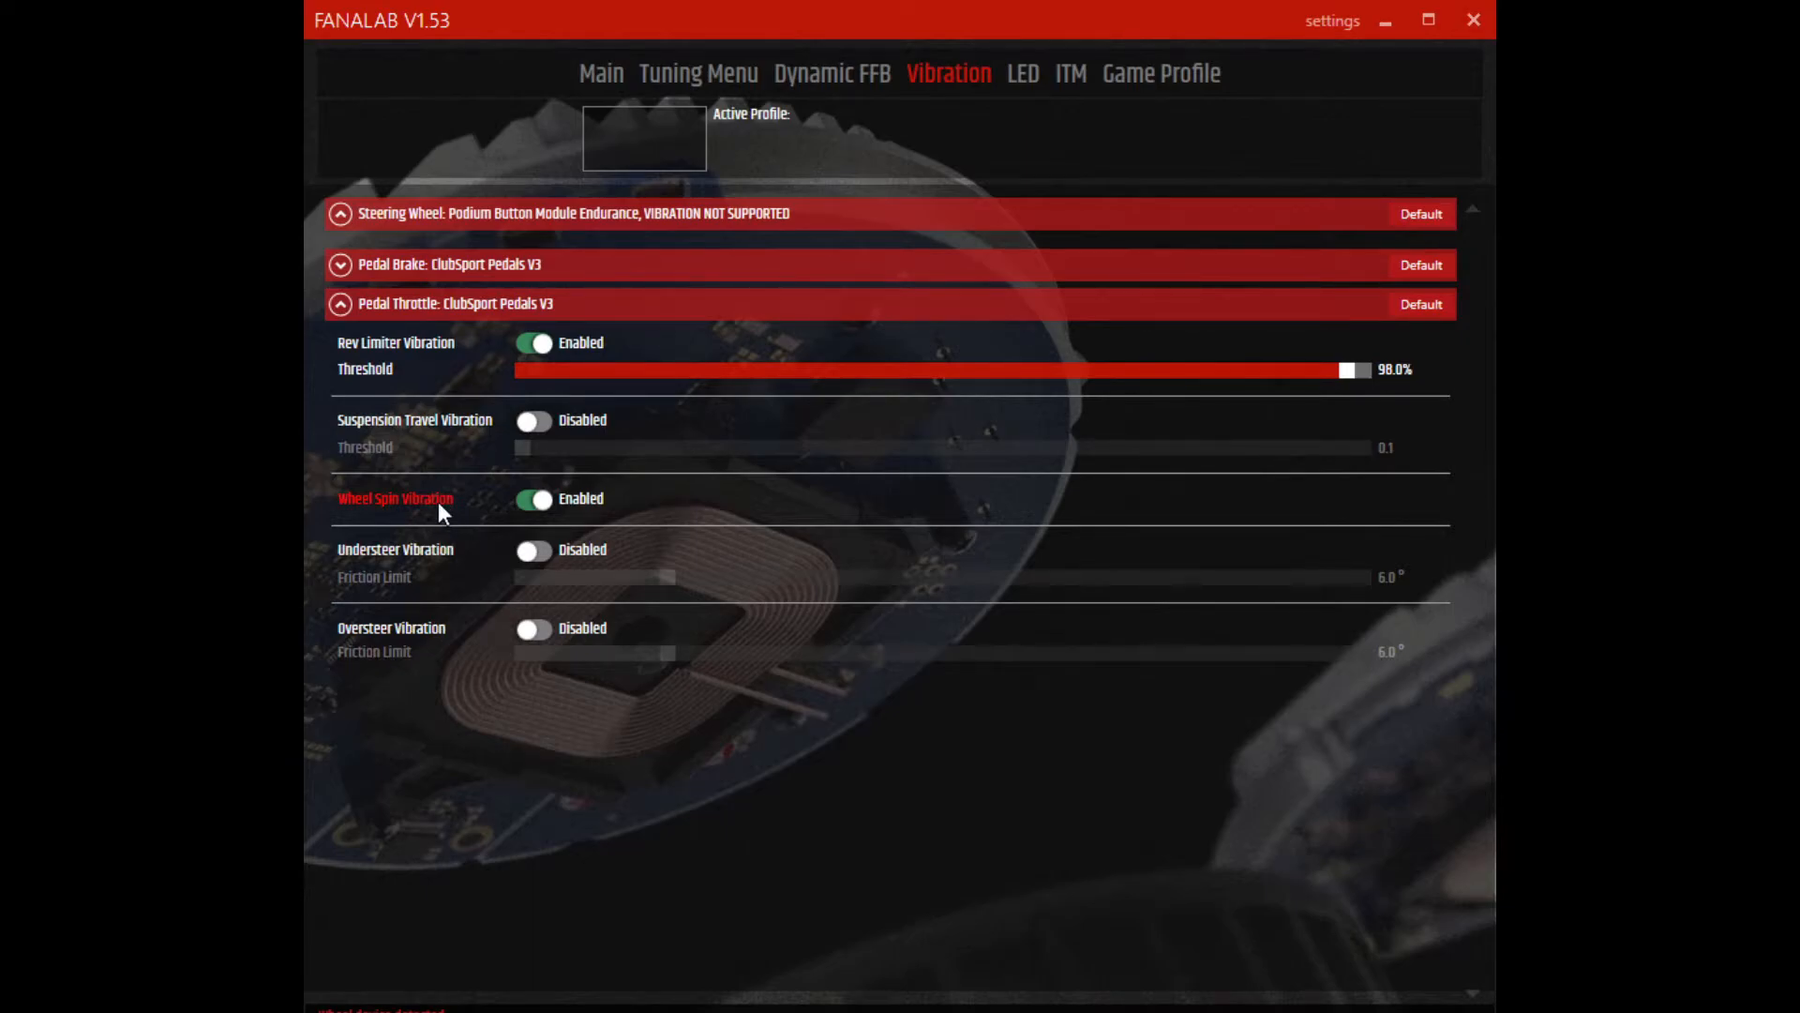
mouse_move(433, 369)
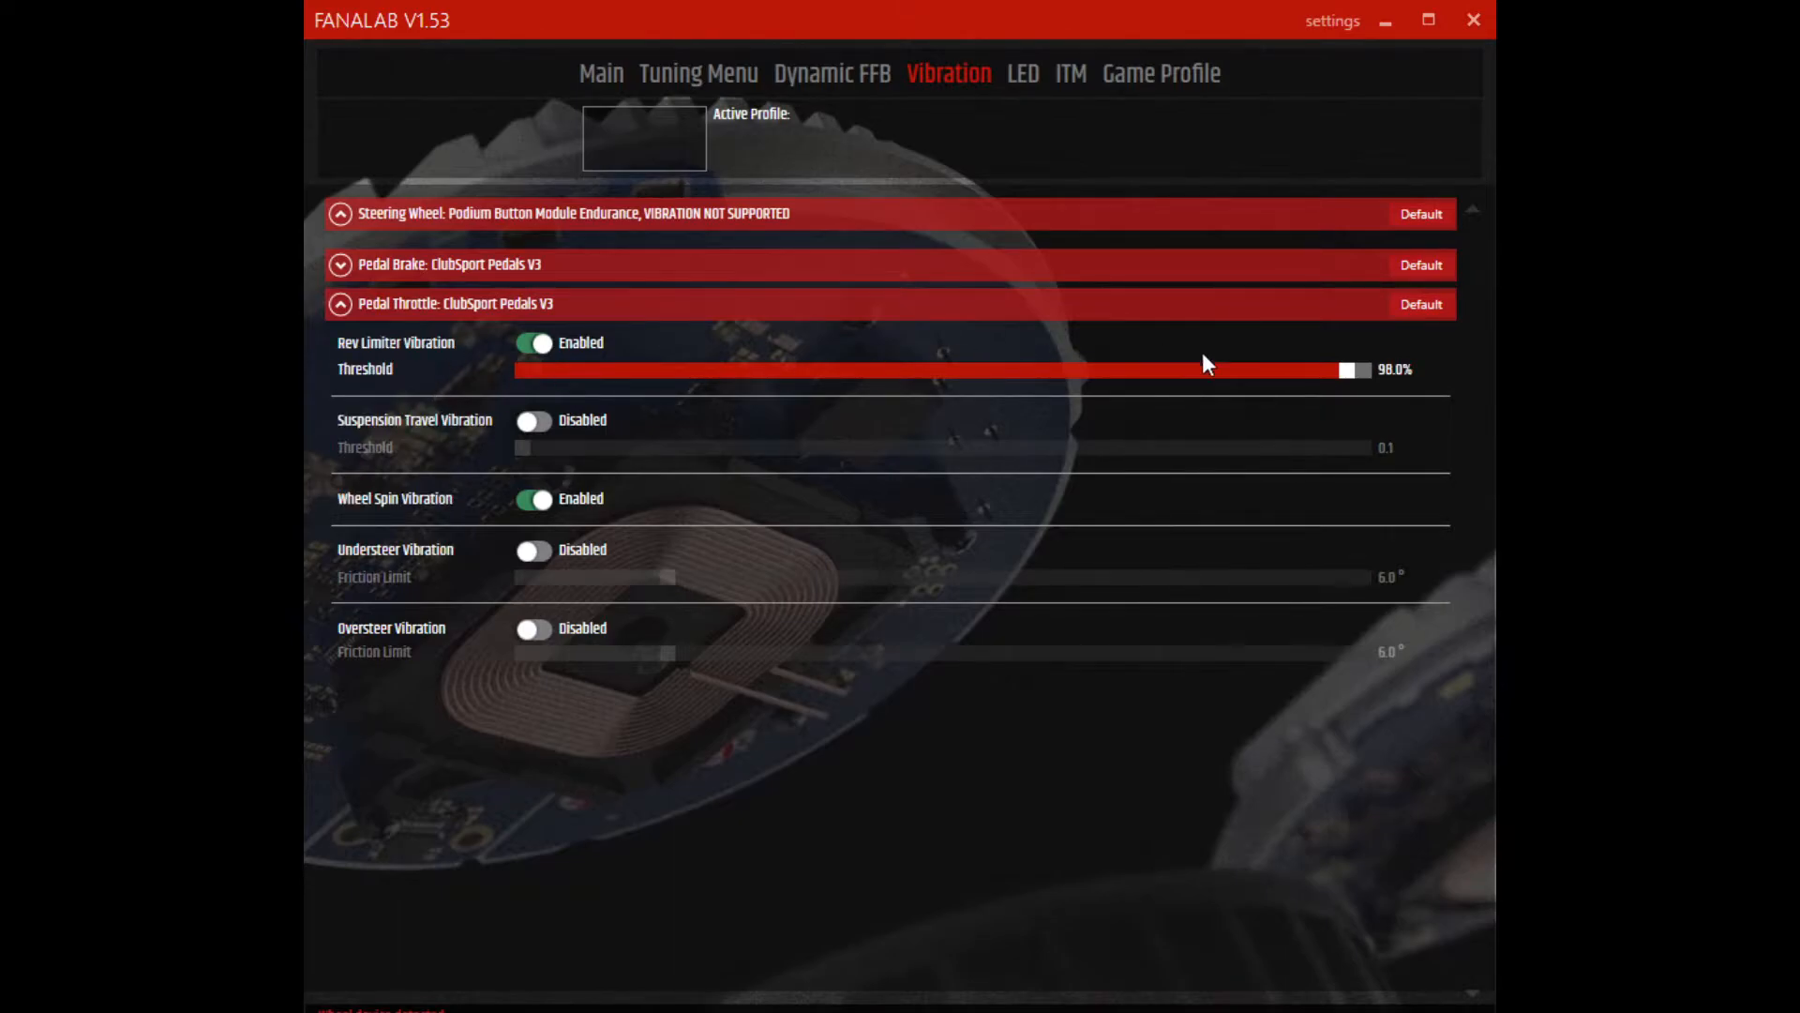
mouse_move(1401, 393)
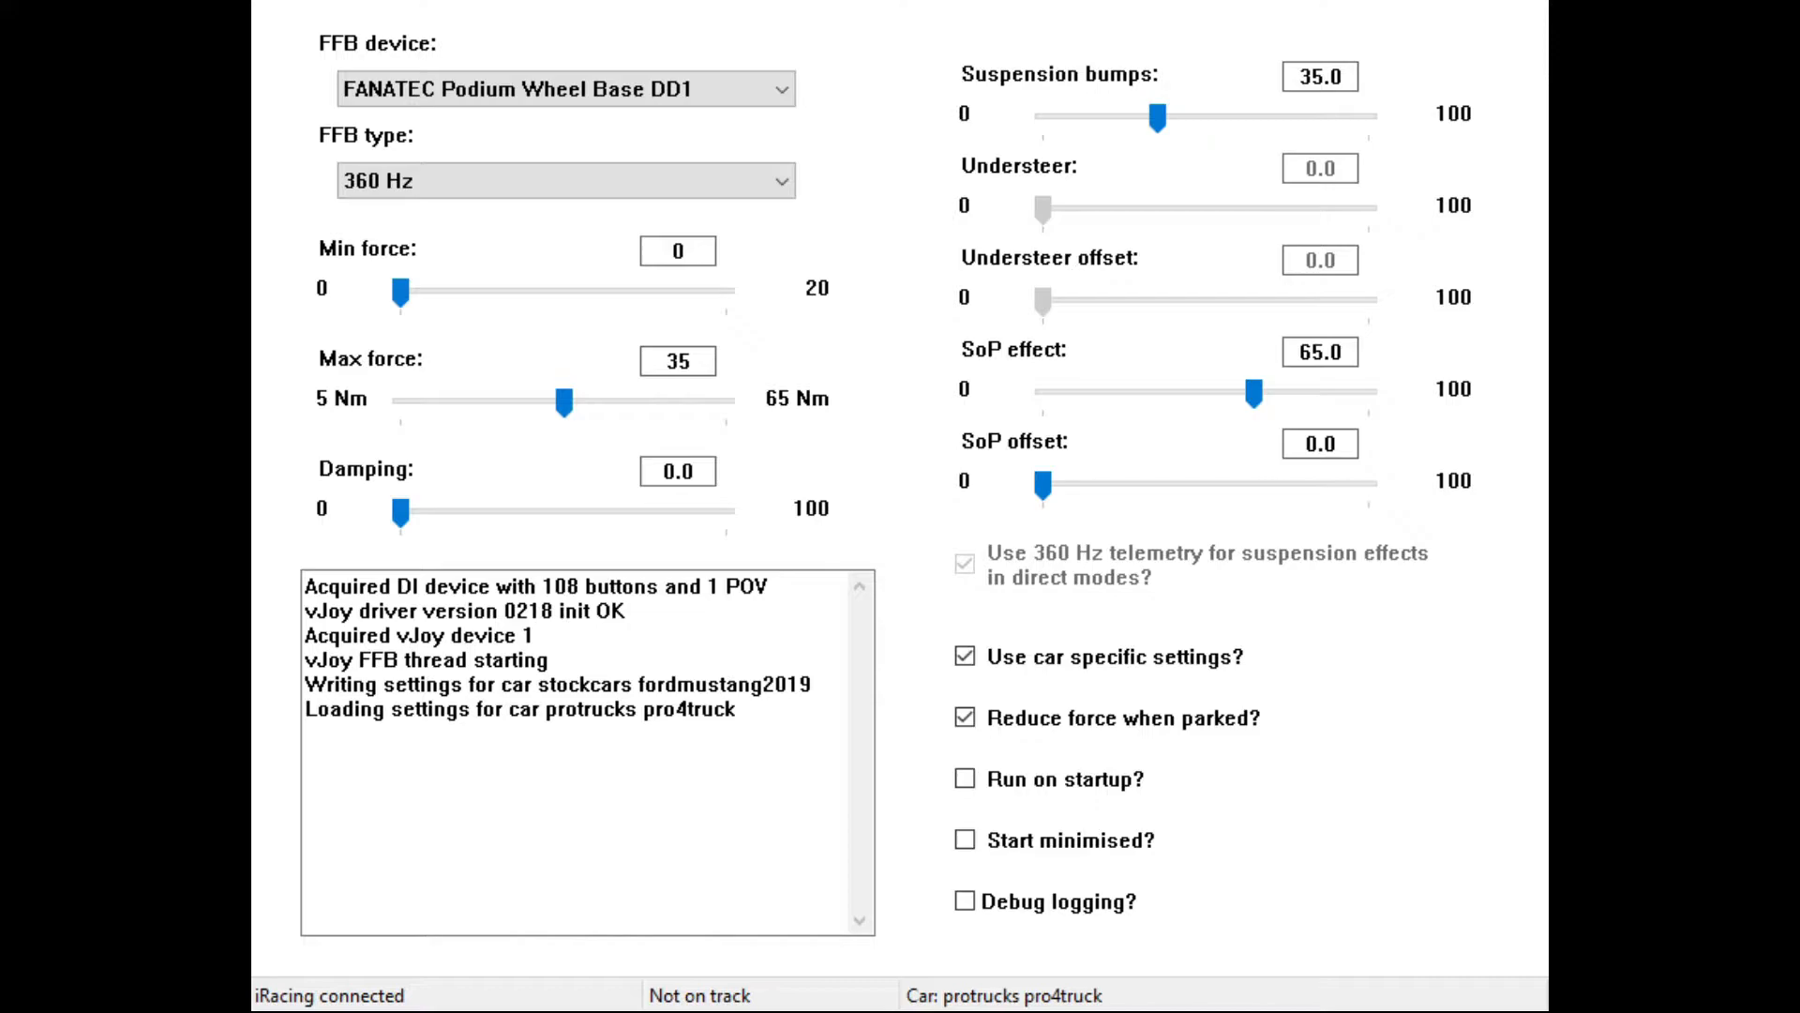
mouse_move(924, 120)
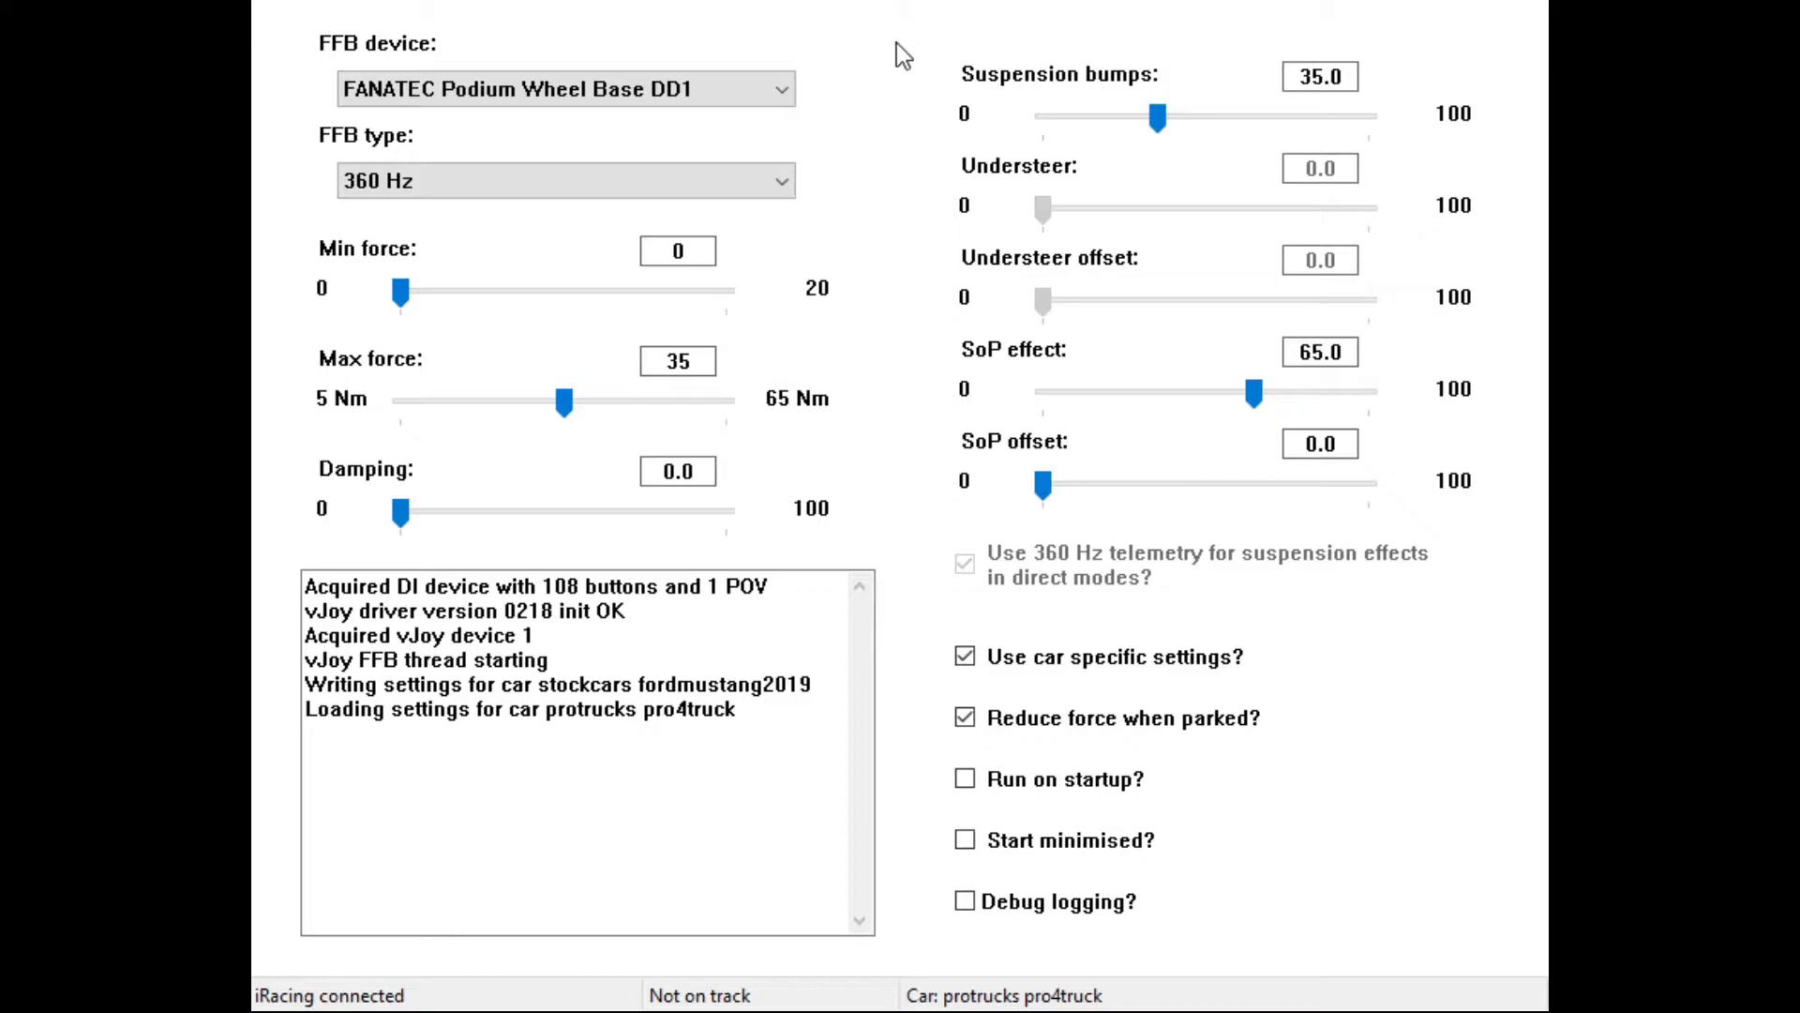
mouse_move(692, 32)
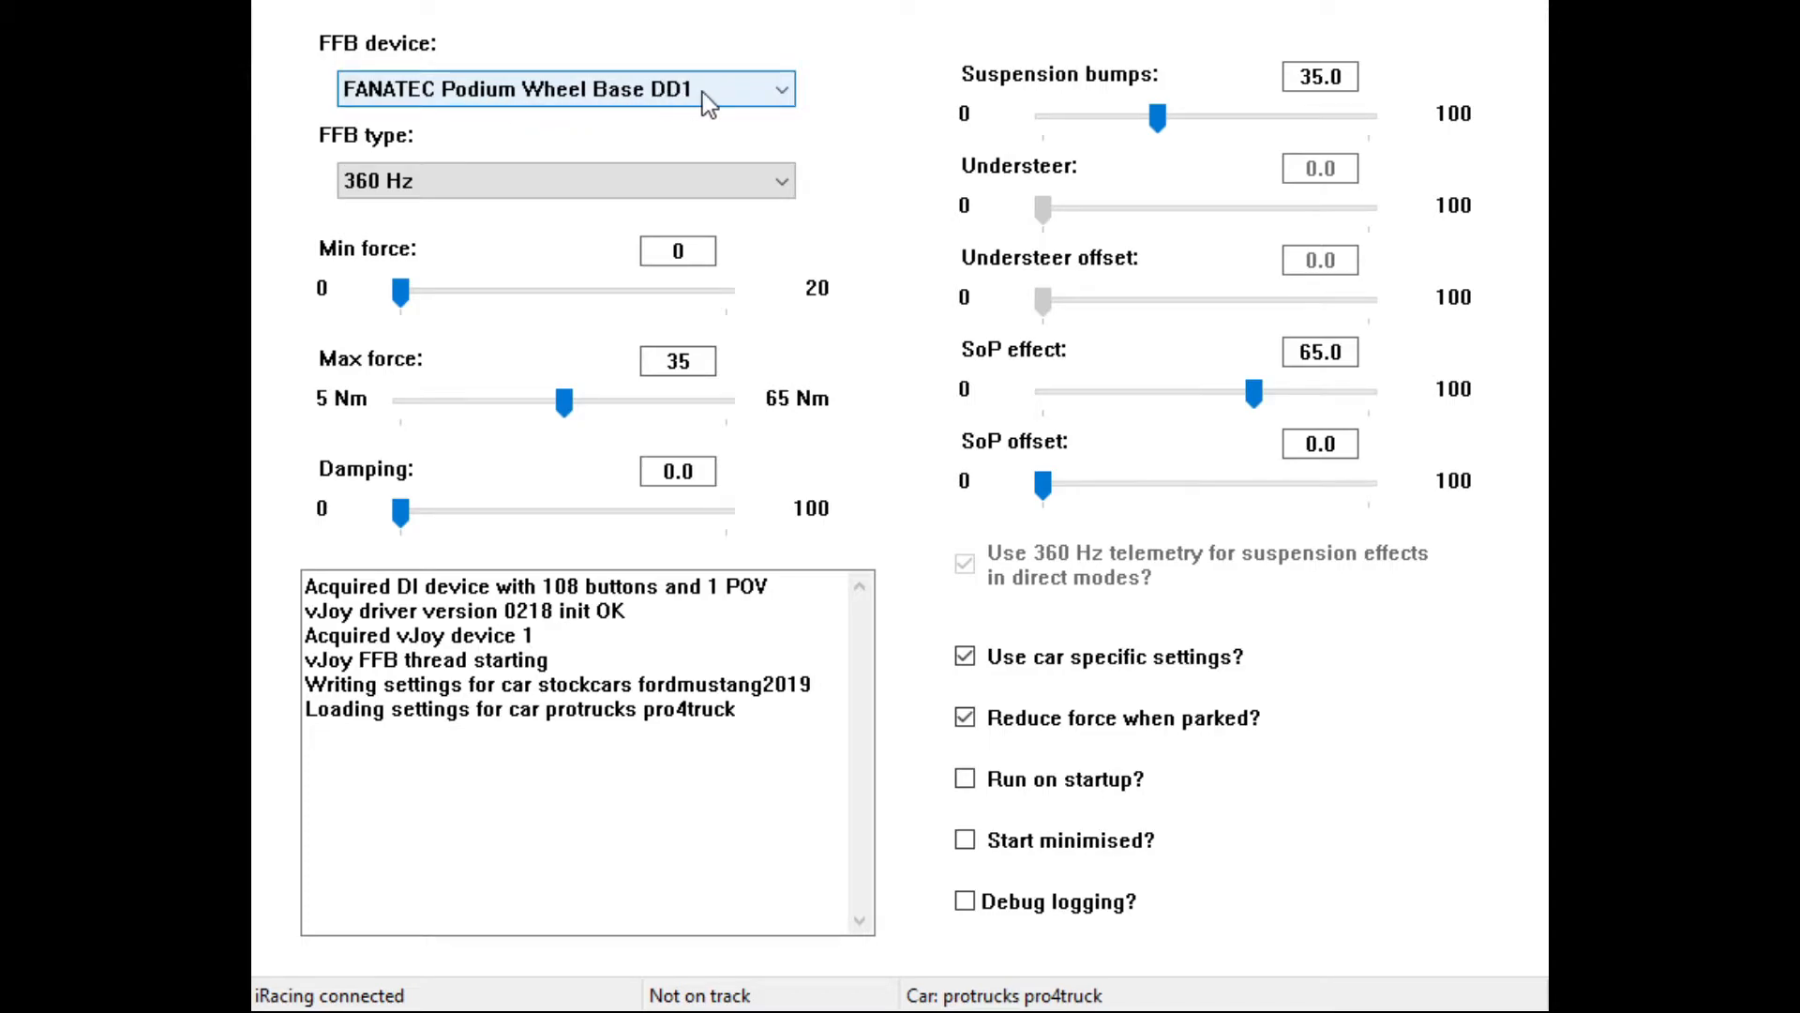
mouse_move(353, 151)
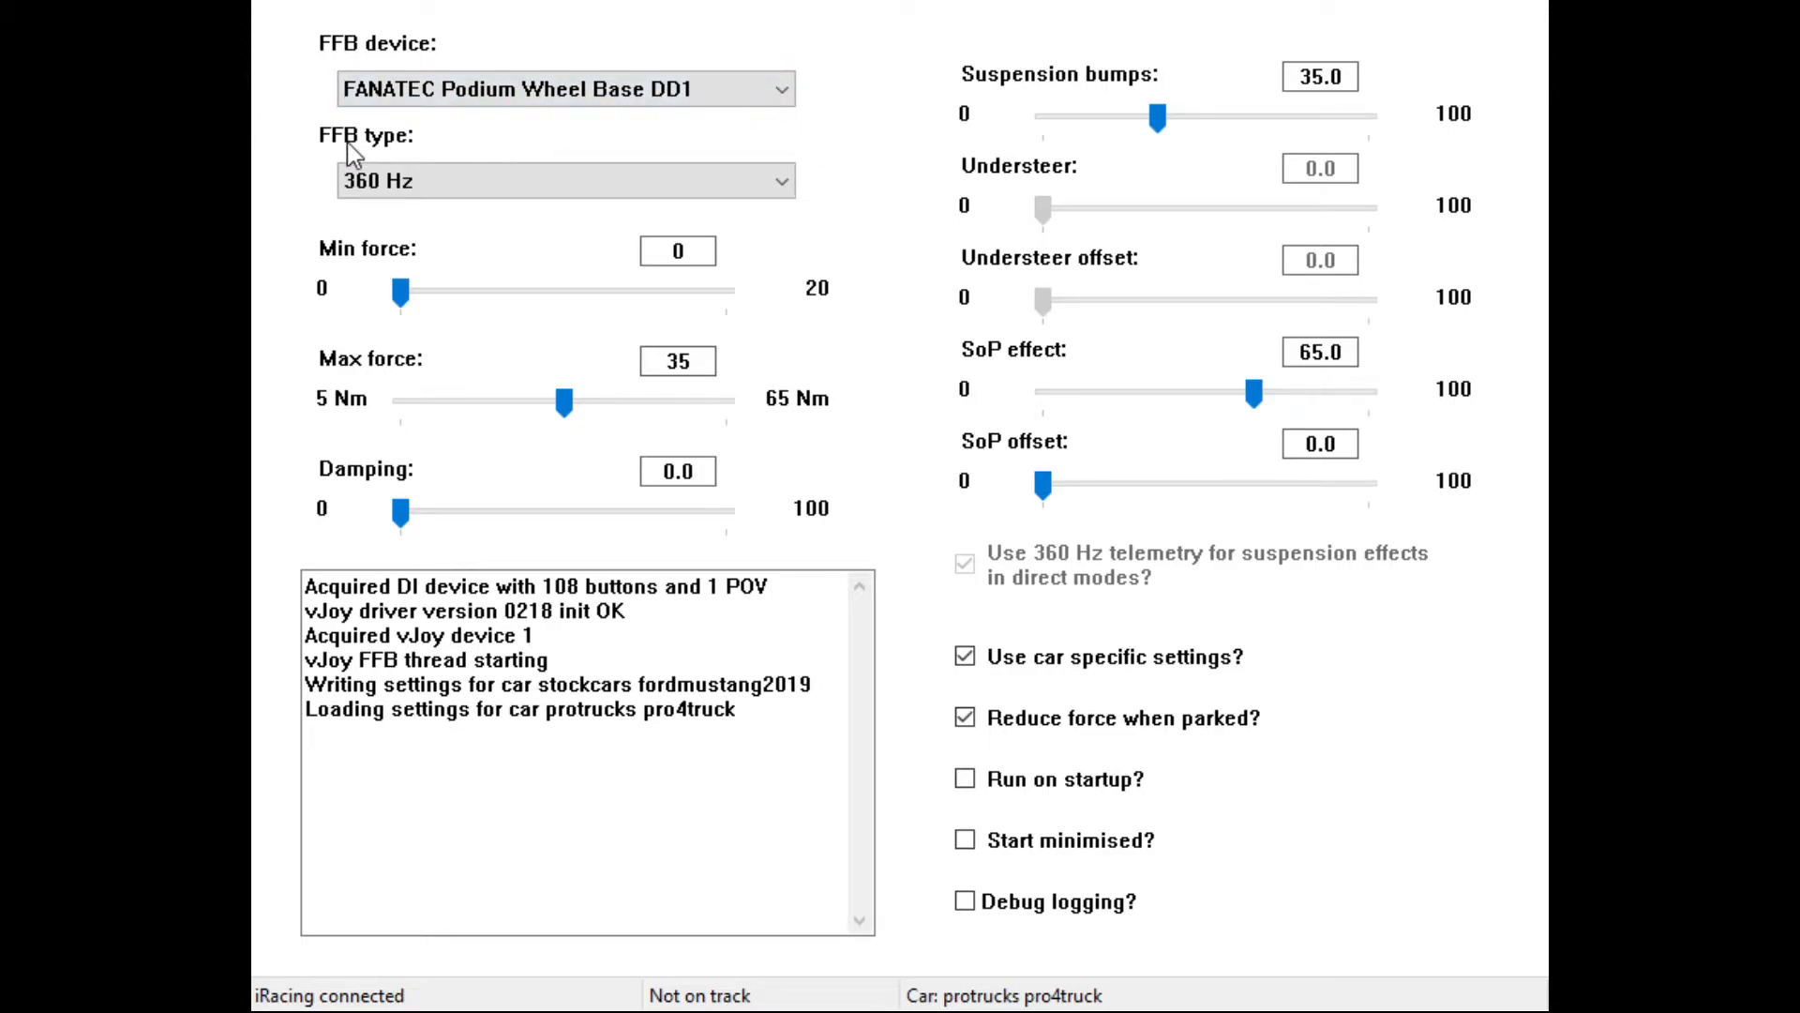
Step: Review irFFB's DD1 settings at 360 Hz with max force 35, leaving them unchanged
left_click(564, 180)
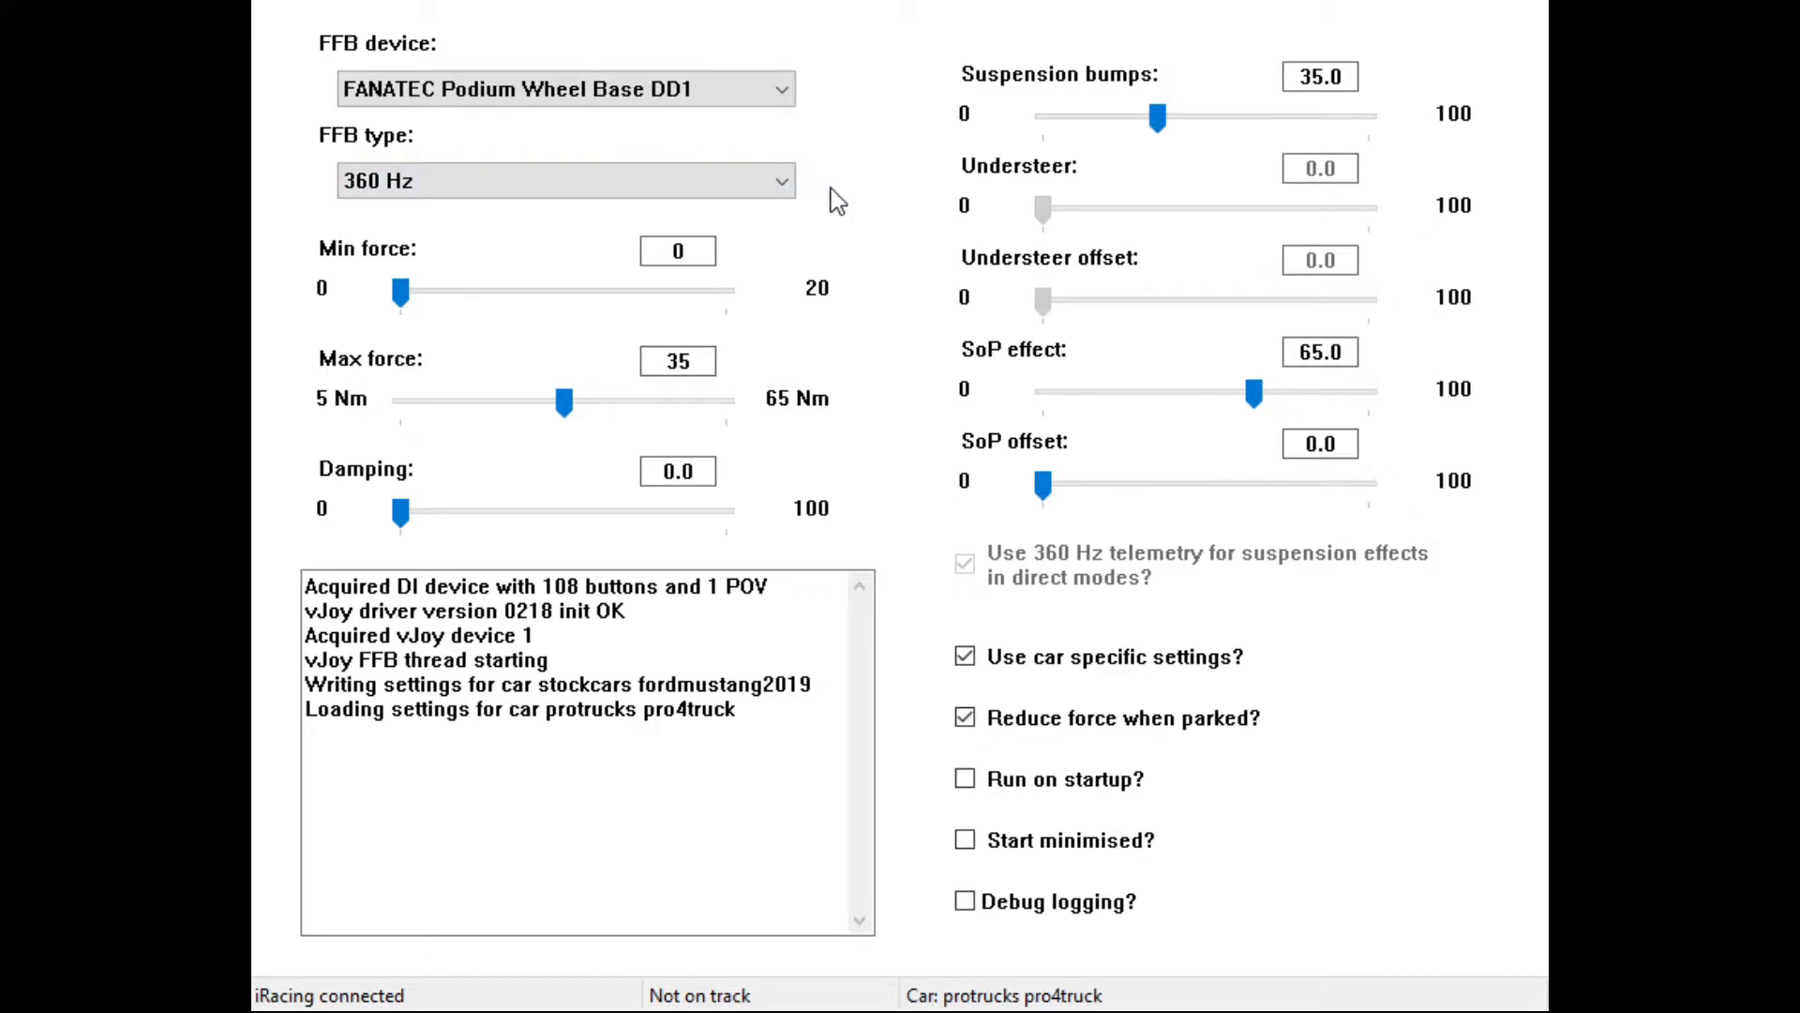
mouse_move(837, 238)
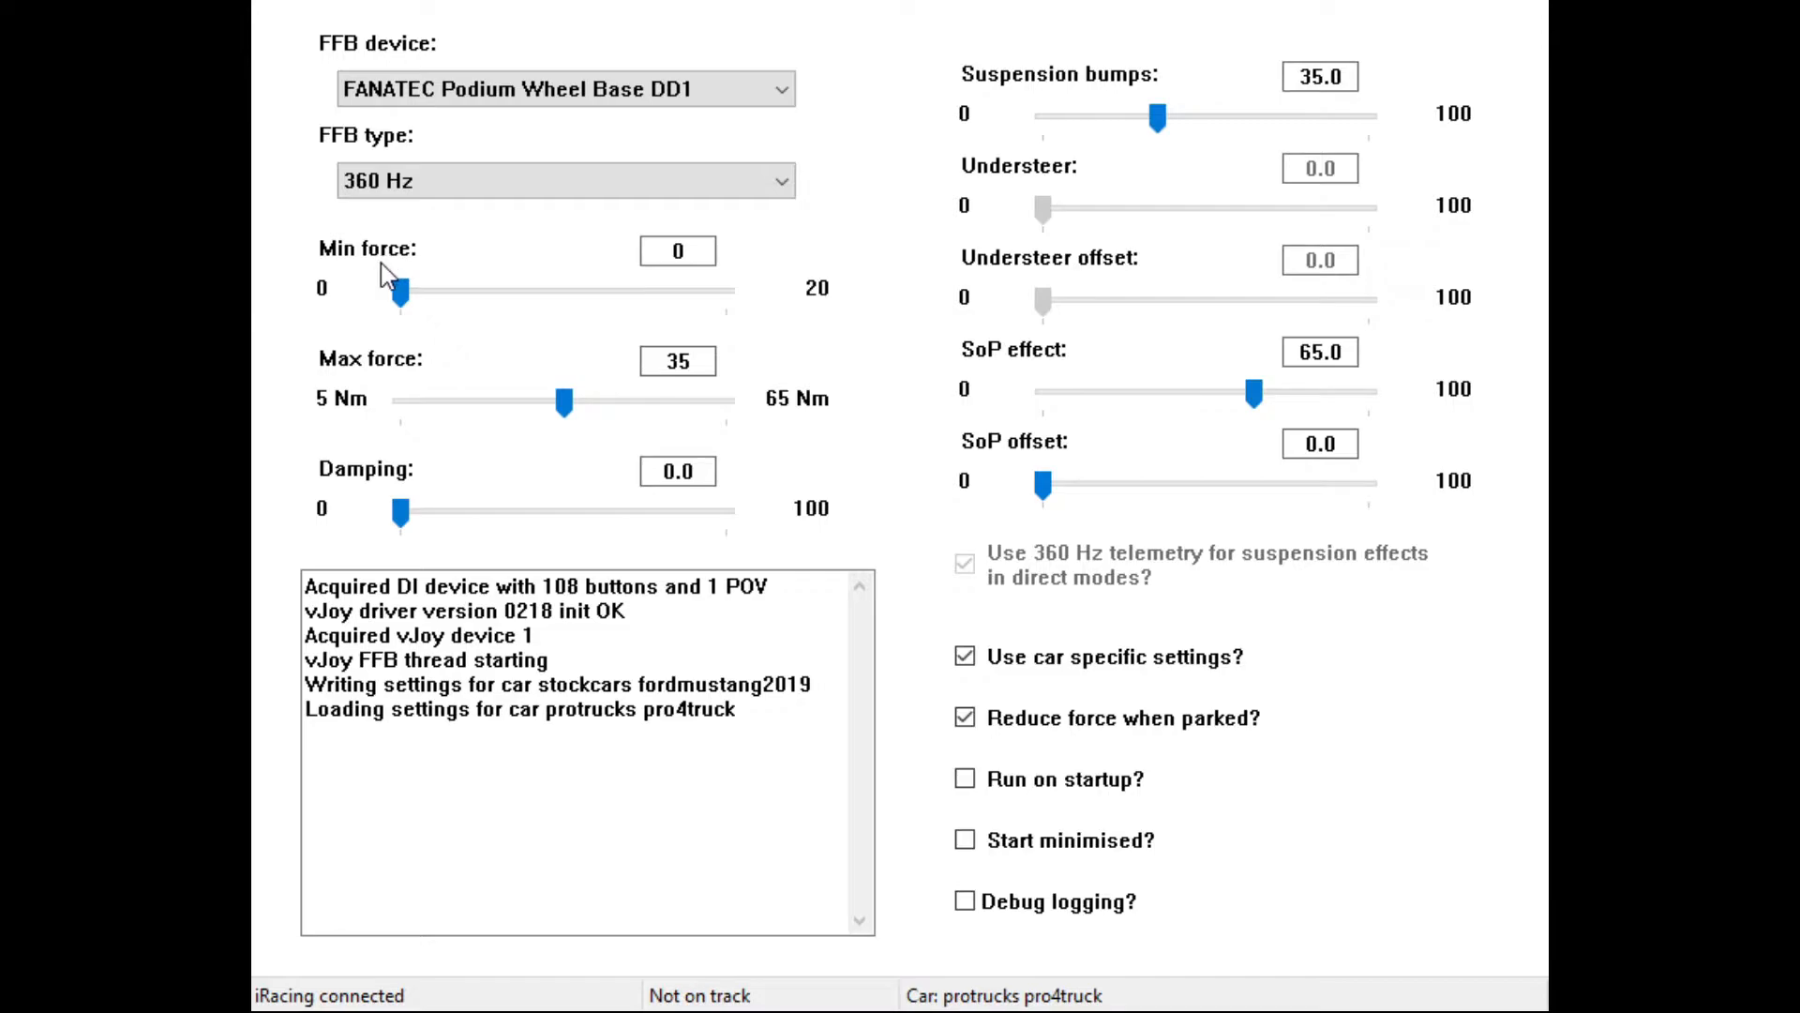
mouse_move(734, 268)
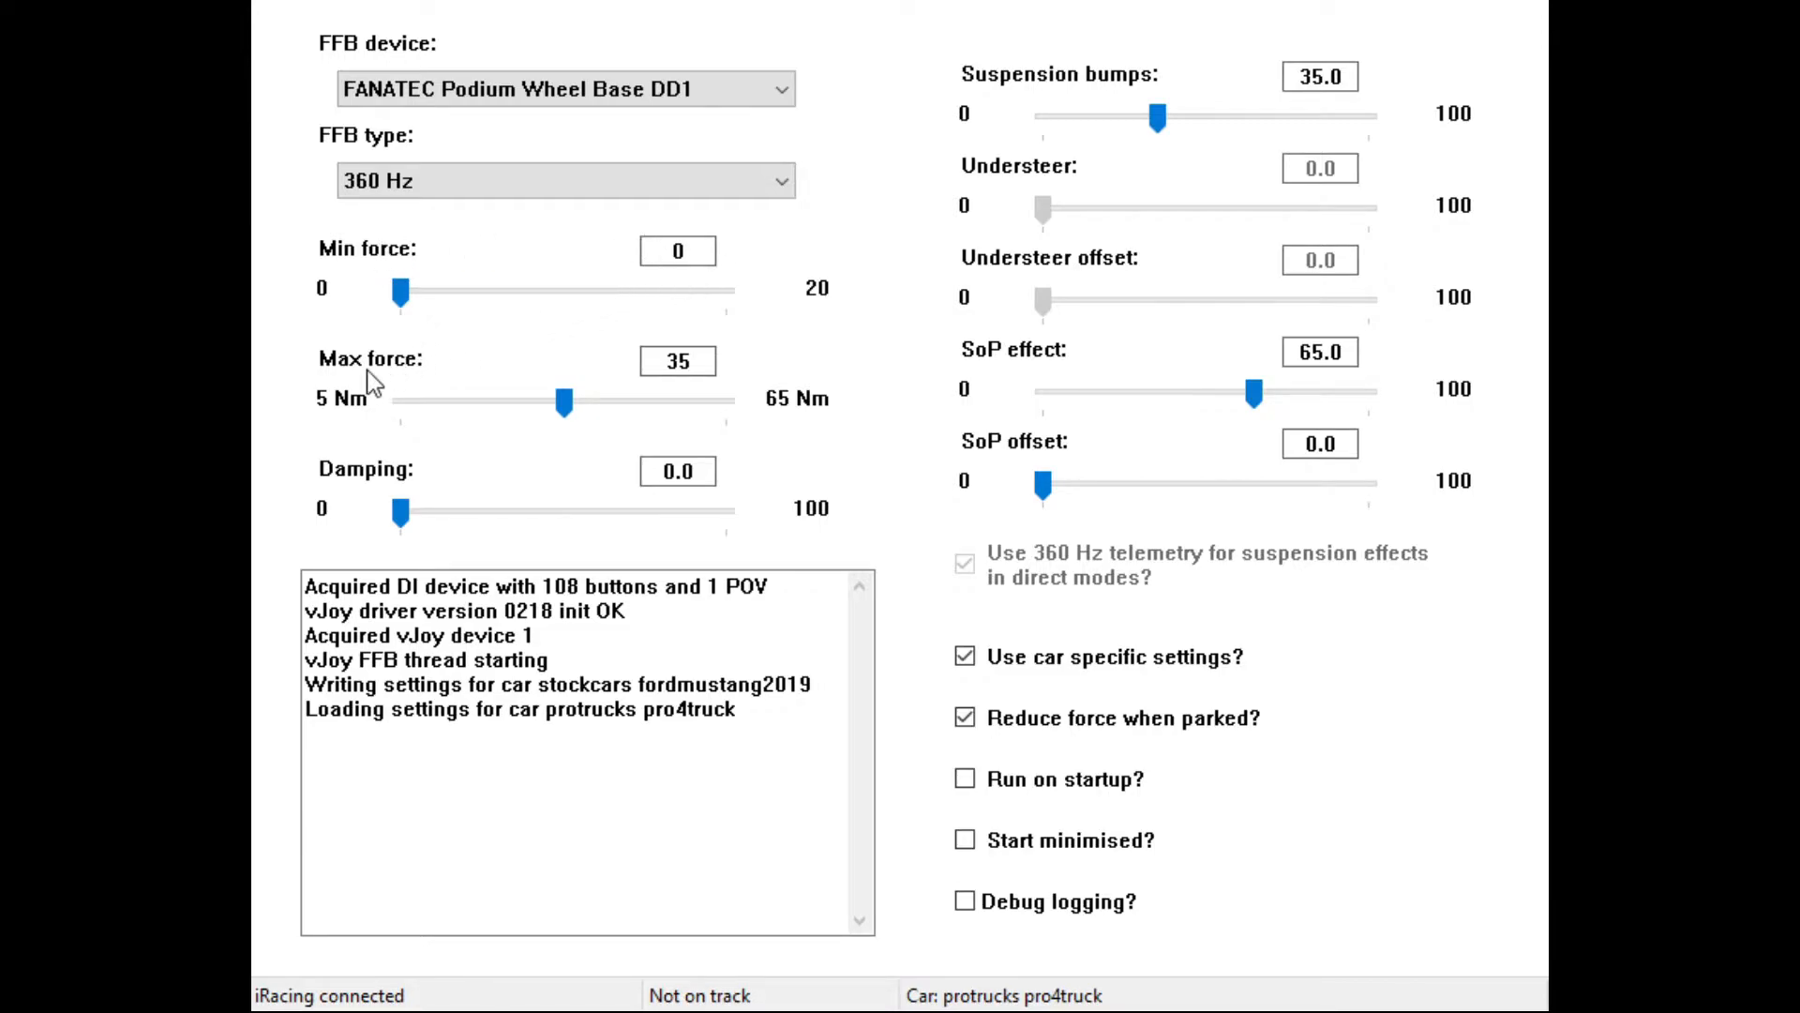
mouse_move(630, 411)
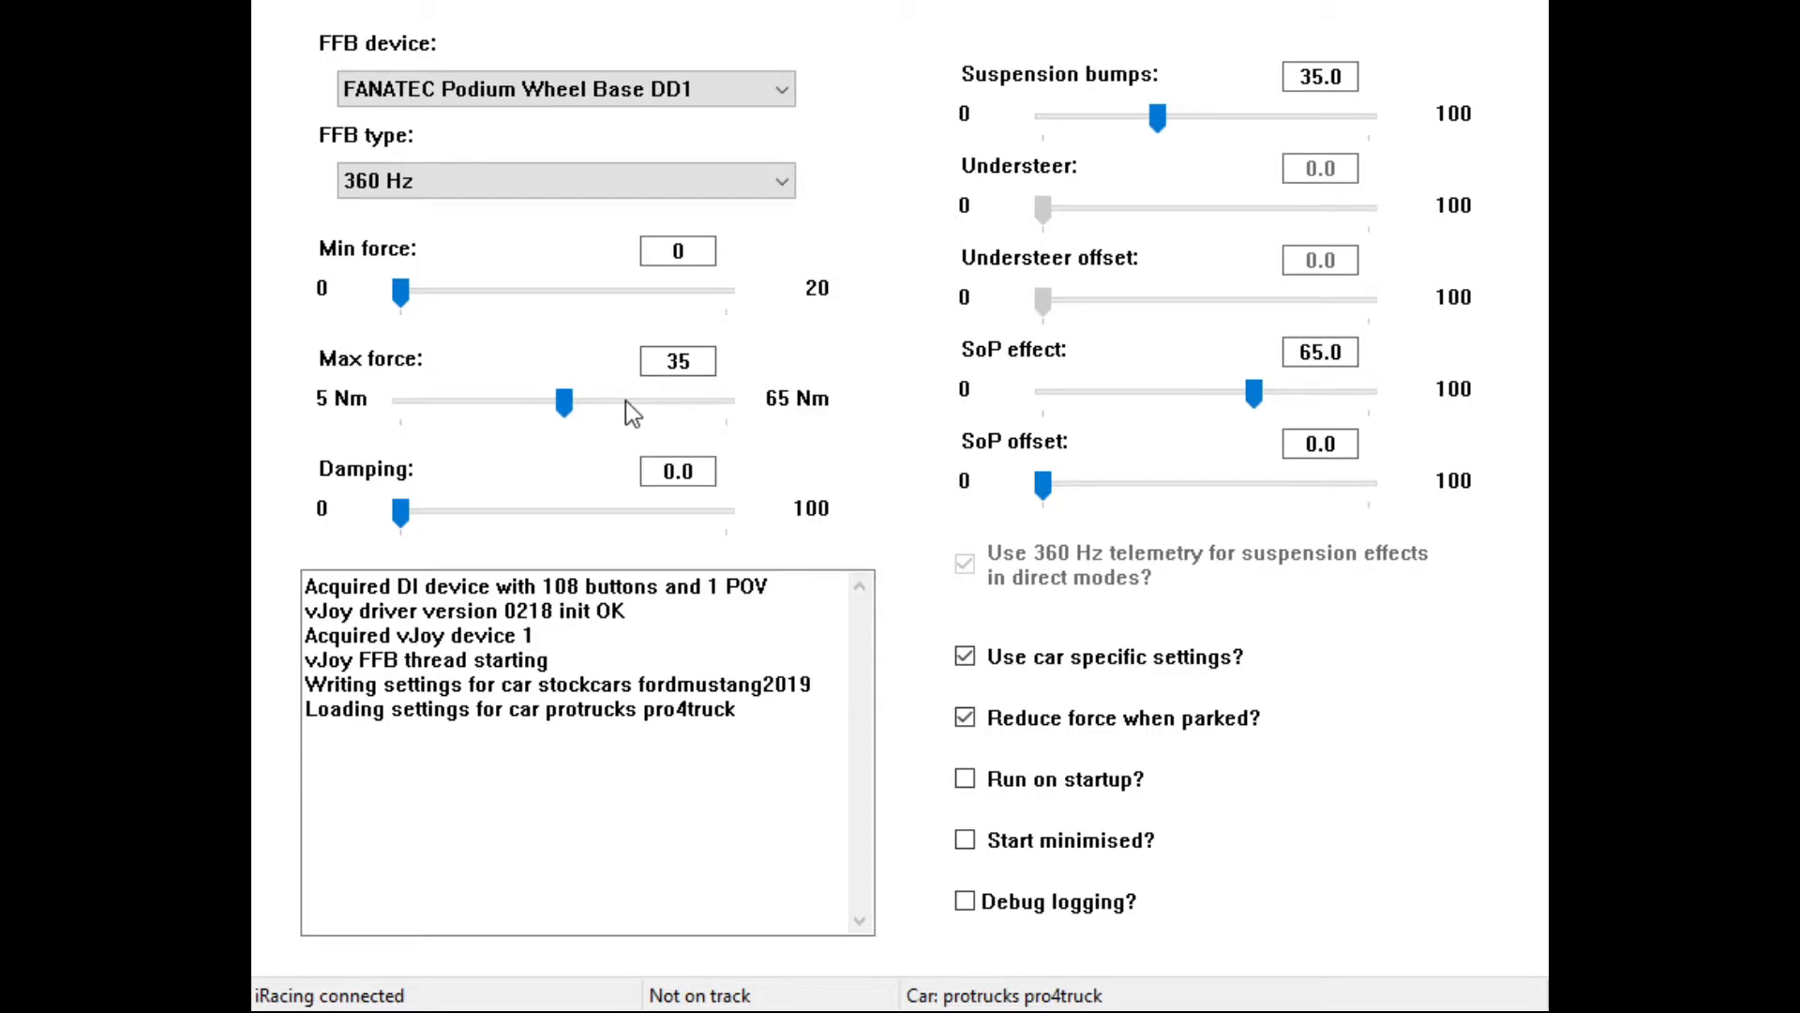
mouse_move(628, 413)
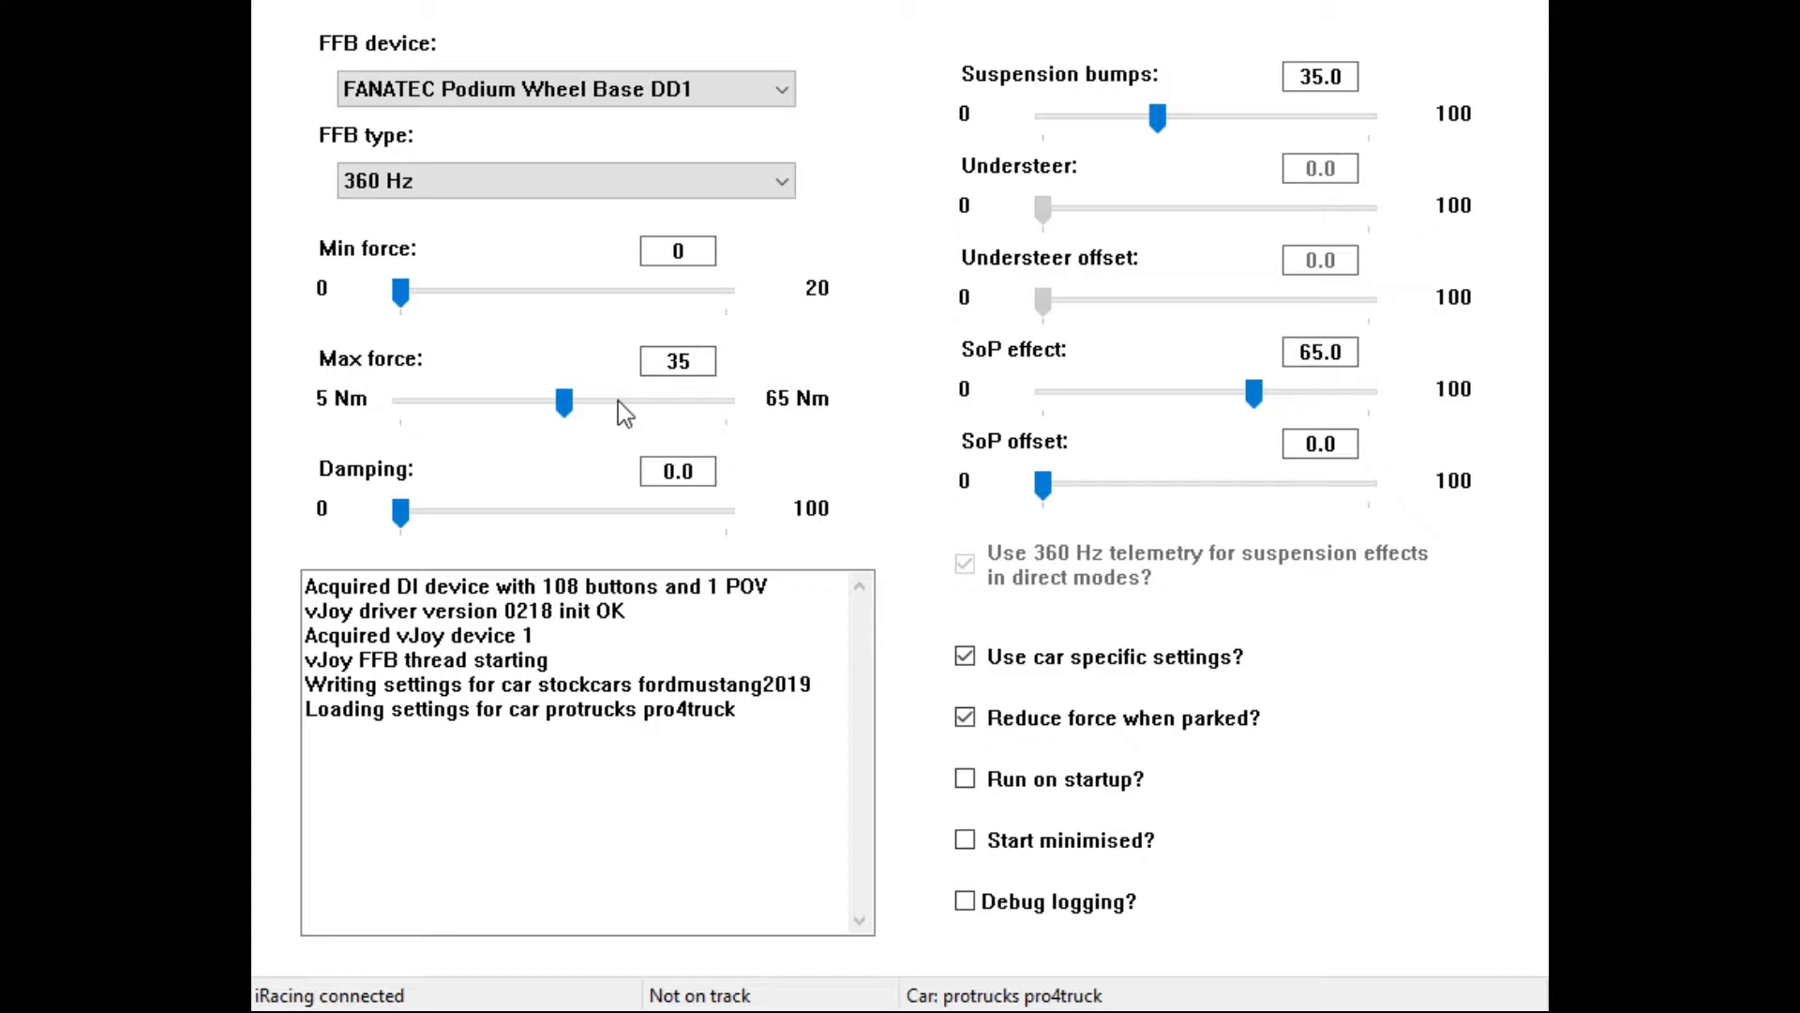
mouse_move(555, 411)
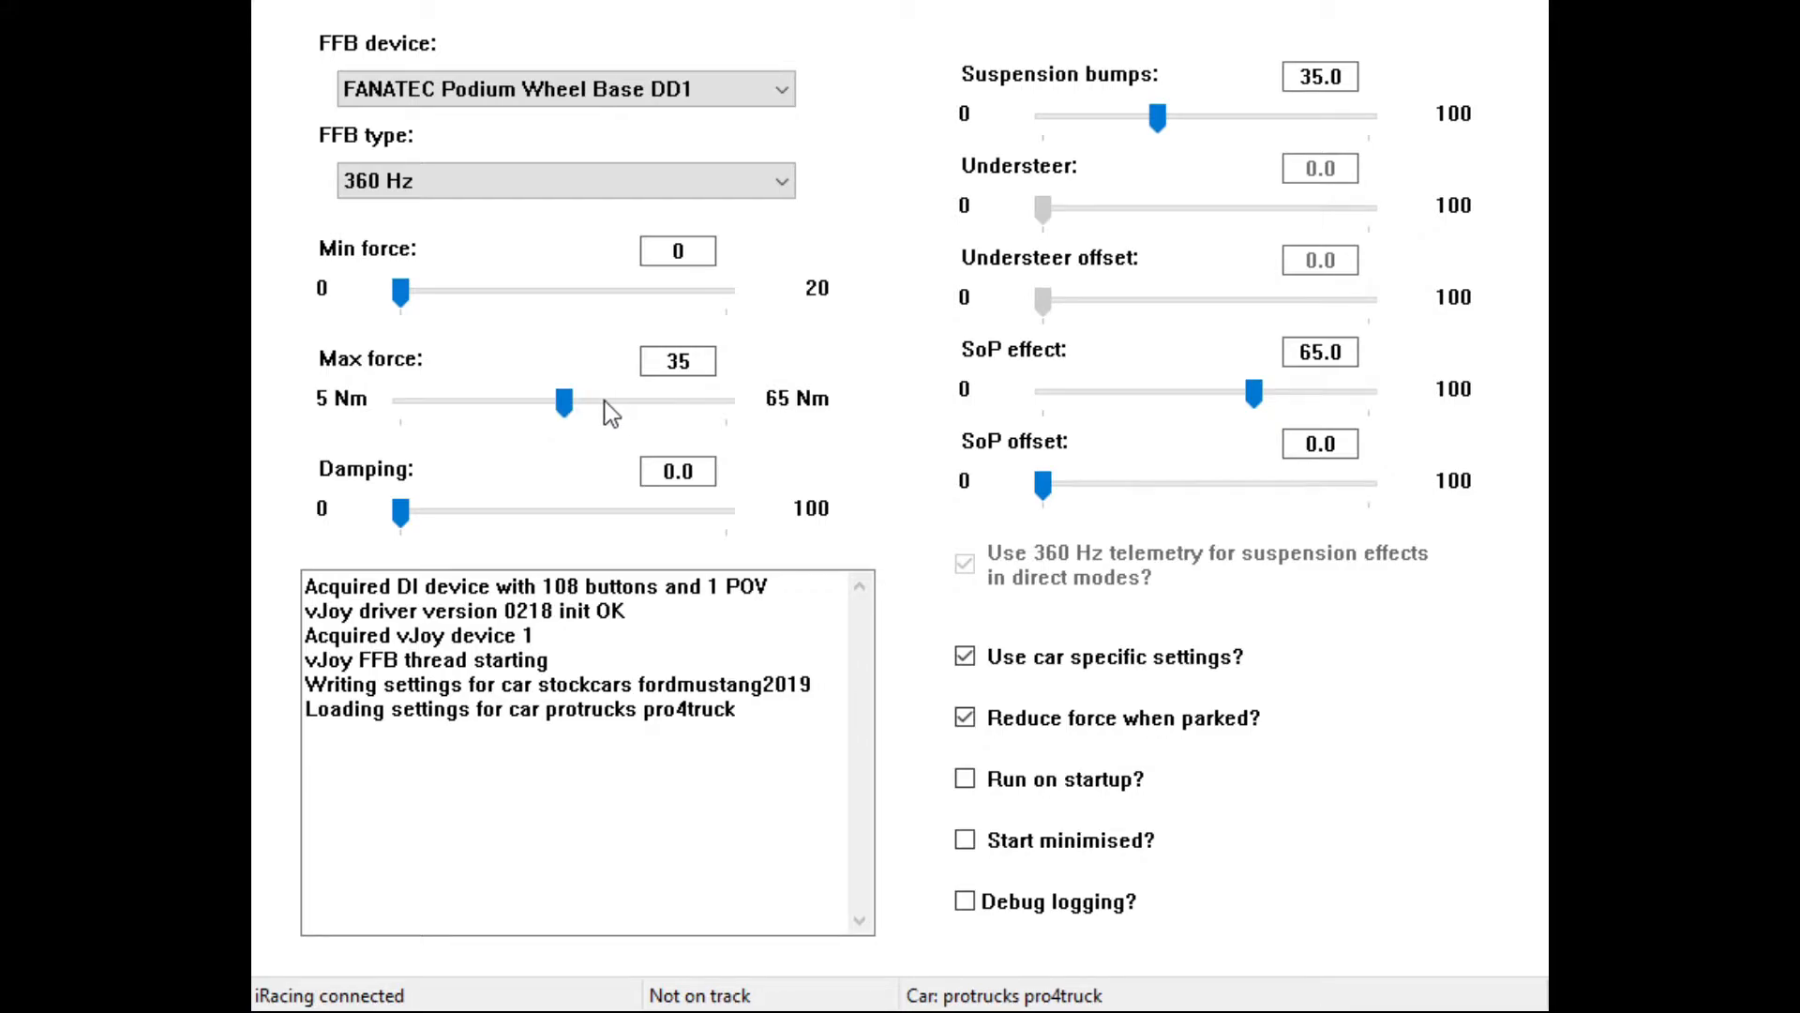
Step: Adjust the Max force slider, trying 38, 39 and 50, and settle it back at 35 Nm
left_click(563, 403)
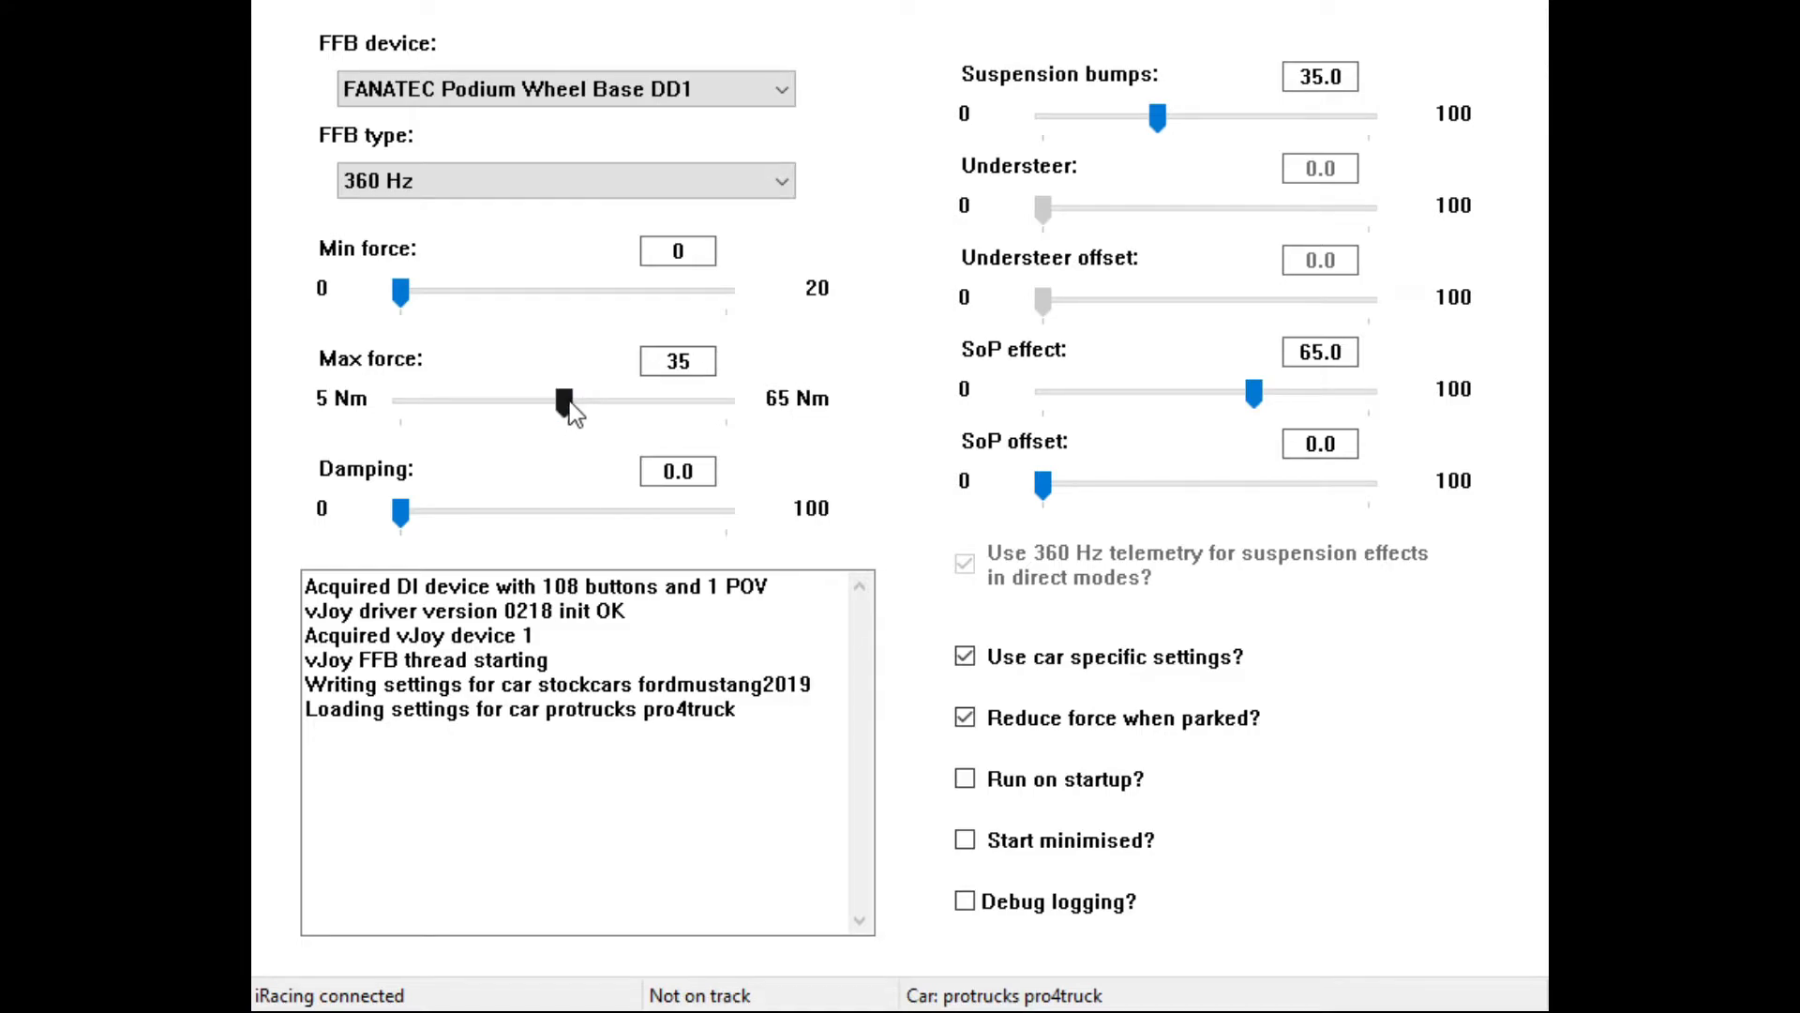
left_click_drag(560, 397, 580, 398)
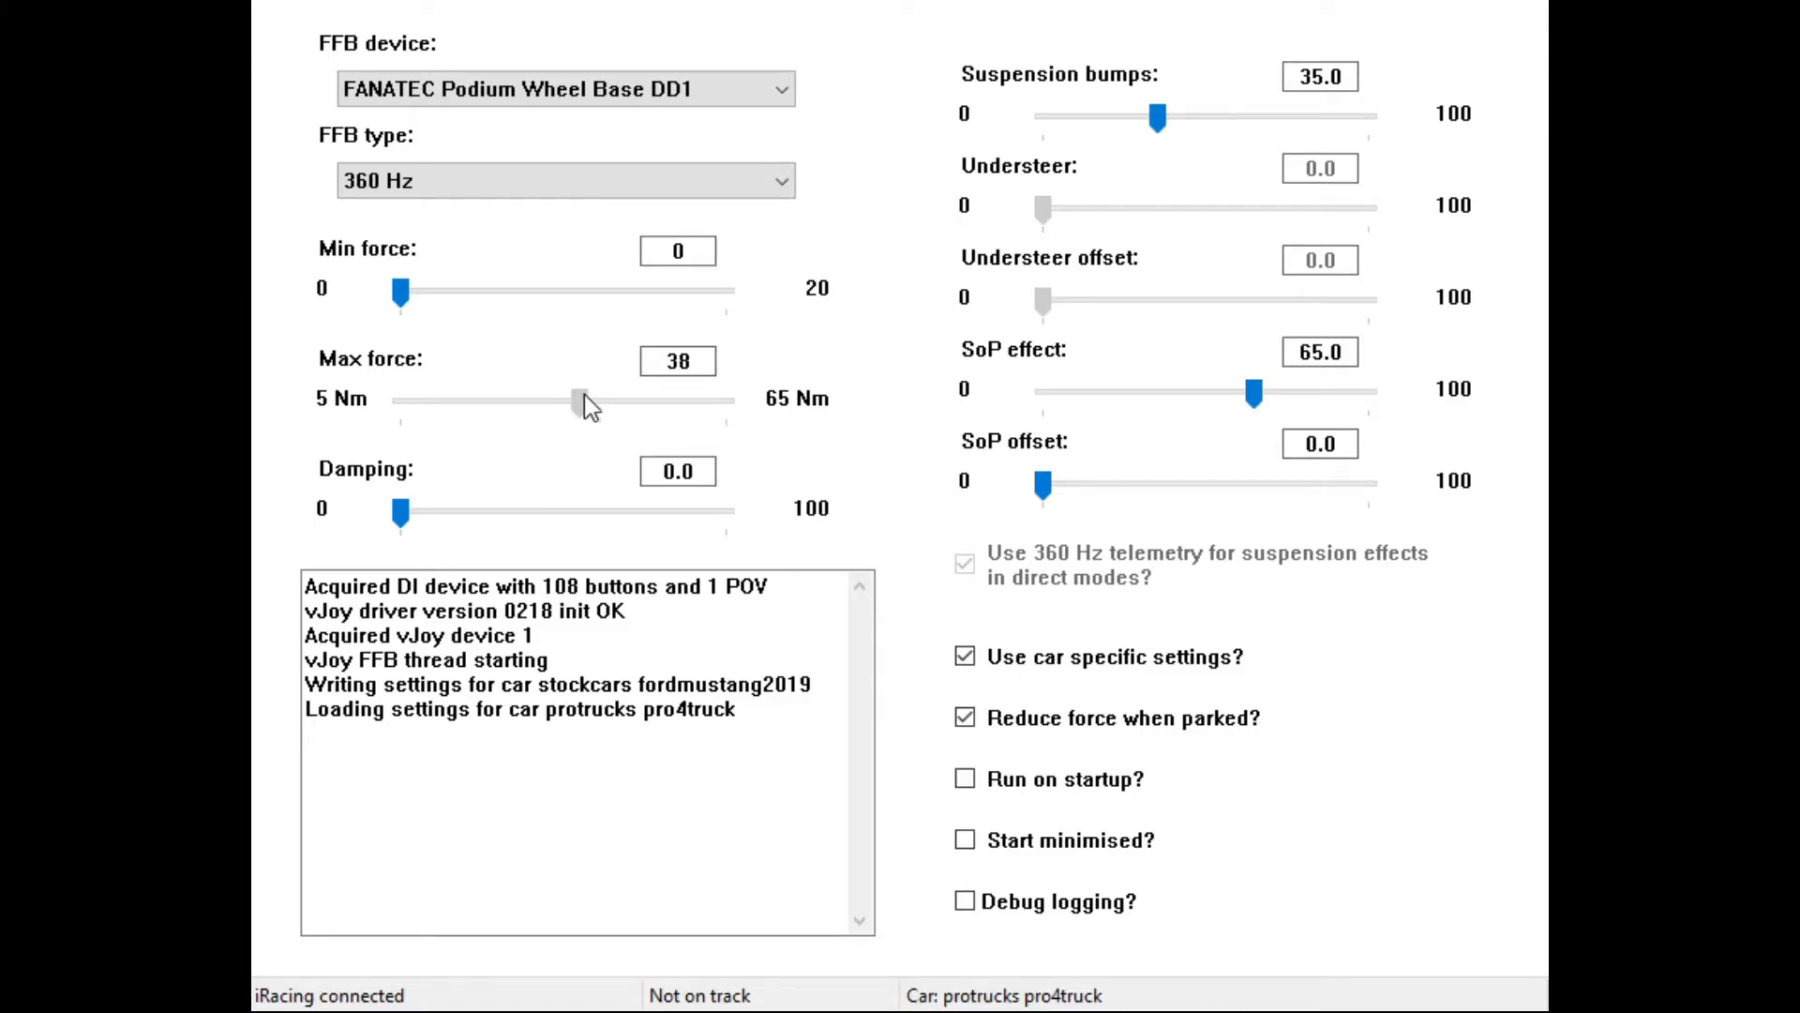
left_click_drag(573, 405, 559, 405)
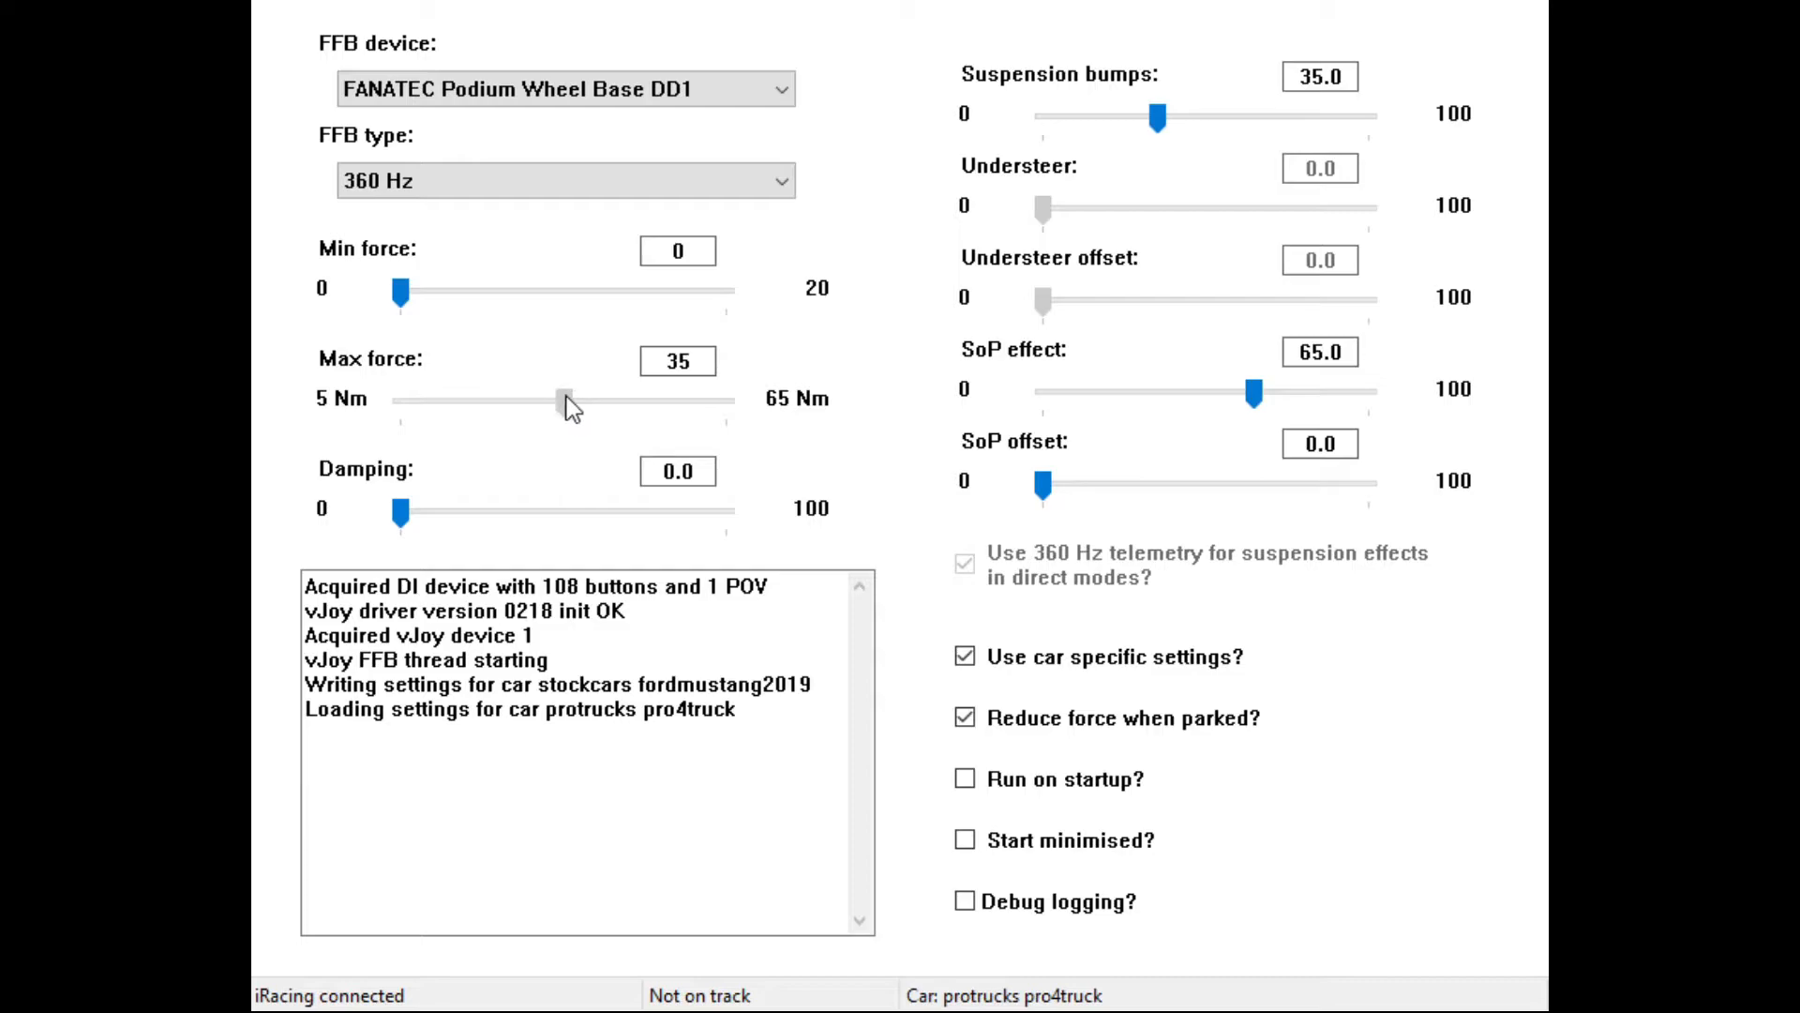
left_click_drag(550, 401, 585, 402)
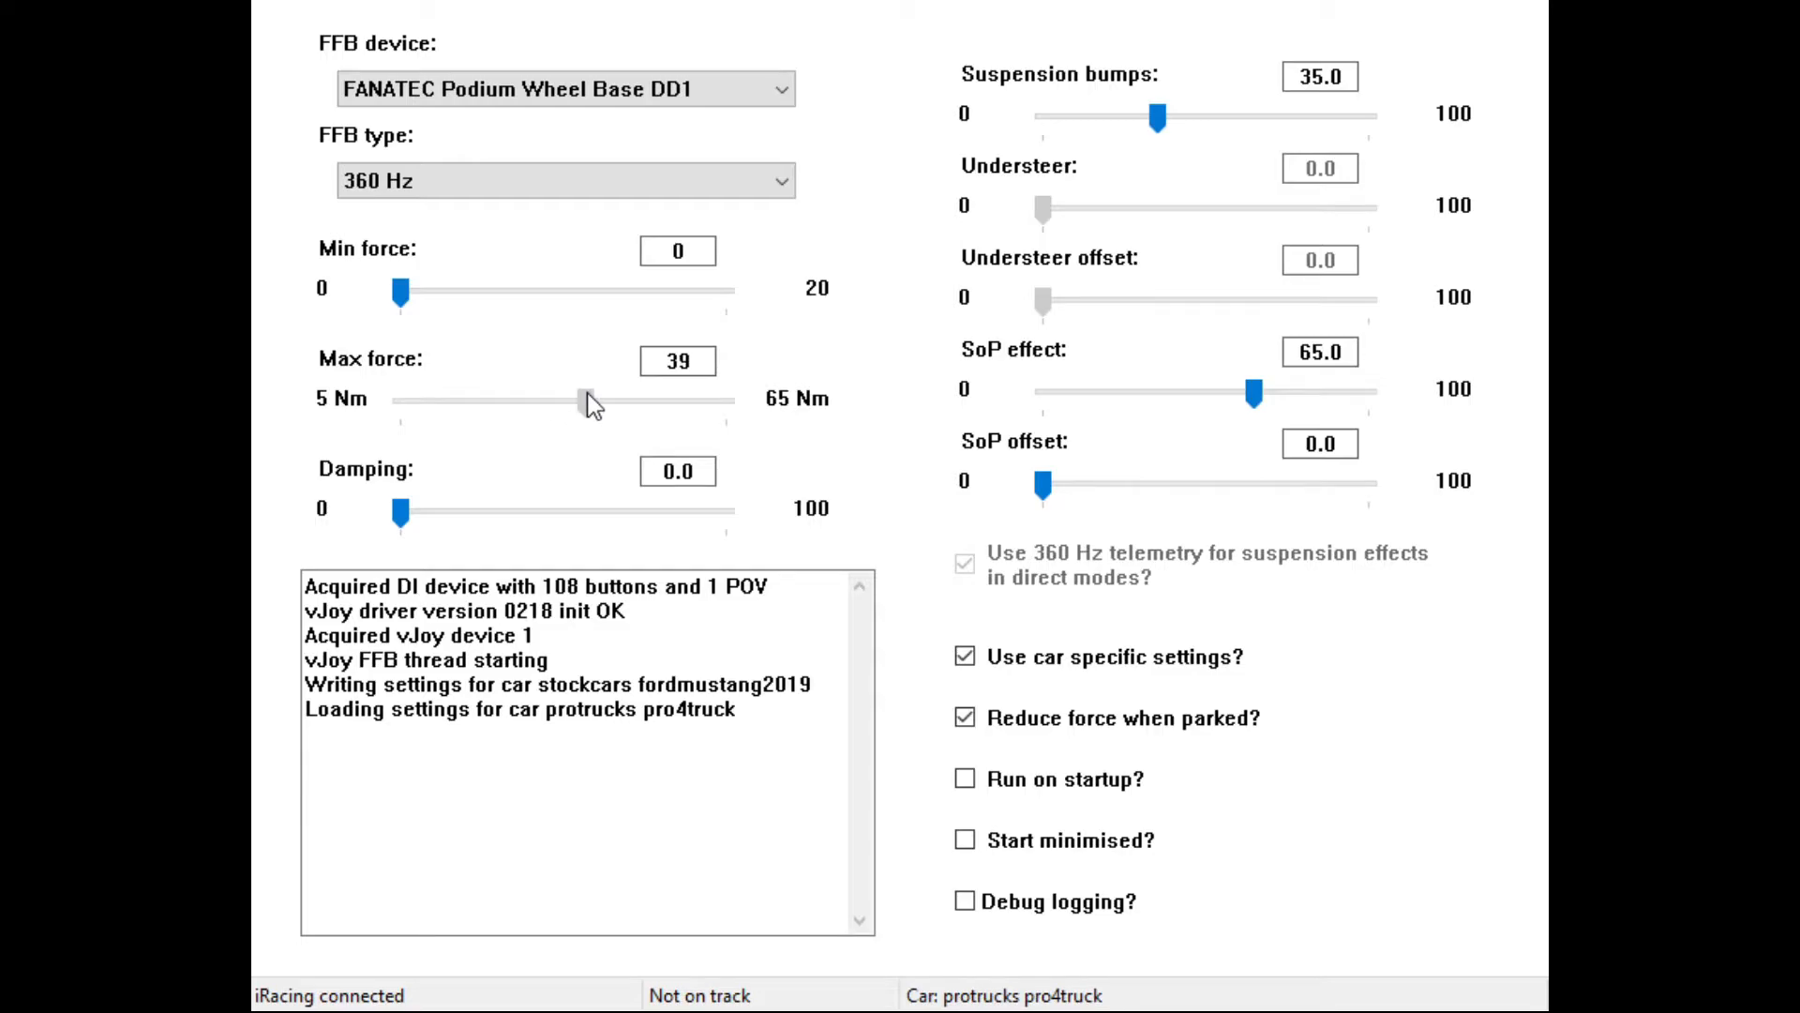
left_click_drag(589, 398, 563, 397)
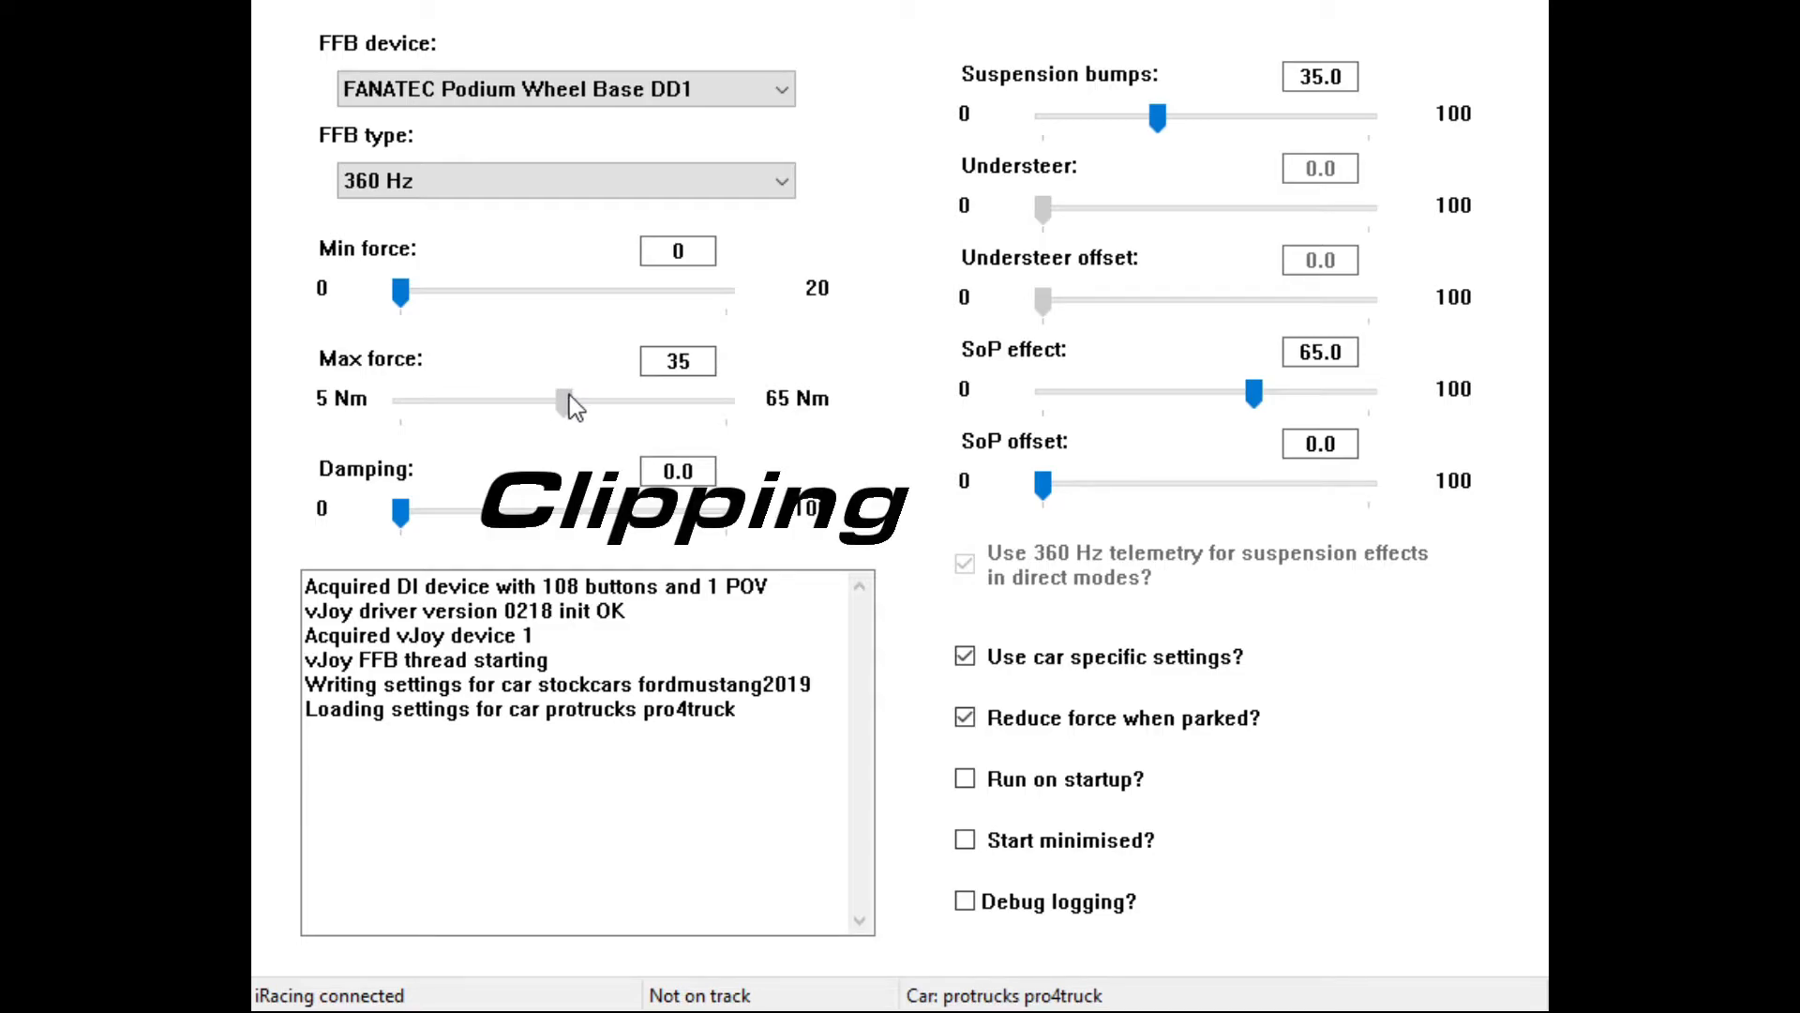
left_click(561, 399)
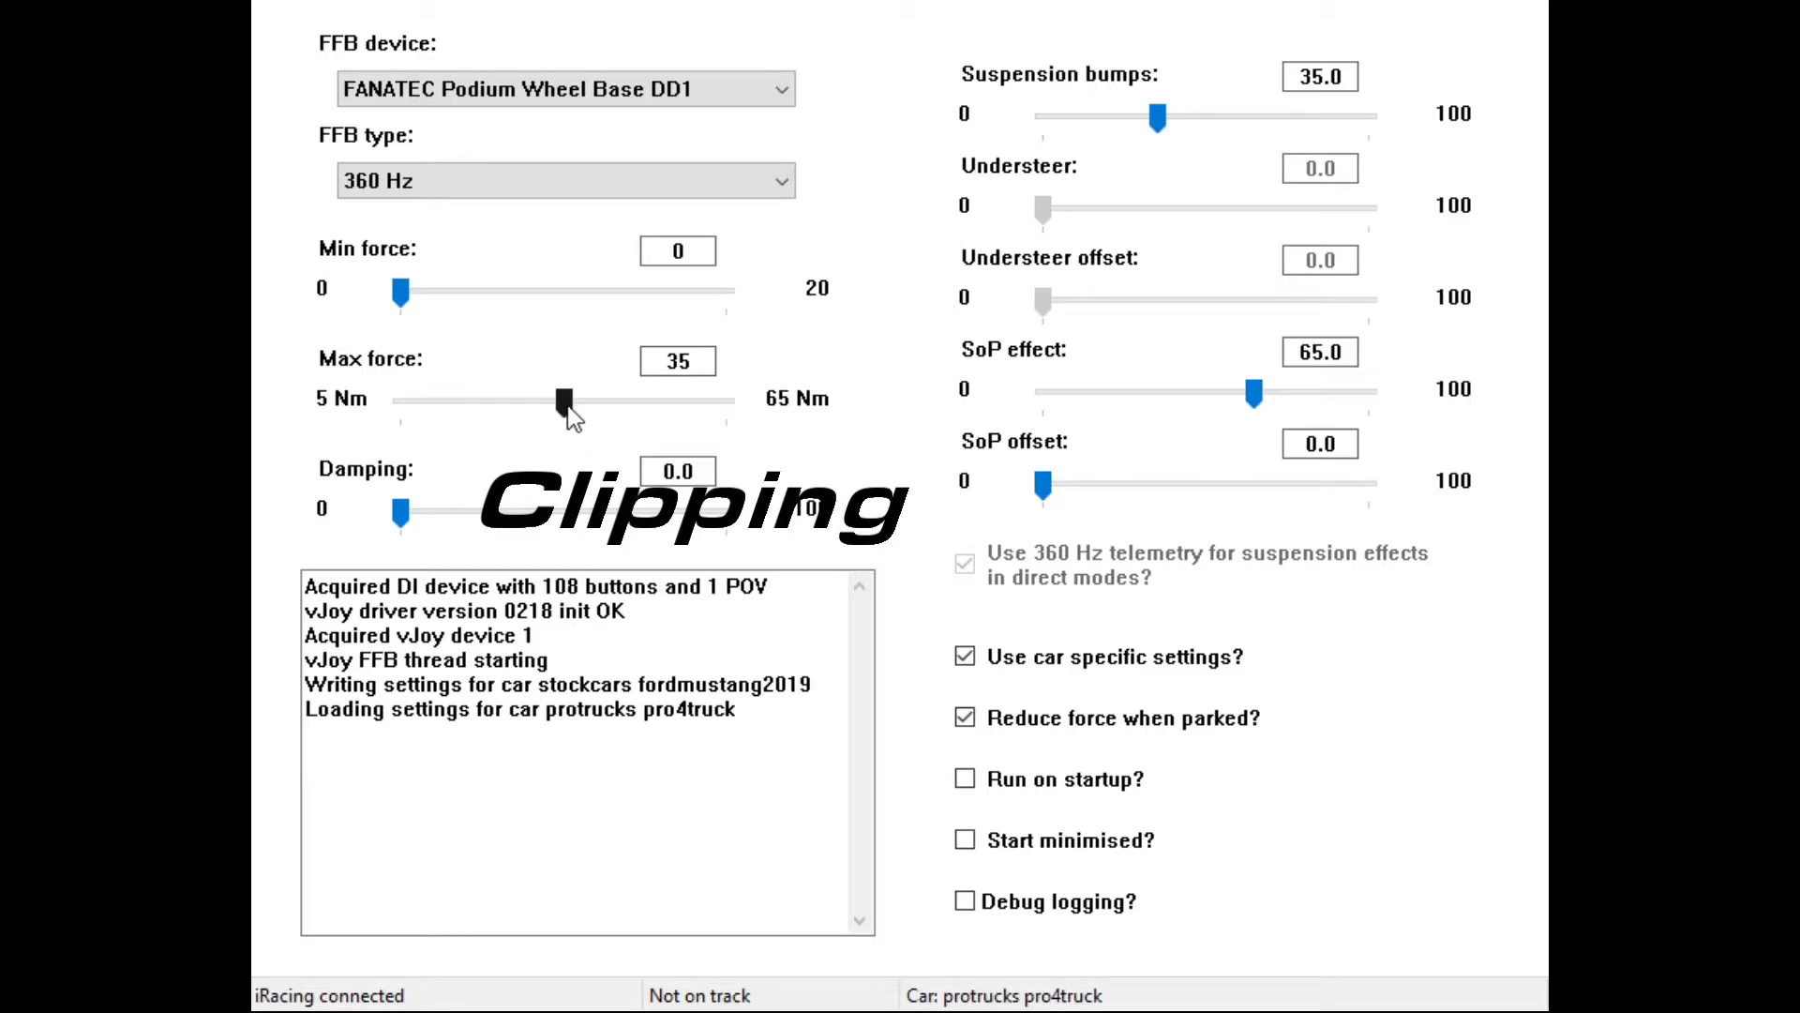
left_click_drag(562, 399, 649, 400)
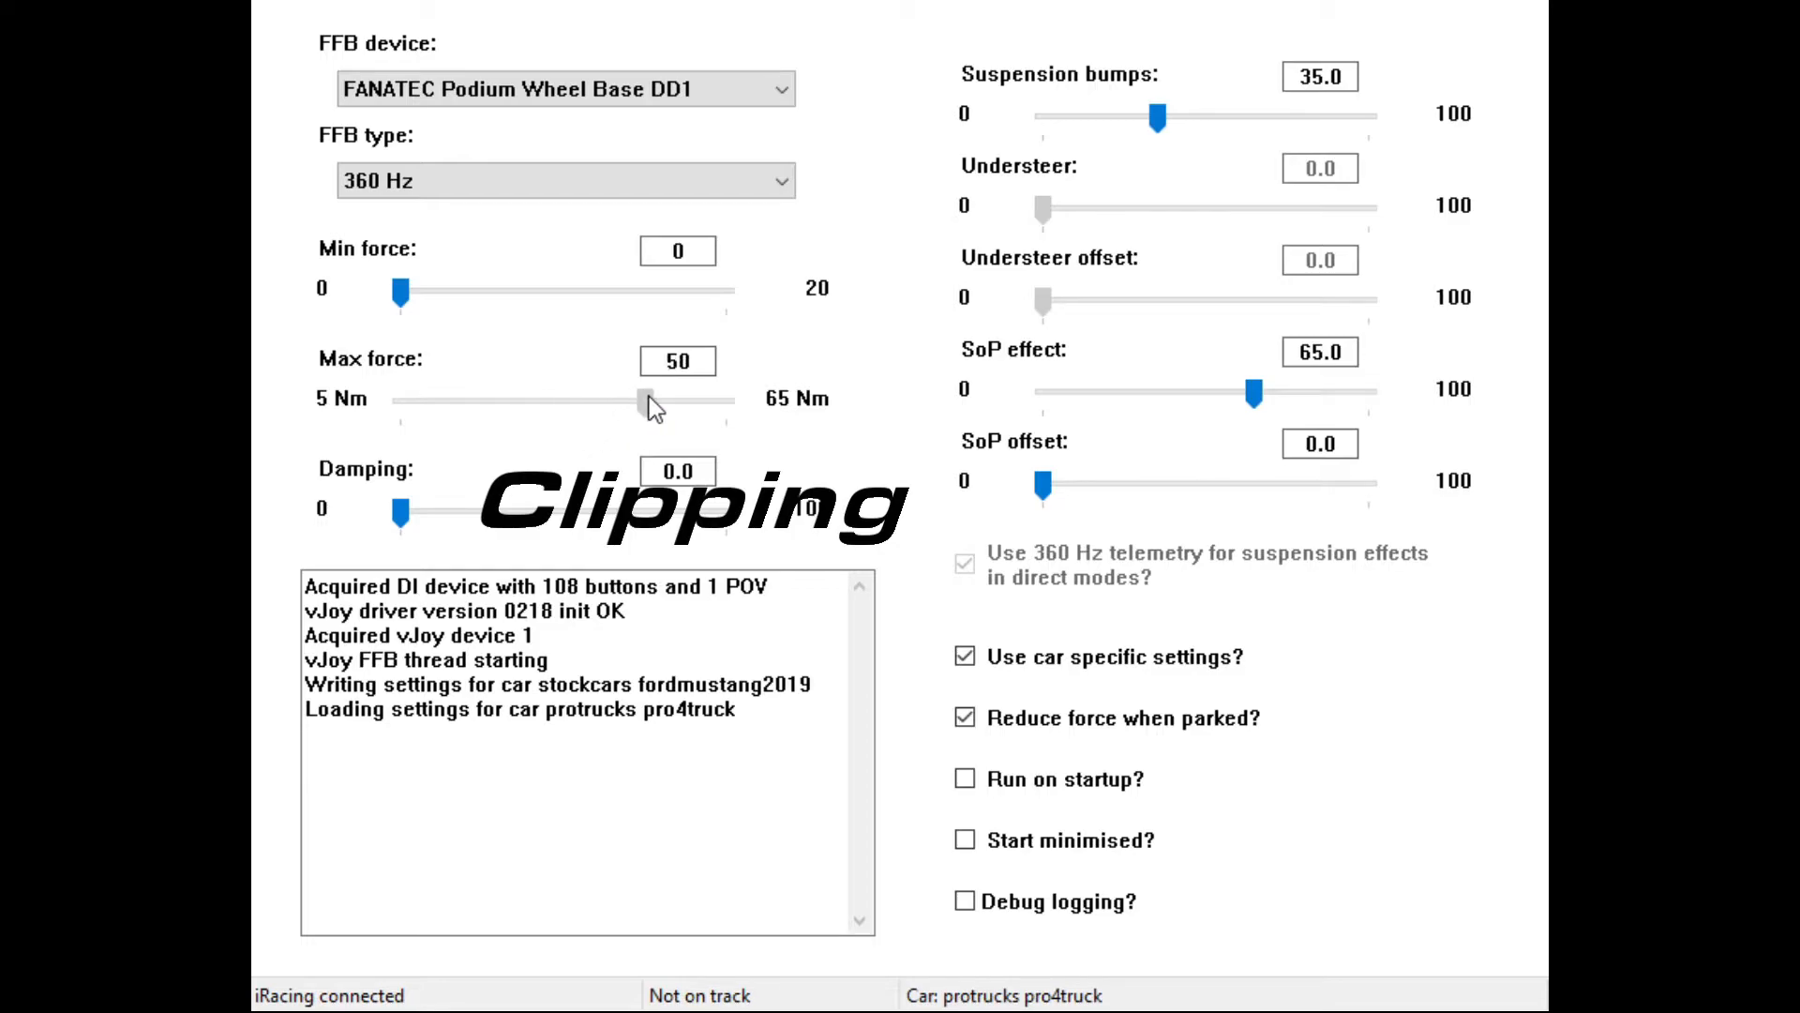
mouse_move(655, 411)
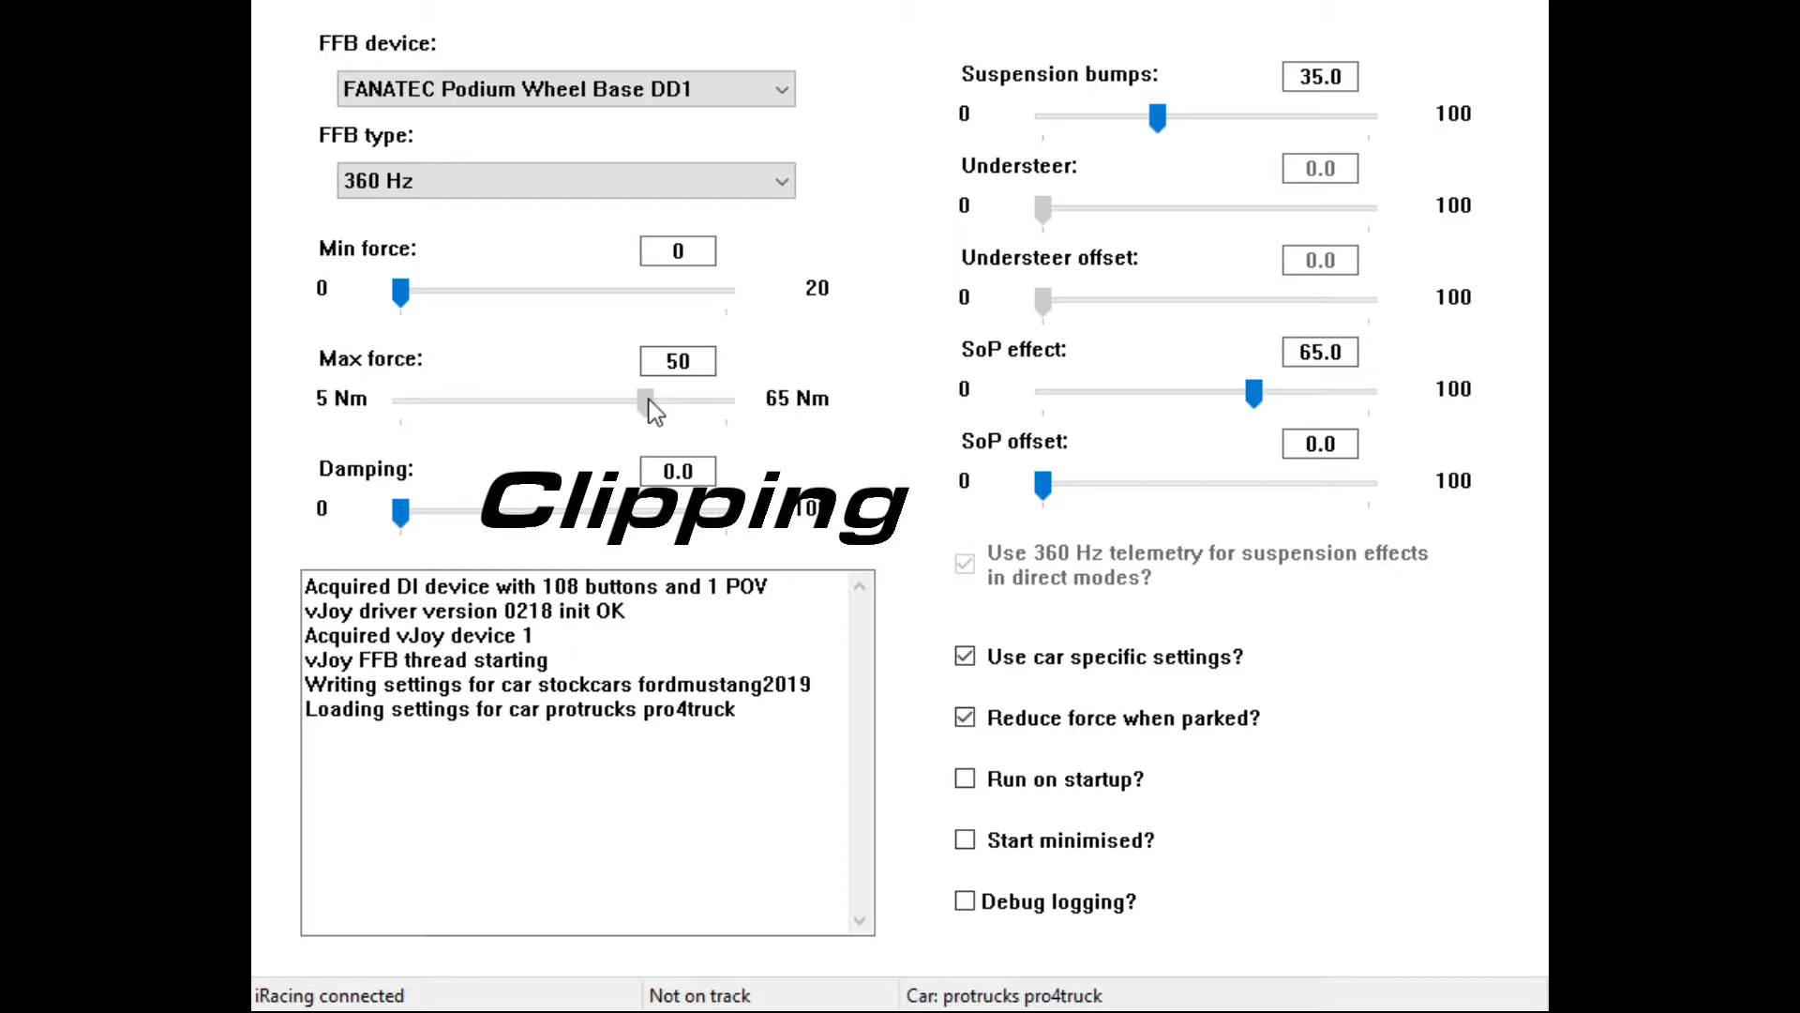
left_click_drag(641, 402, 574, 402)
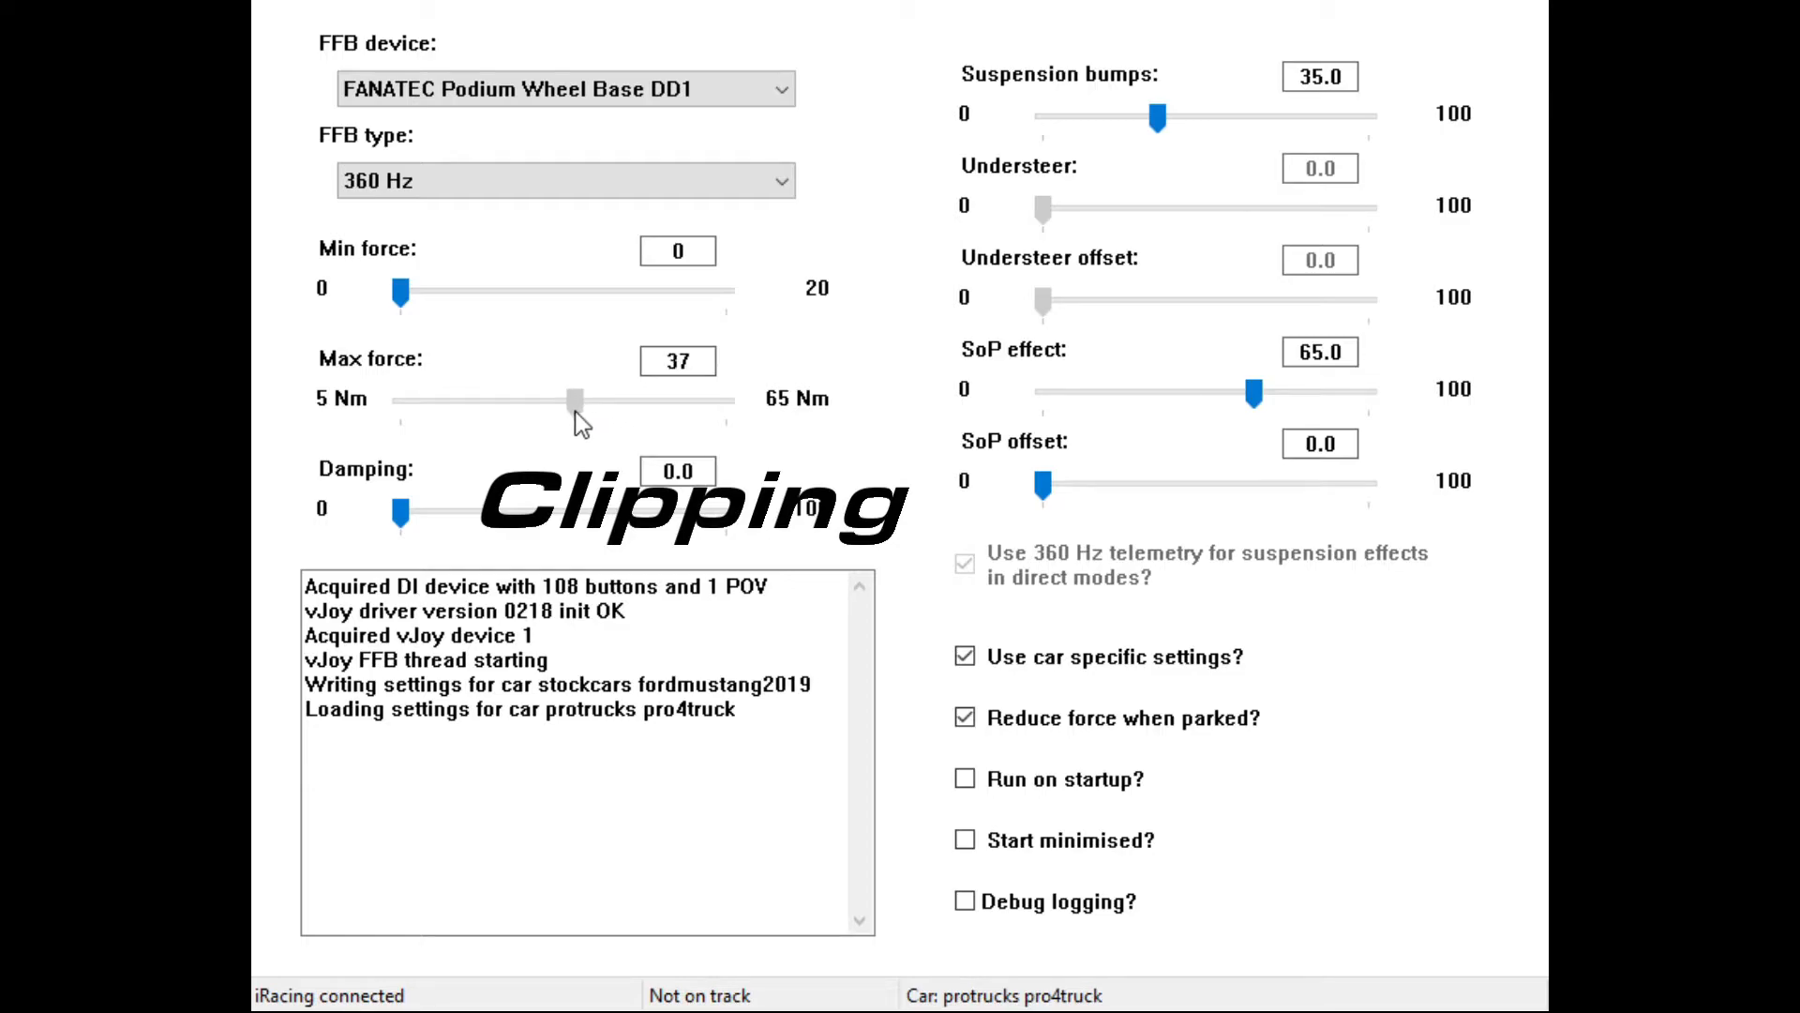
left_click_drag(576, 400, 563, 400)
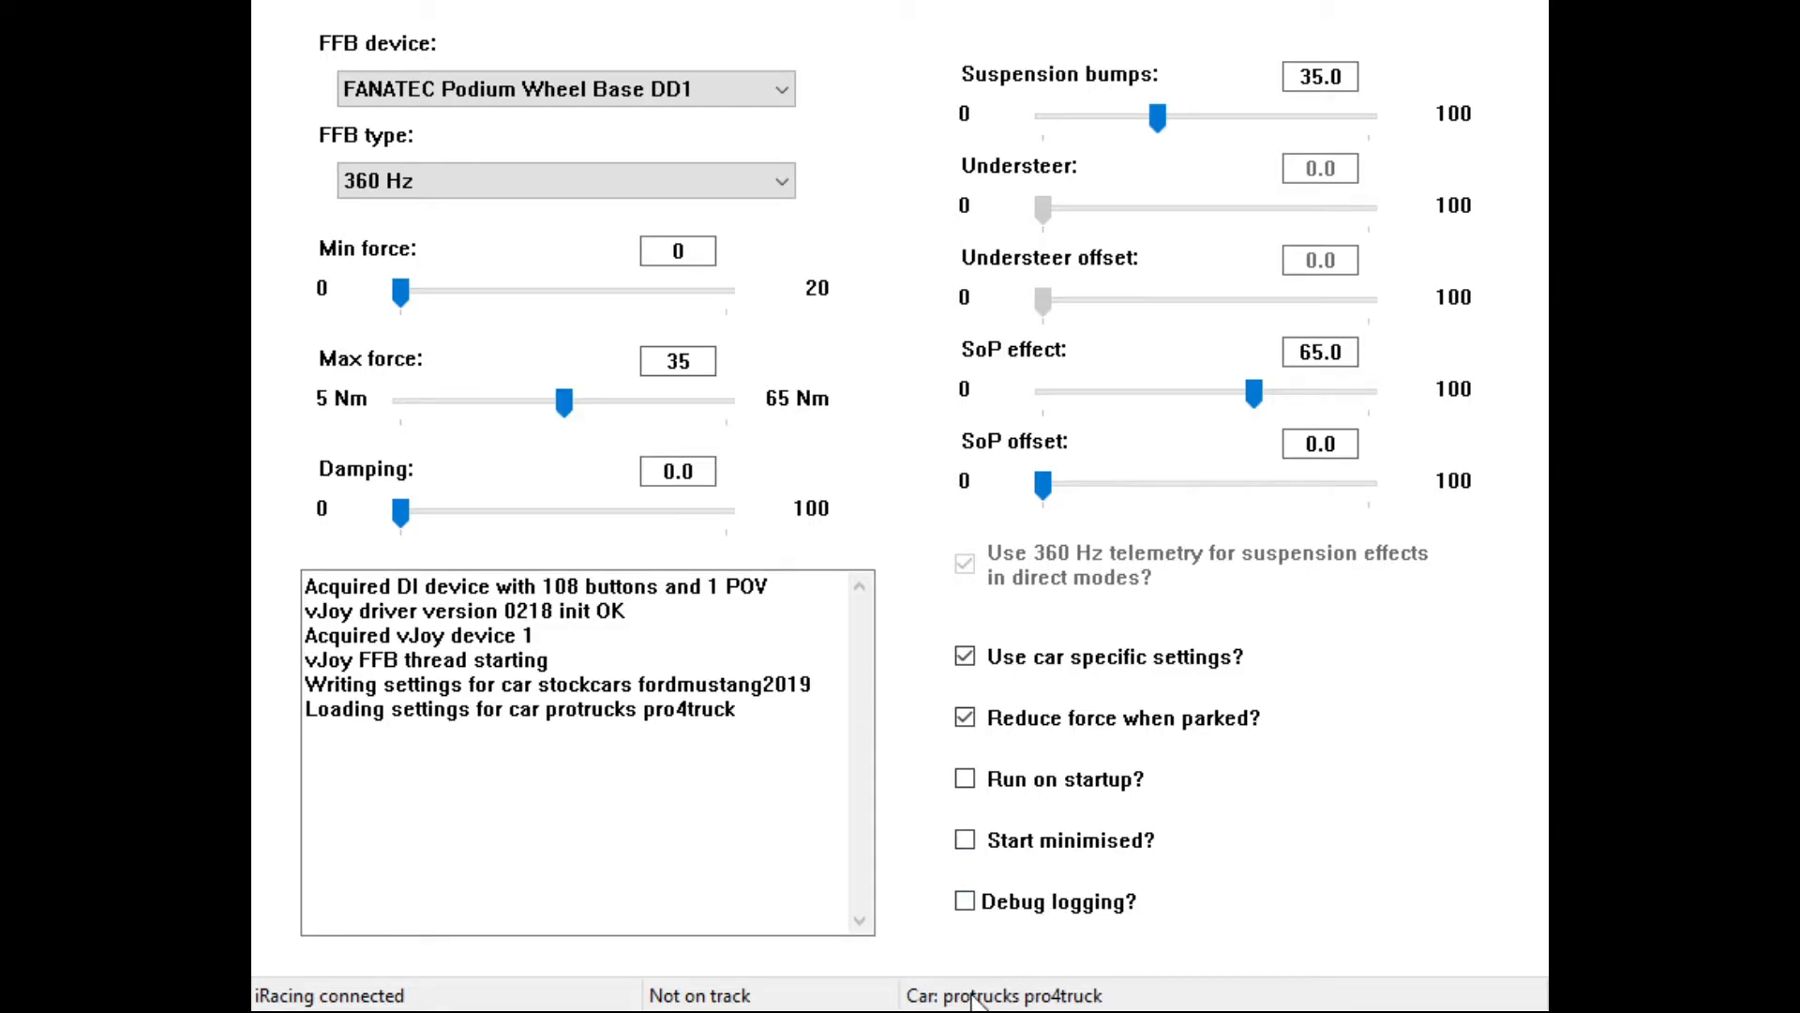
mouse_move(517, 480)
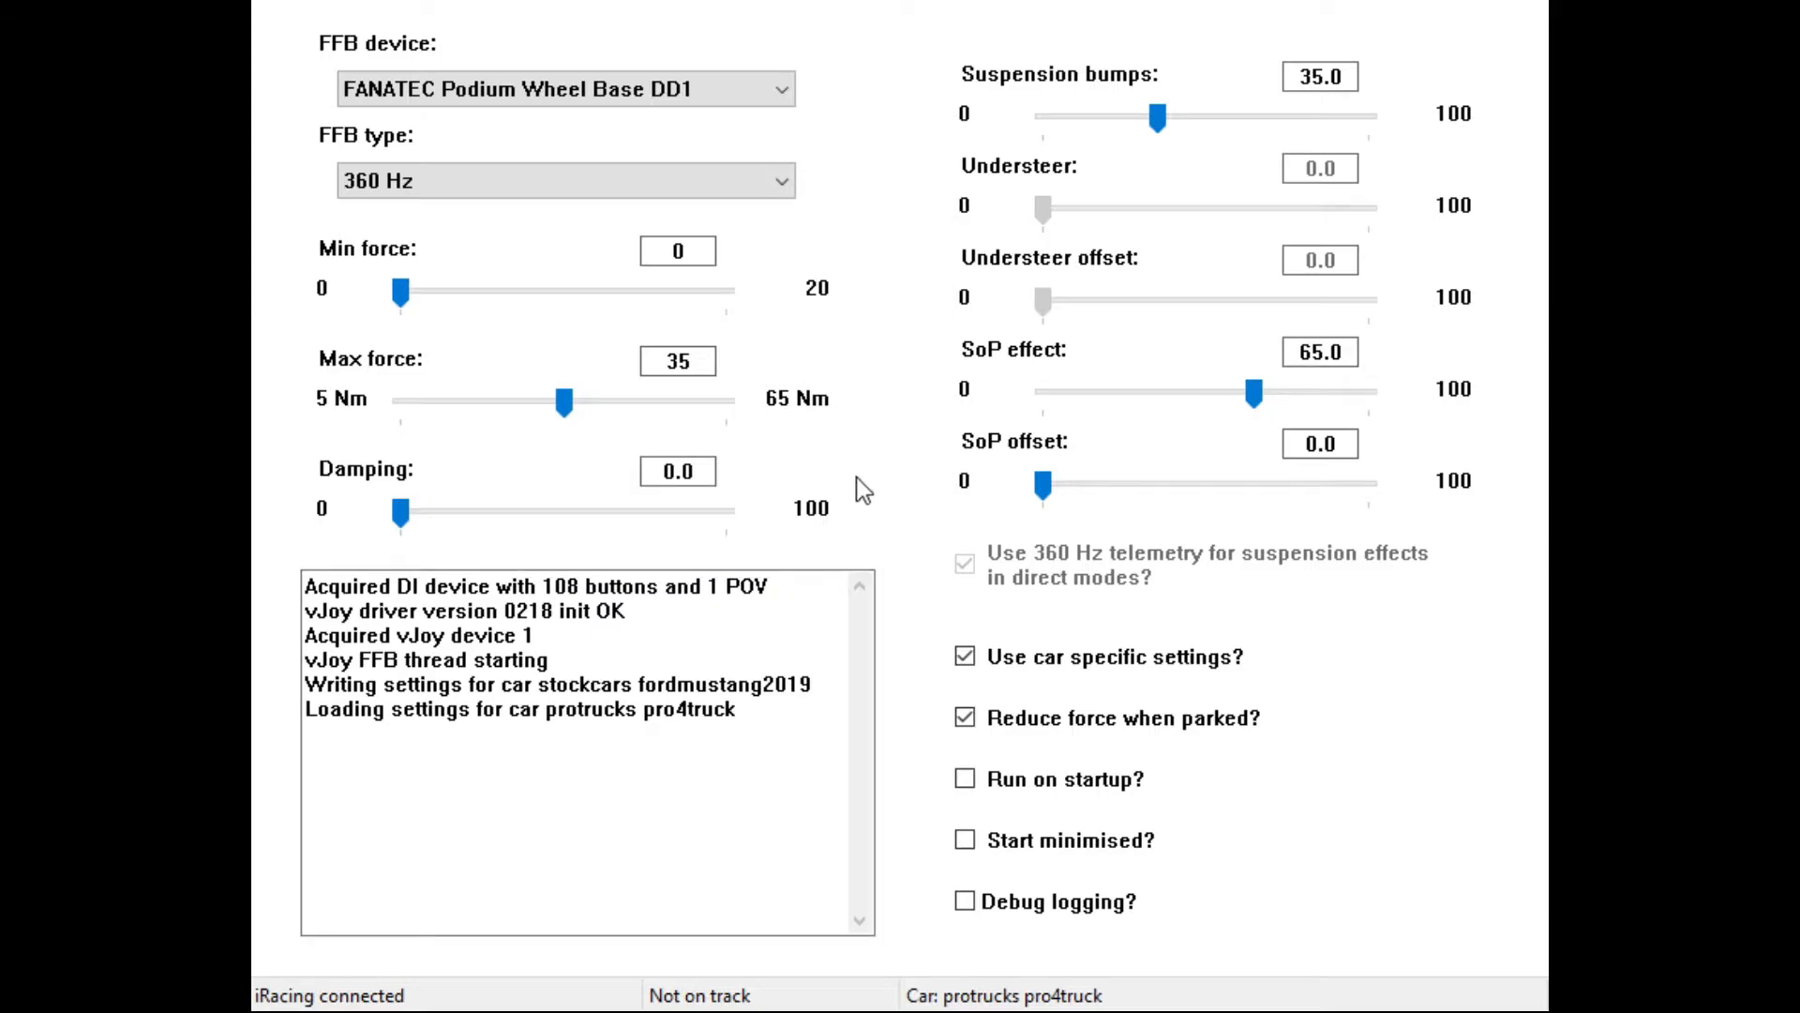
mouse_move(1082, 96)
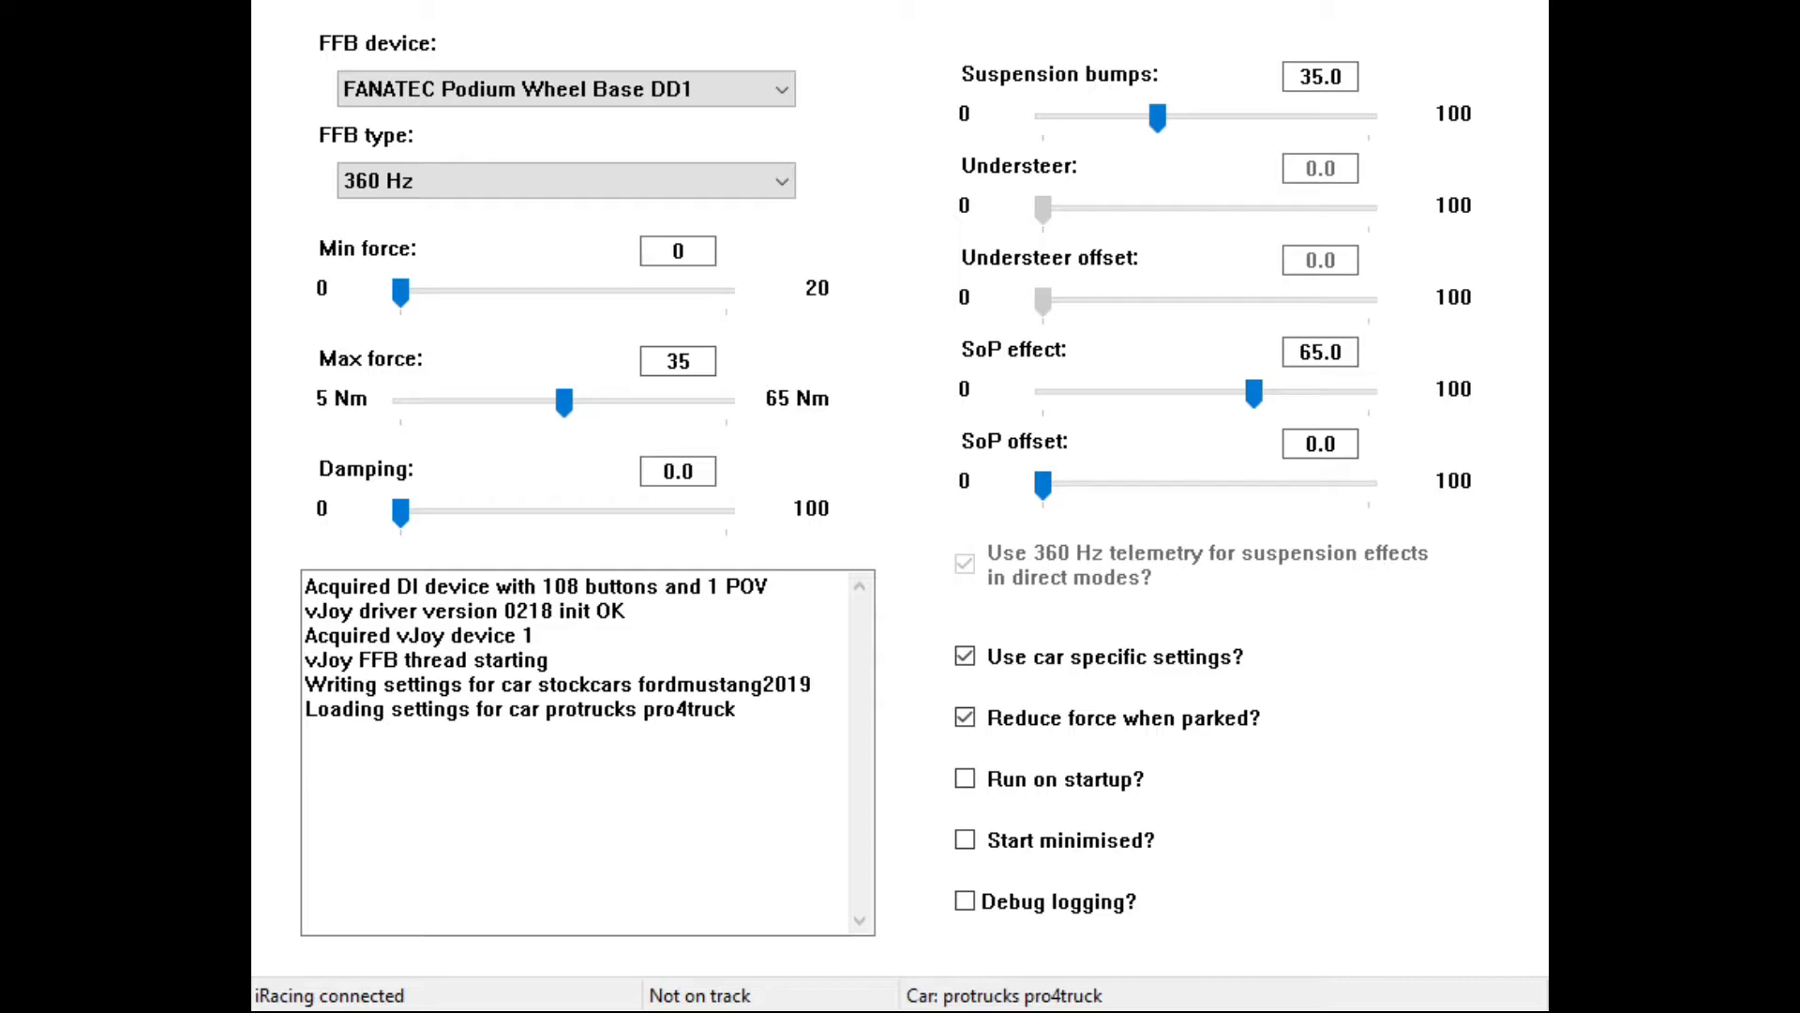
mouse_move(1326, 120)
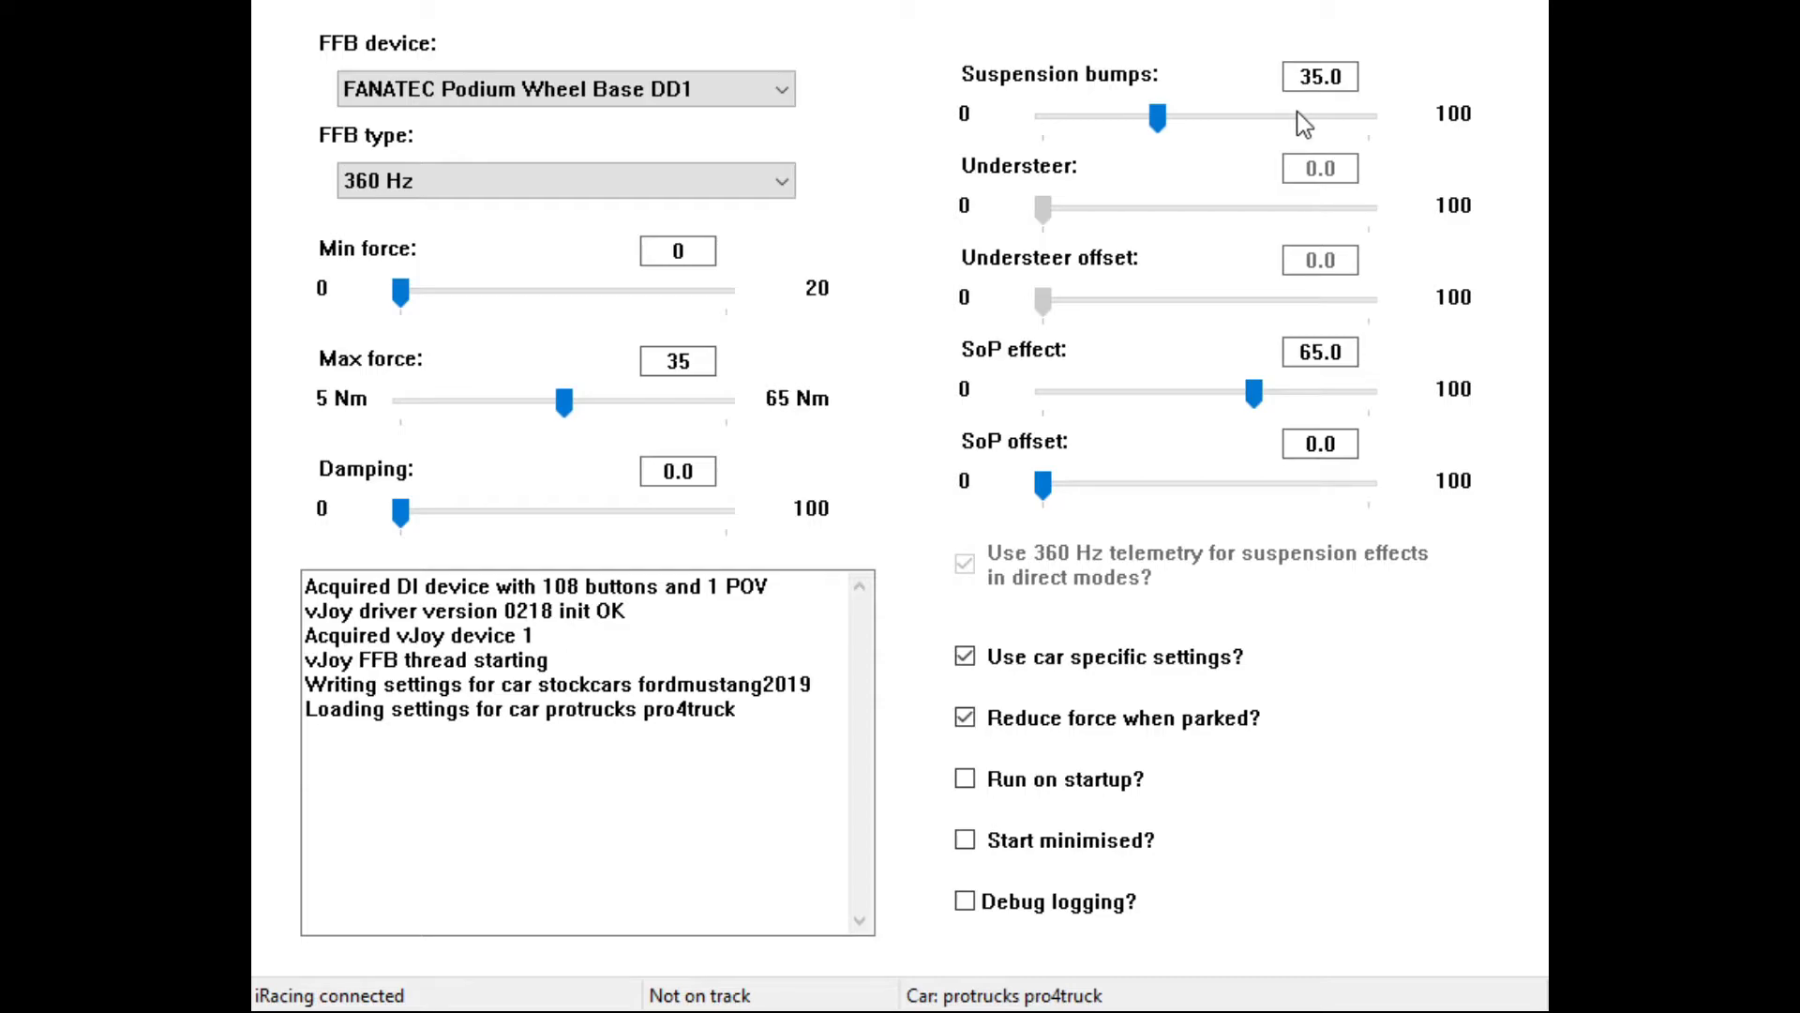
mouse_move(1279, 120)
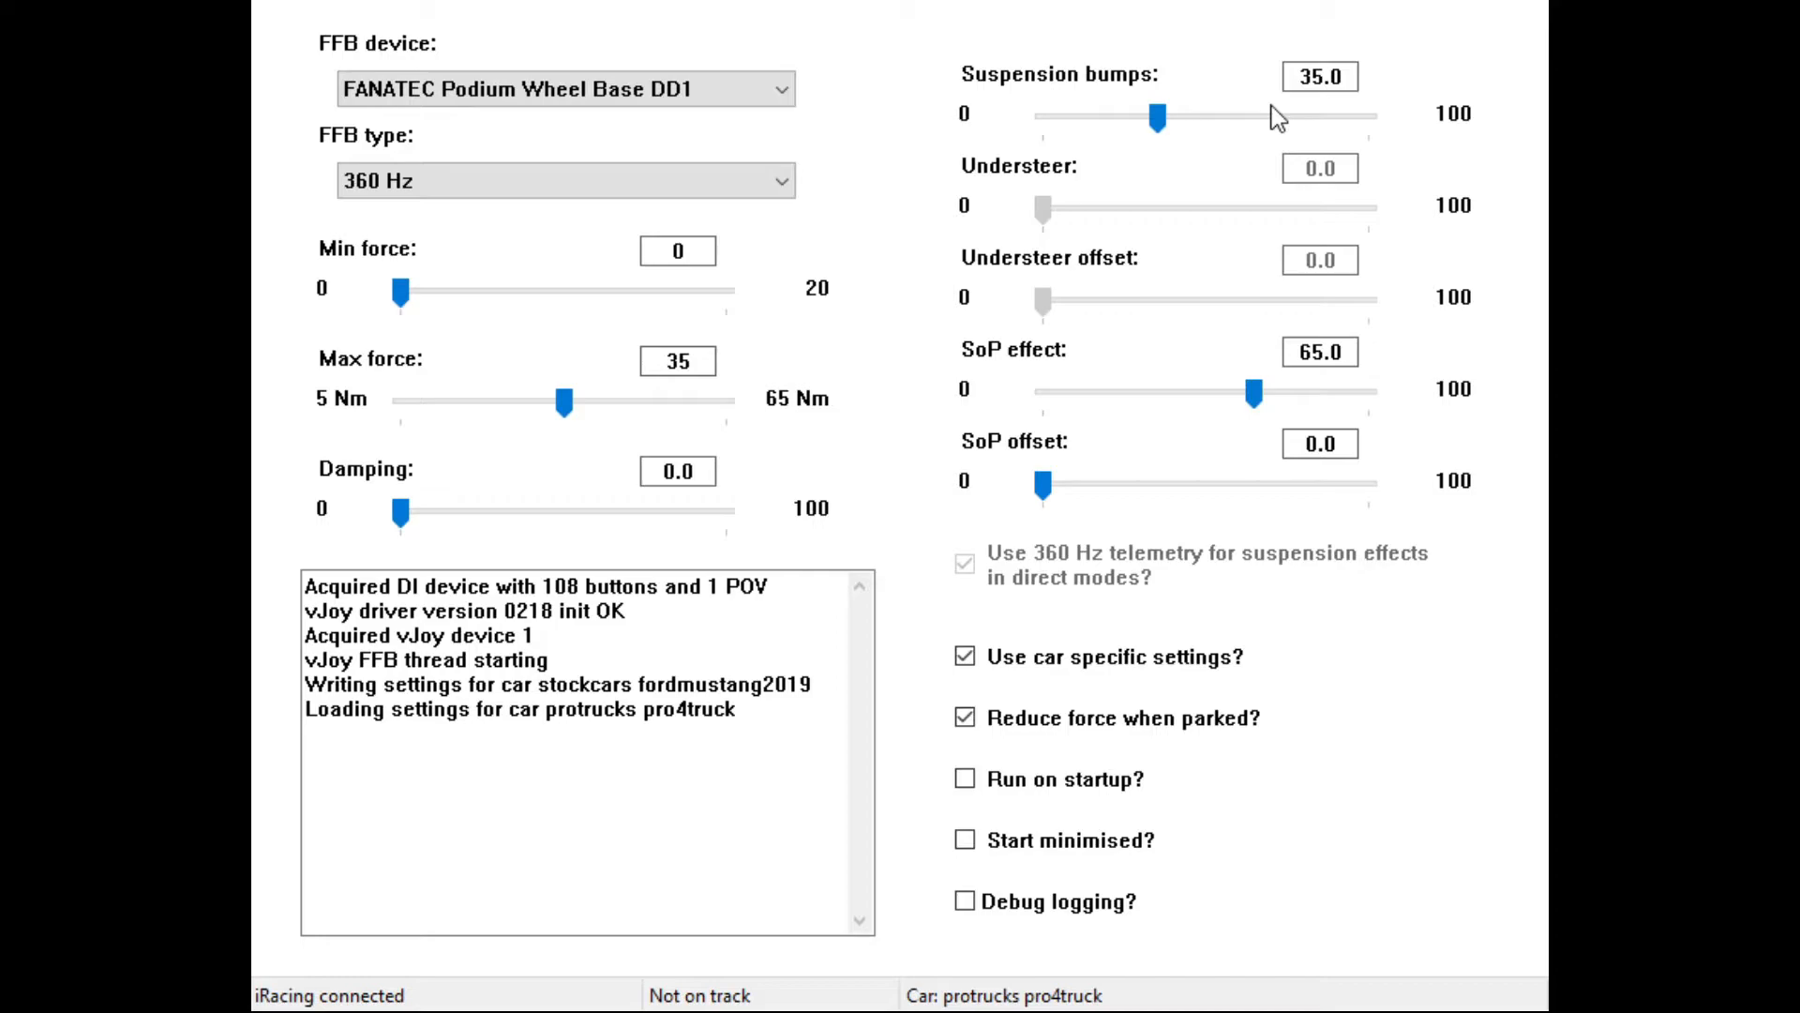
mouse_move(1157, 216)
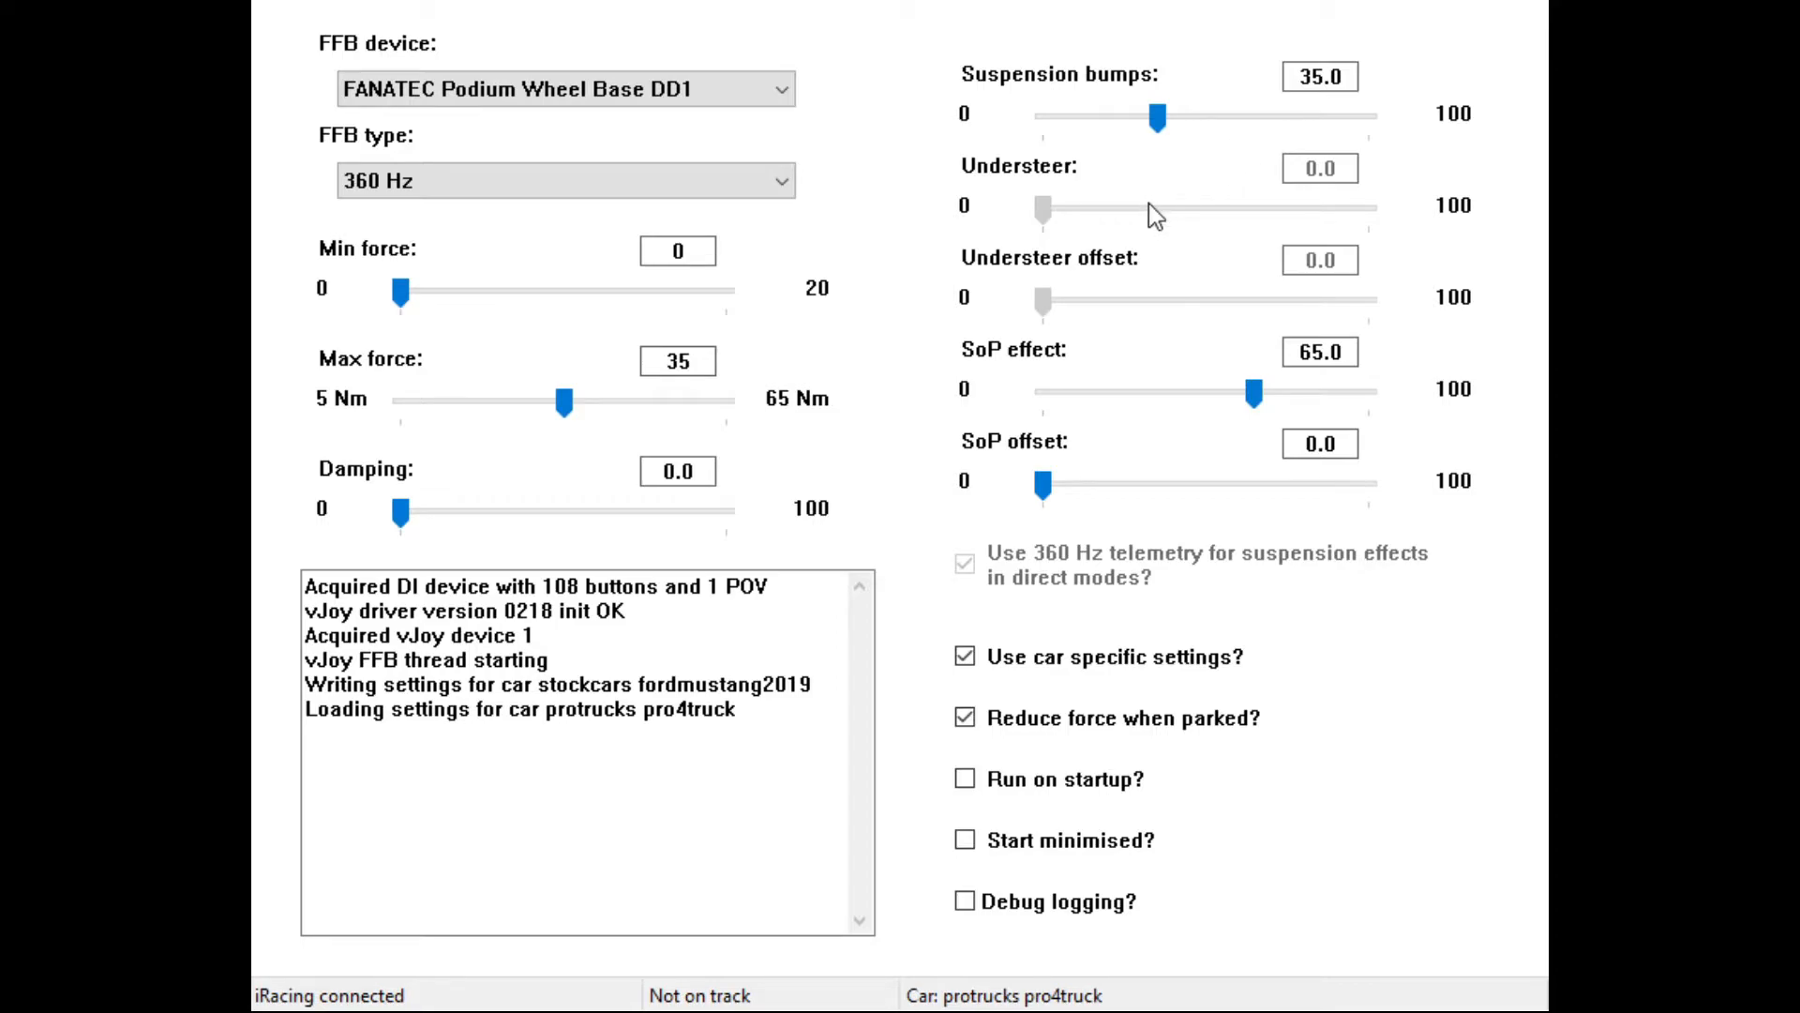
mouse_move(1199, 212)
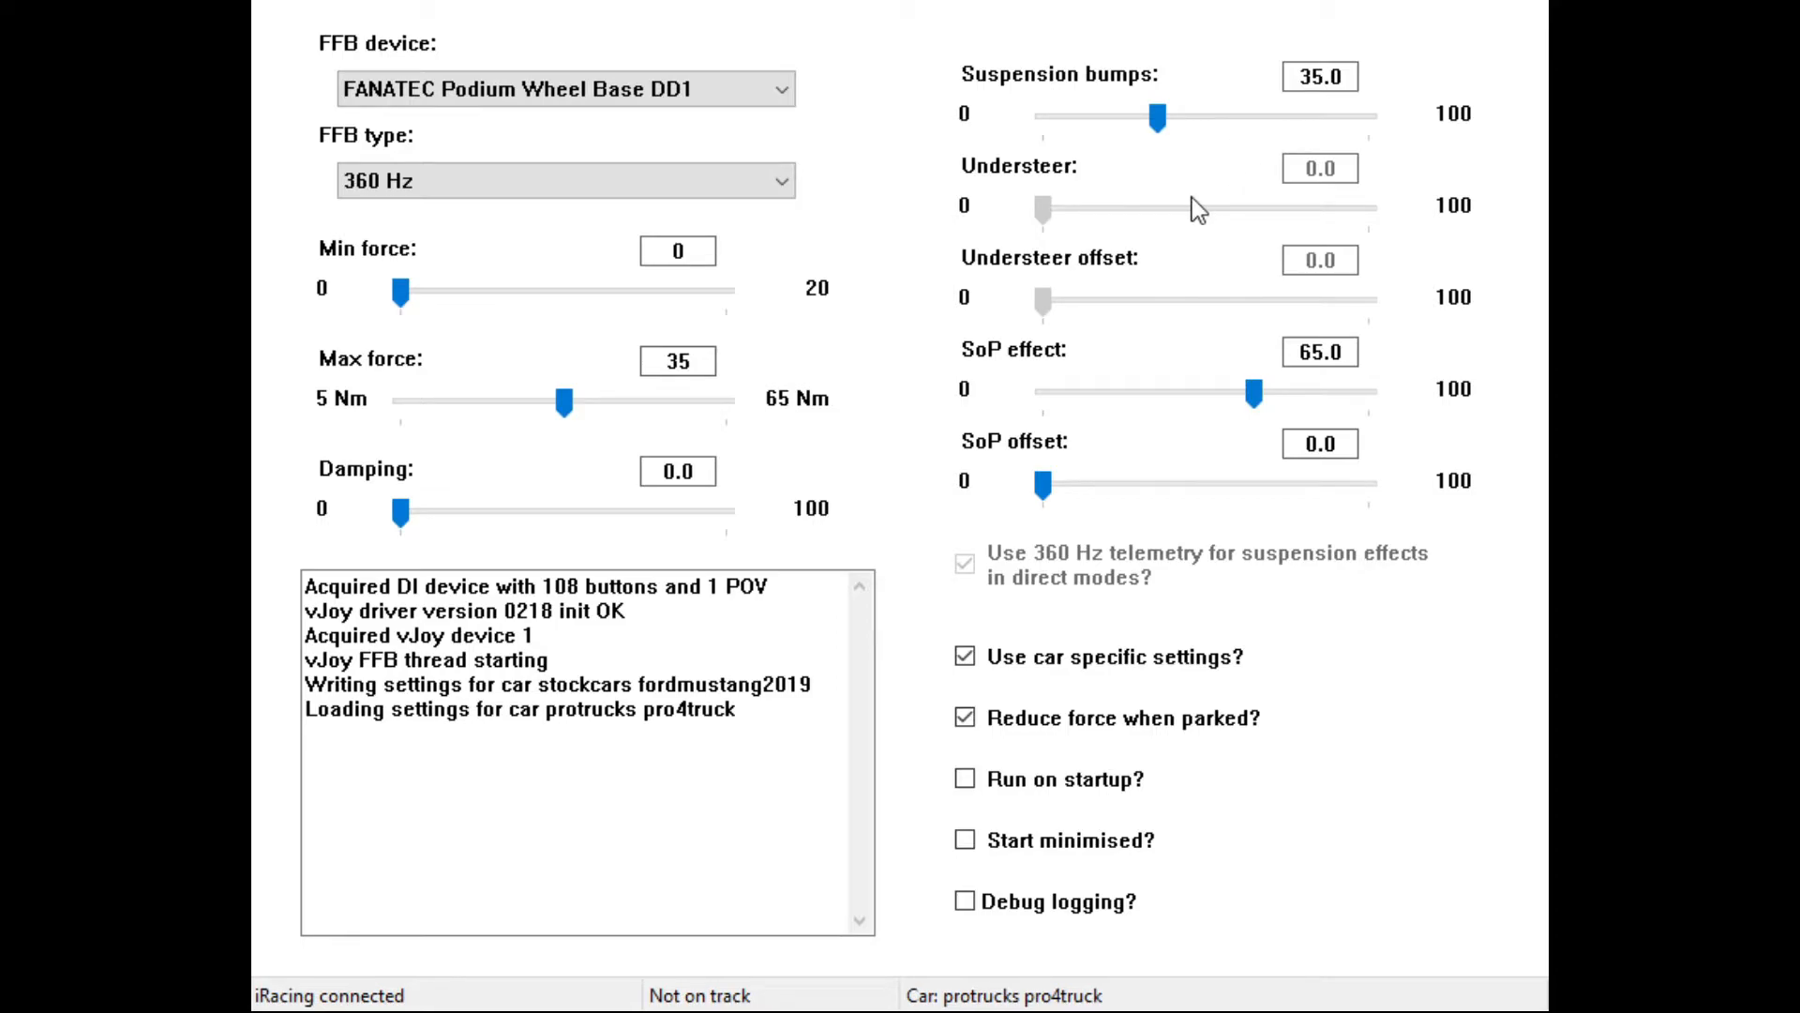
mouse_move(1178, 262)
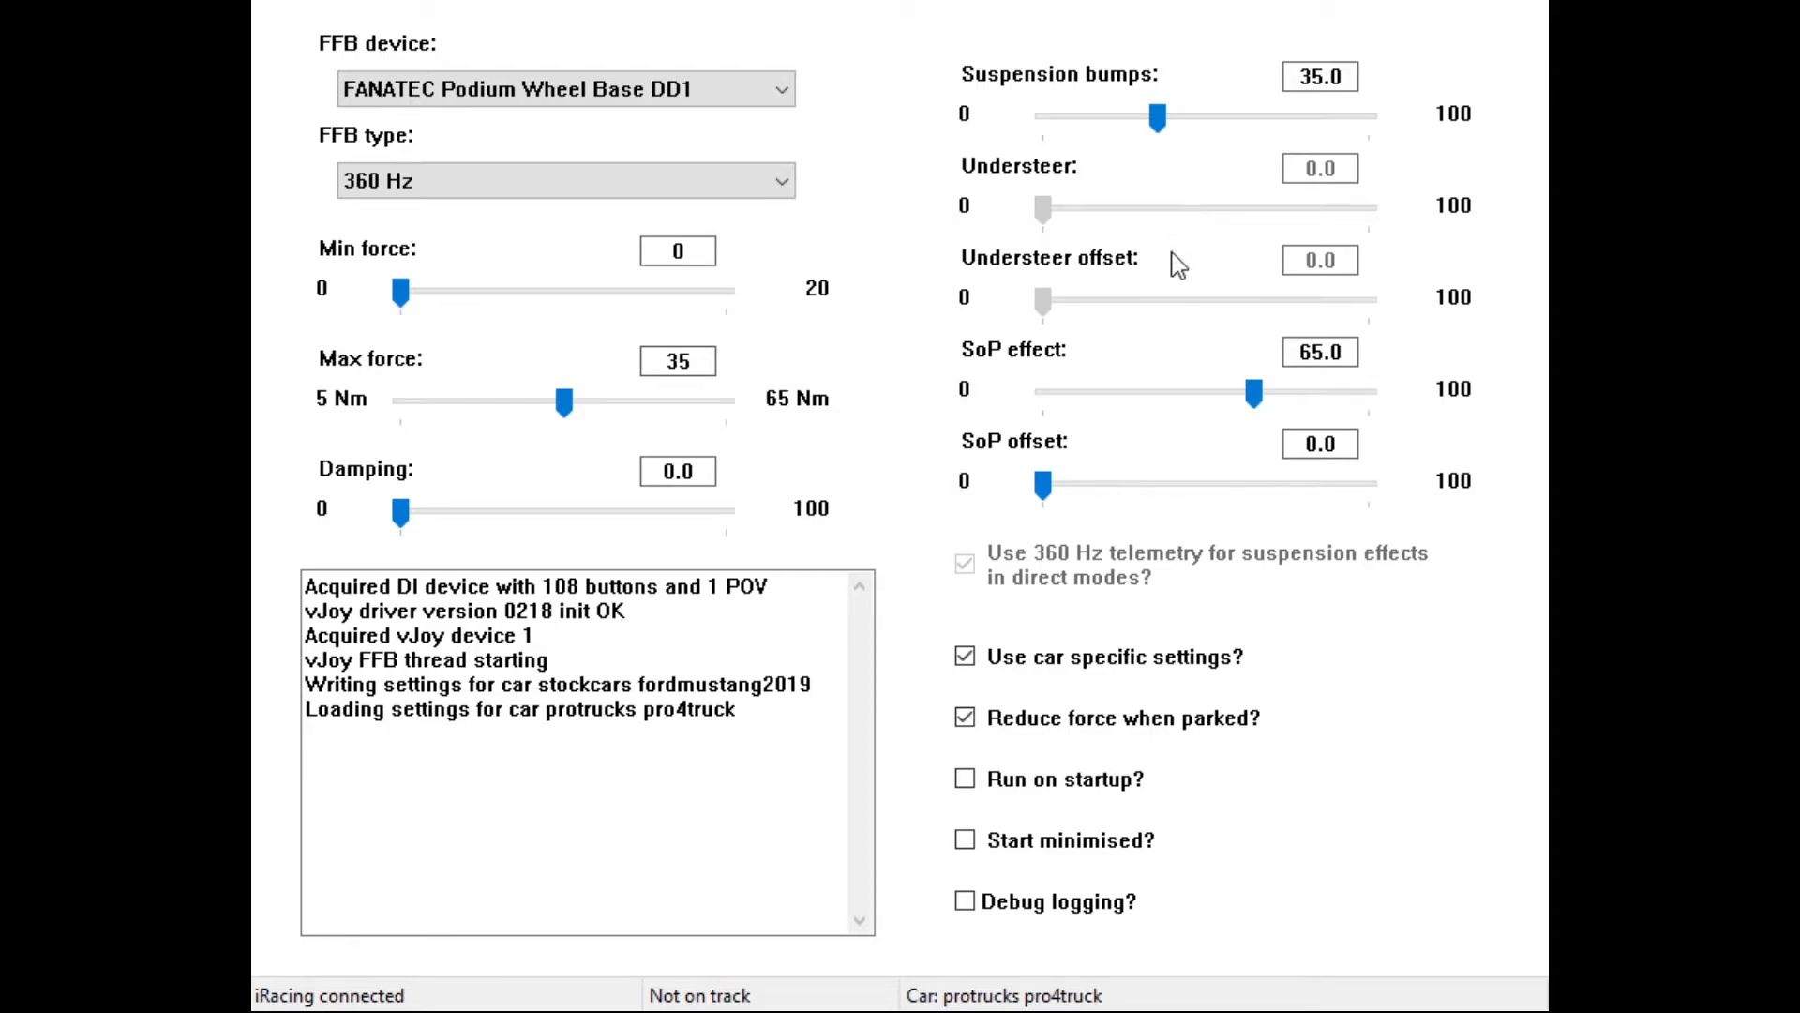
mouse_move(1122, 1002)
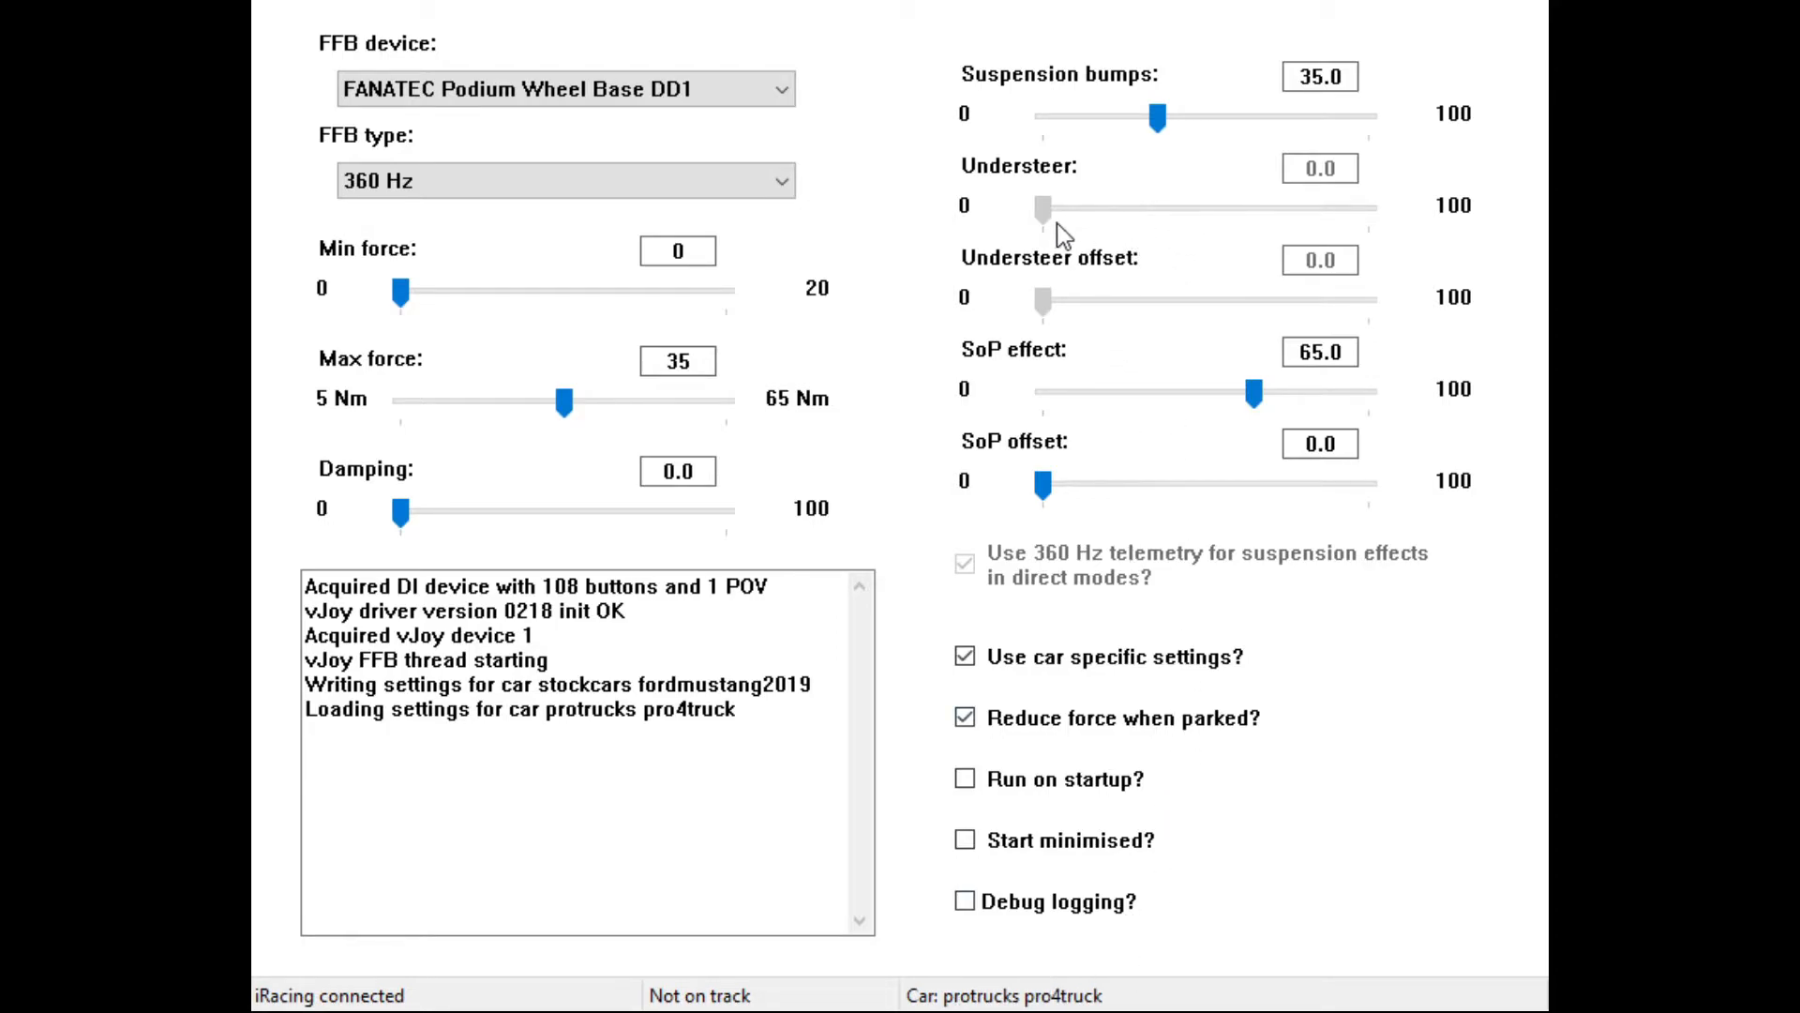
mouse_move(1199, 227)
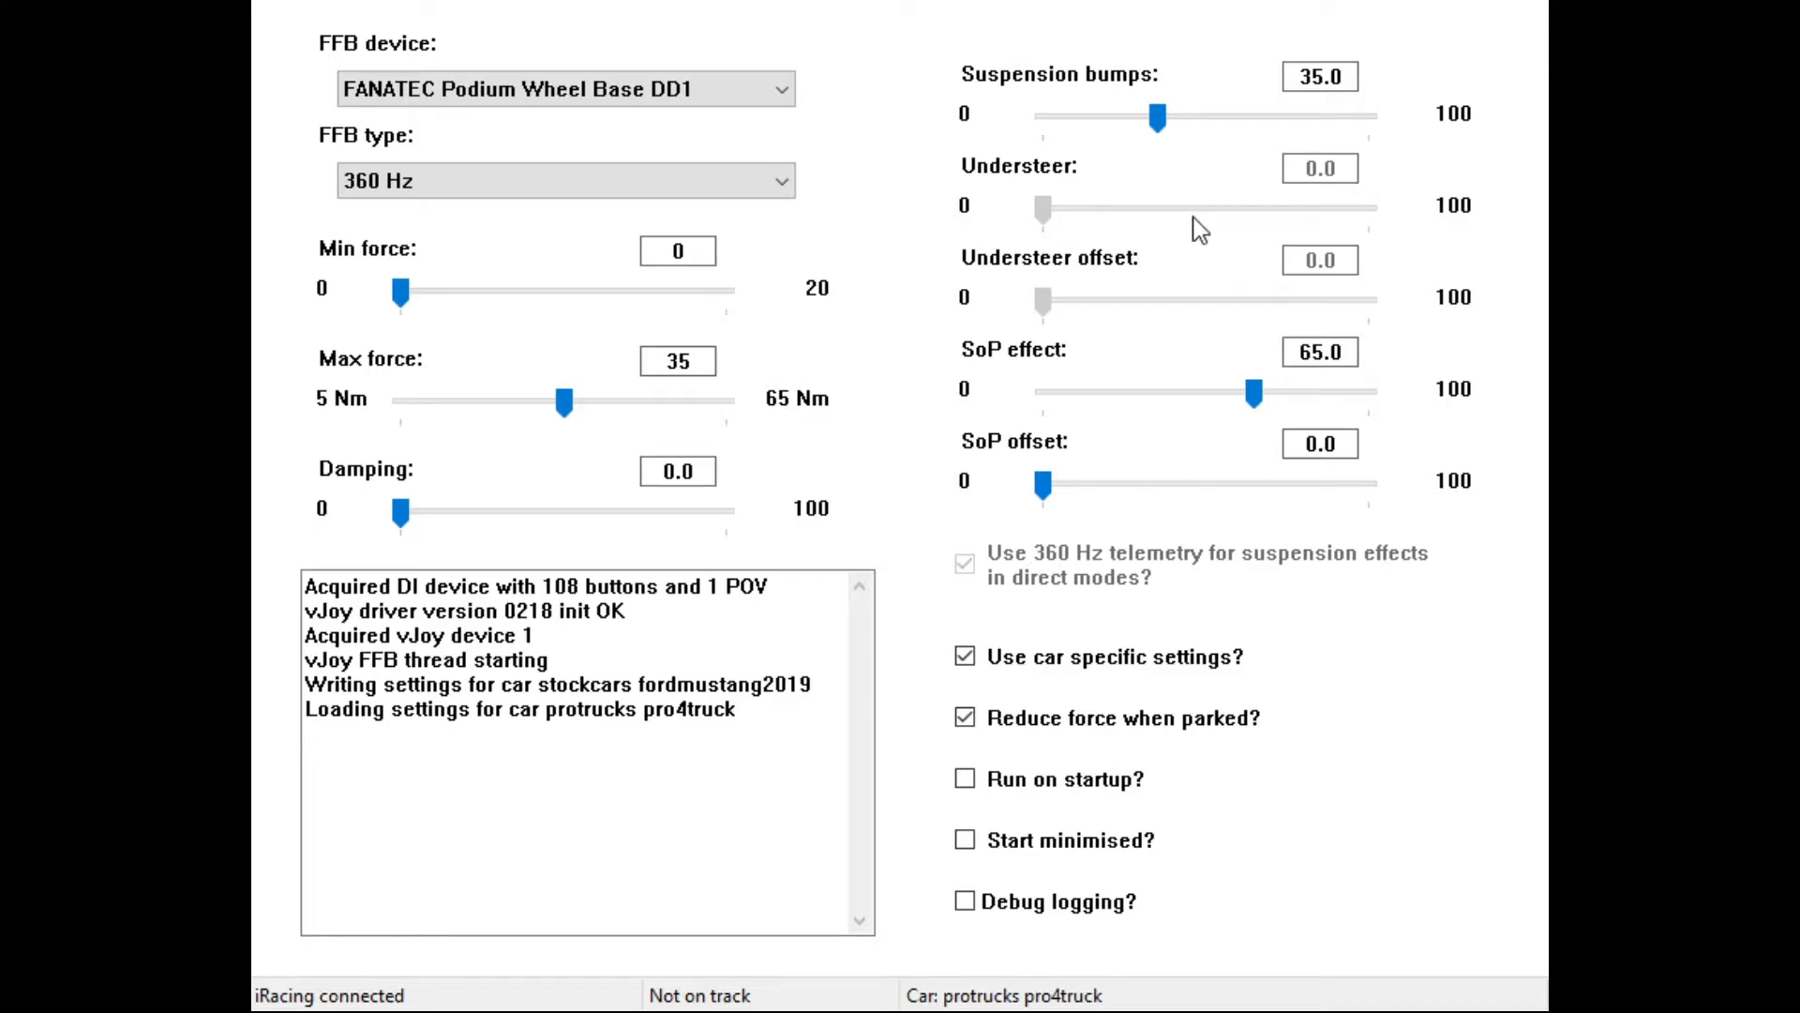
mouse_move(1112, 221)
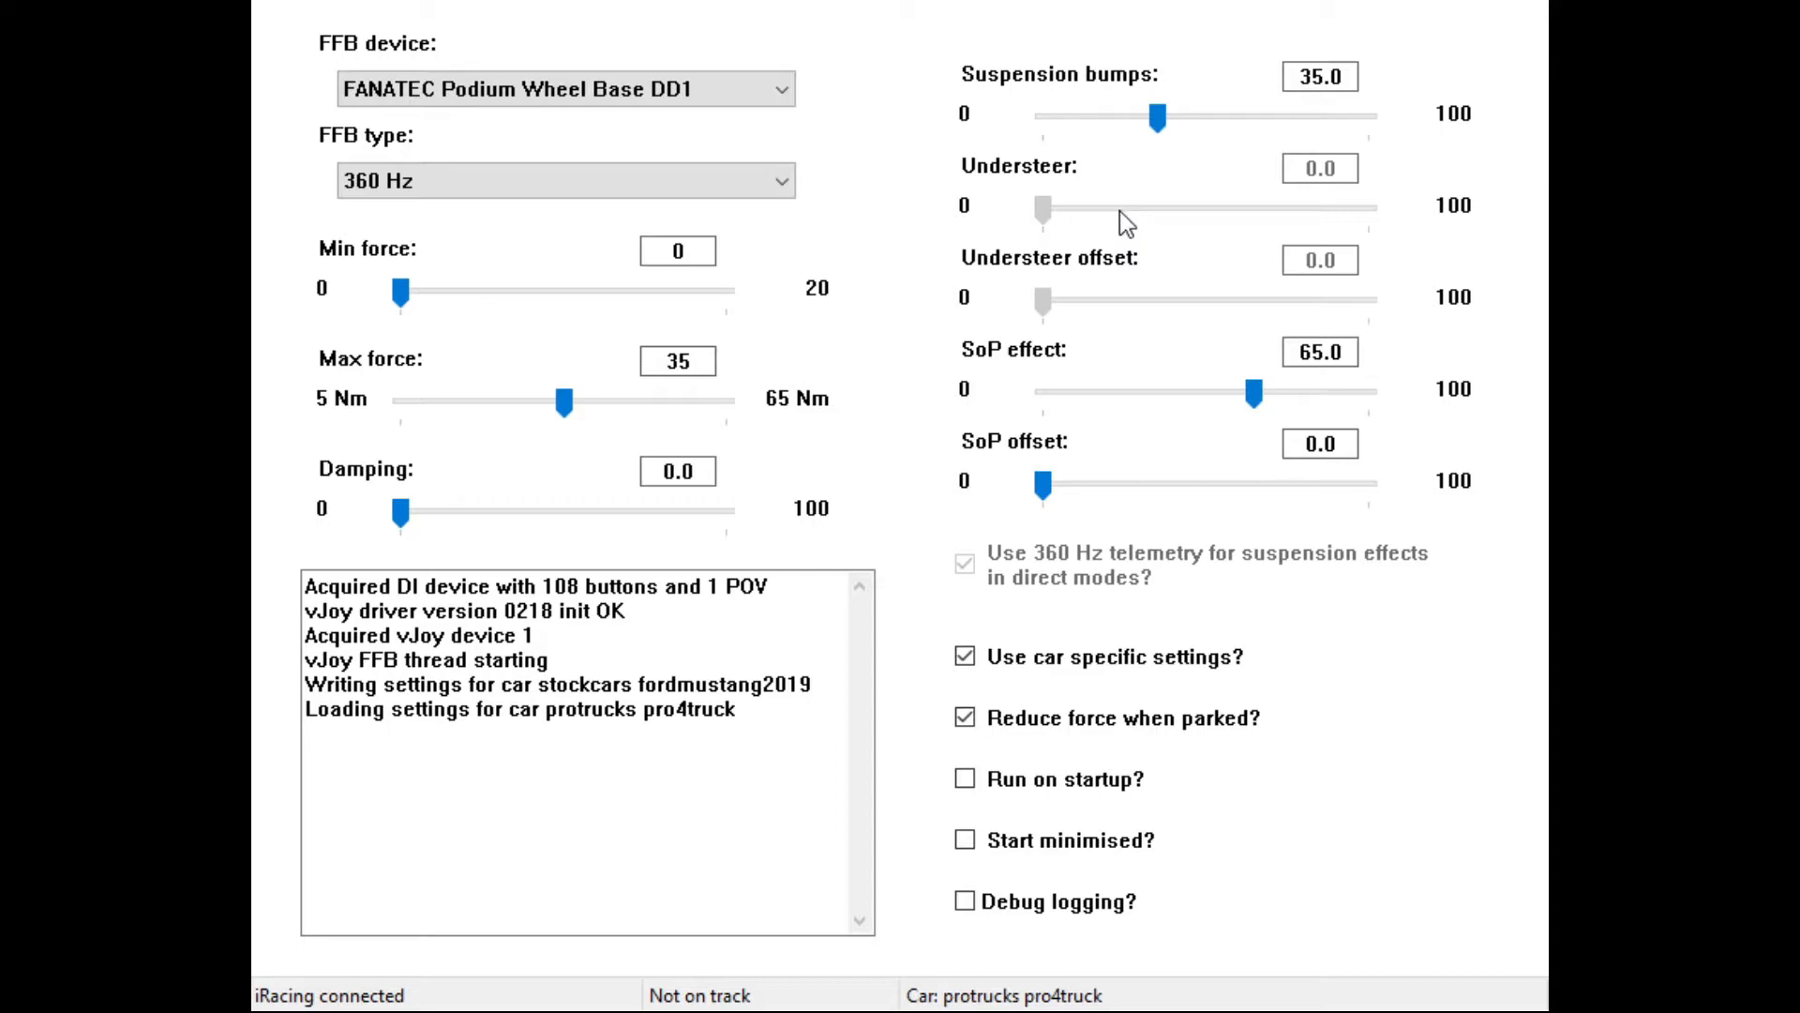
mouse_move(1126, 242)
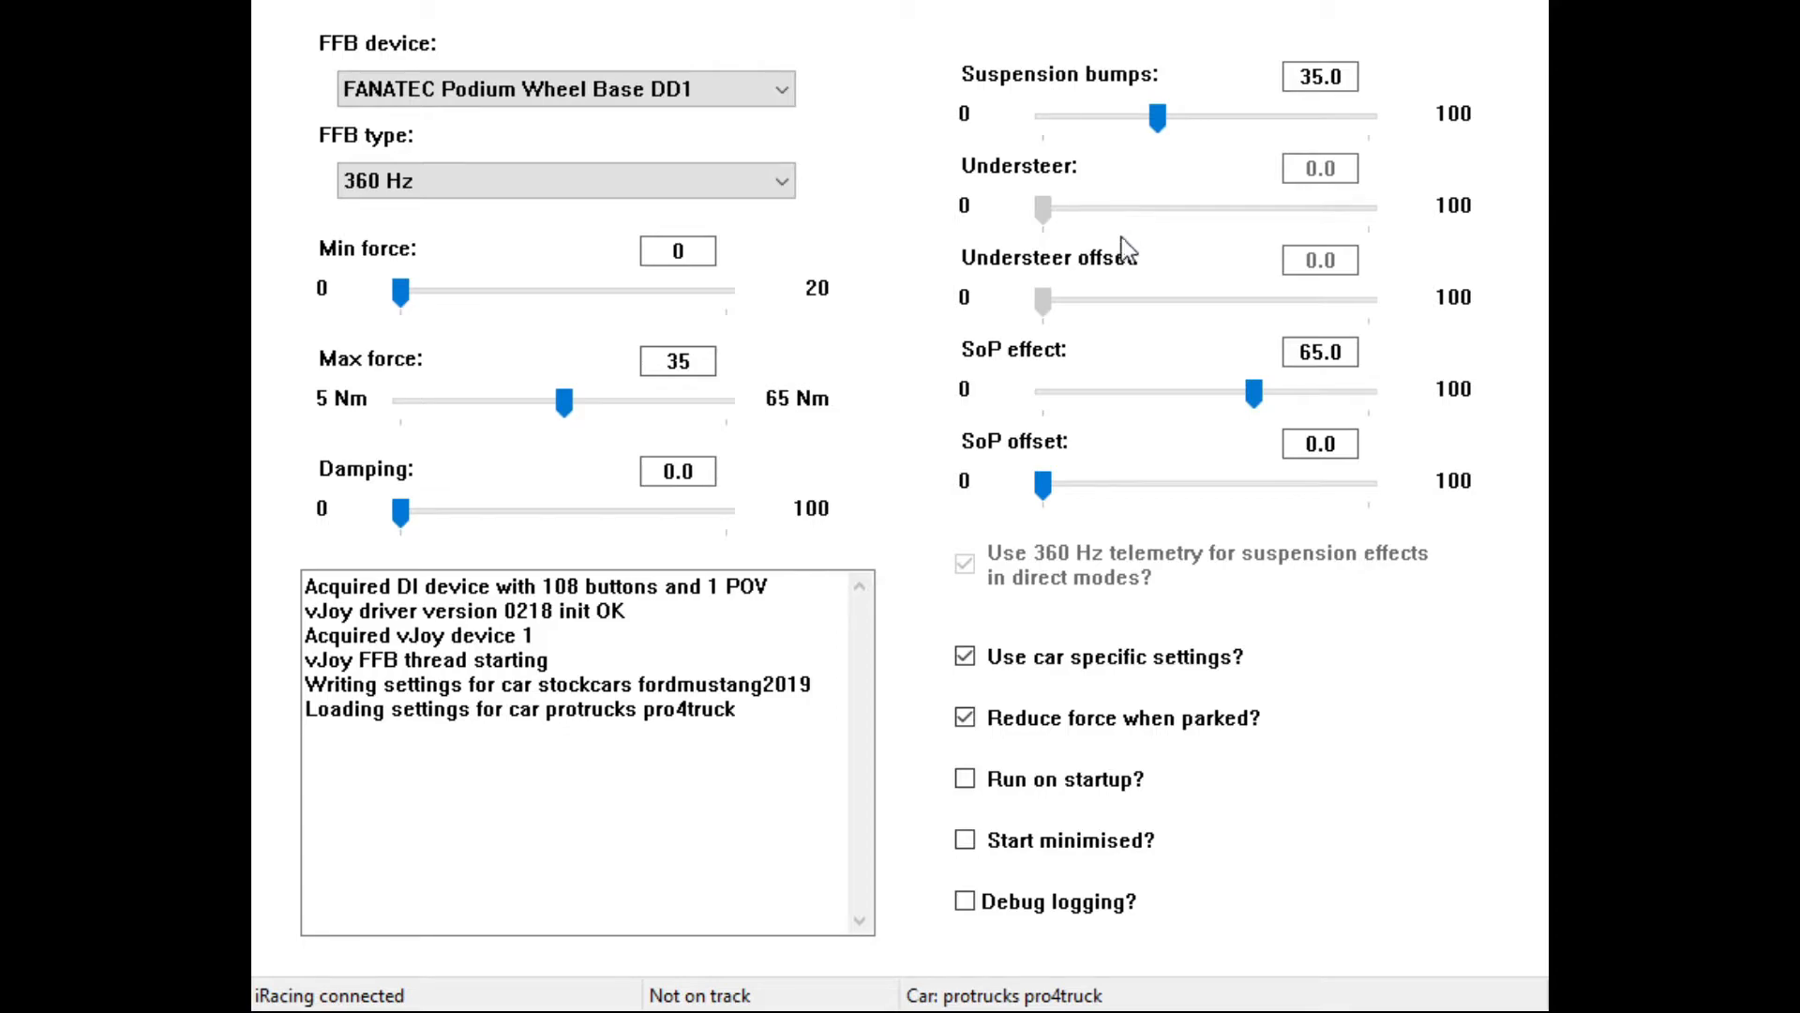
mouse_move(1150, 317)
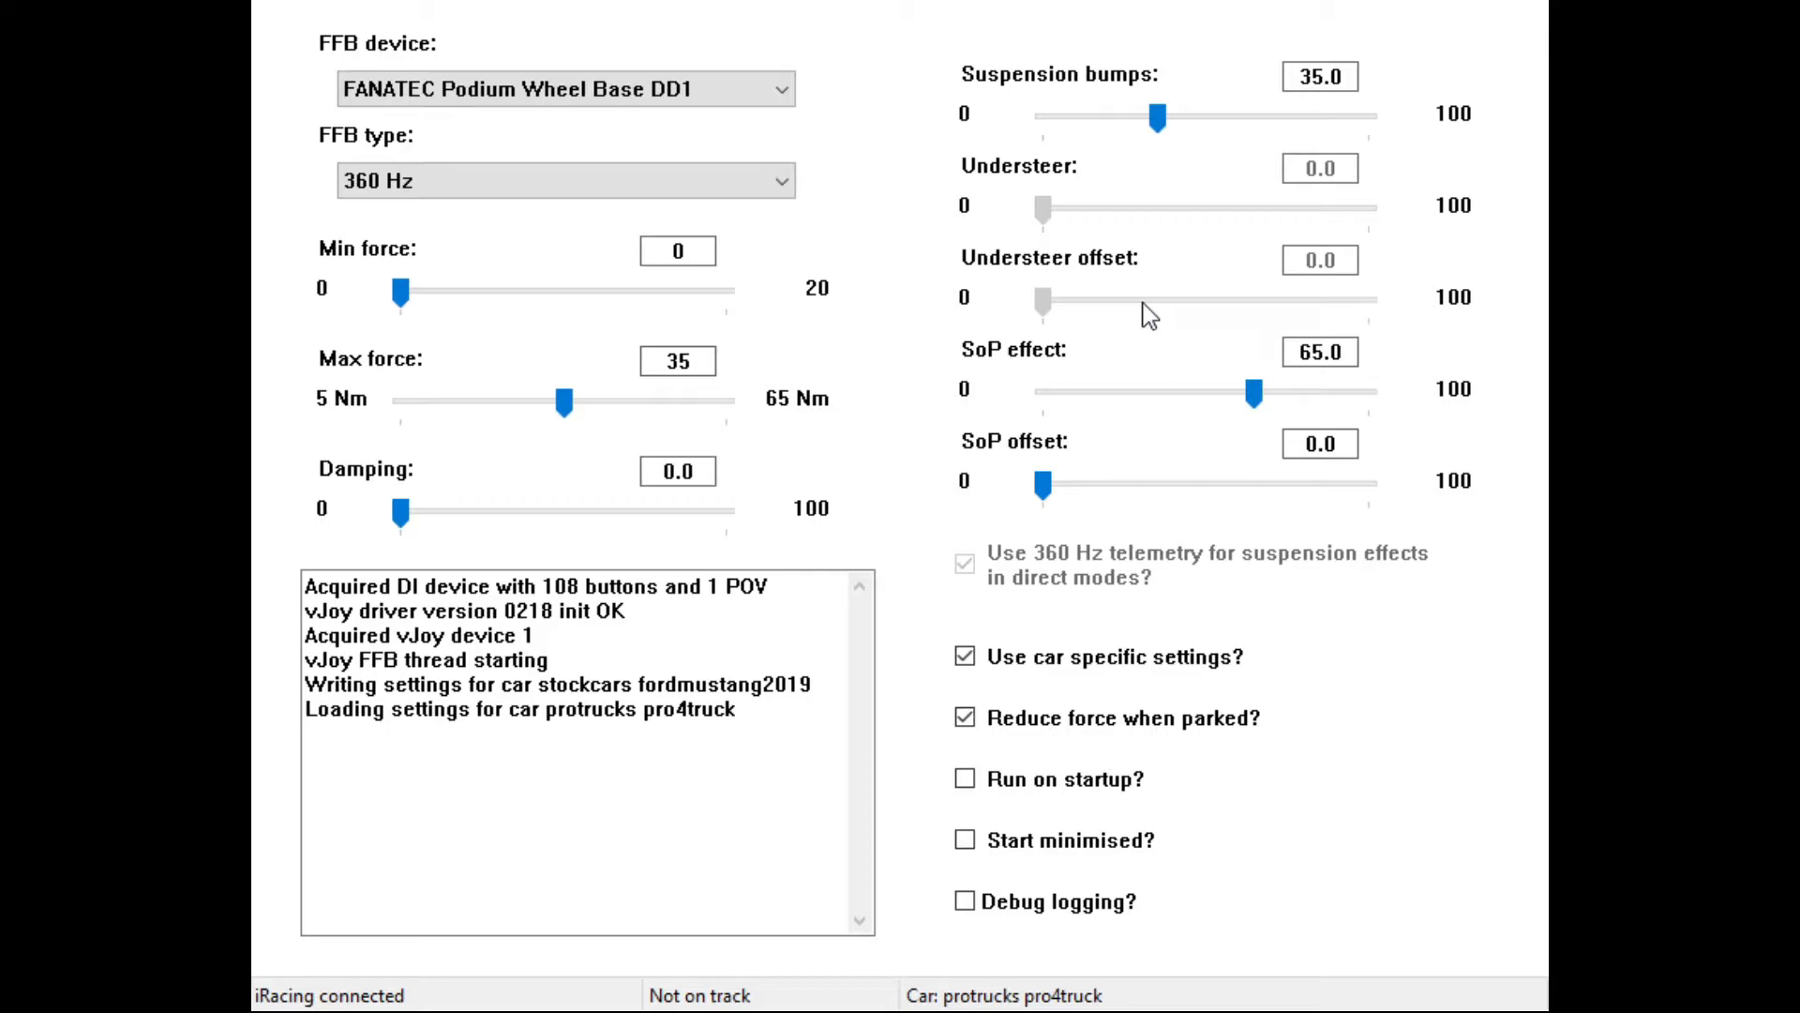
mouse_move(1157, 313)
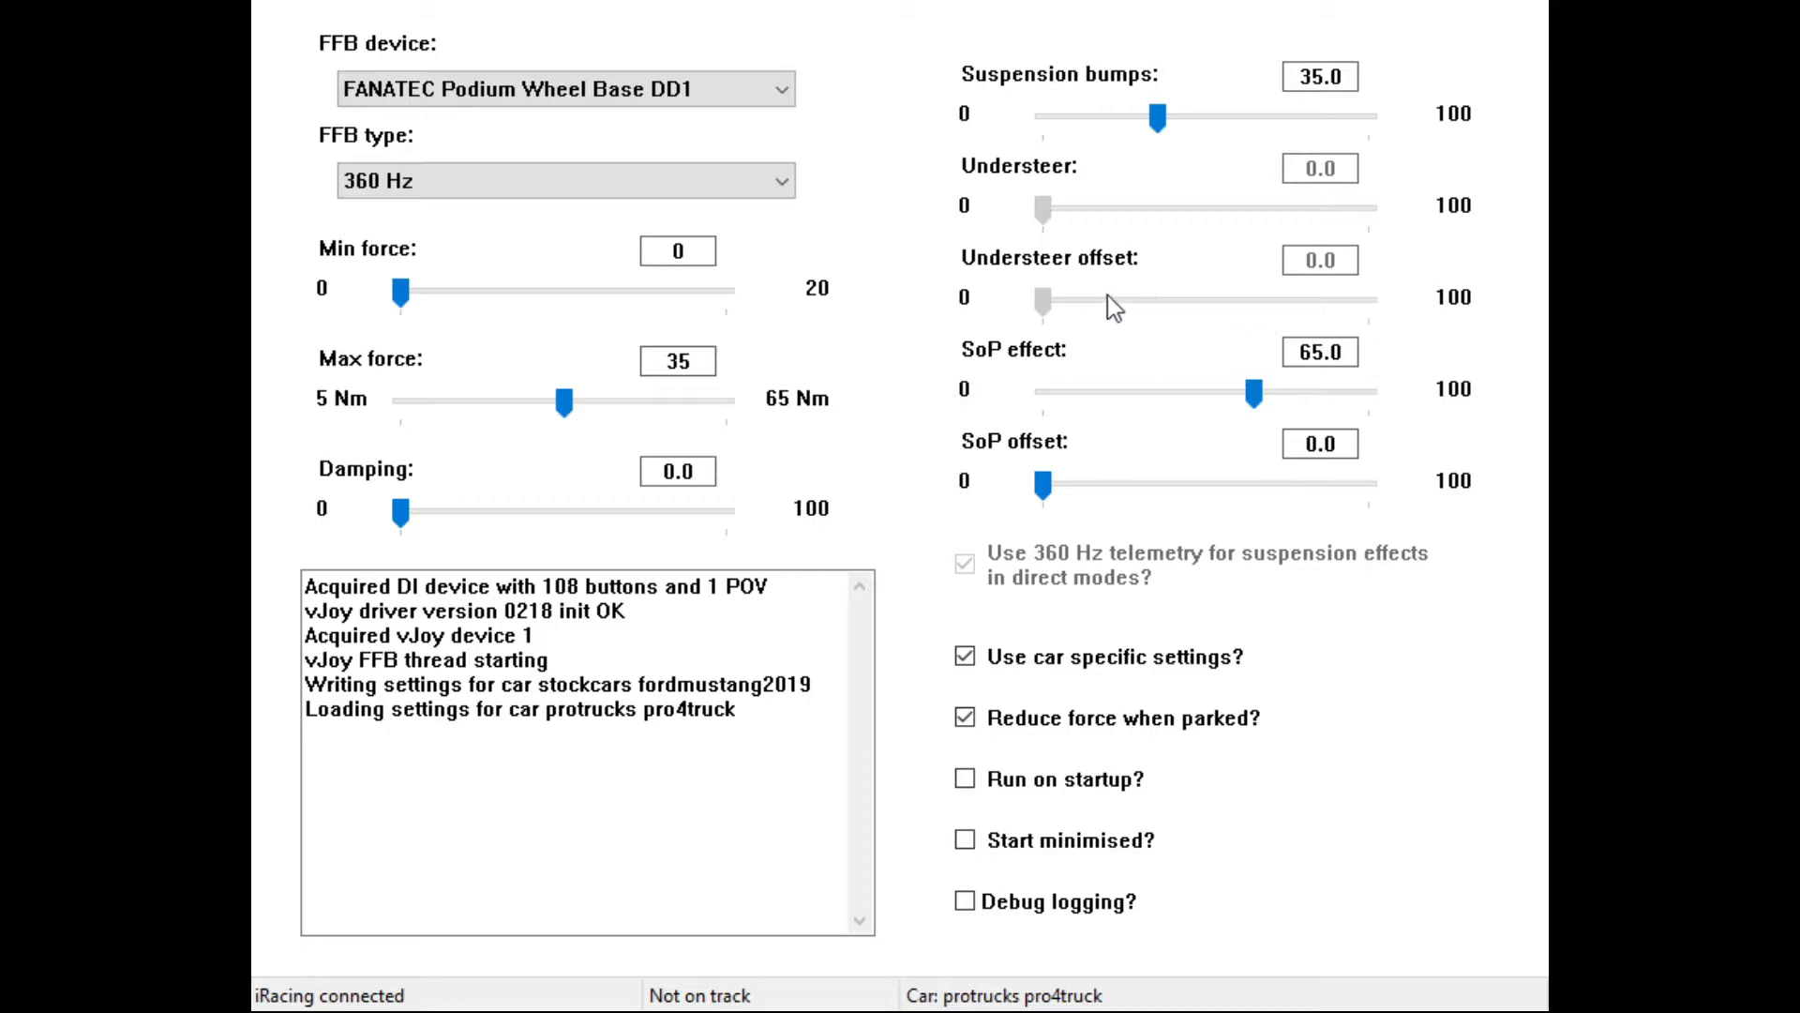
mouse_move(1185, 303)
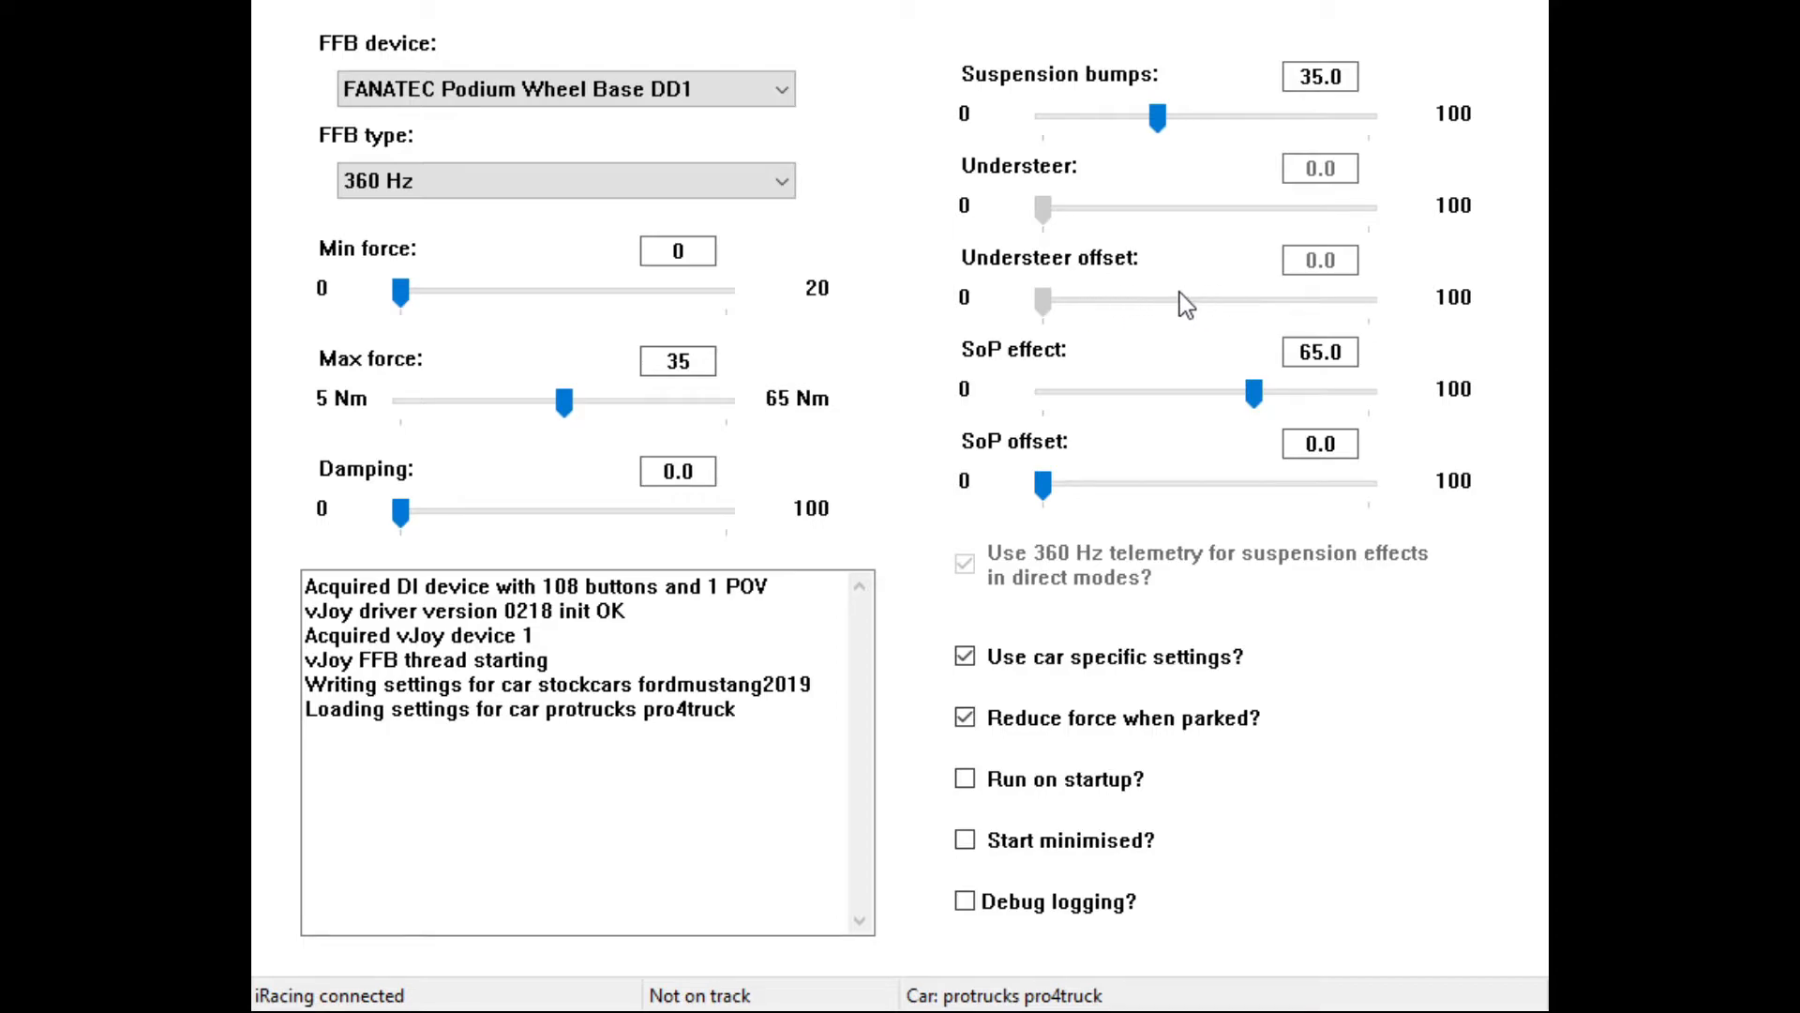
mouse_move(1060, 212)
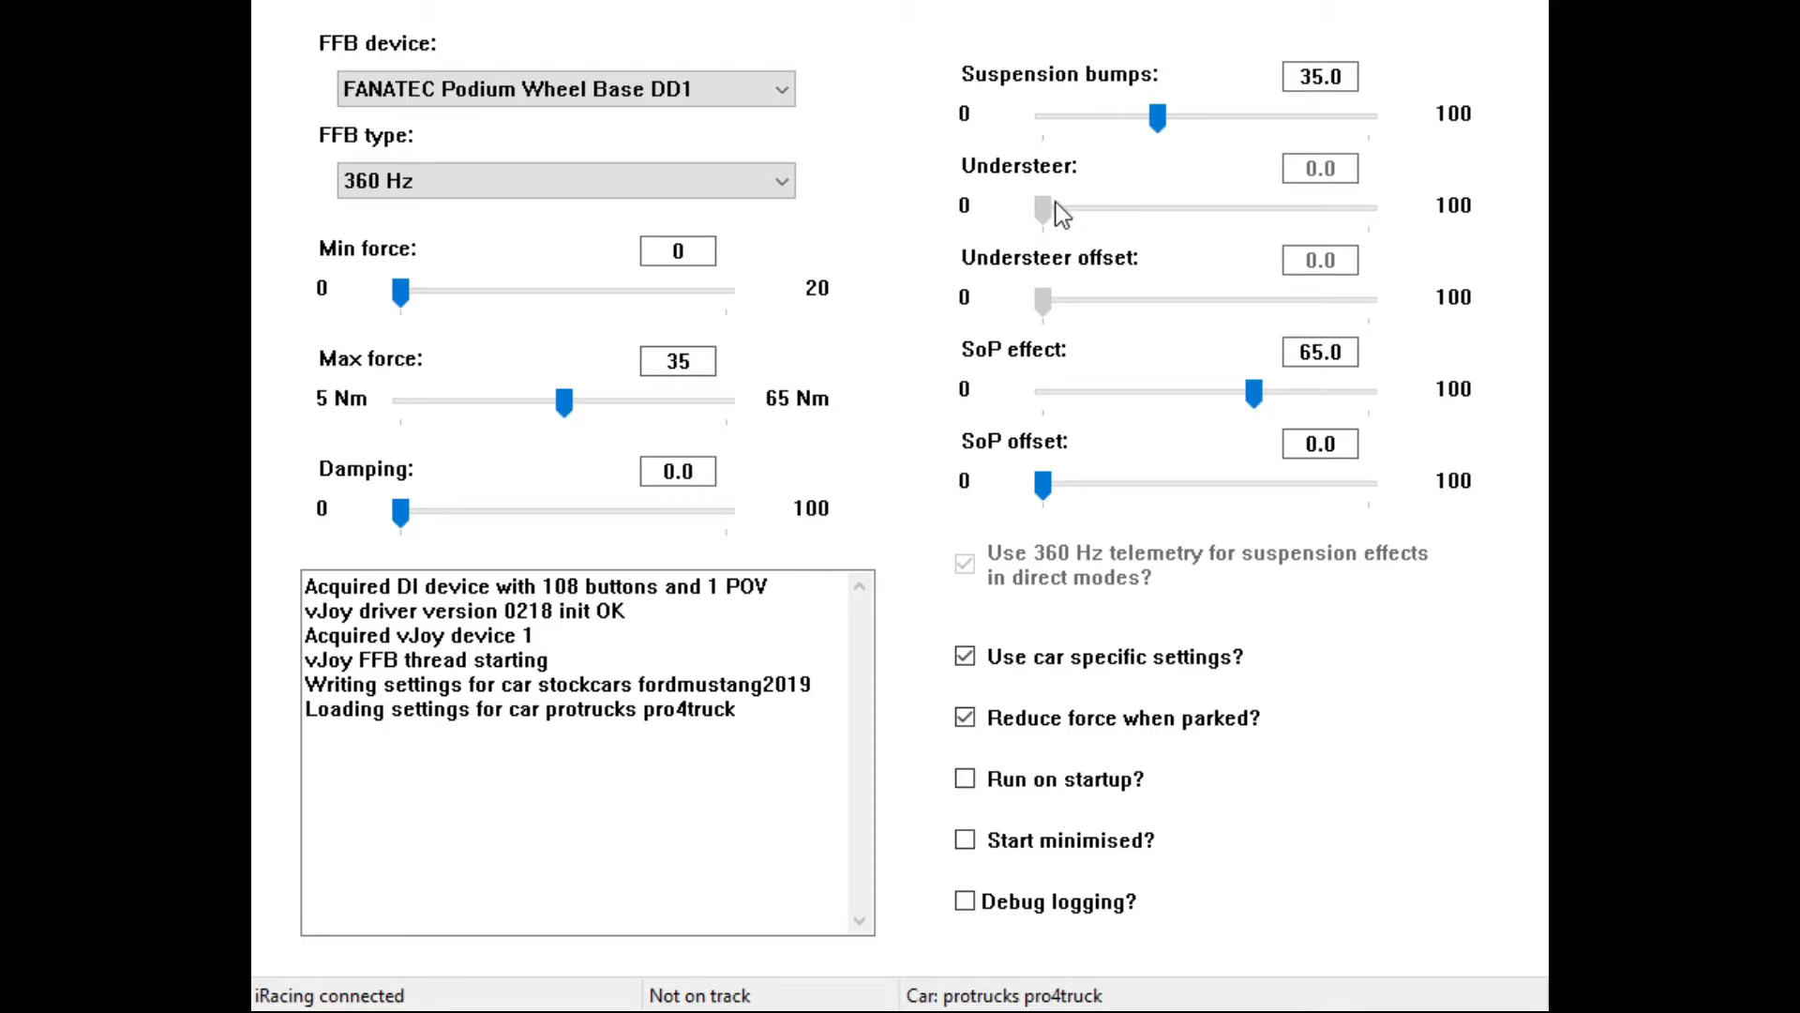
mouse_move(1146, 227)
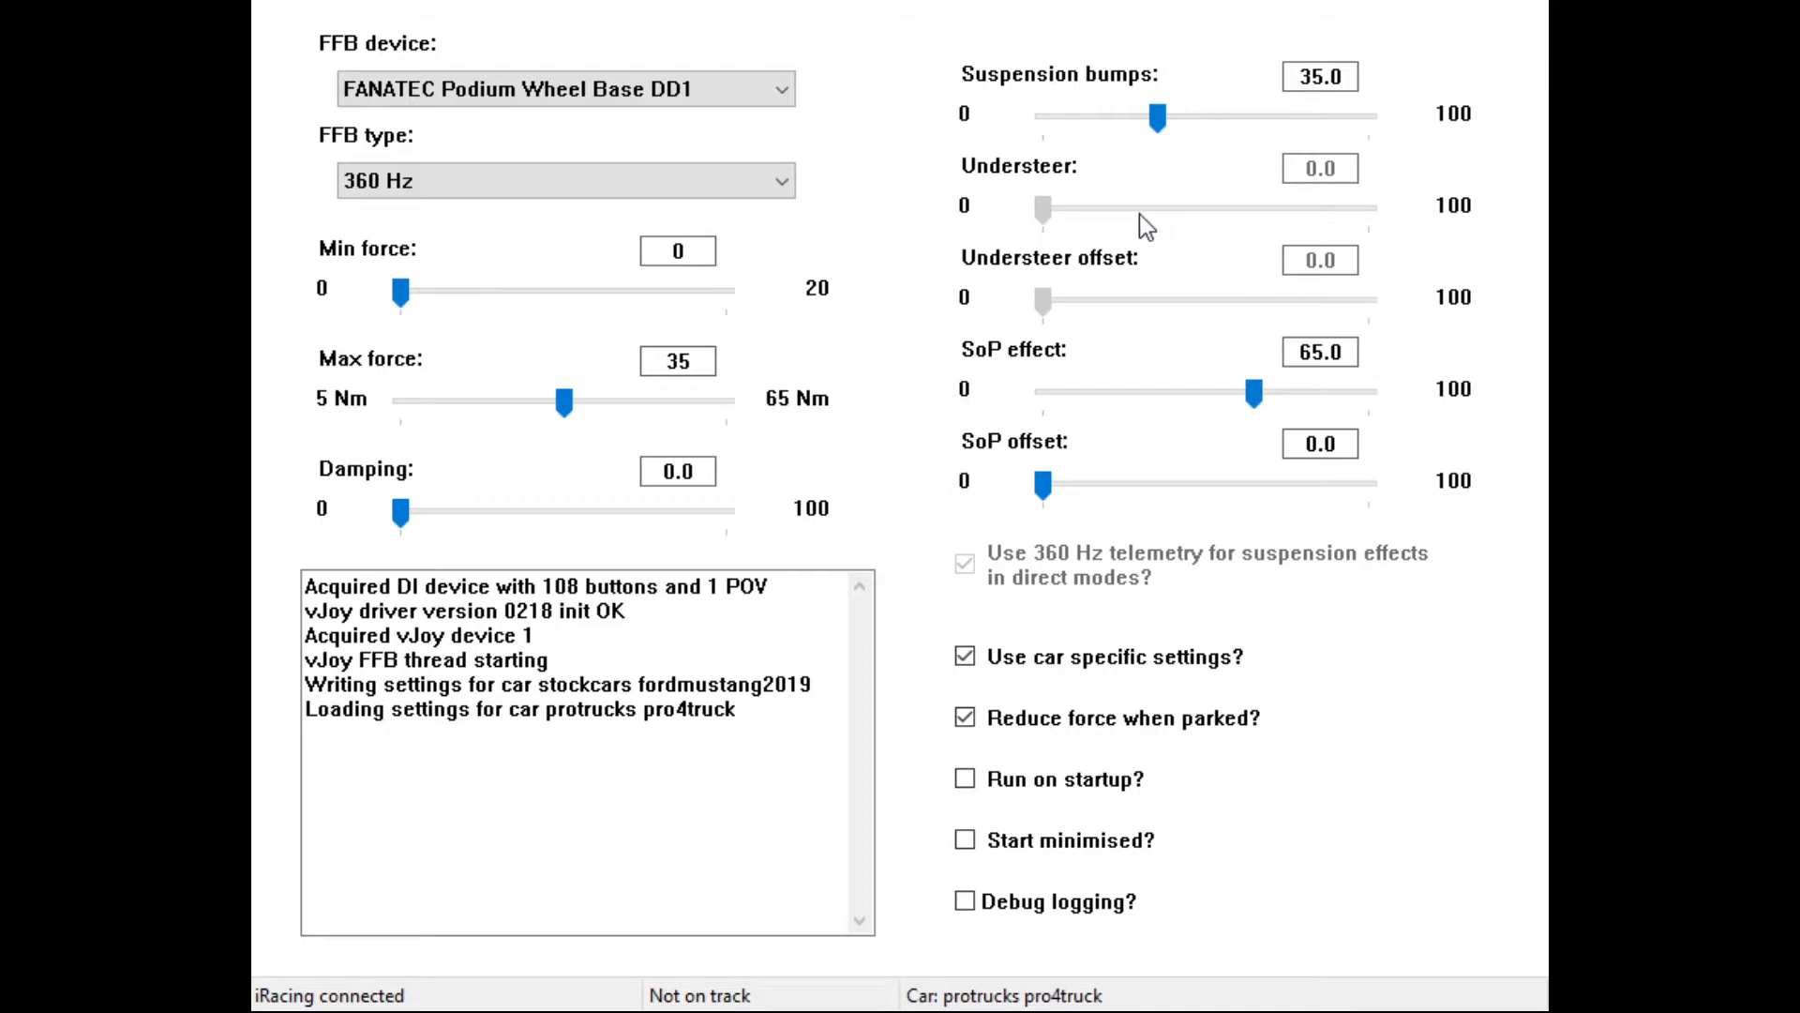
mouse_move(1144, 225)
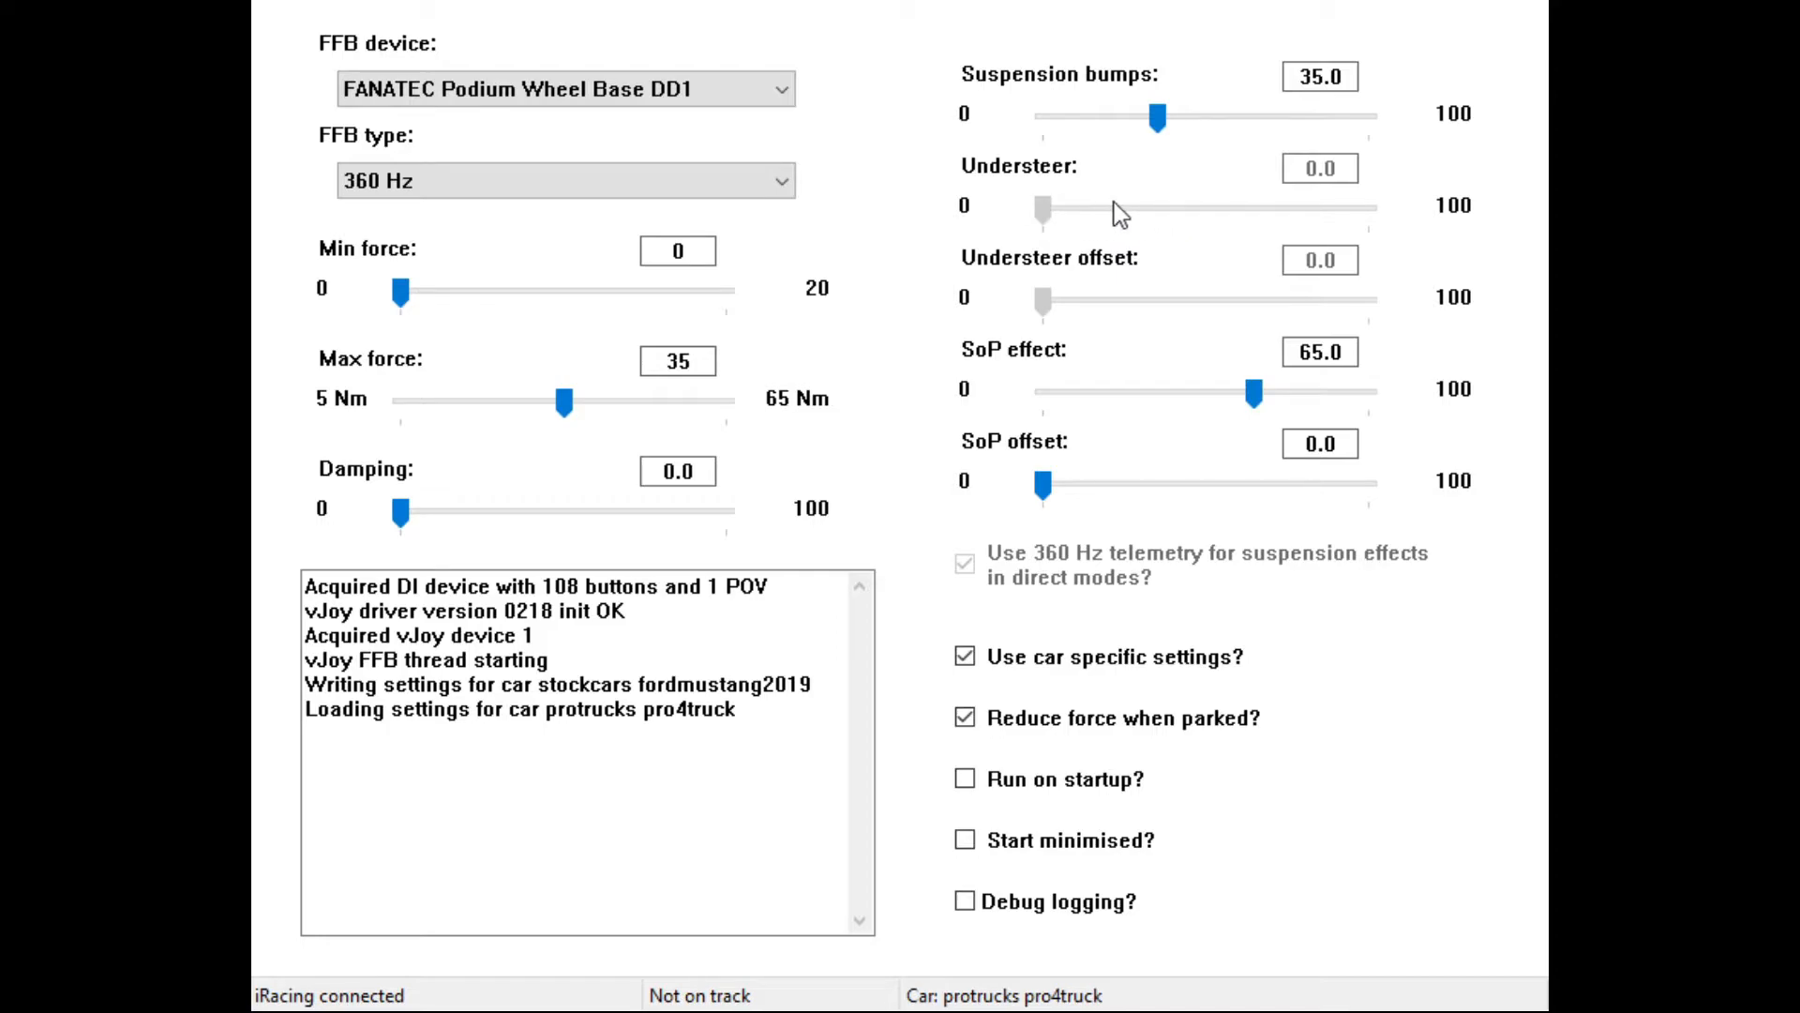
mouse_move(950, 357)
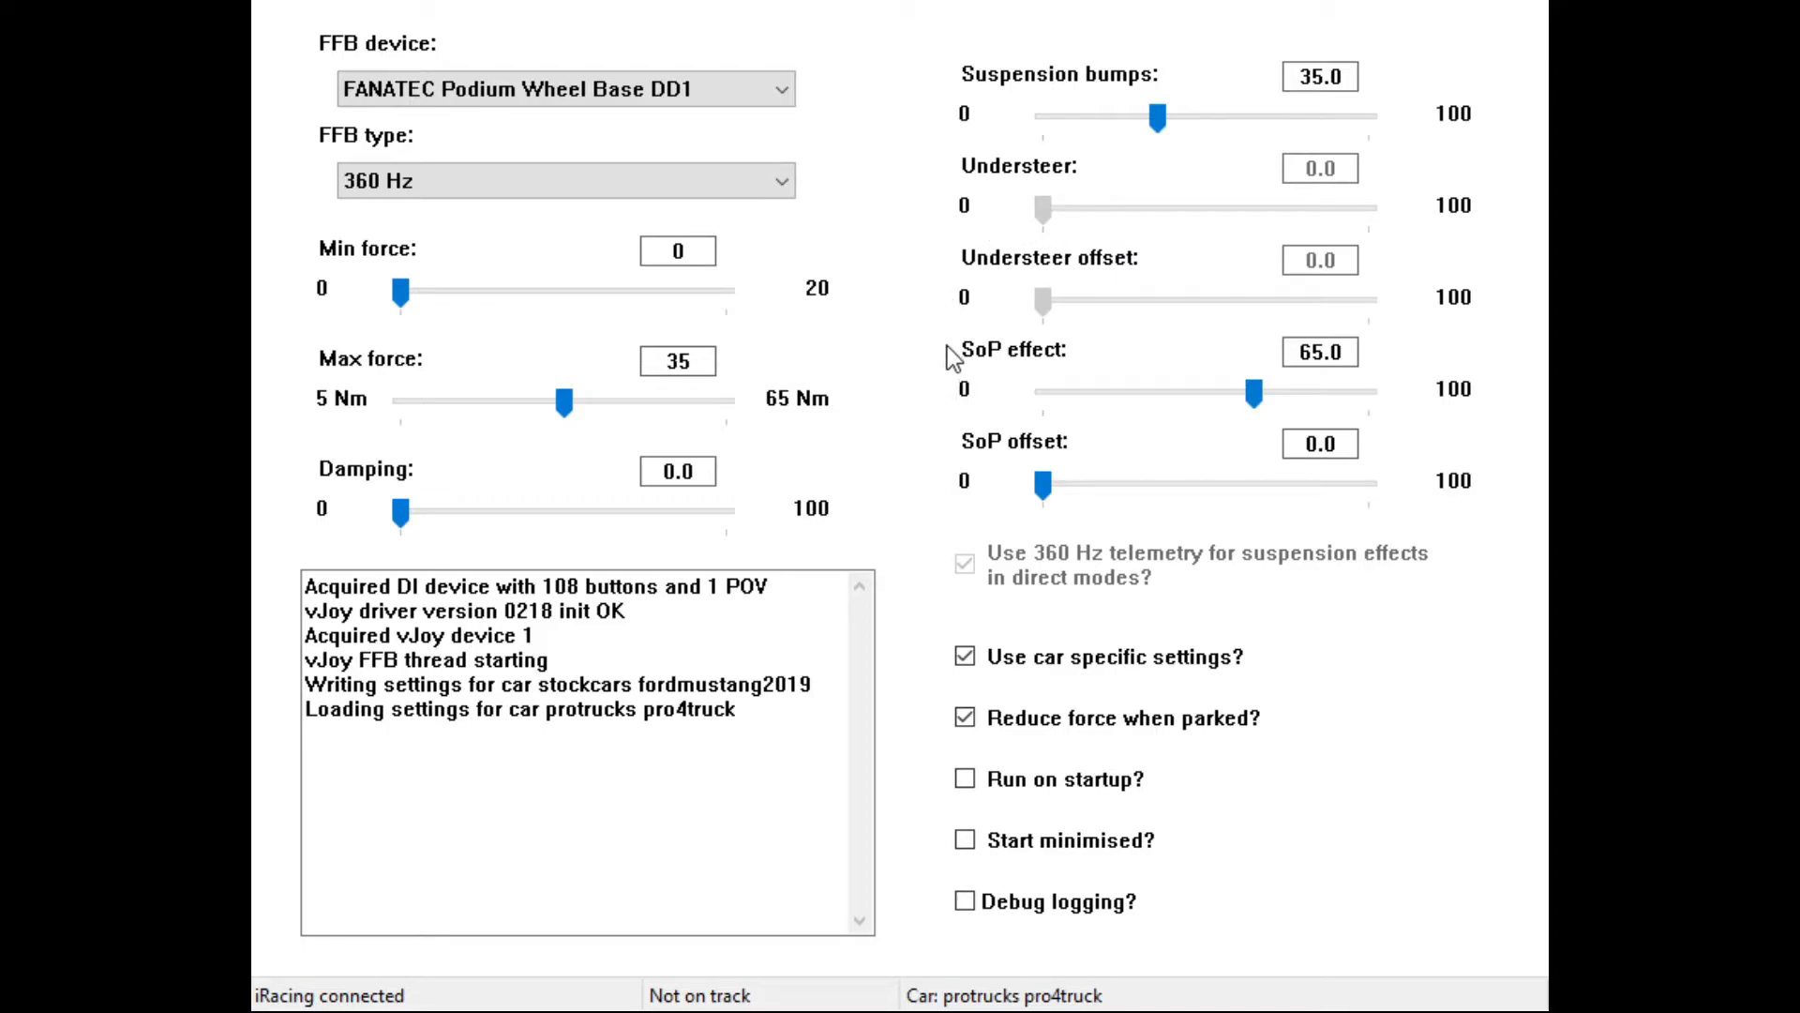
mouse_move(1026, 381)
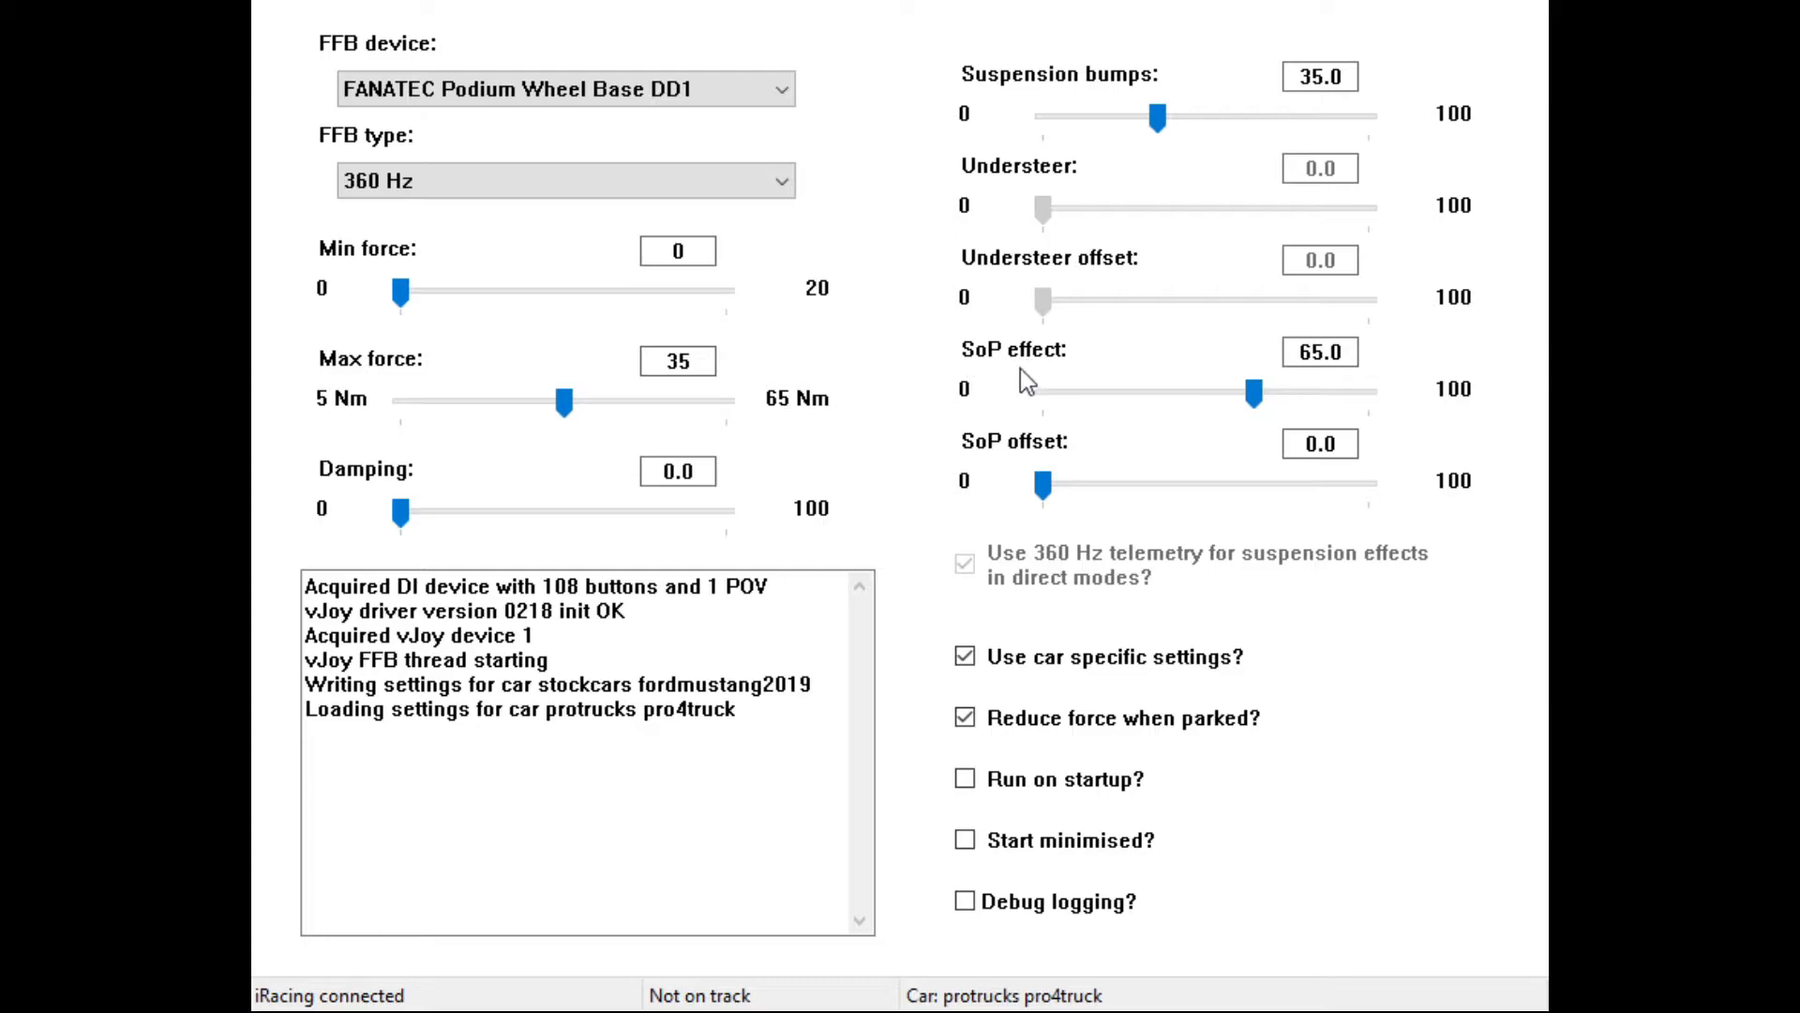
mouse_move(973, 378)
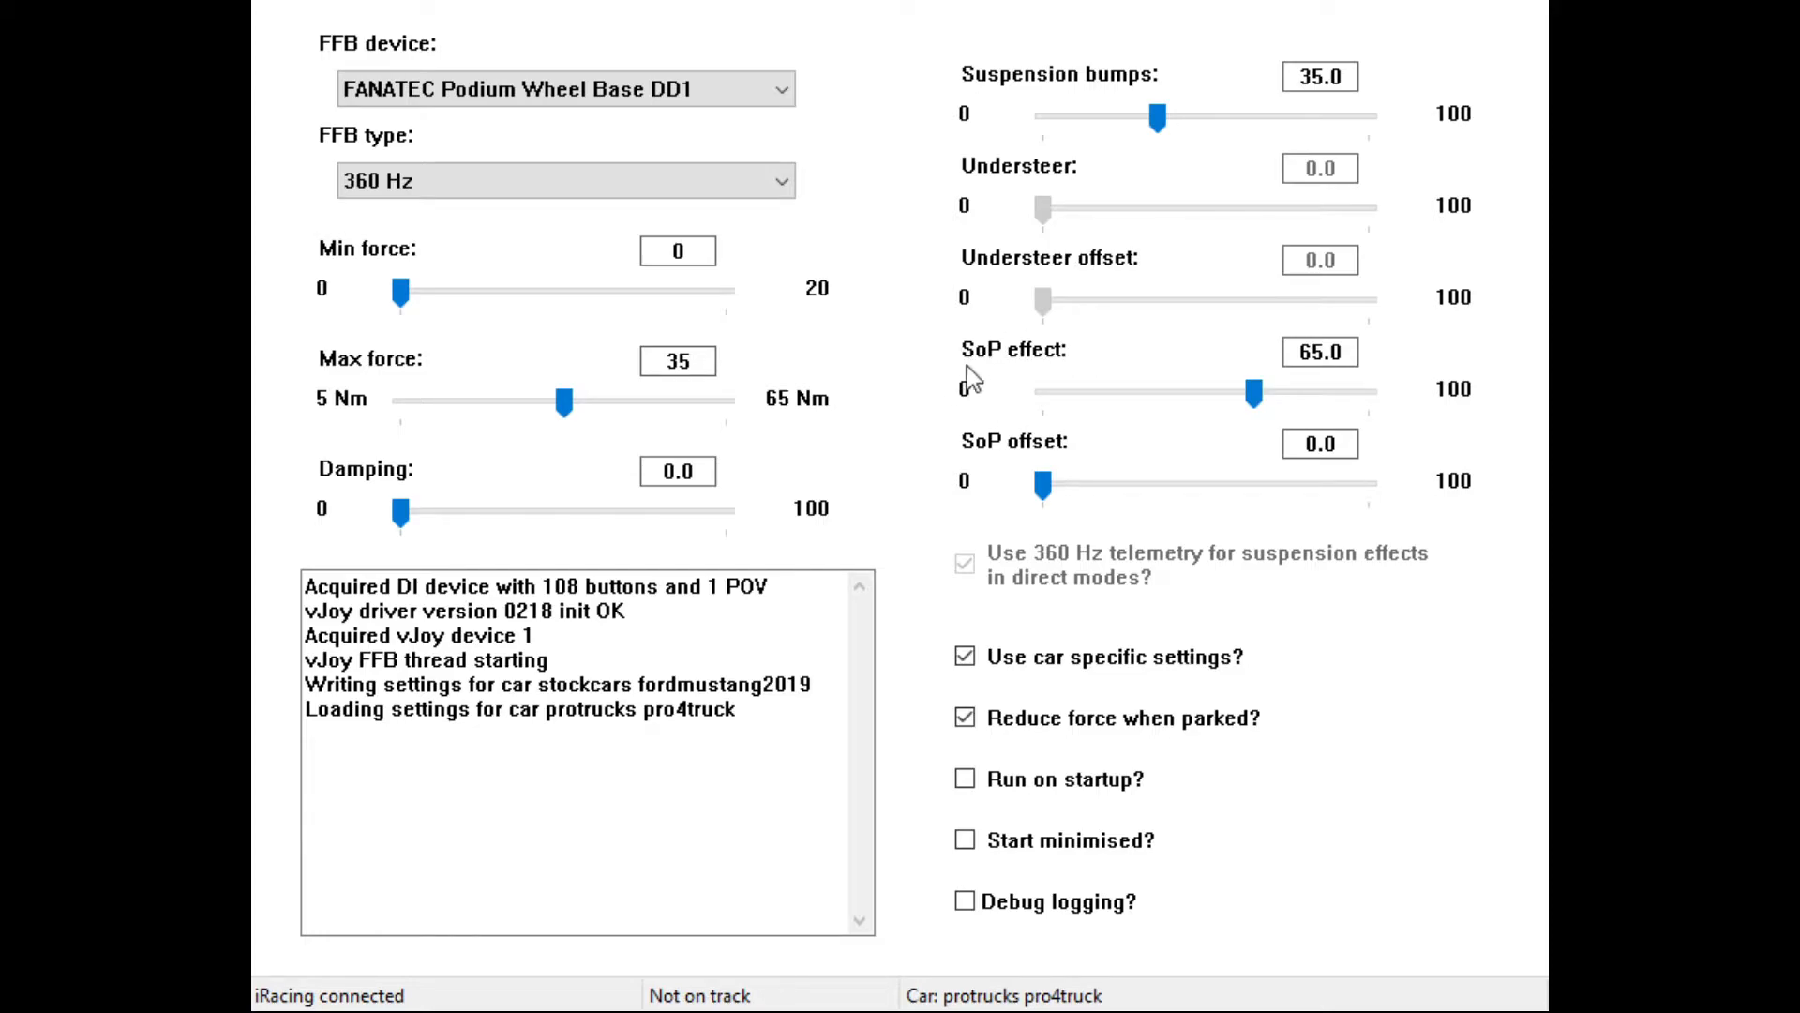
mouse_move(1125, 417)
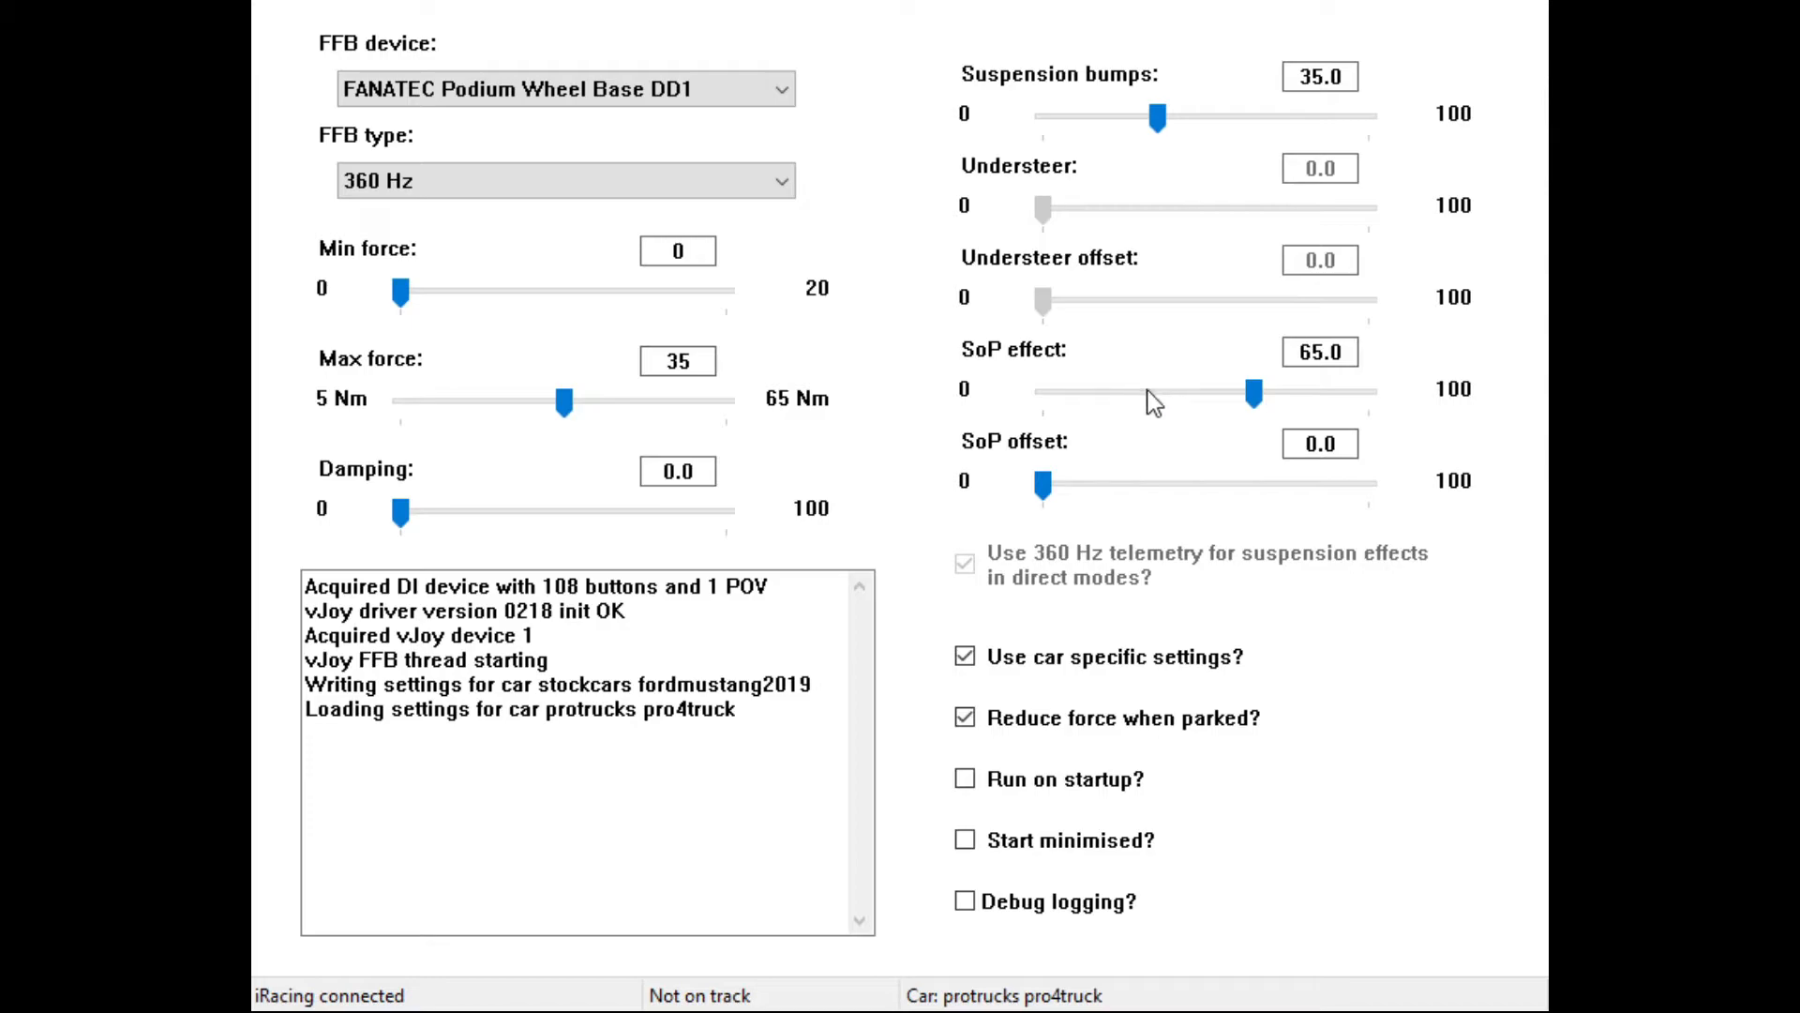
mouse_move(1170, 416)
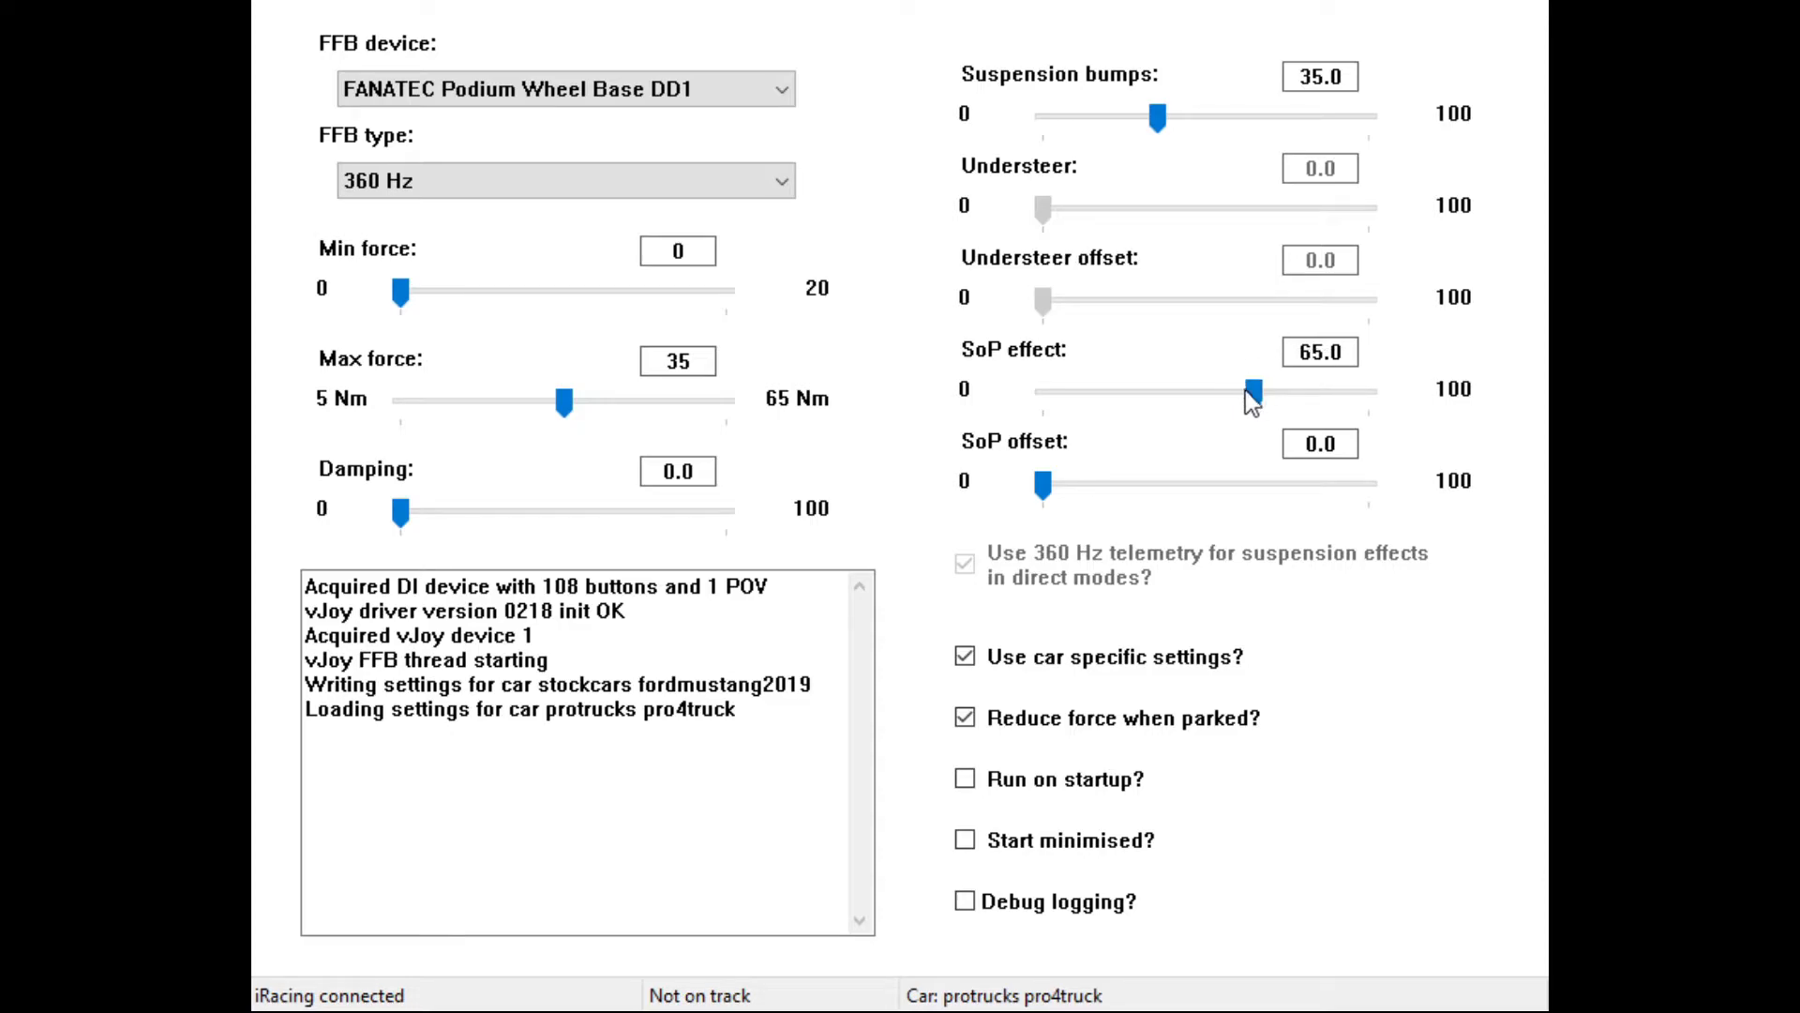
mouse_move(1228, 407)
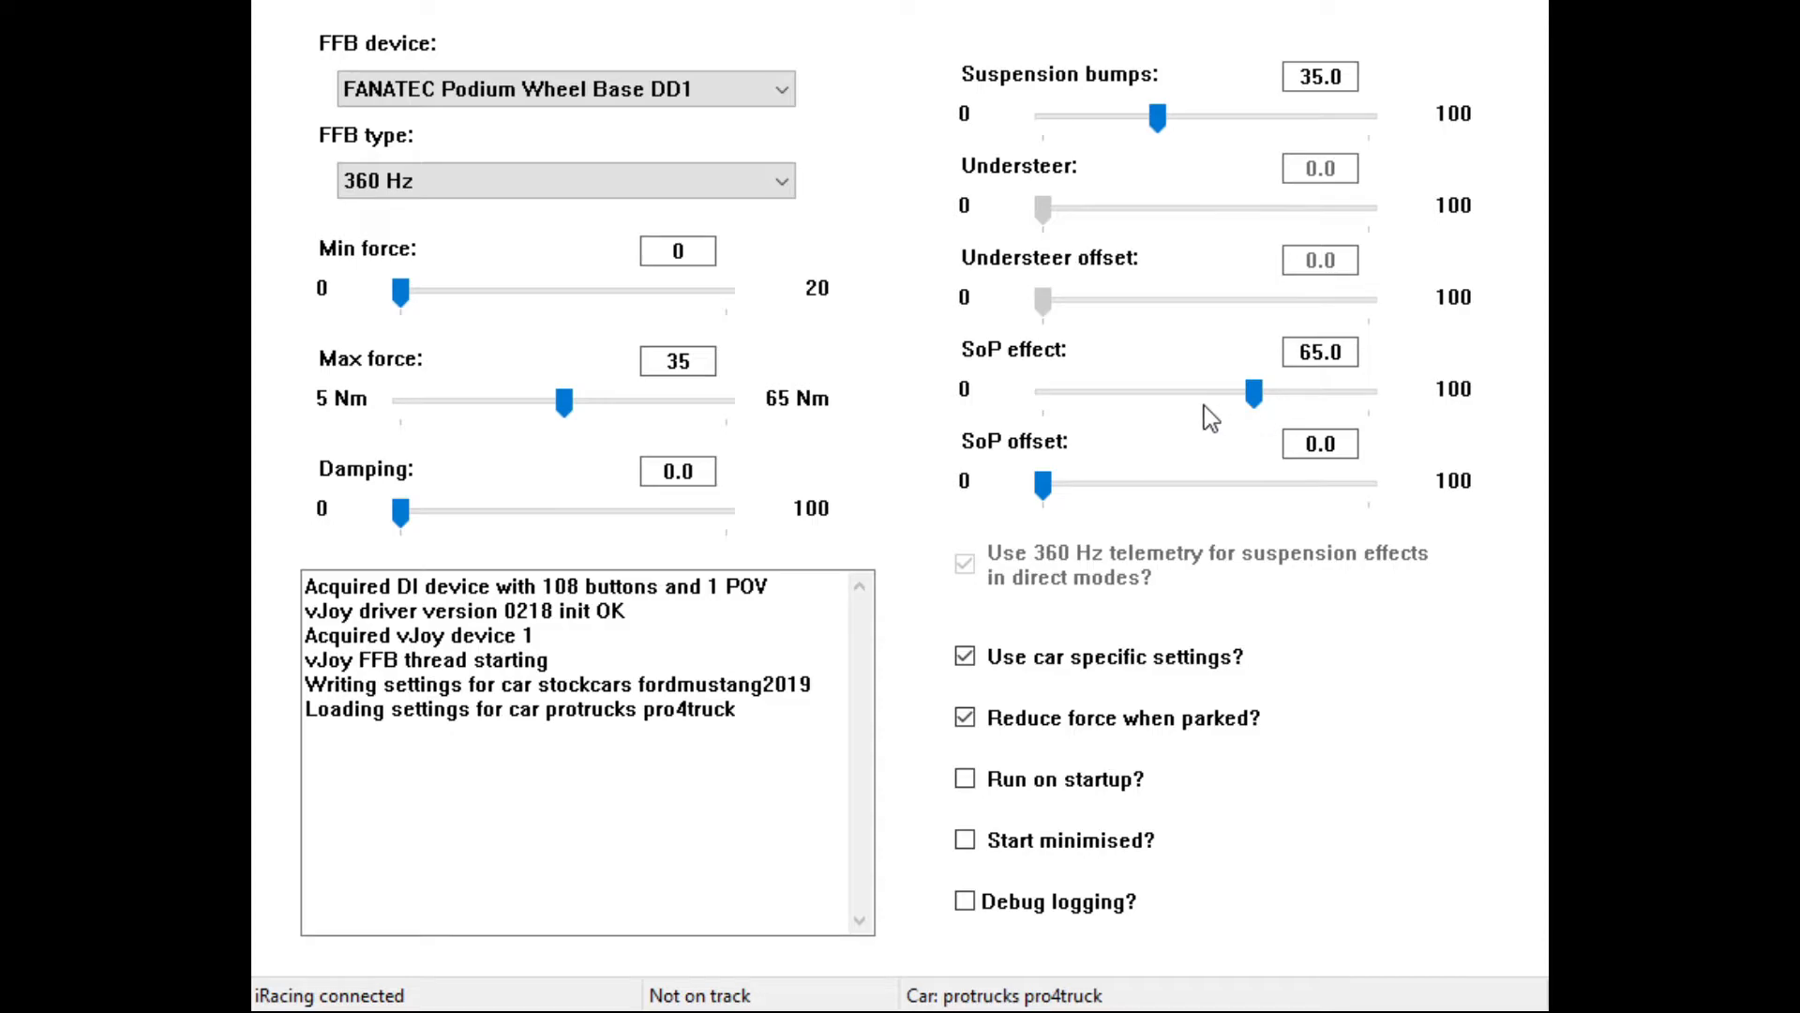
mouse_move(1110, 488)
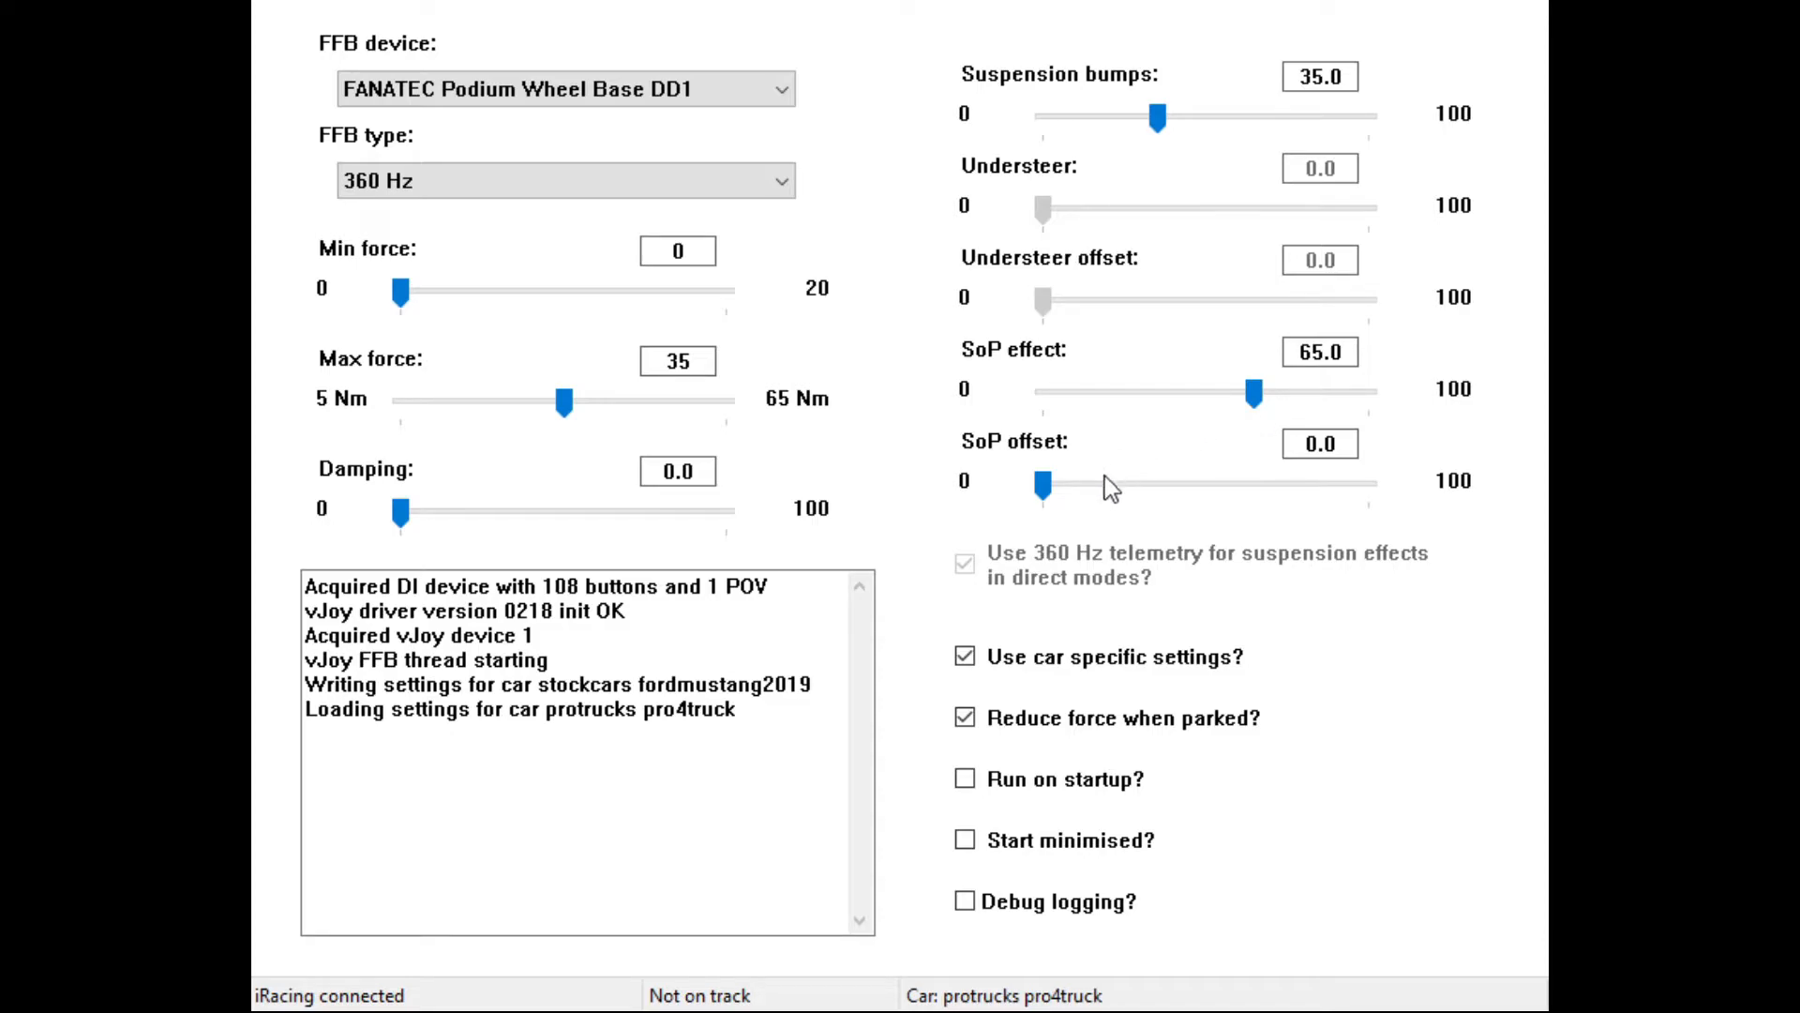
mouse_move(1005, 465)
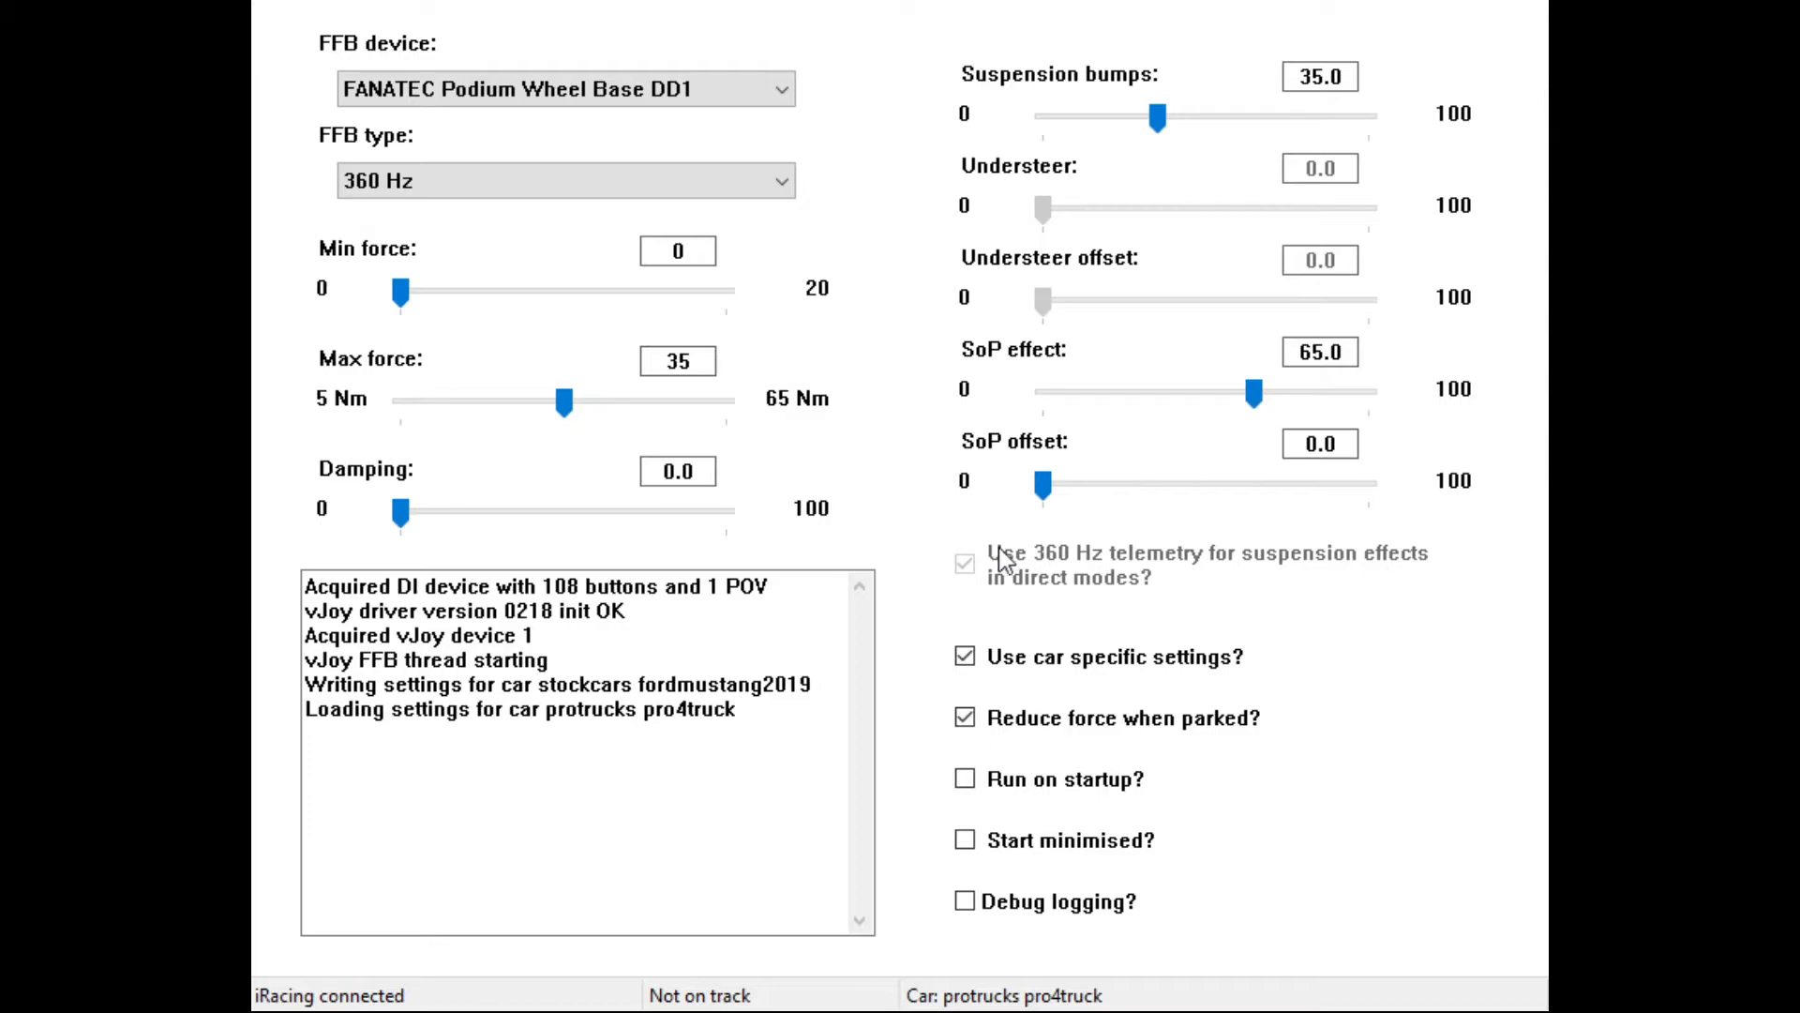
mouse_move(1198, 587)
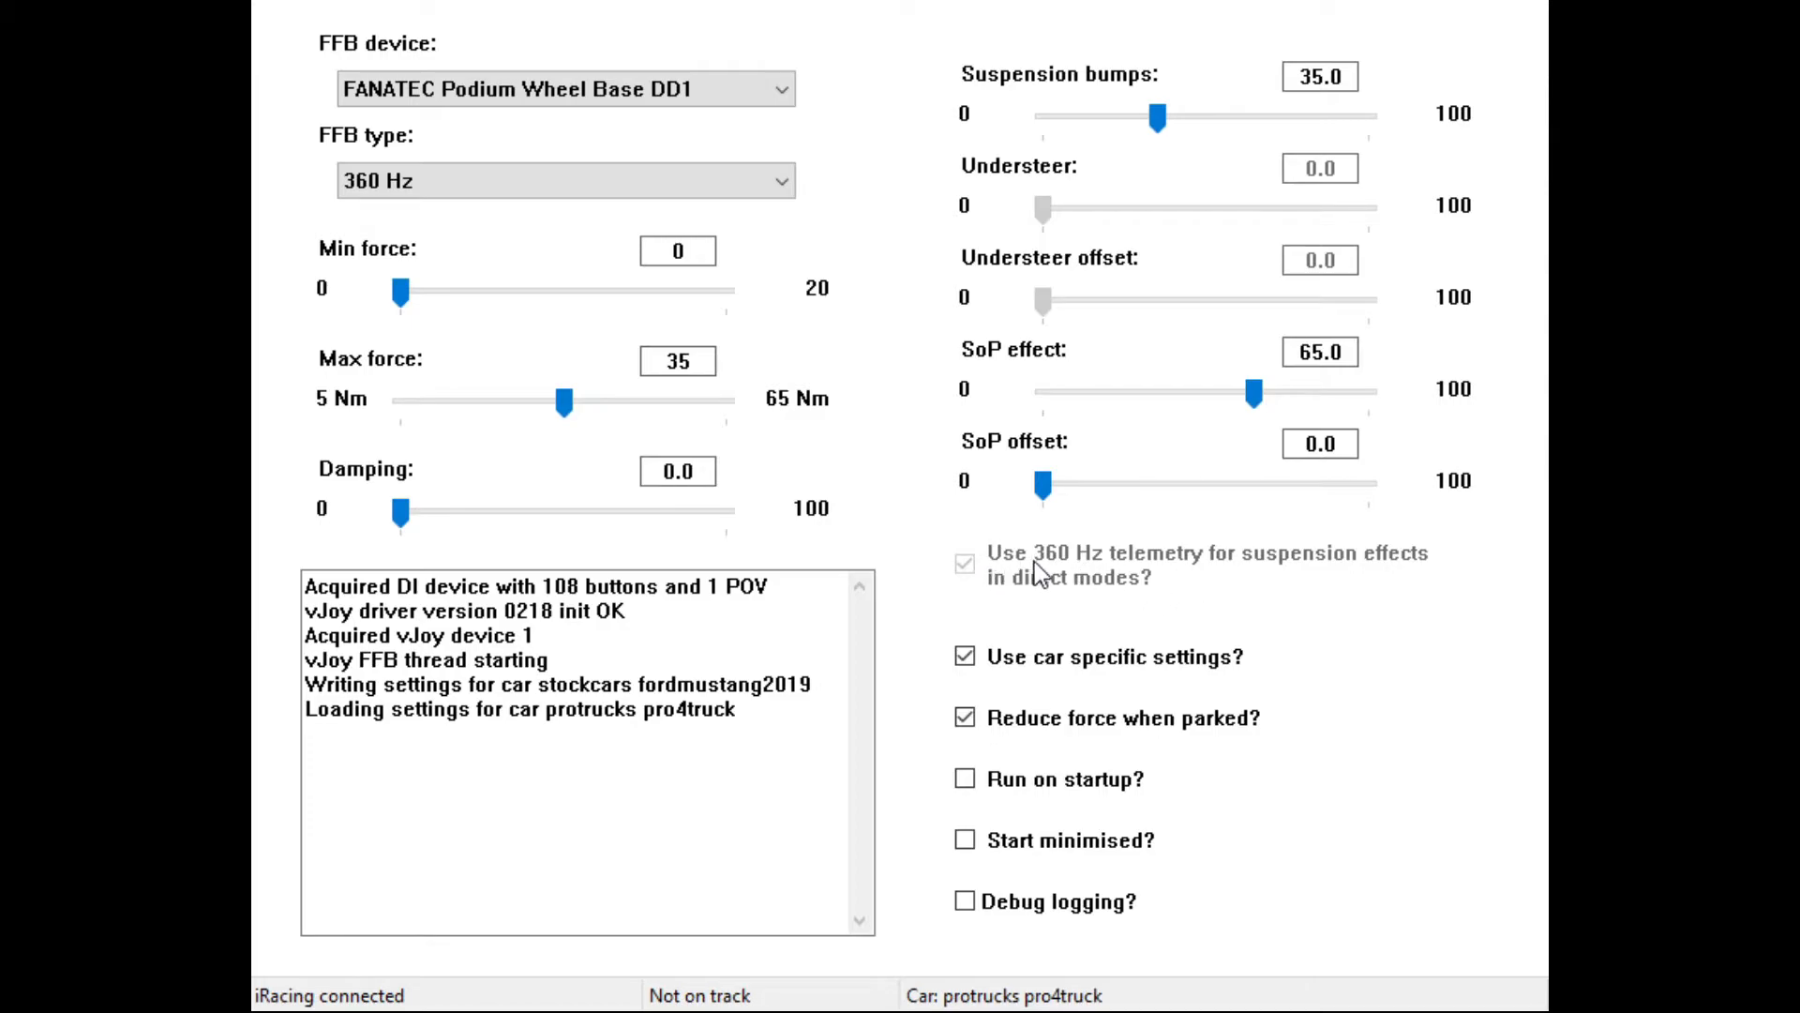
mouse_move(1073, 563)
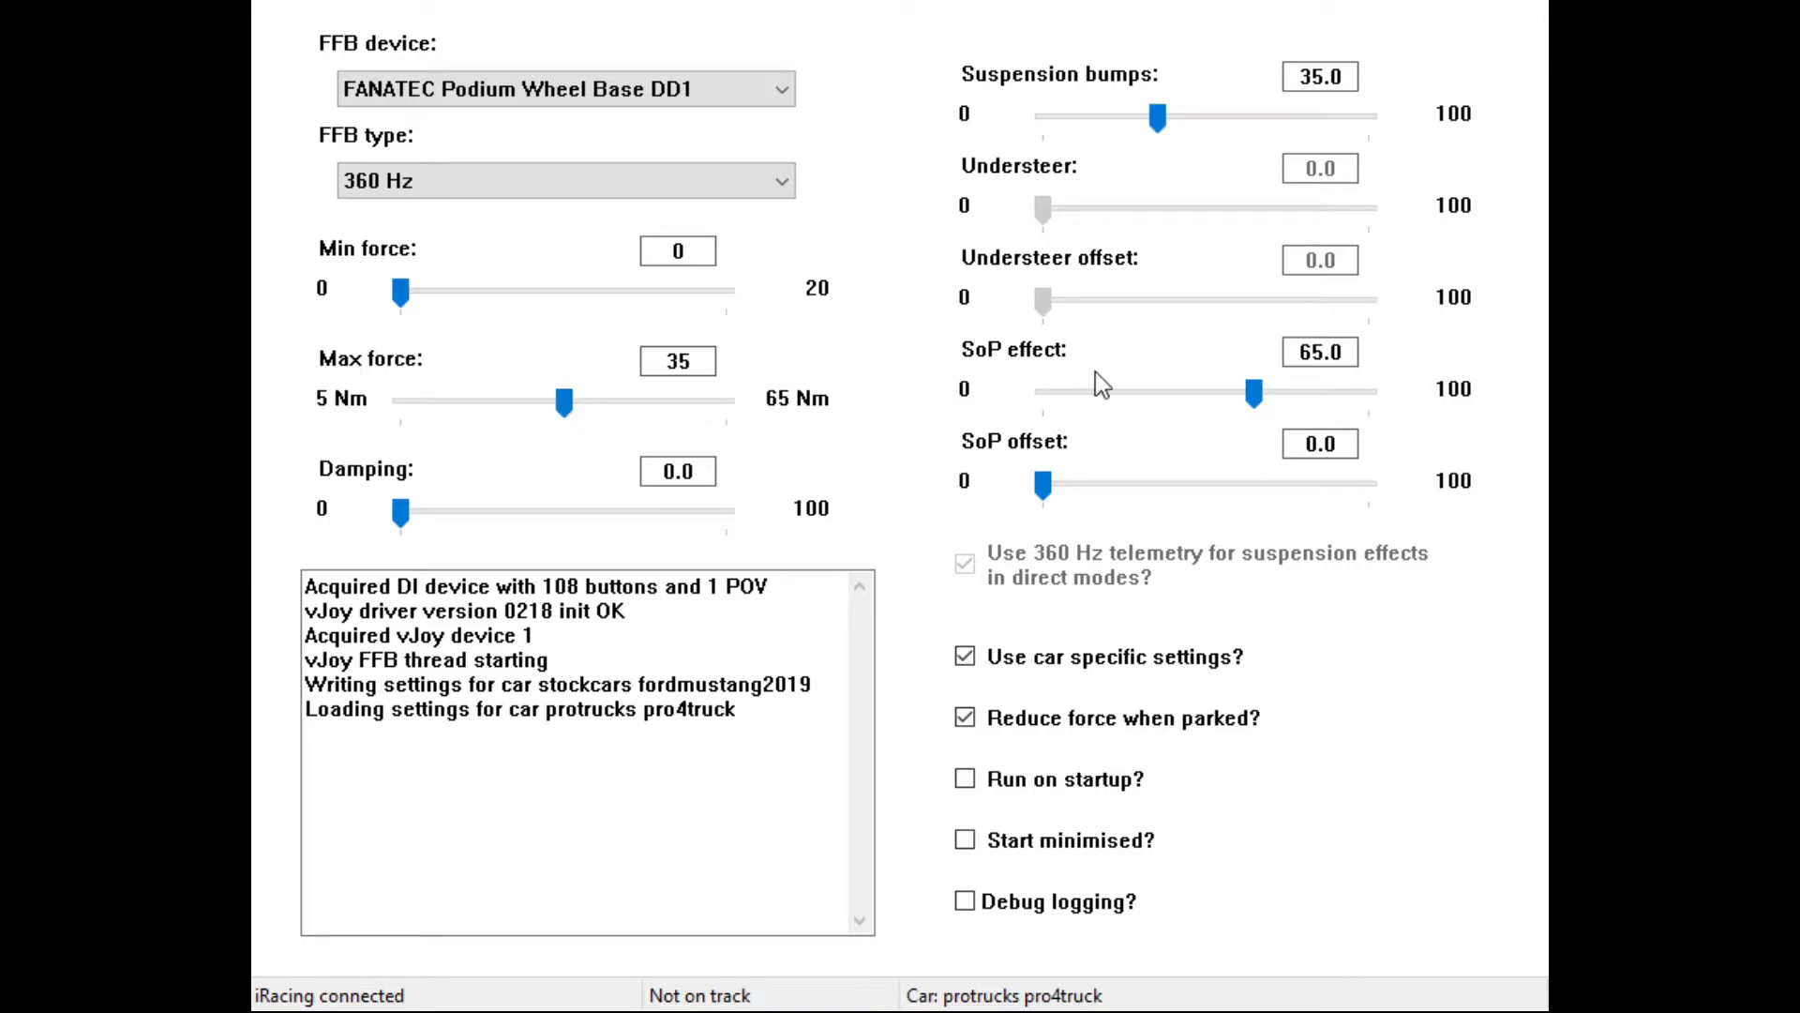
mouse_move(1102, 439)
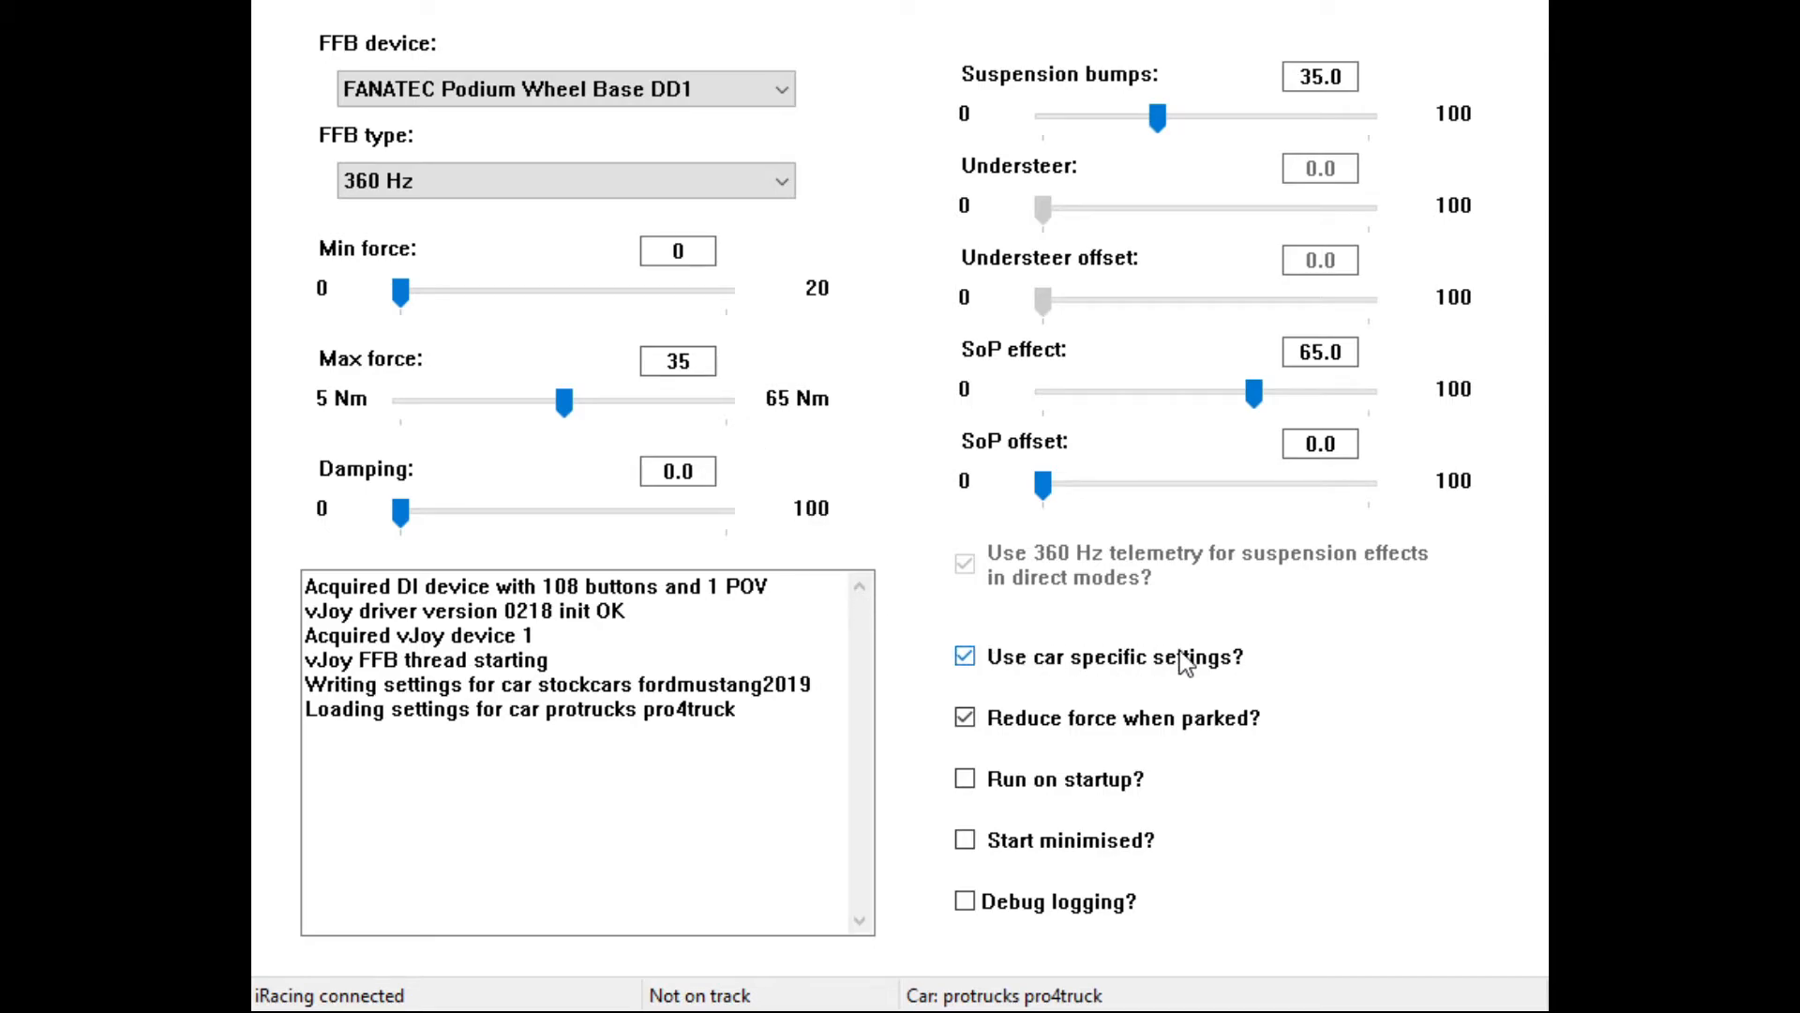
mouse_move(1324, 666)
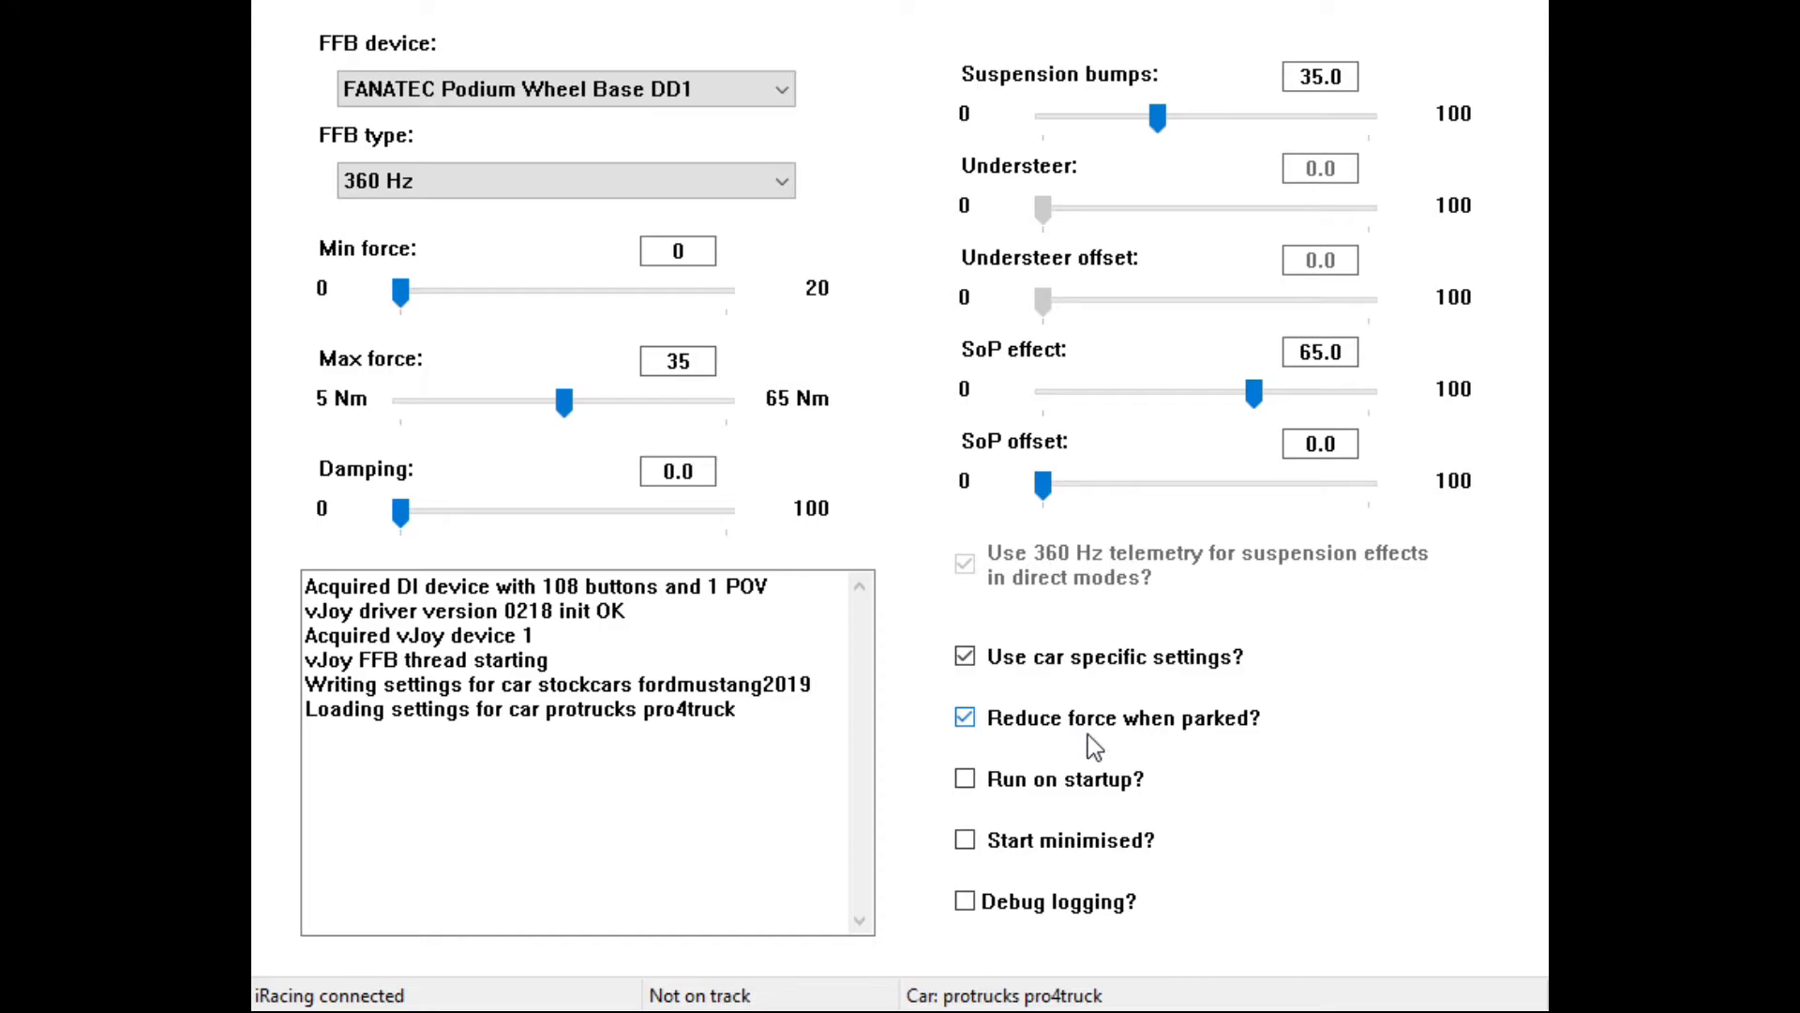
mouse_move(1226, 739)
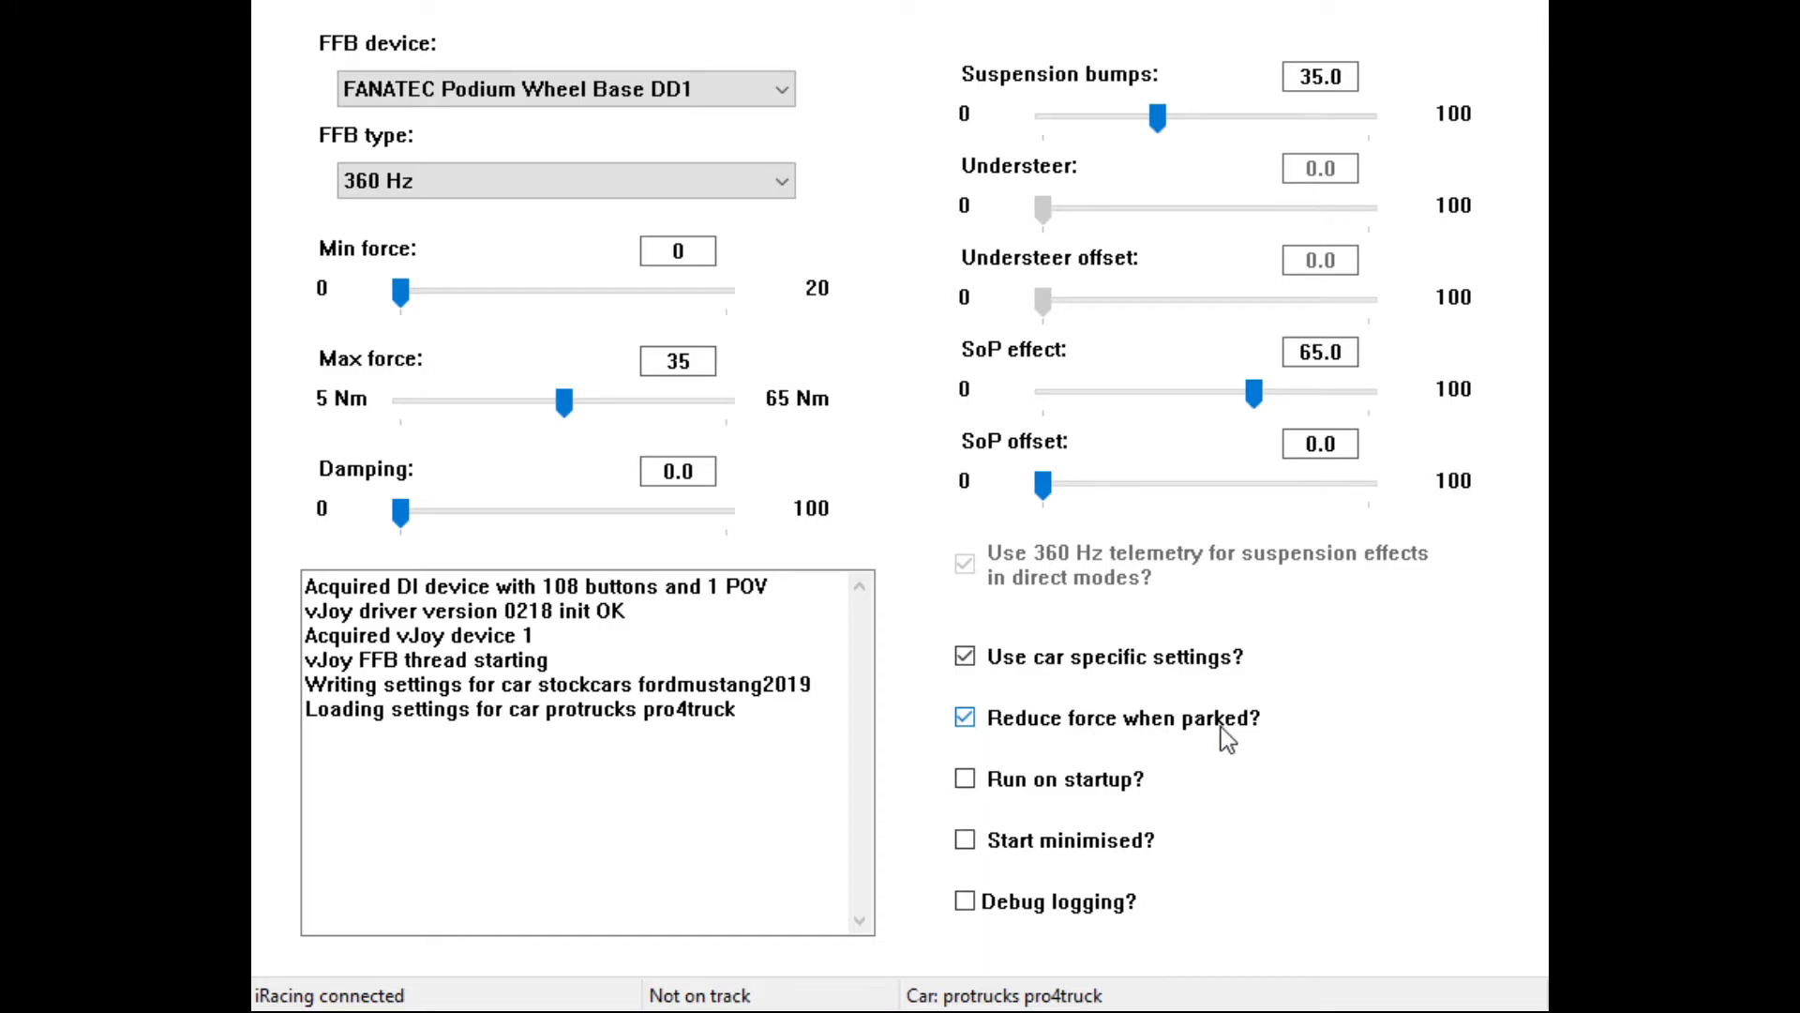
mouse_move(1289, 718)
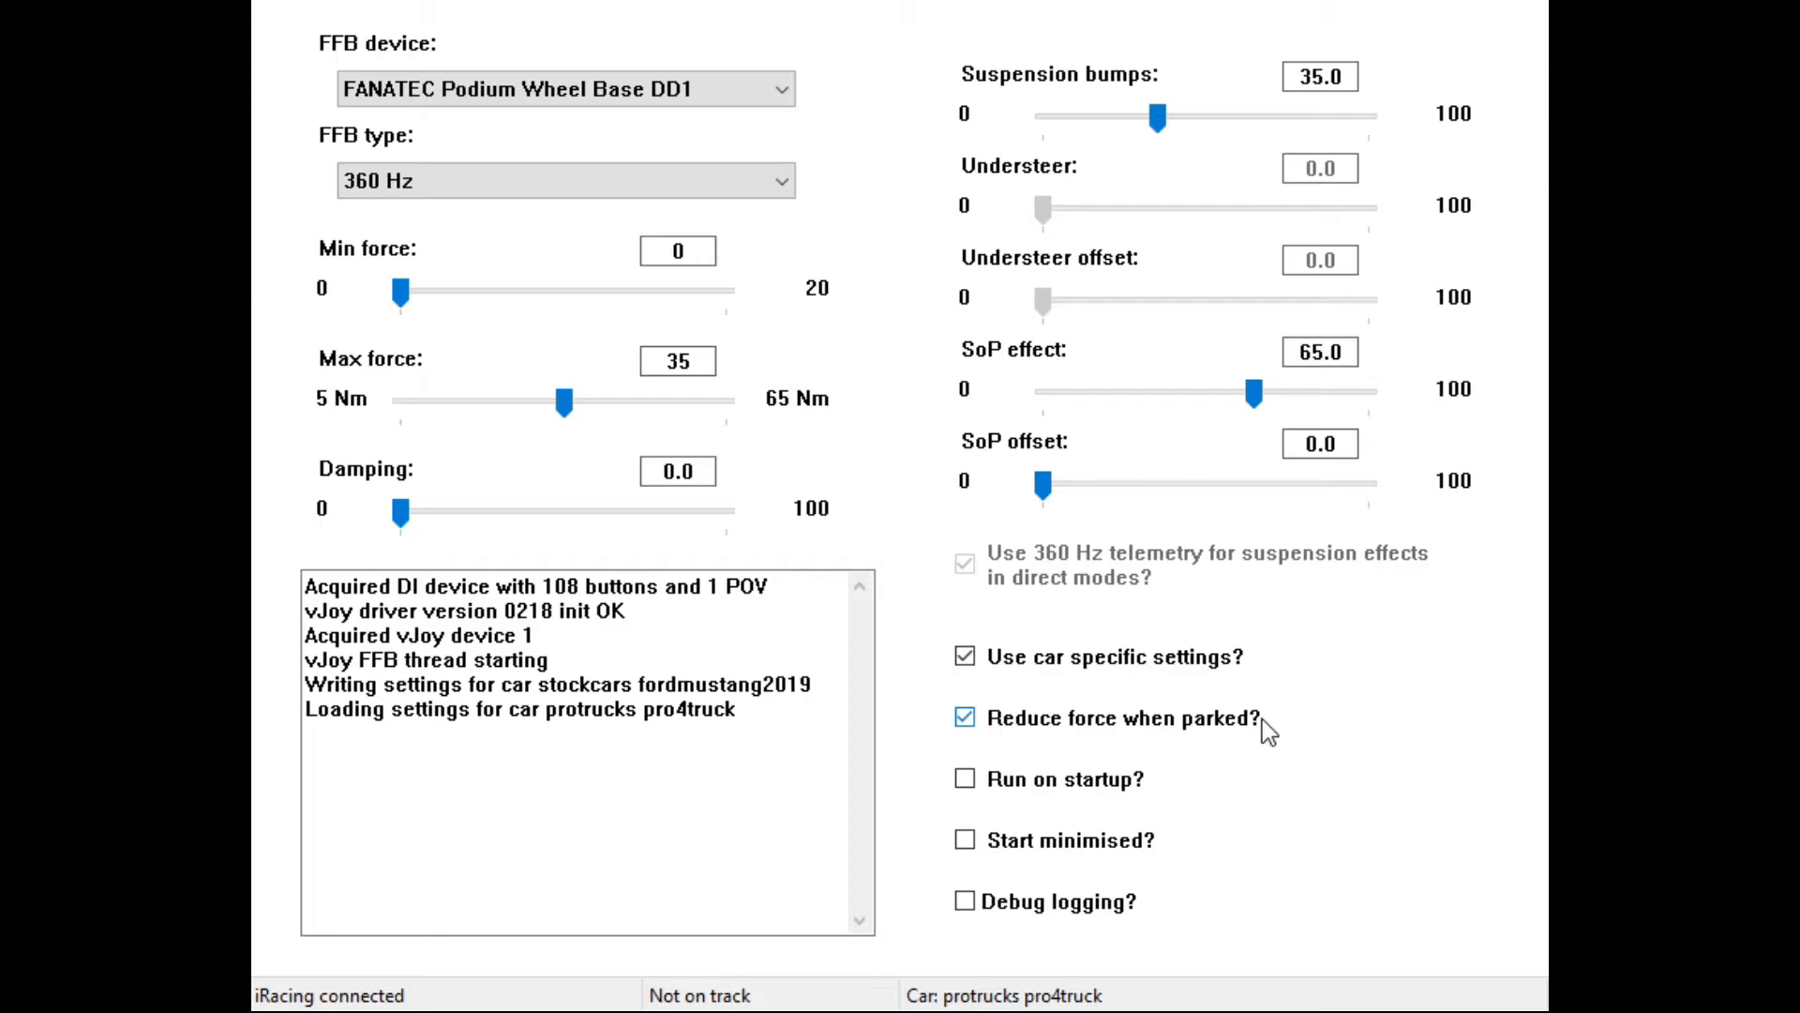
left_click(964, 716)
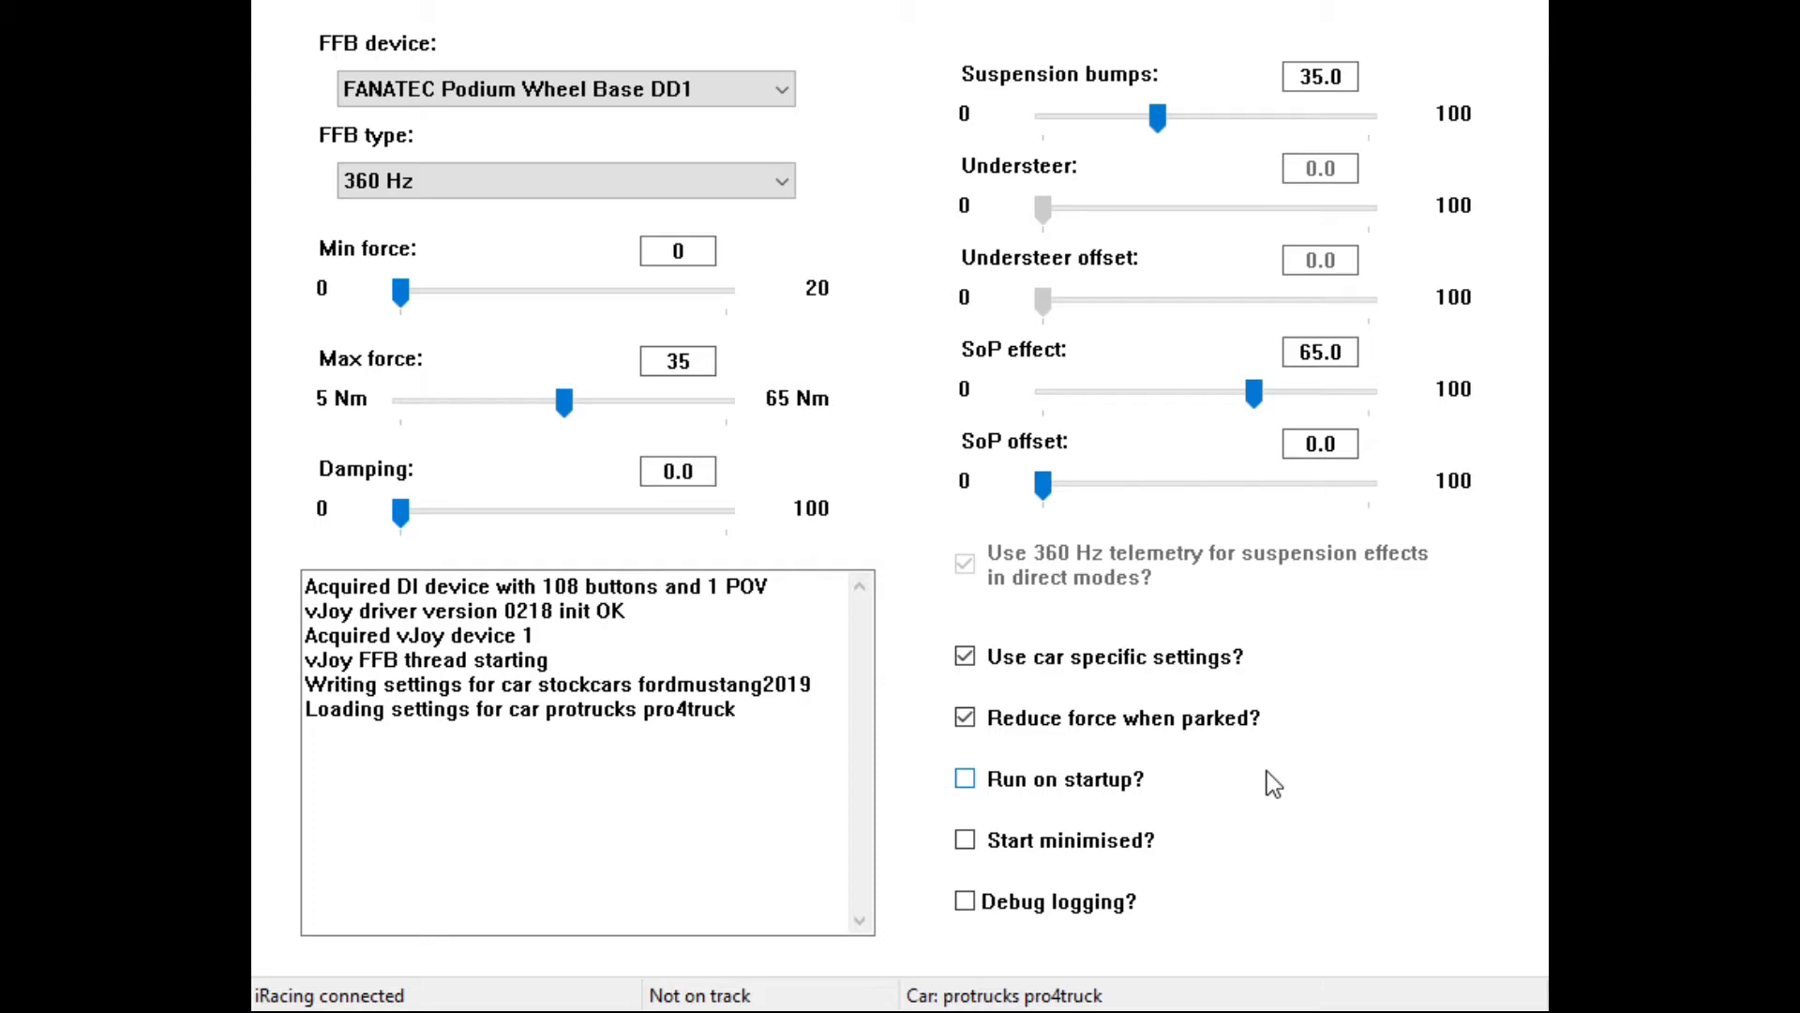
mouse_move(1234, 786)
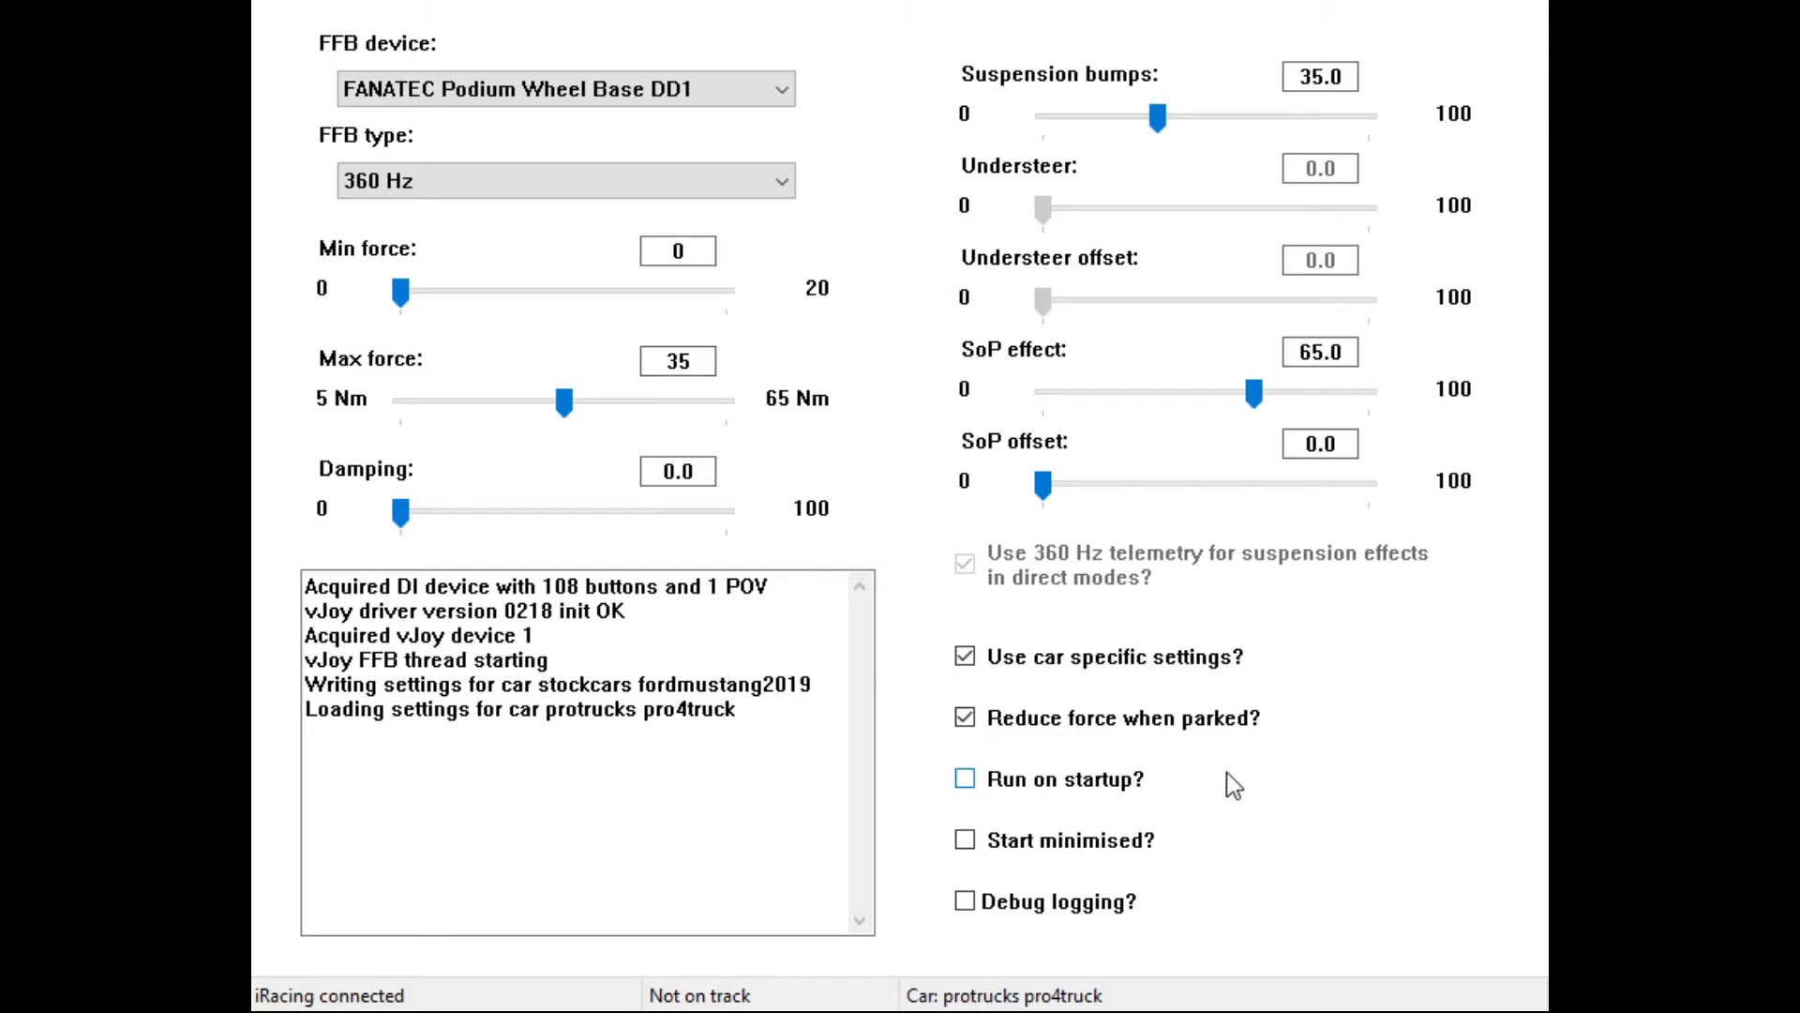
mouse_move(1255, 825)
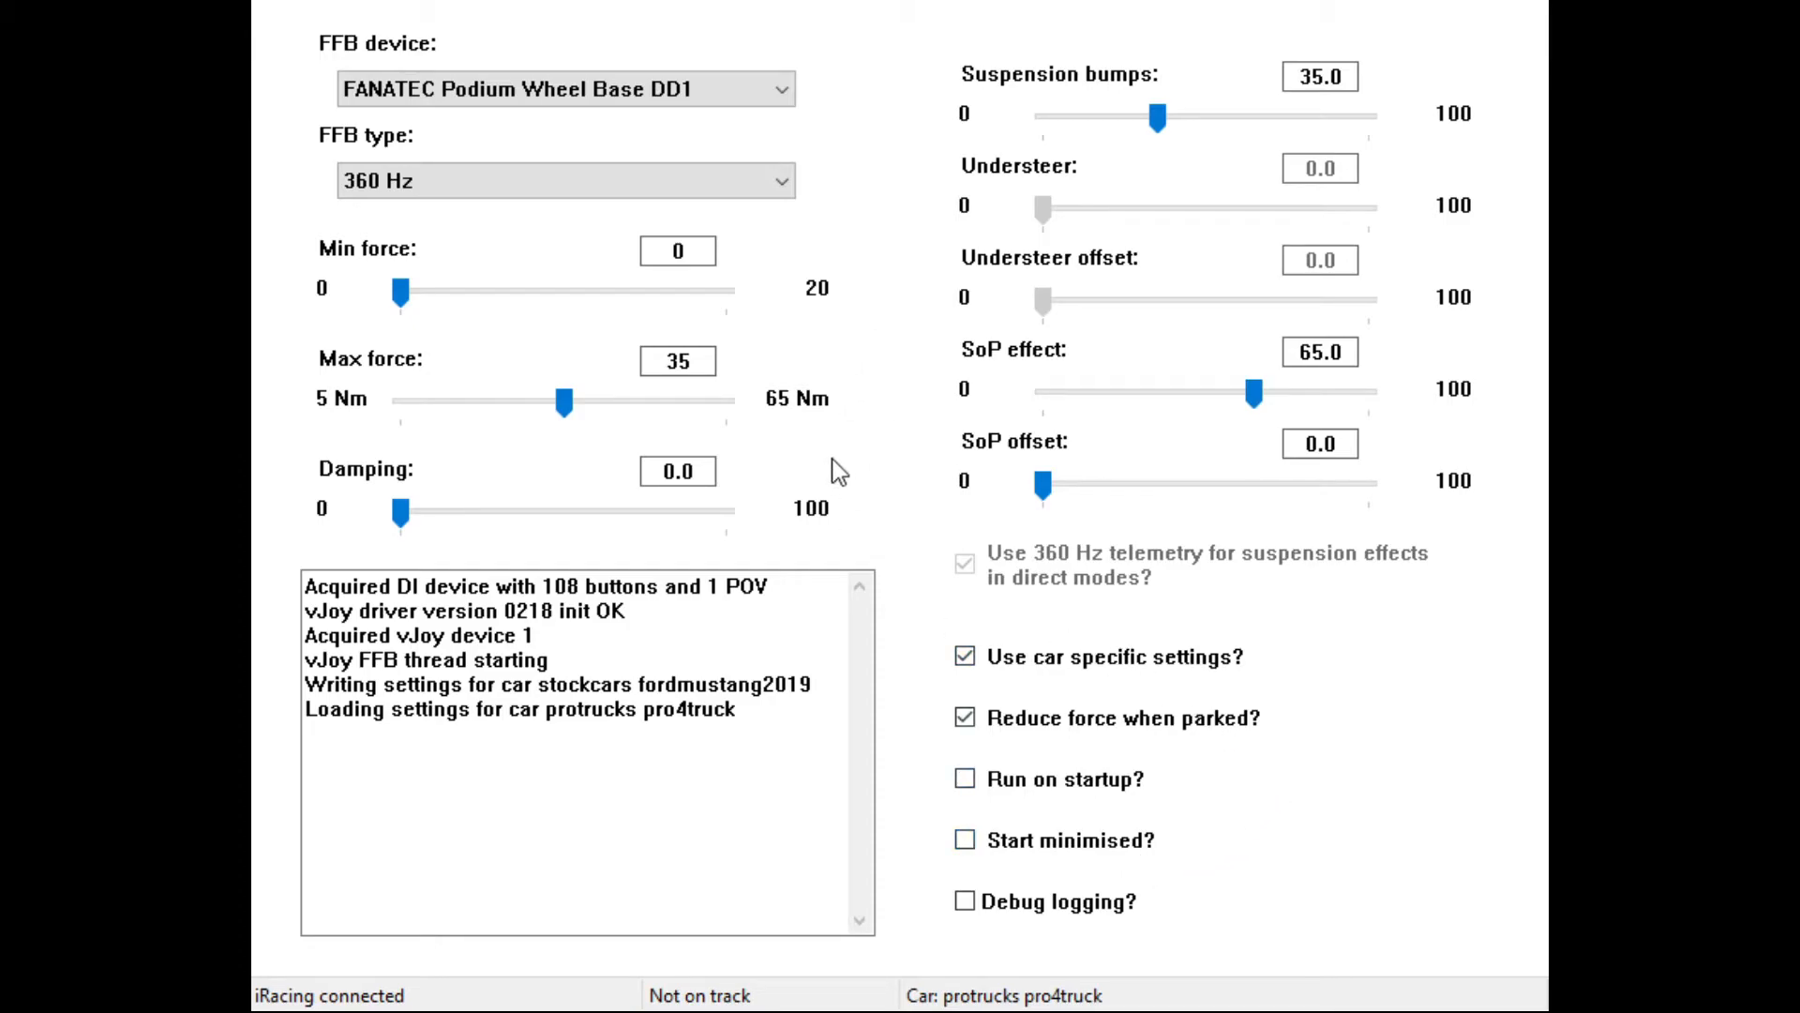
mouse_move(907, 448)
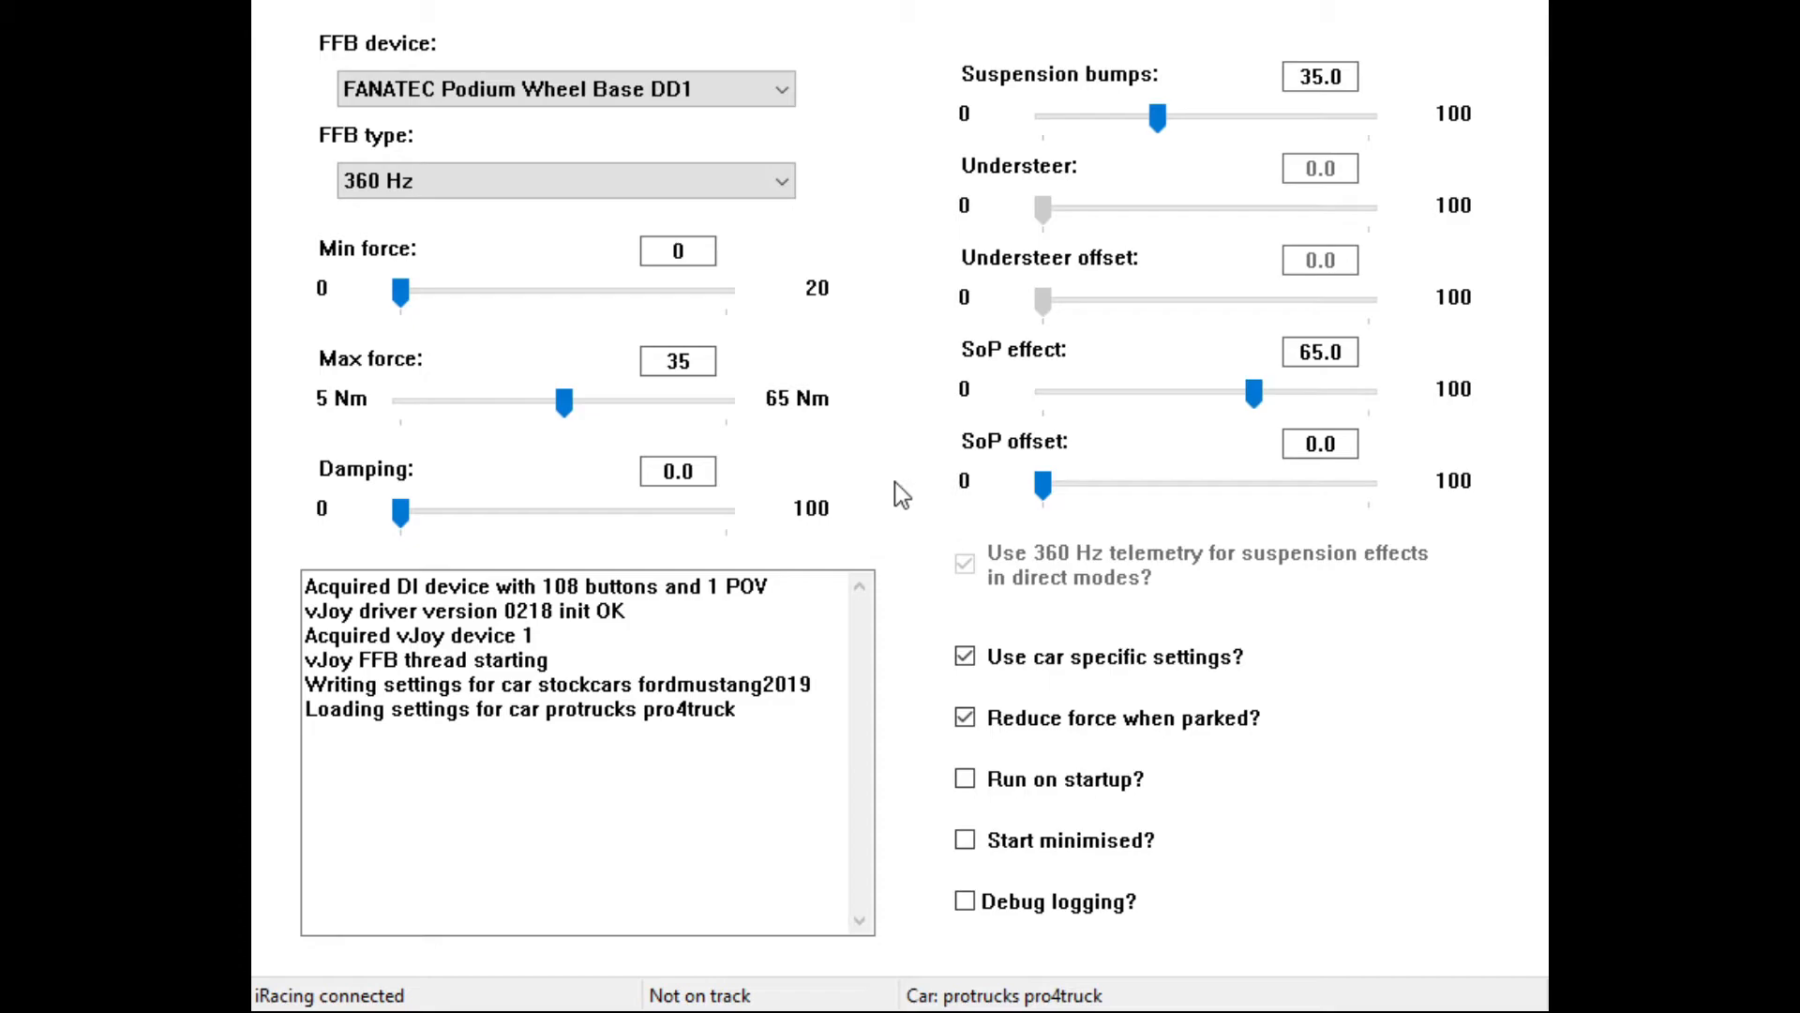
mouse_move(912, 534)
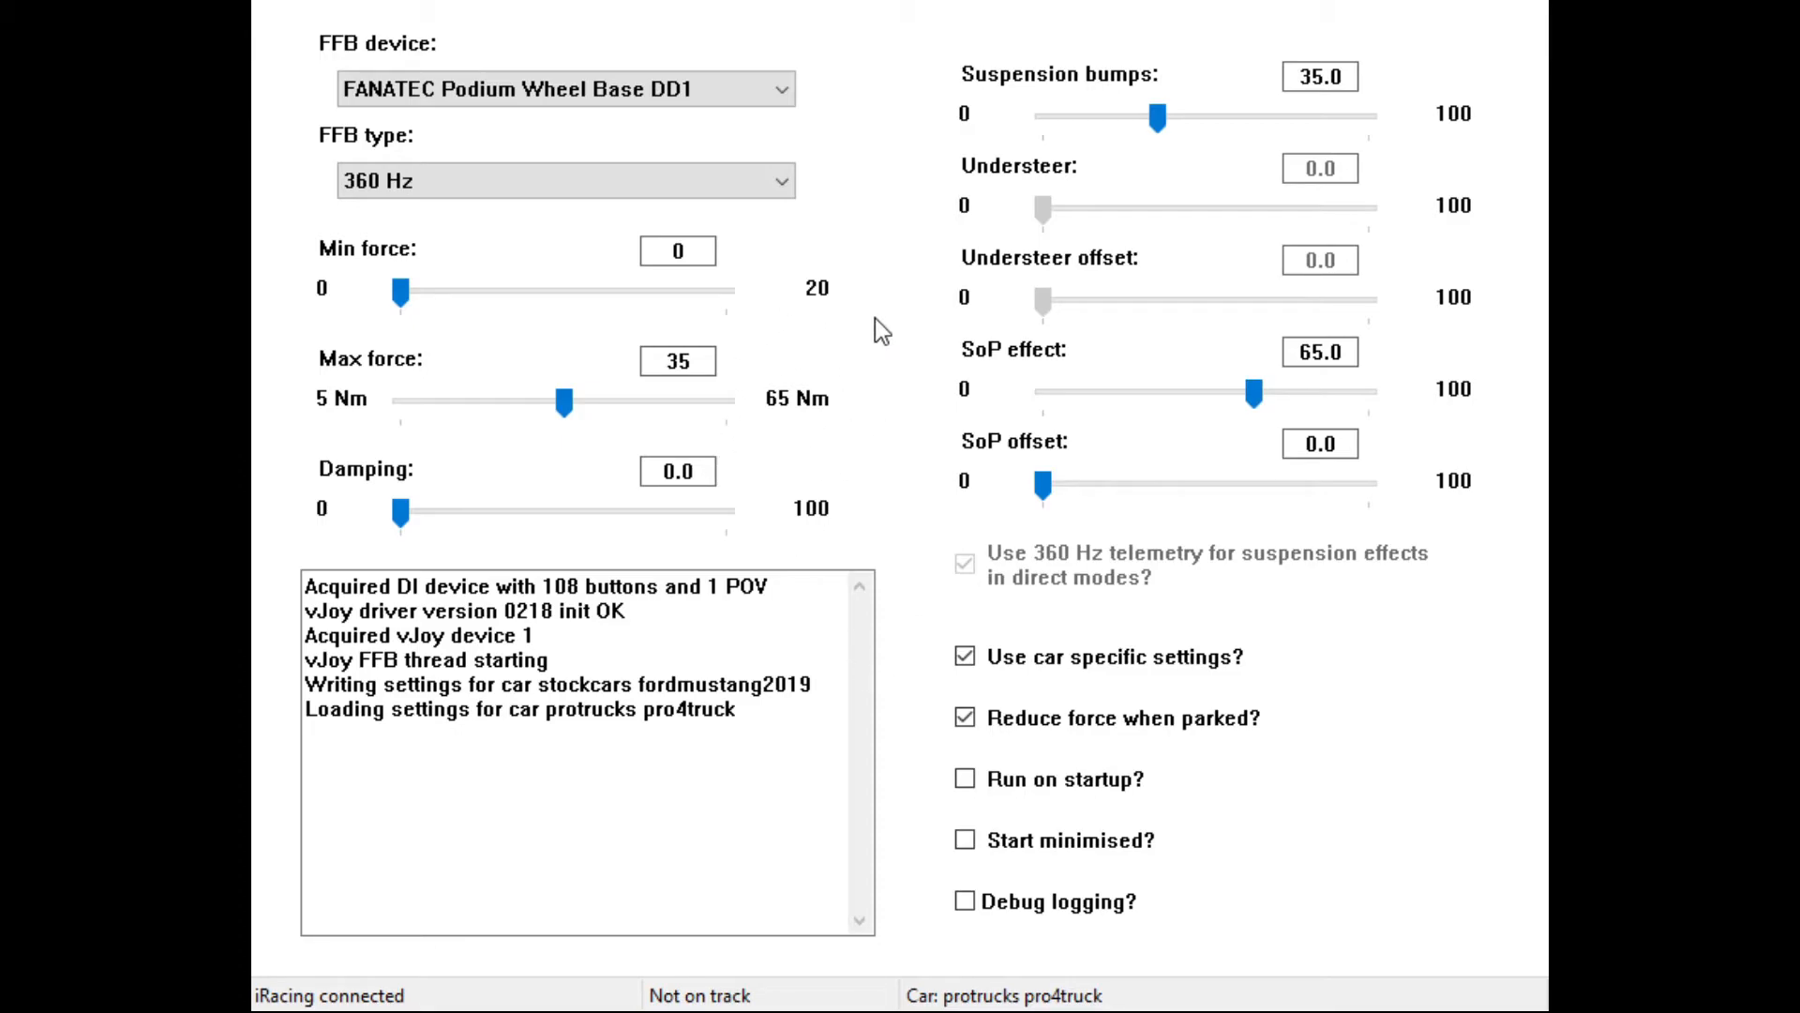
mouse_move(889, 418)
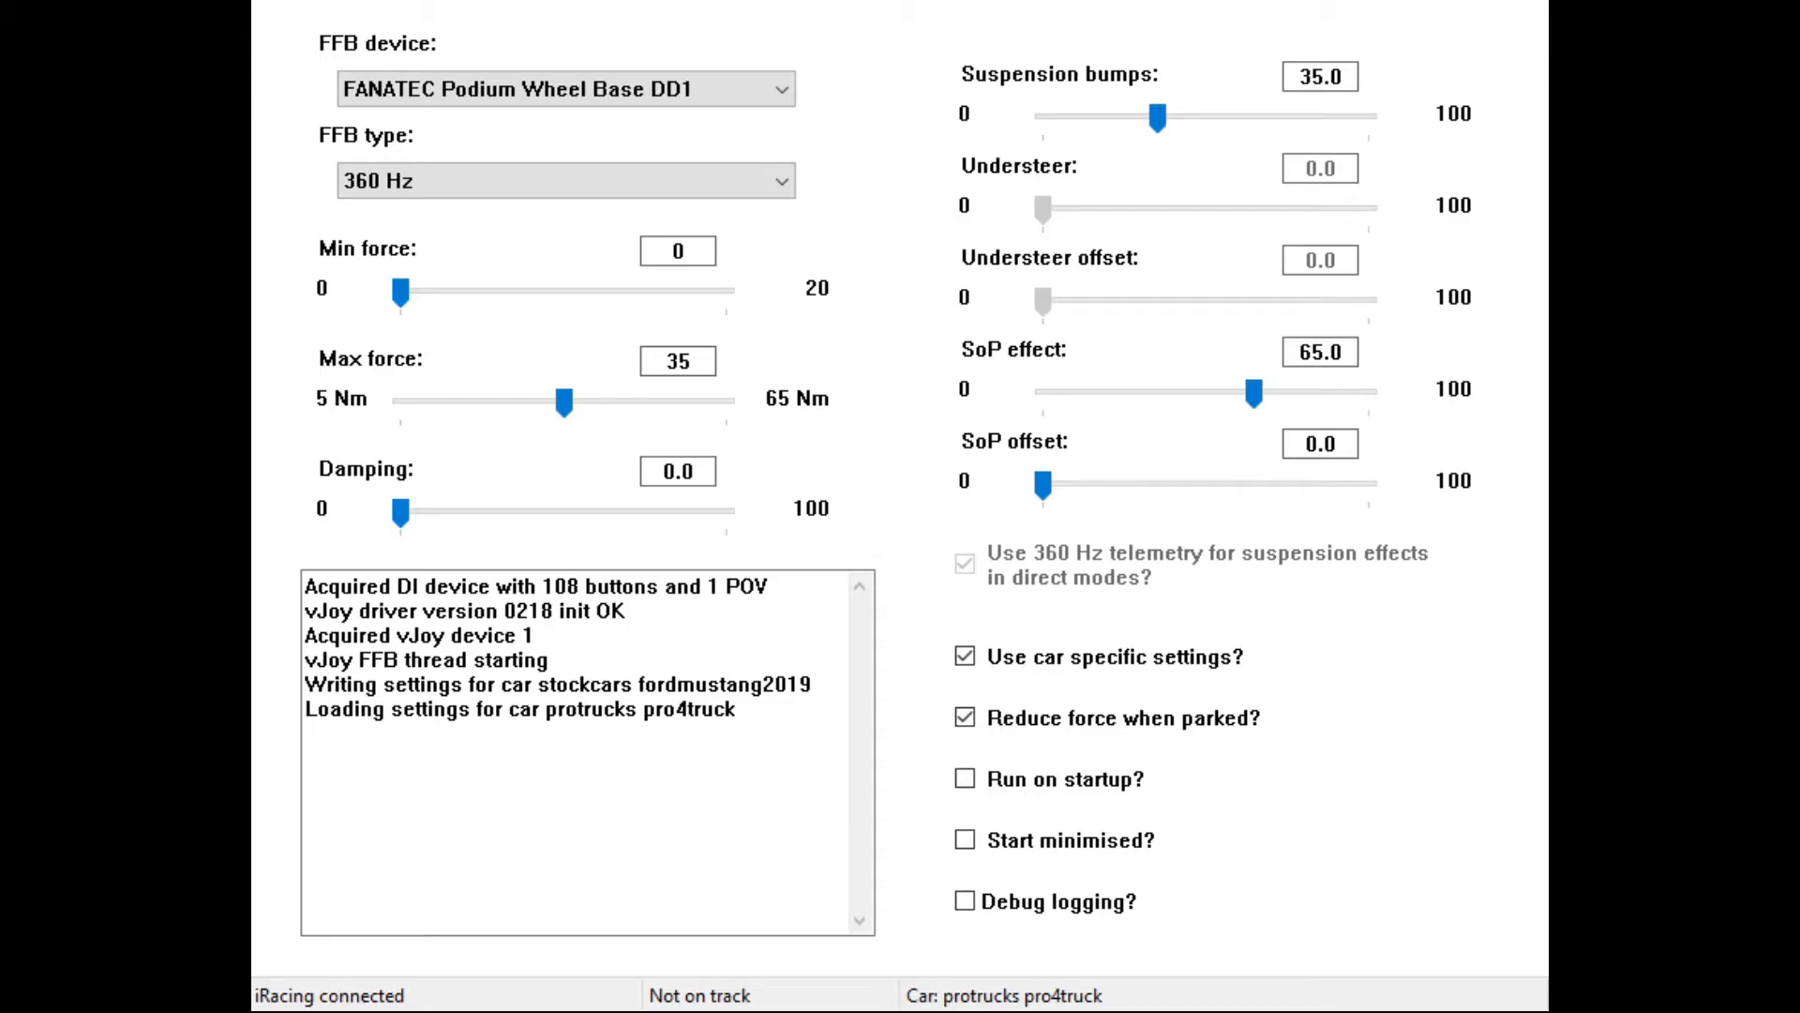
left_click(964, 657)
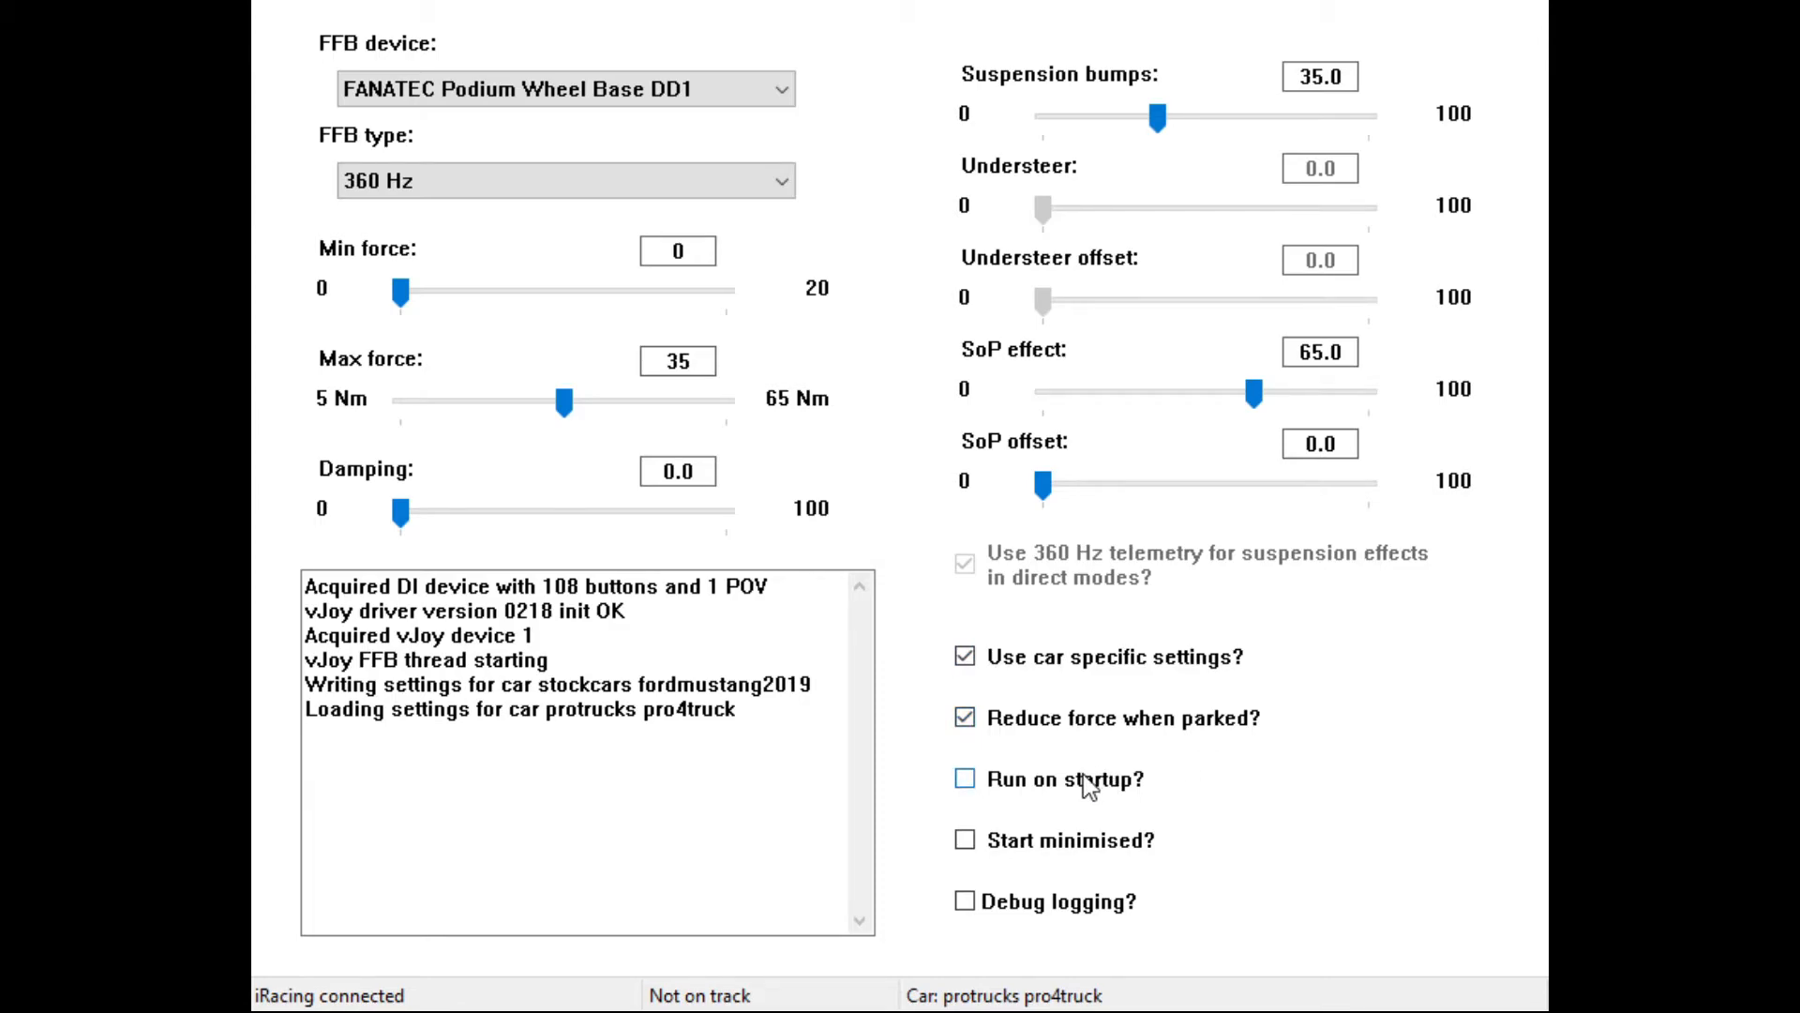
mouse_move(1416, 897)
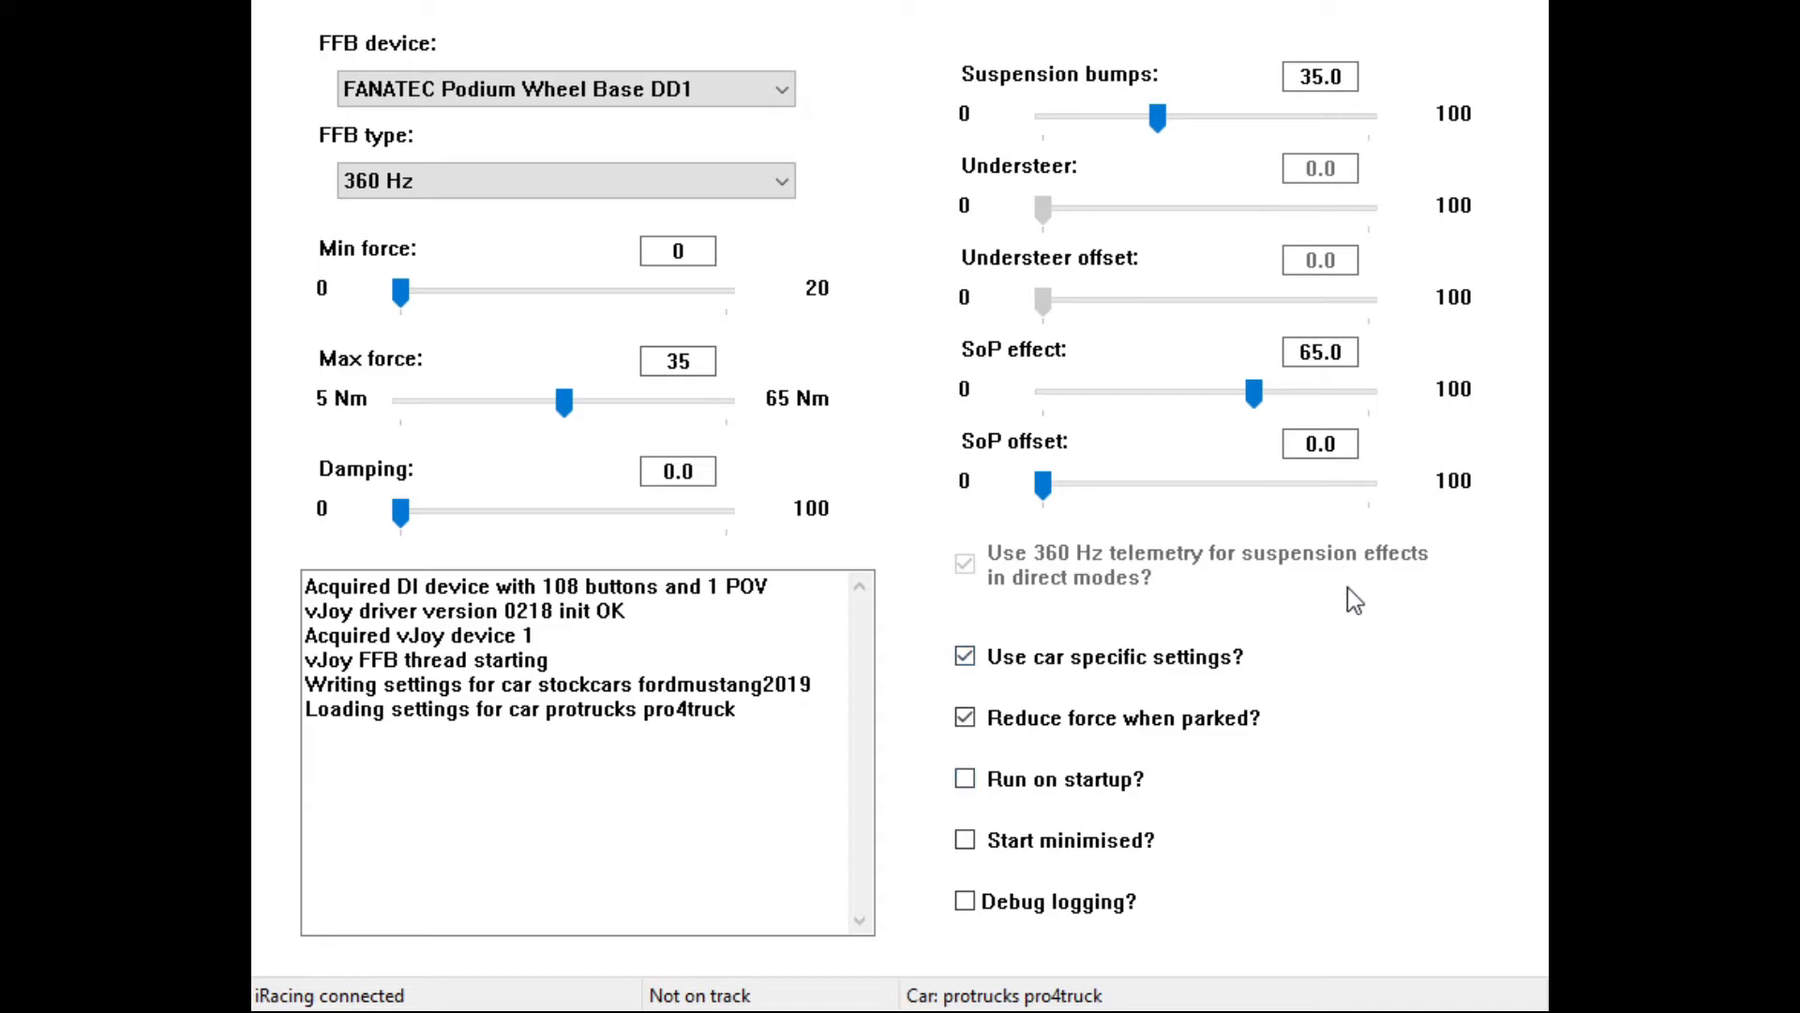
mouse_move(1153, 426)
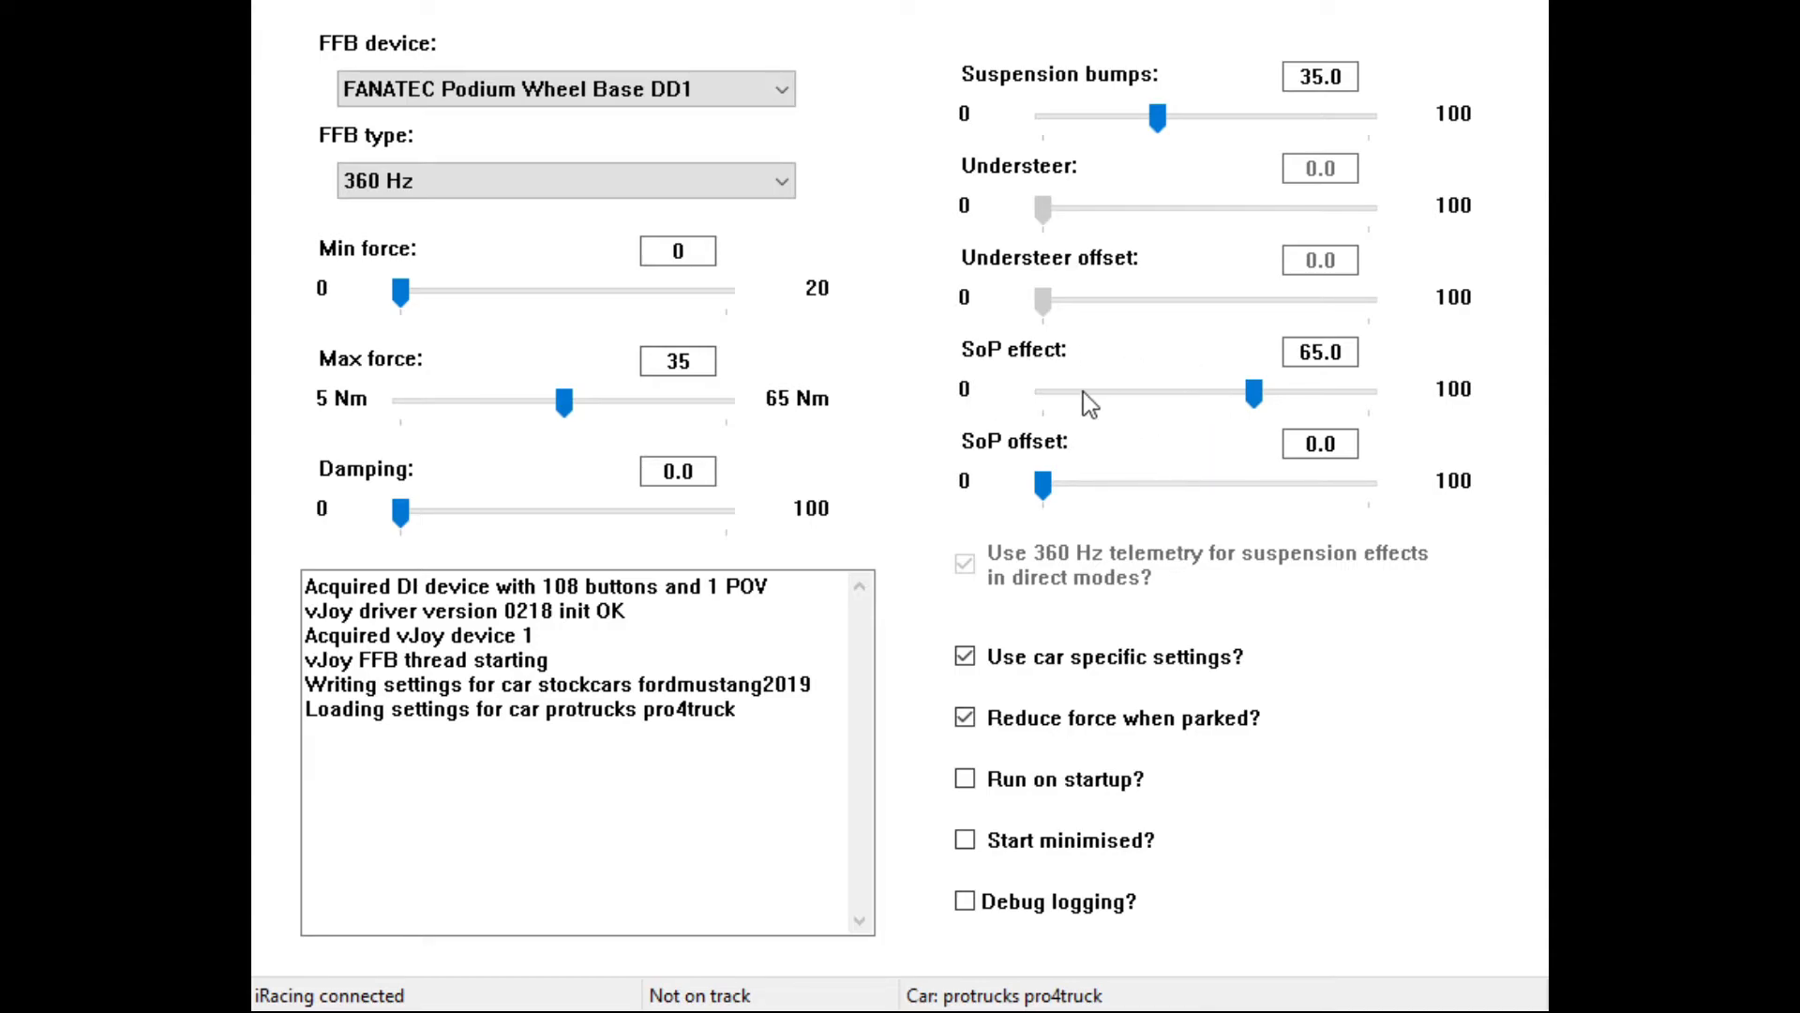
mouse_move(1159, 225)
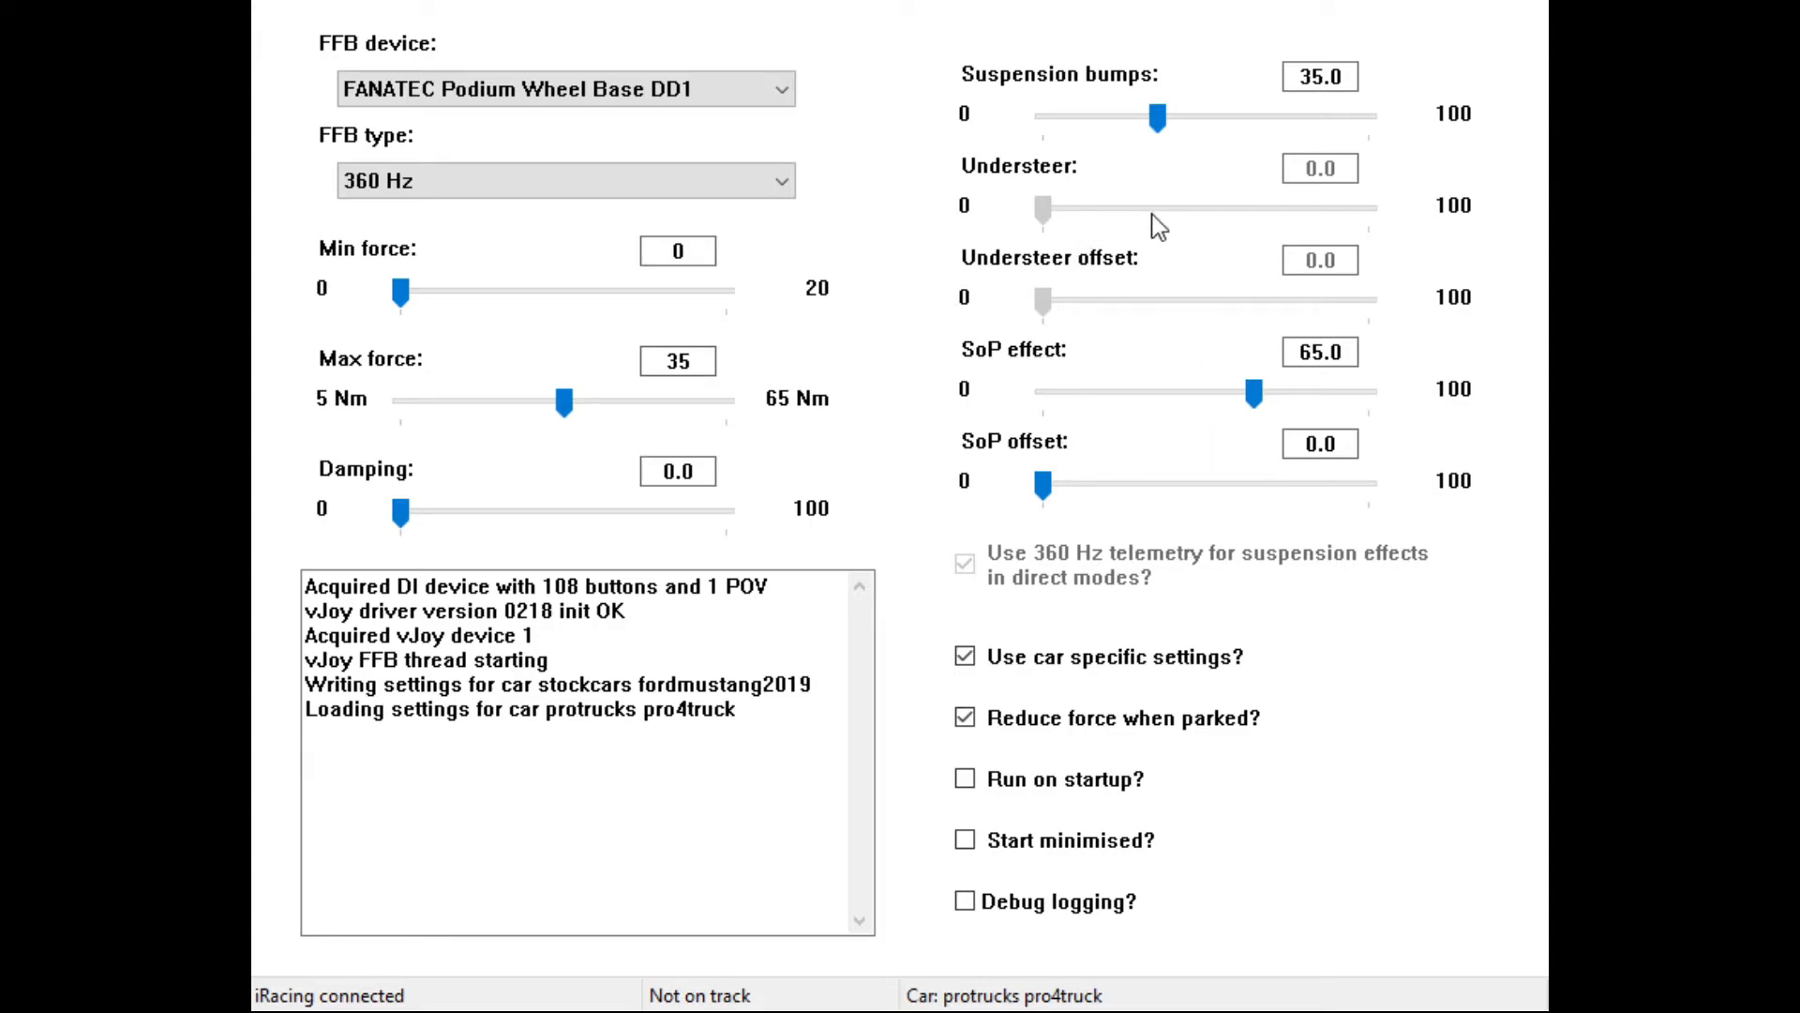
left_click(964, 777)
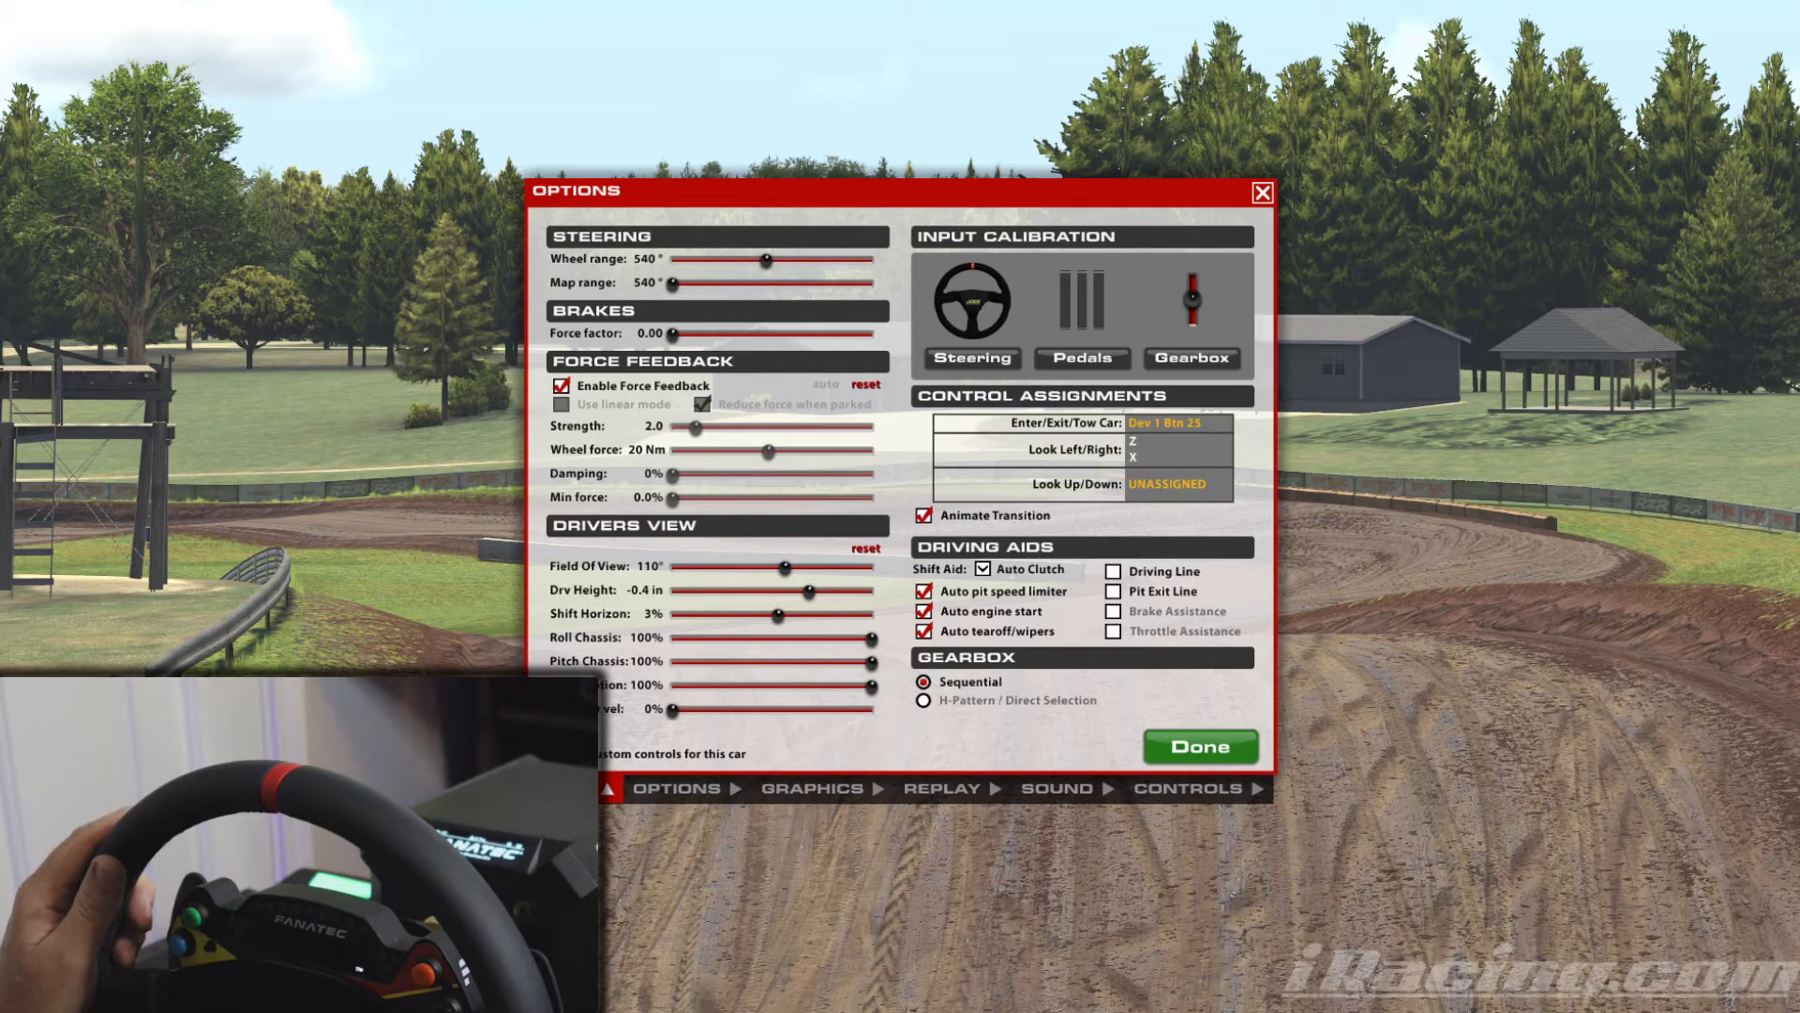
Step: Calibrate steering centre and range, reaching the lock measurement reading about 540°
left_click(970, 307)
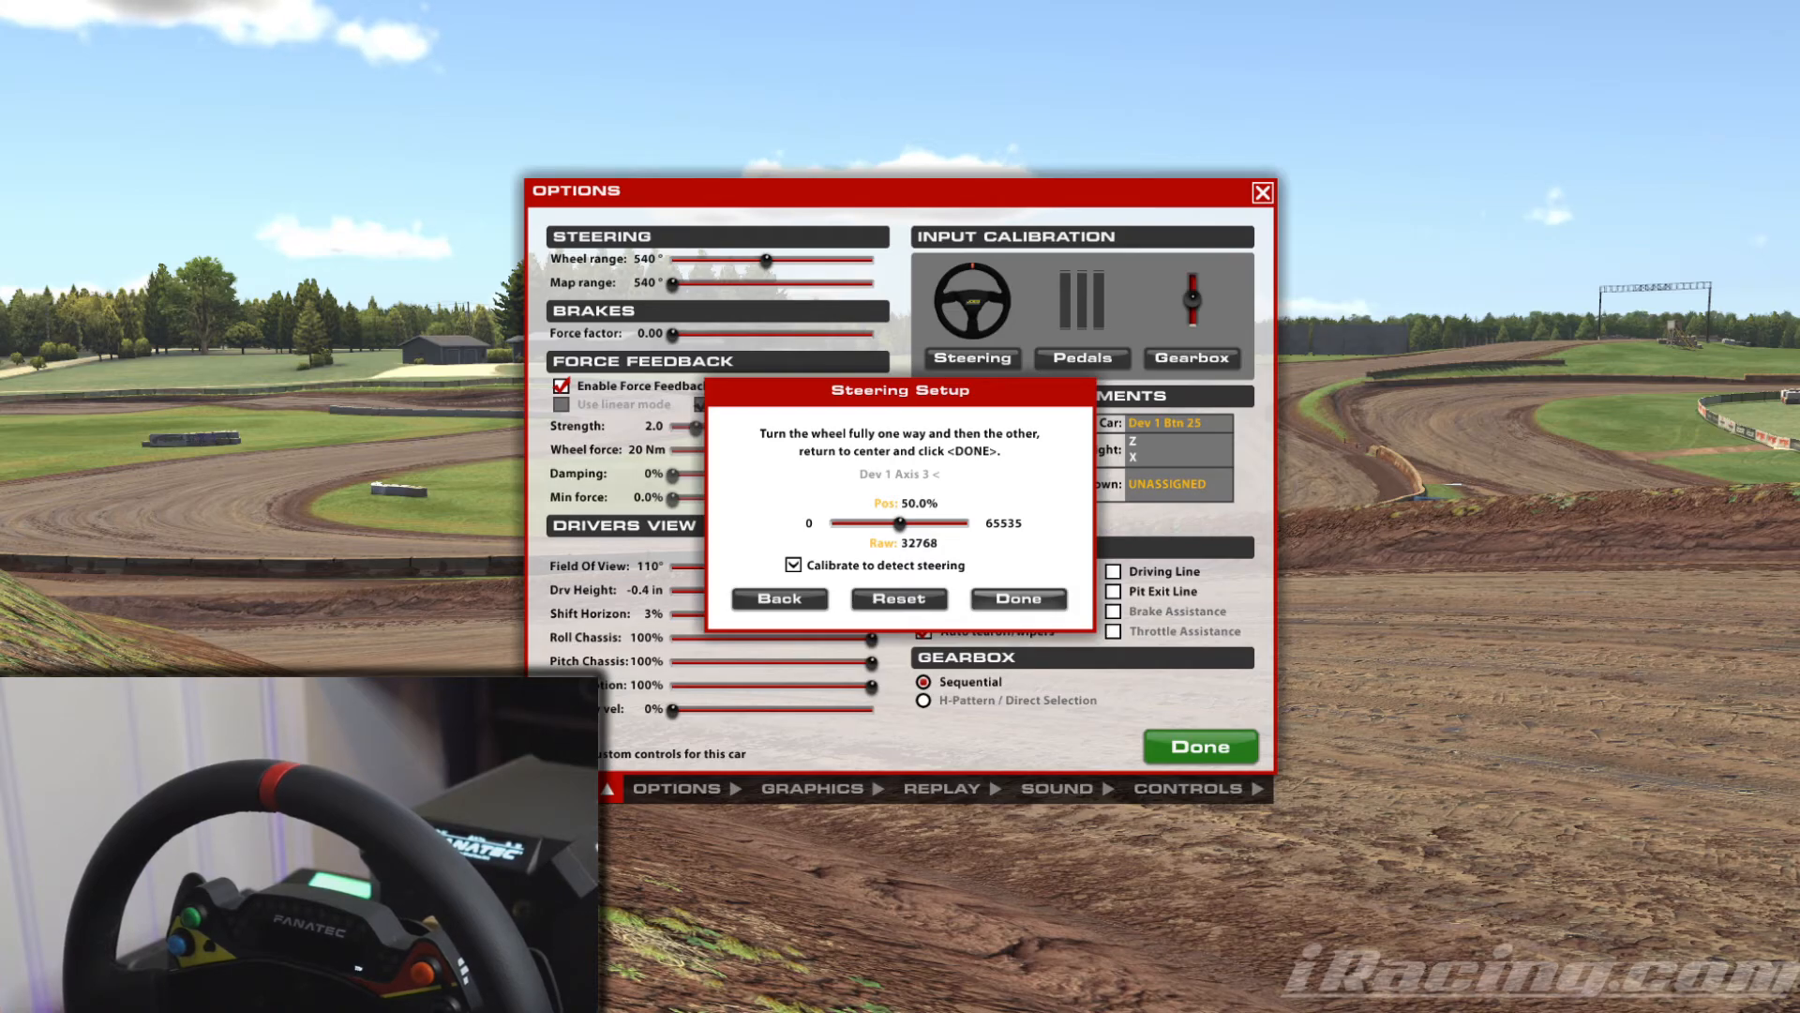
left_click(1015, 599)
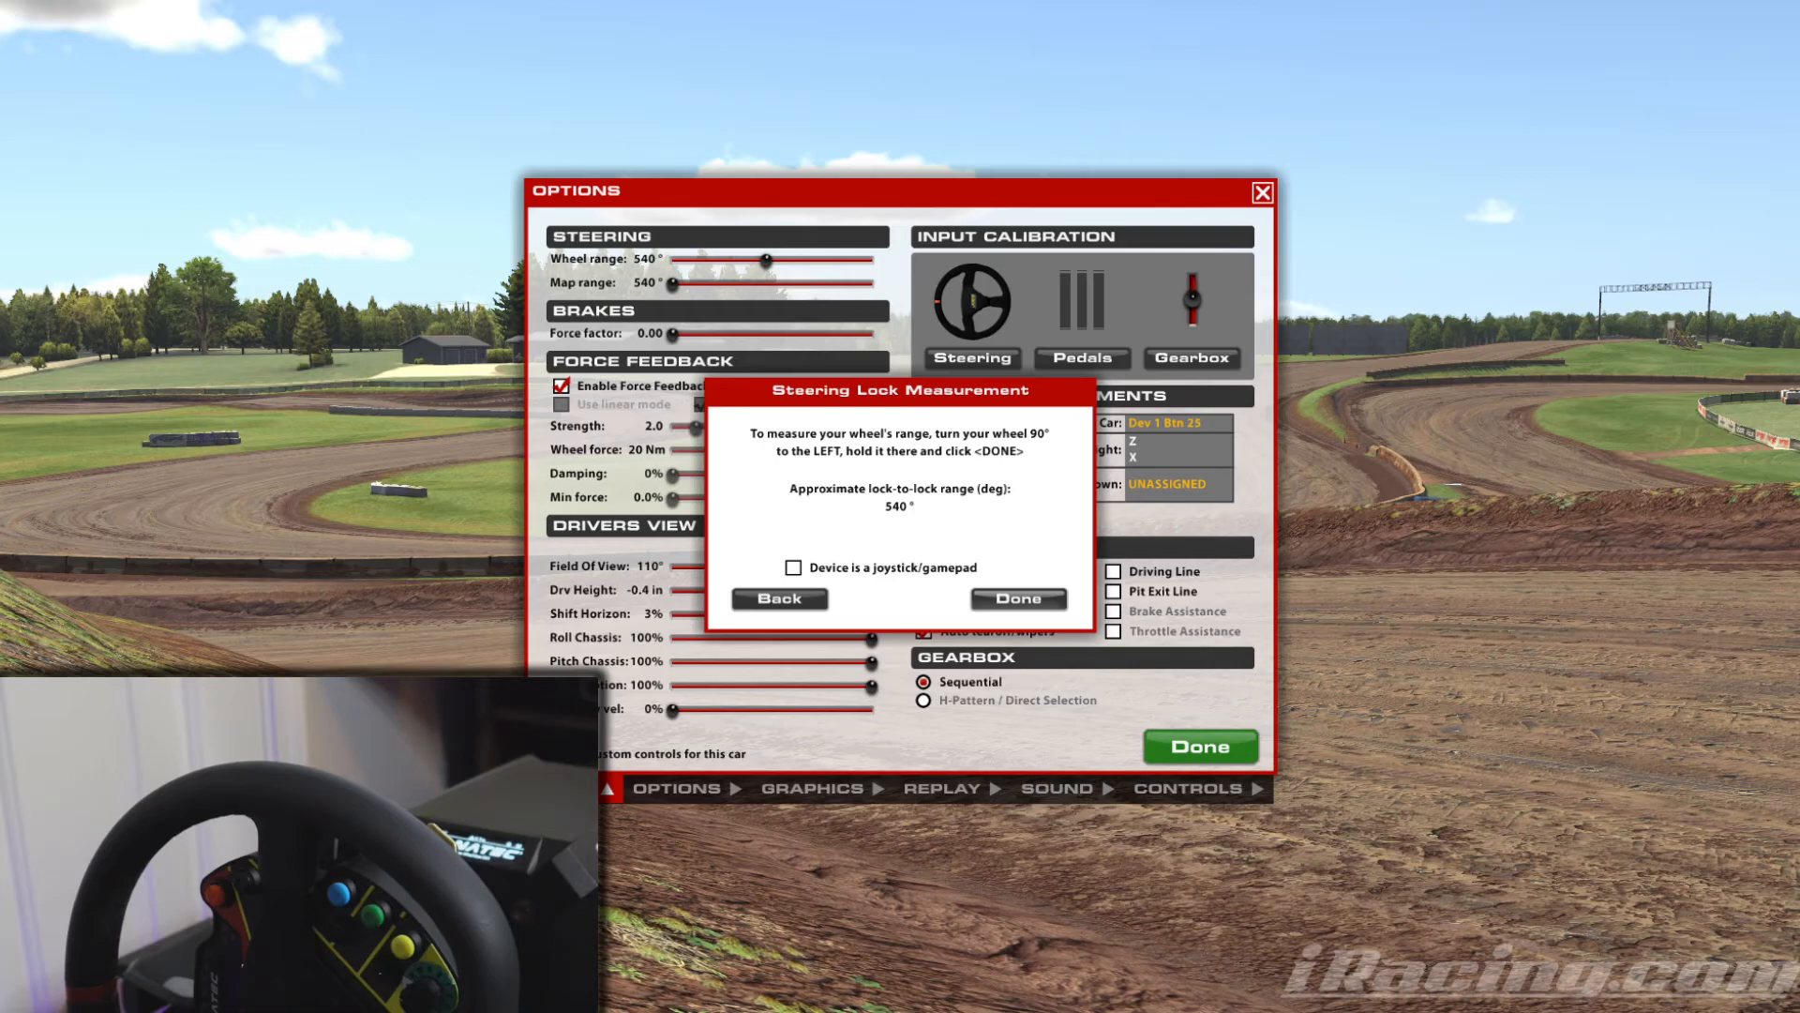
Step: Accept the measured 540° steering lock and finish the steering calibration wizard
left_click(1016, 598)
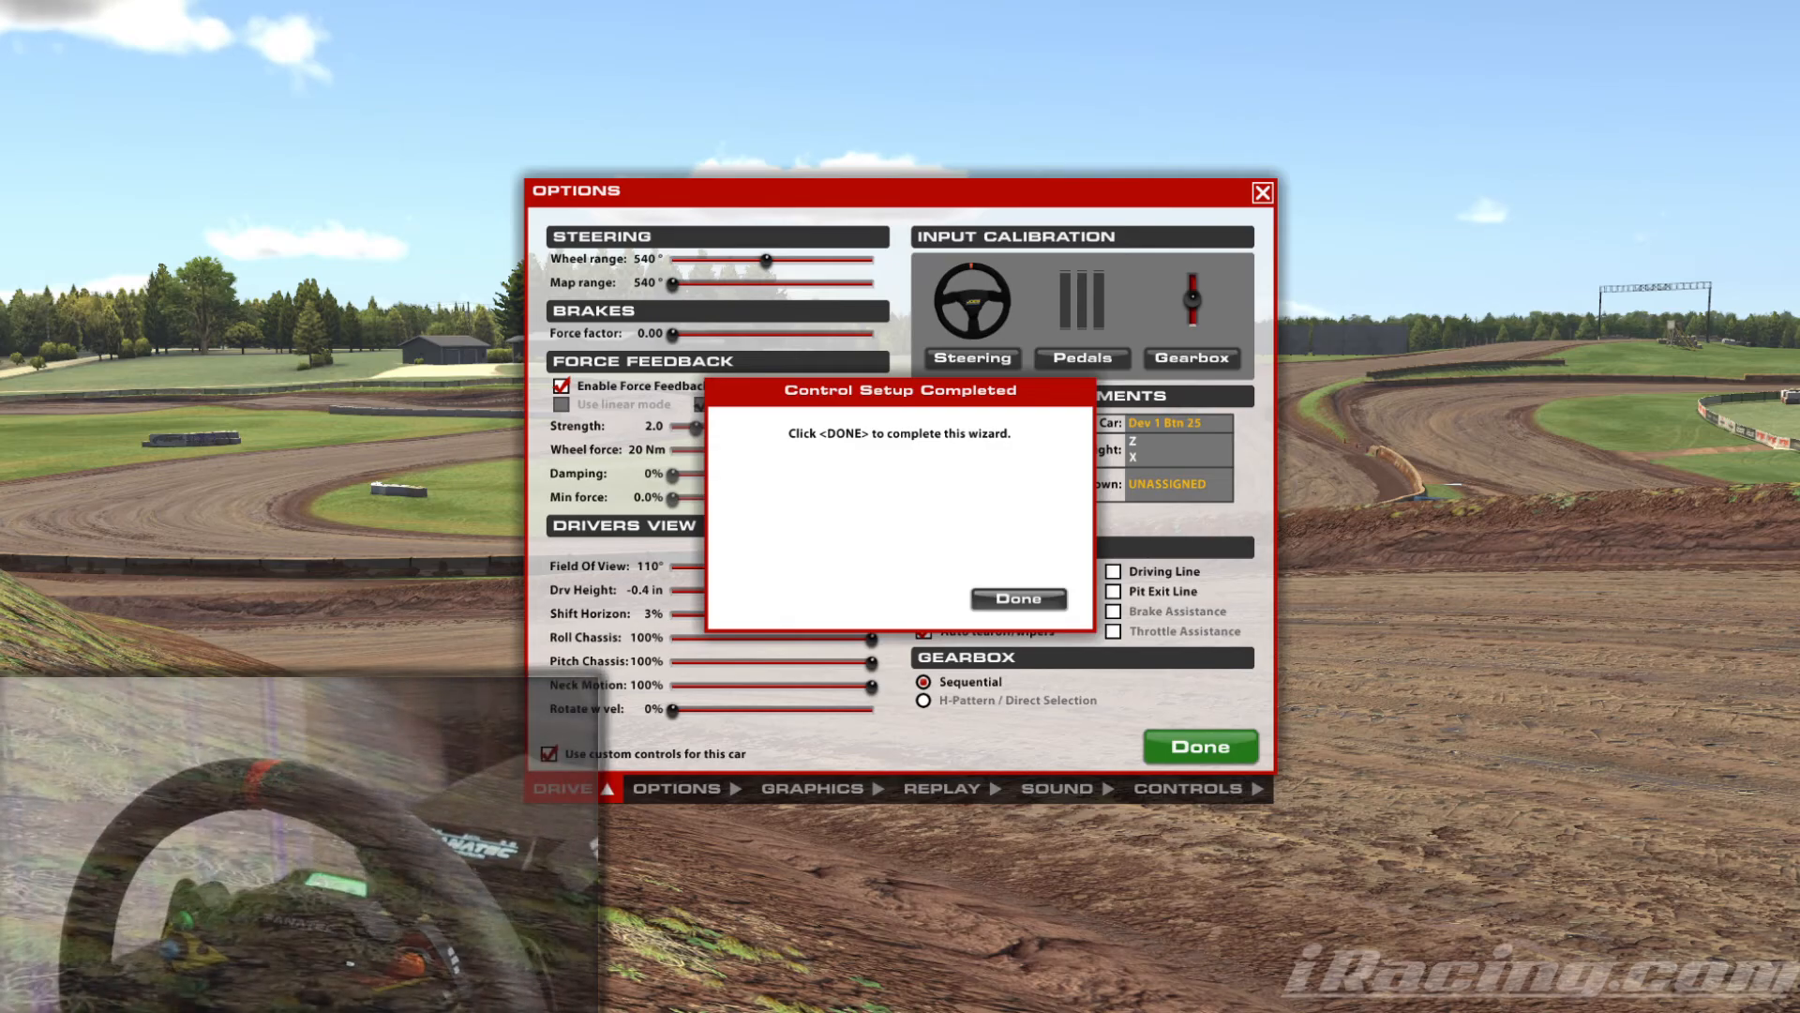
left_click(1016, 598)
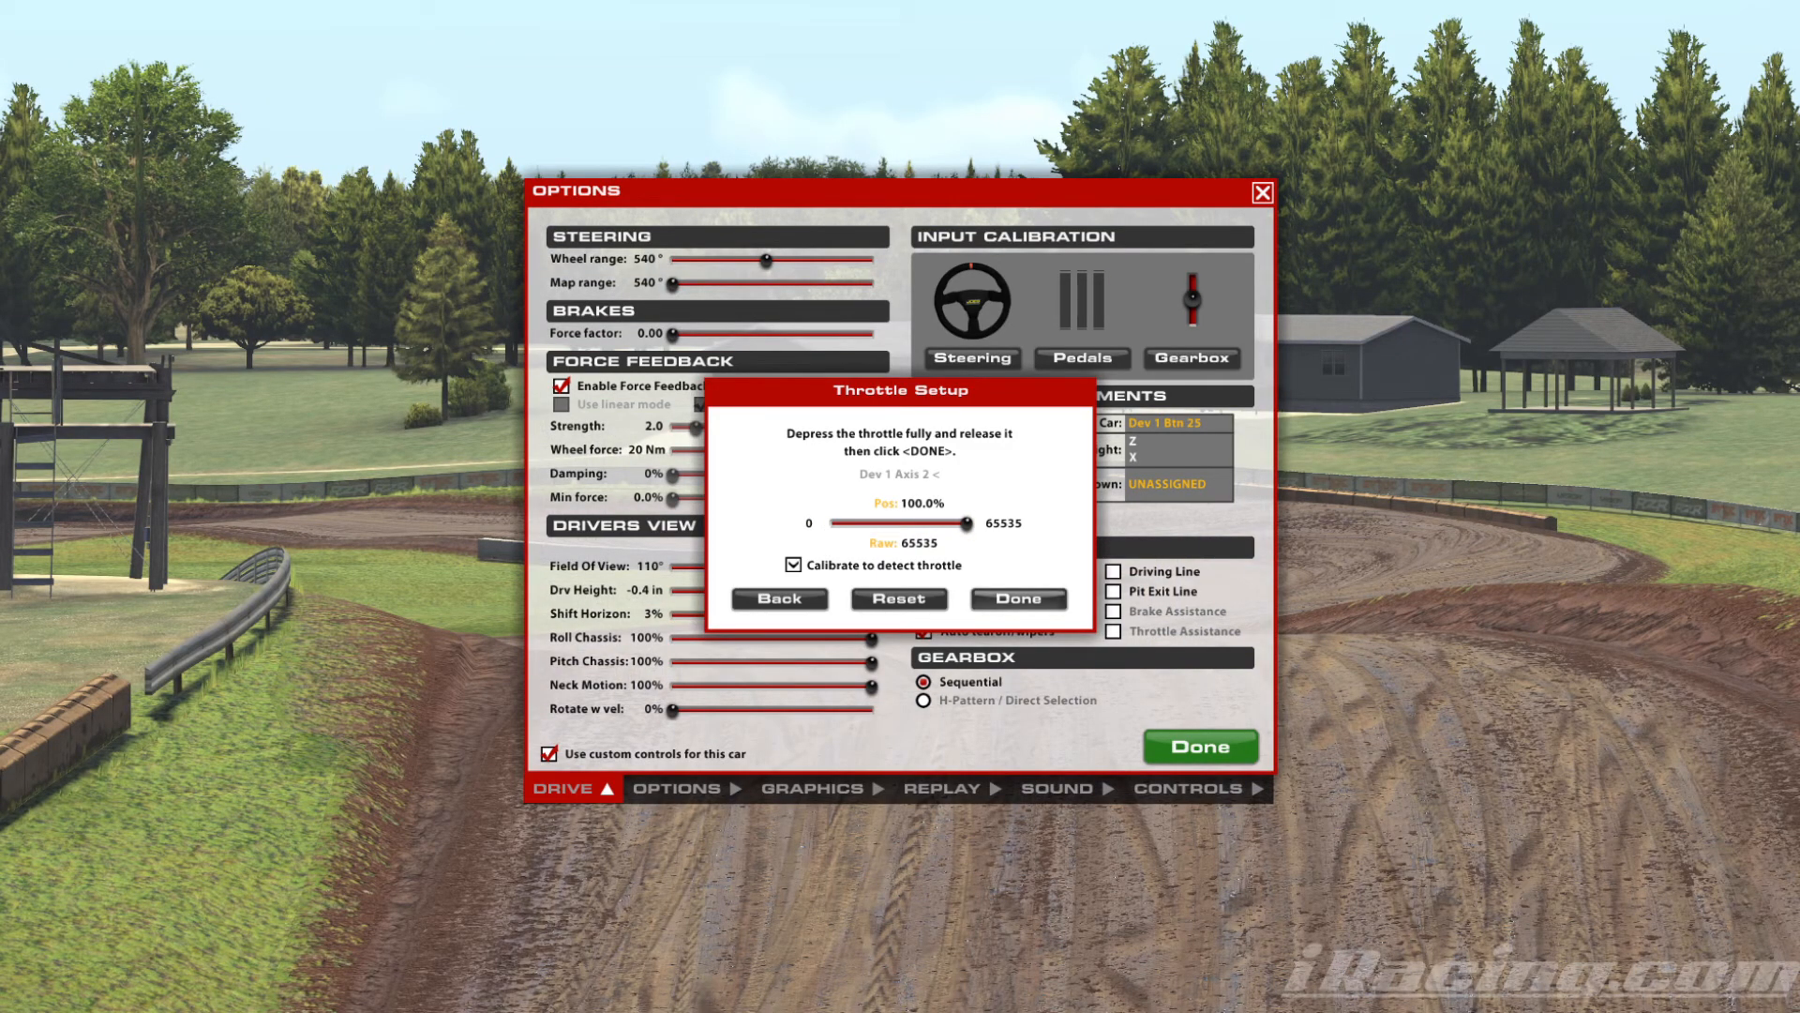
Step: Confirm throttle and brake at 100%, keep auto clutch and finish the pedal wizard
left_click(1015, 599)
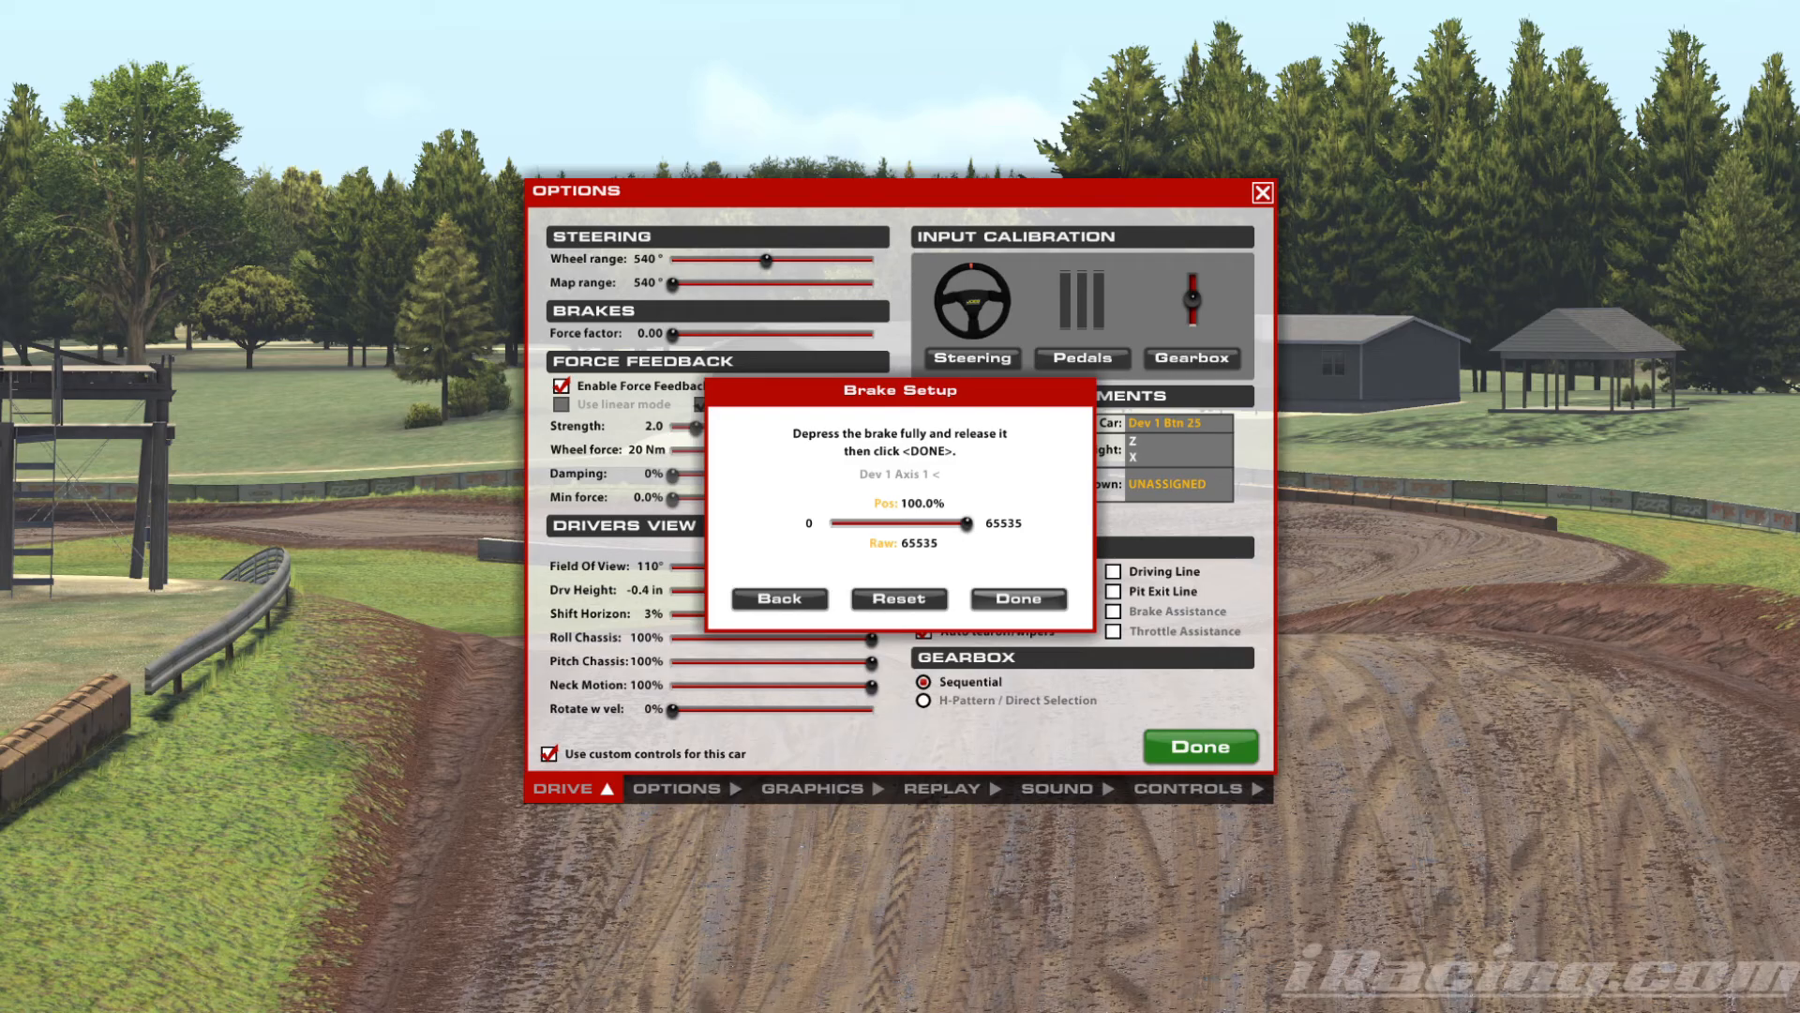
left_click(1015, 598)
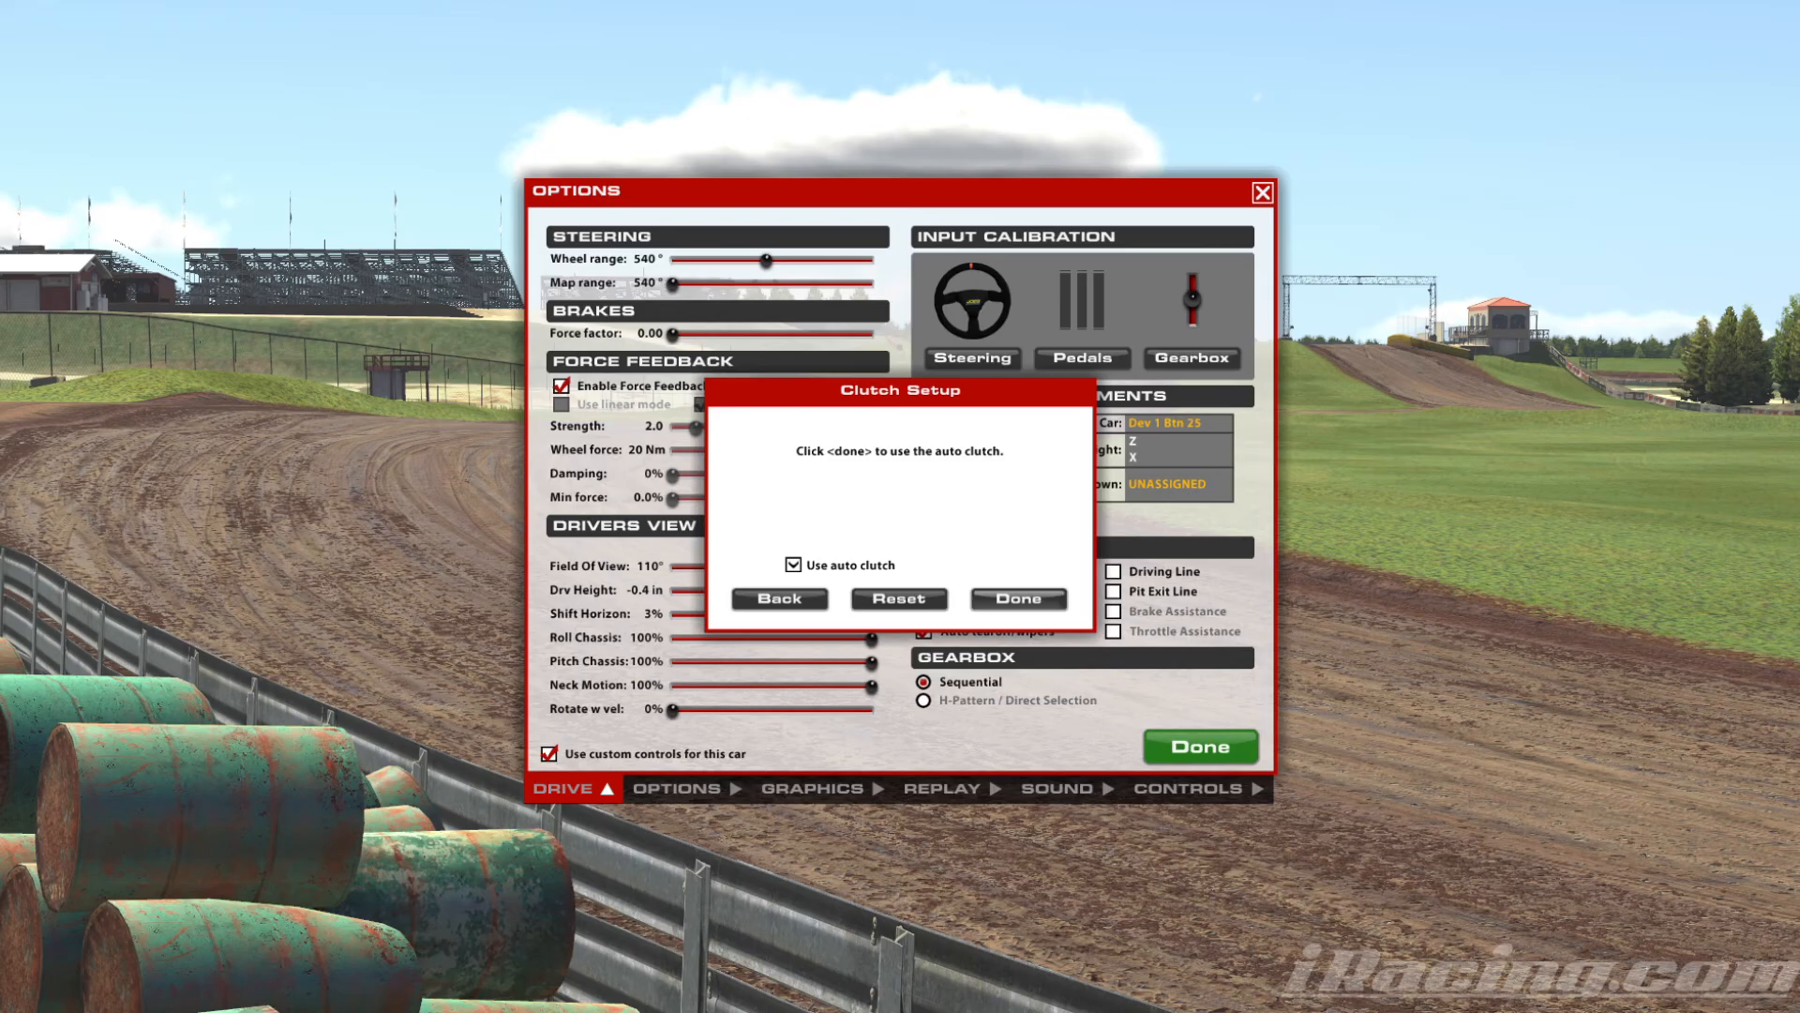
left_click(1017, 598)
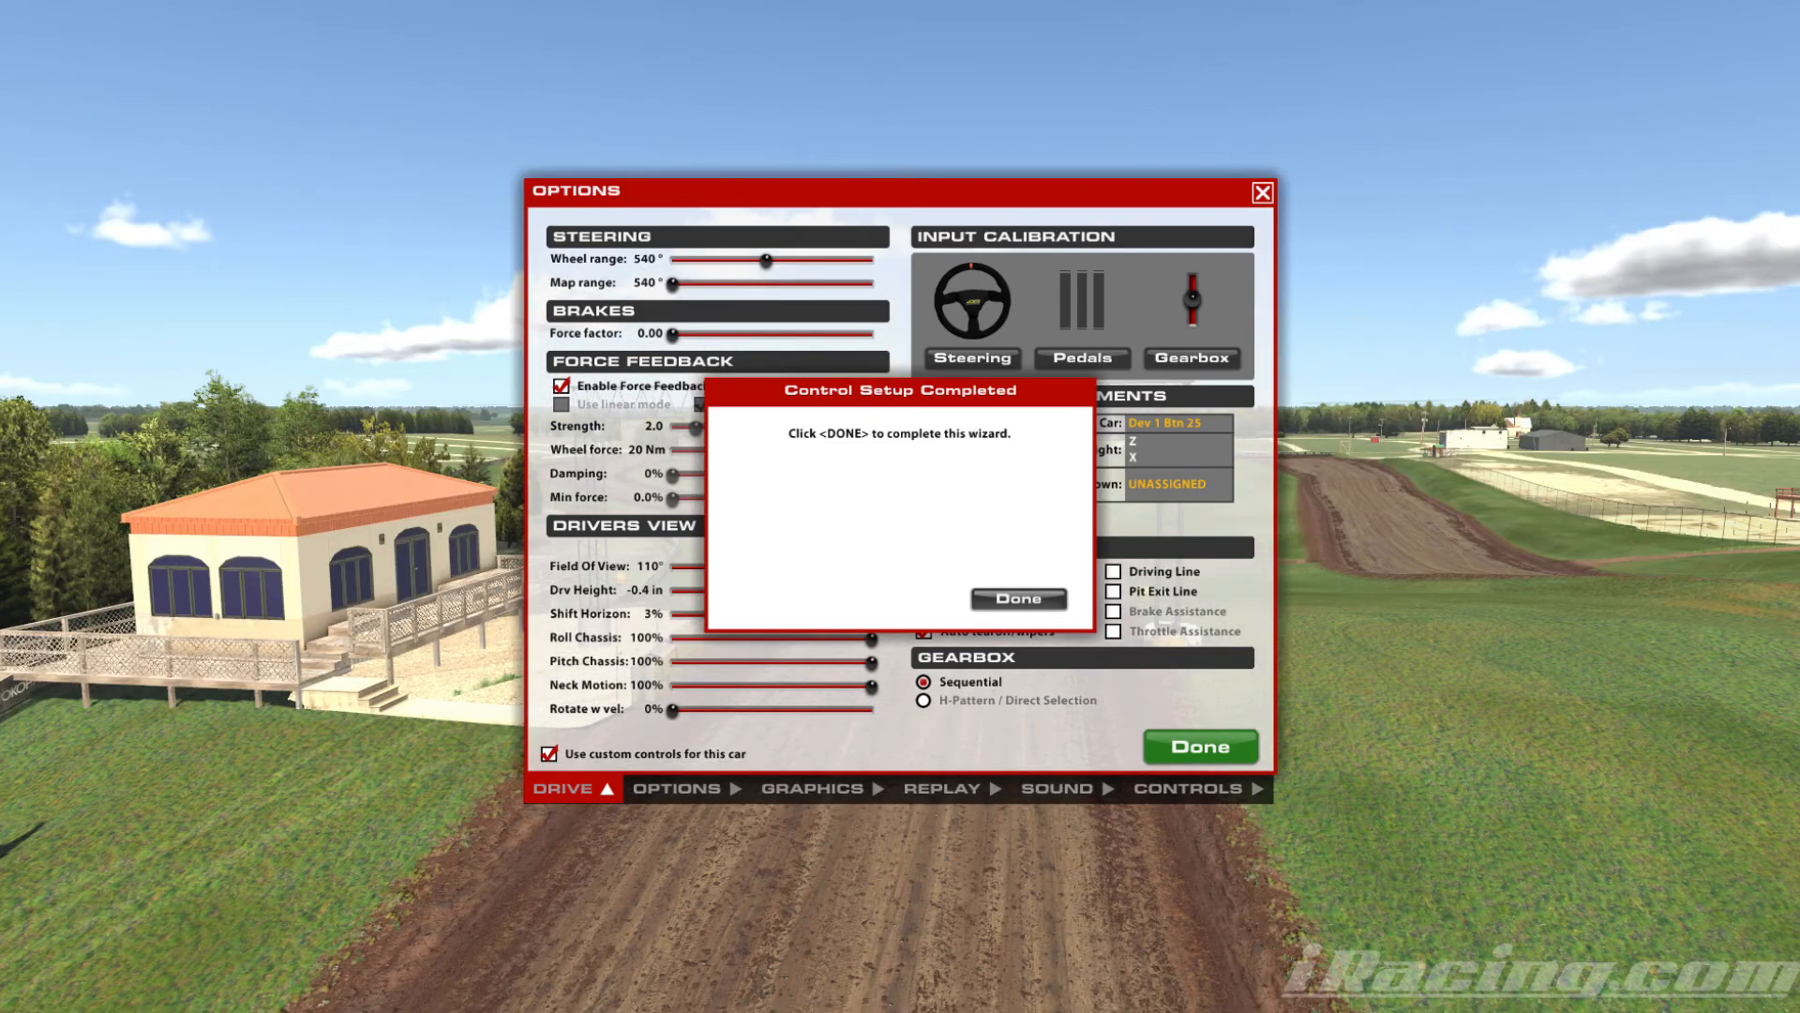
left_click(1016, 599)
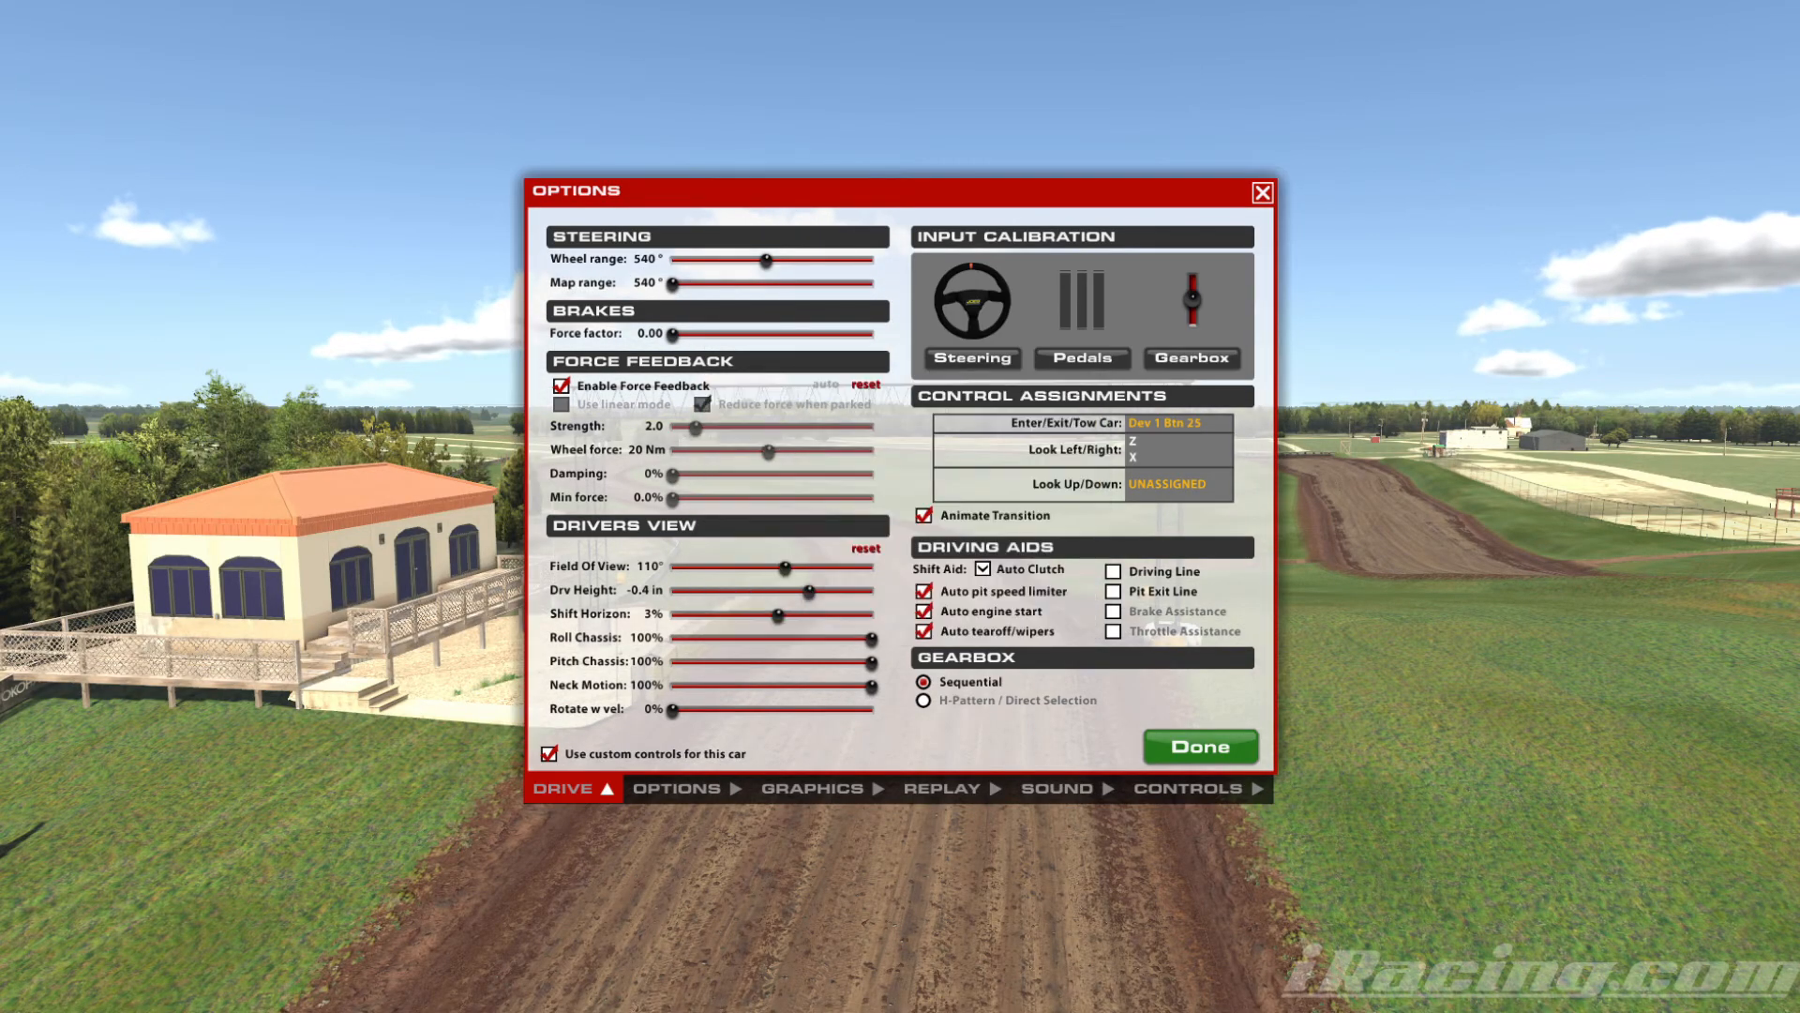
Step: Calibrate the handbrake on Dev 1 Axis 0 to 100% at full pull, then return to Drive settings
left_click(1189, 788)
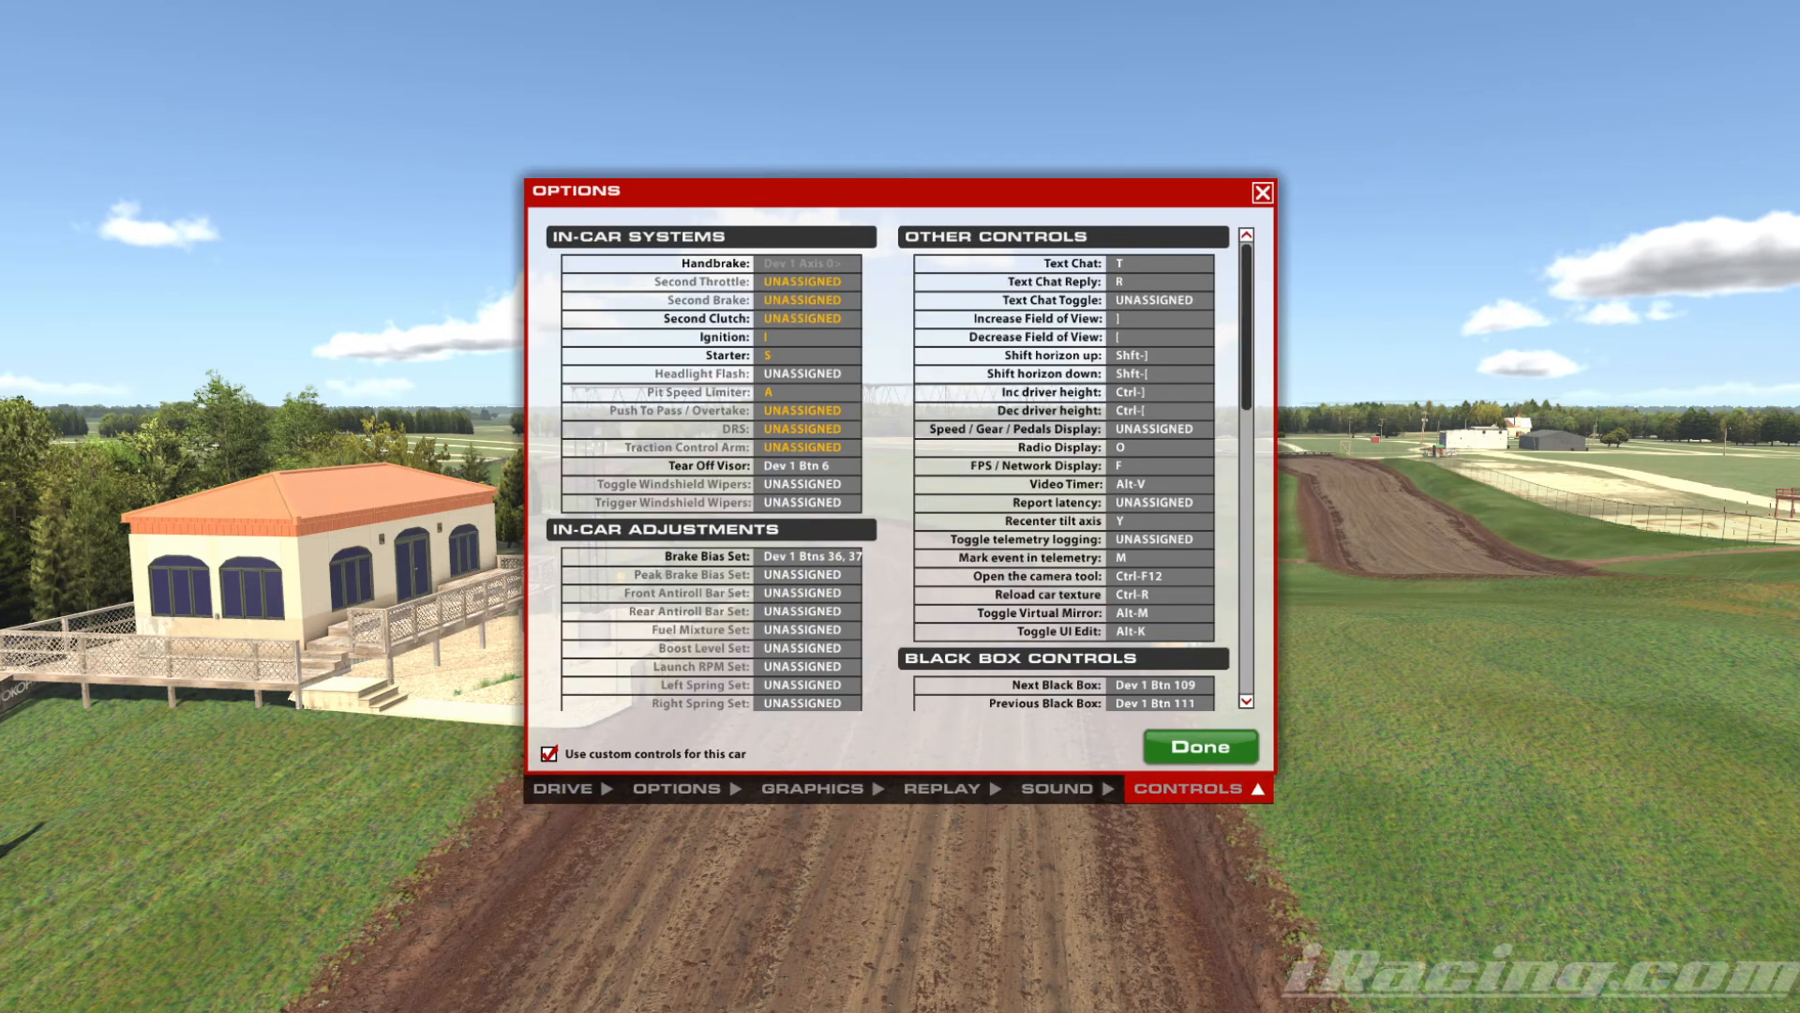
left_click(805, 262)
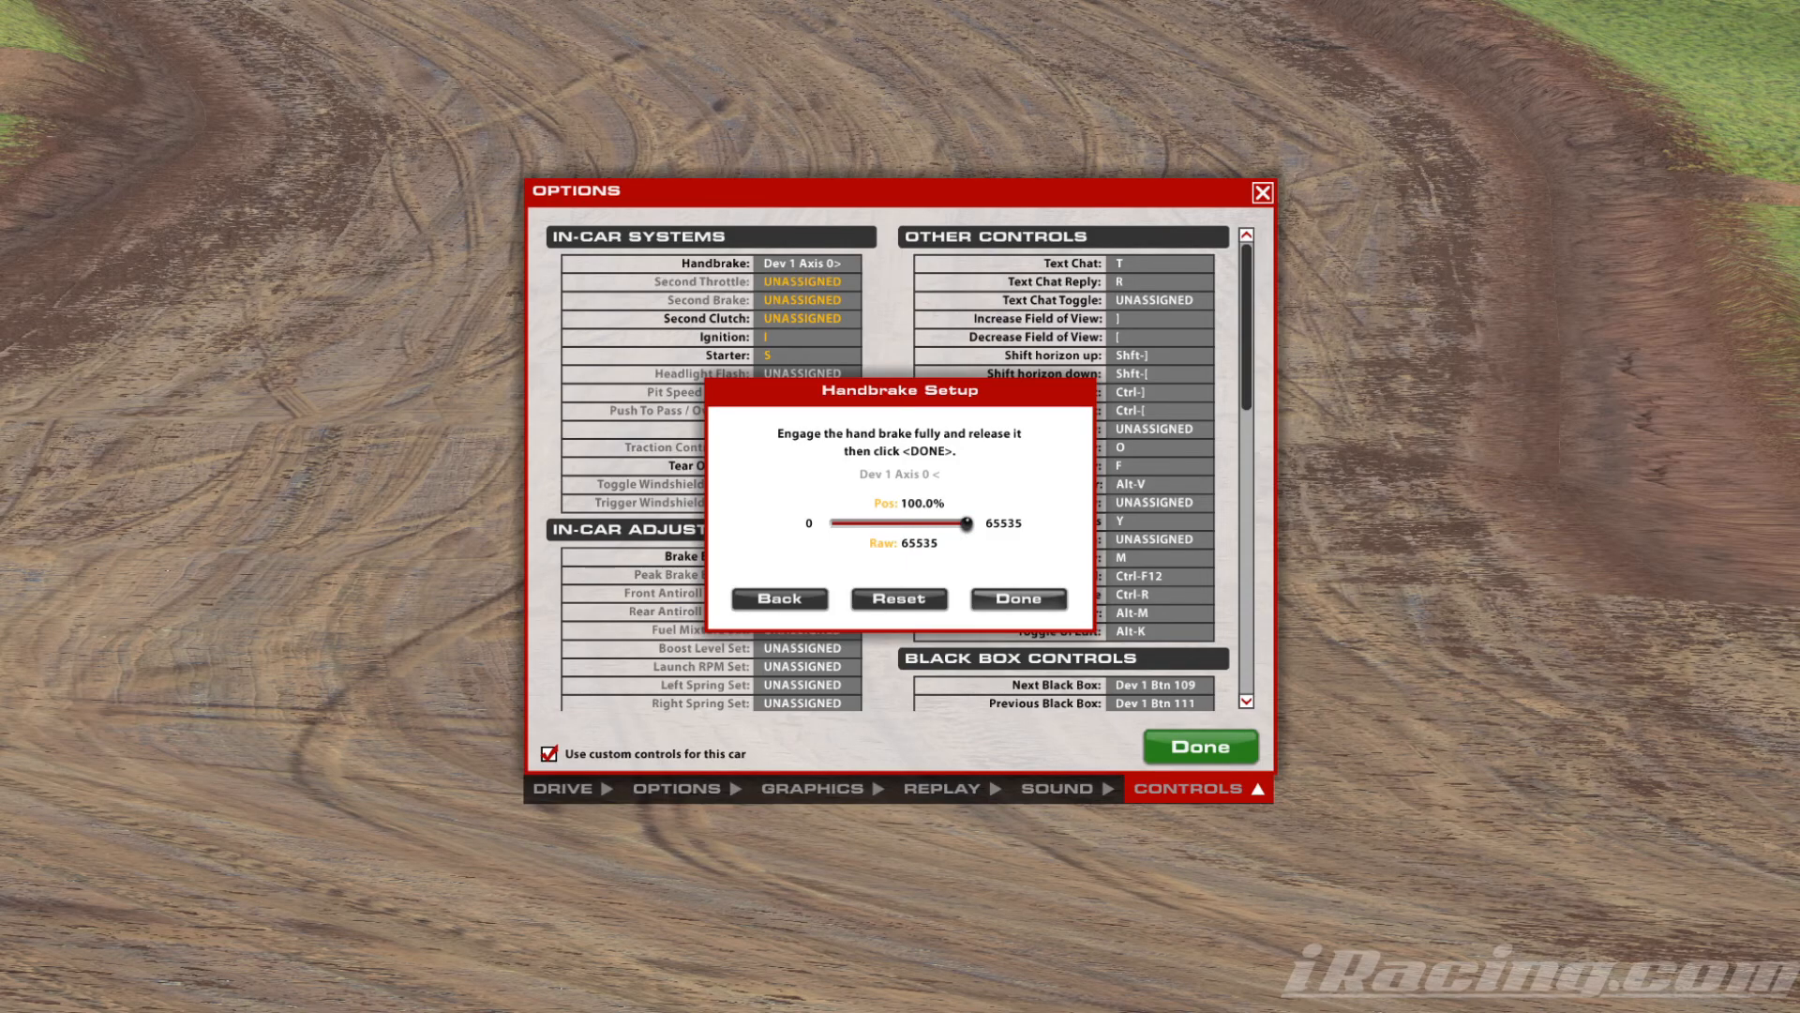
left_click(1017, 598)
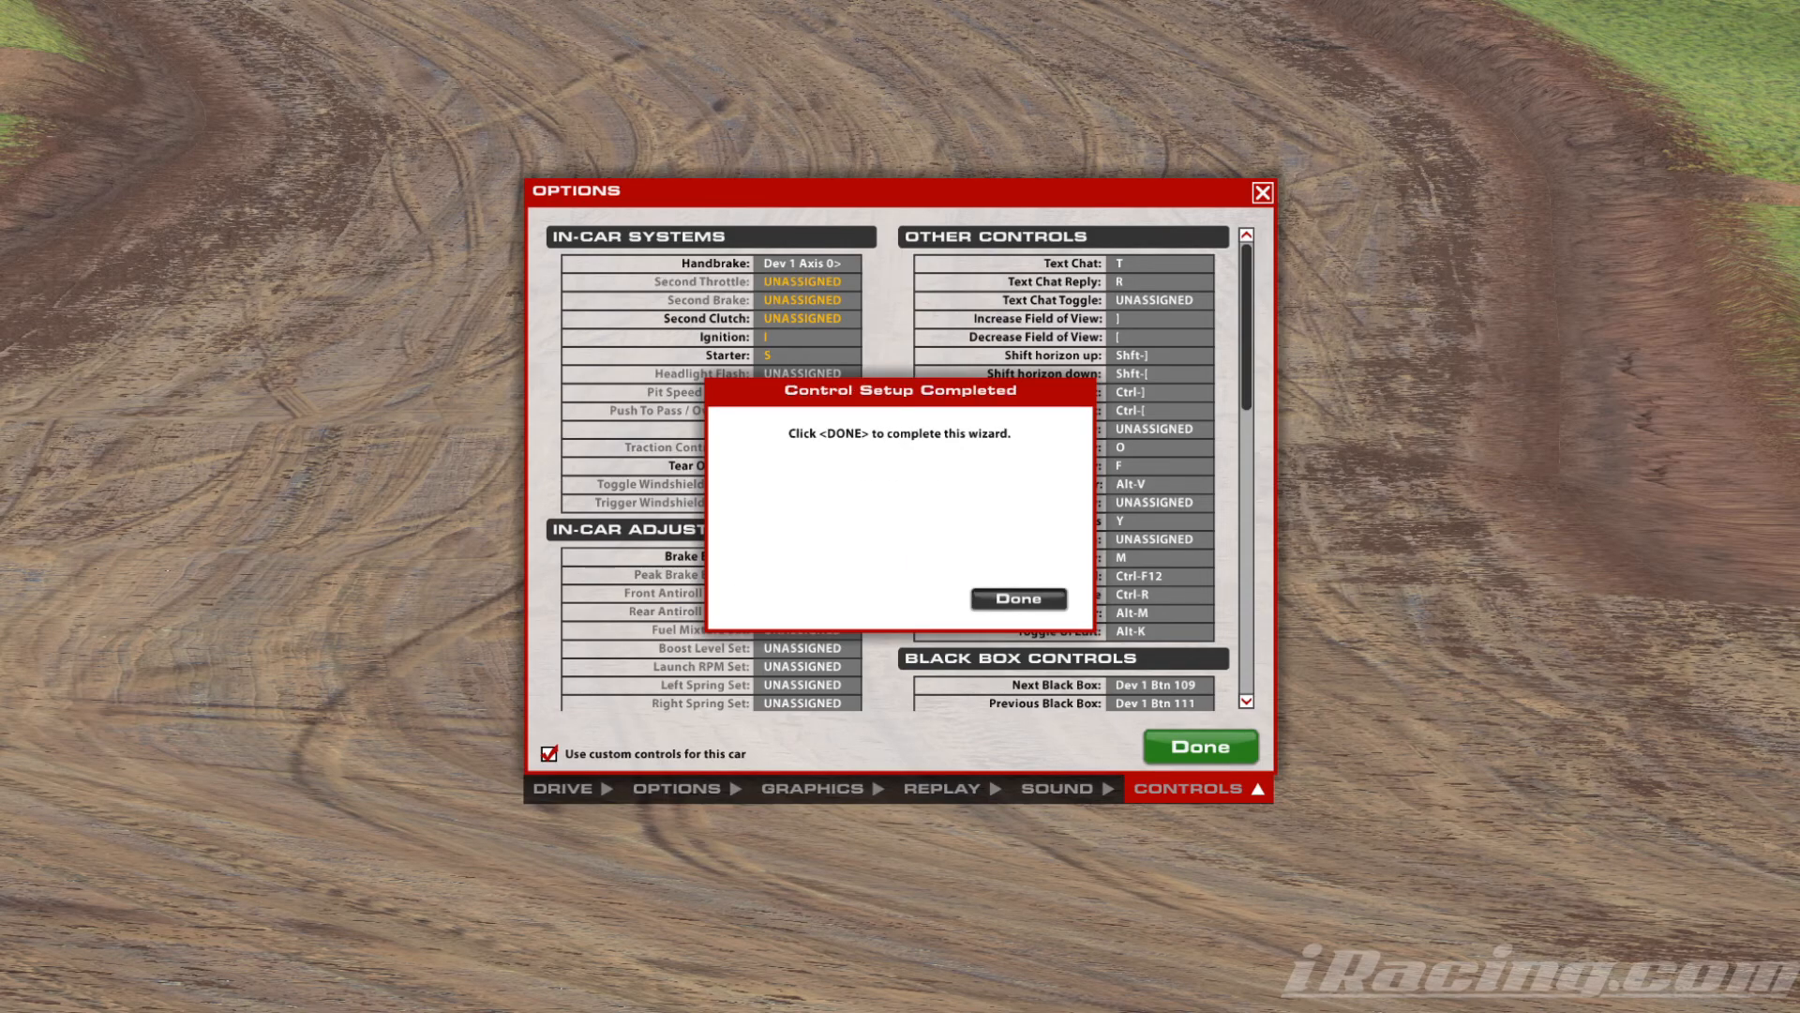
left_click(1015, 598)
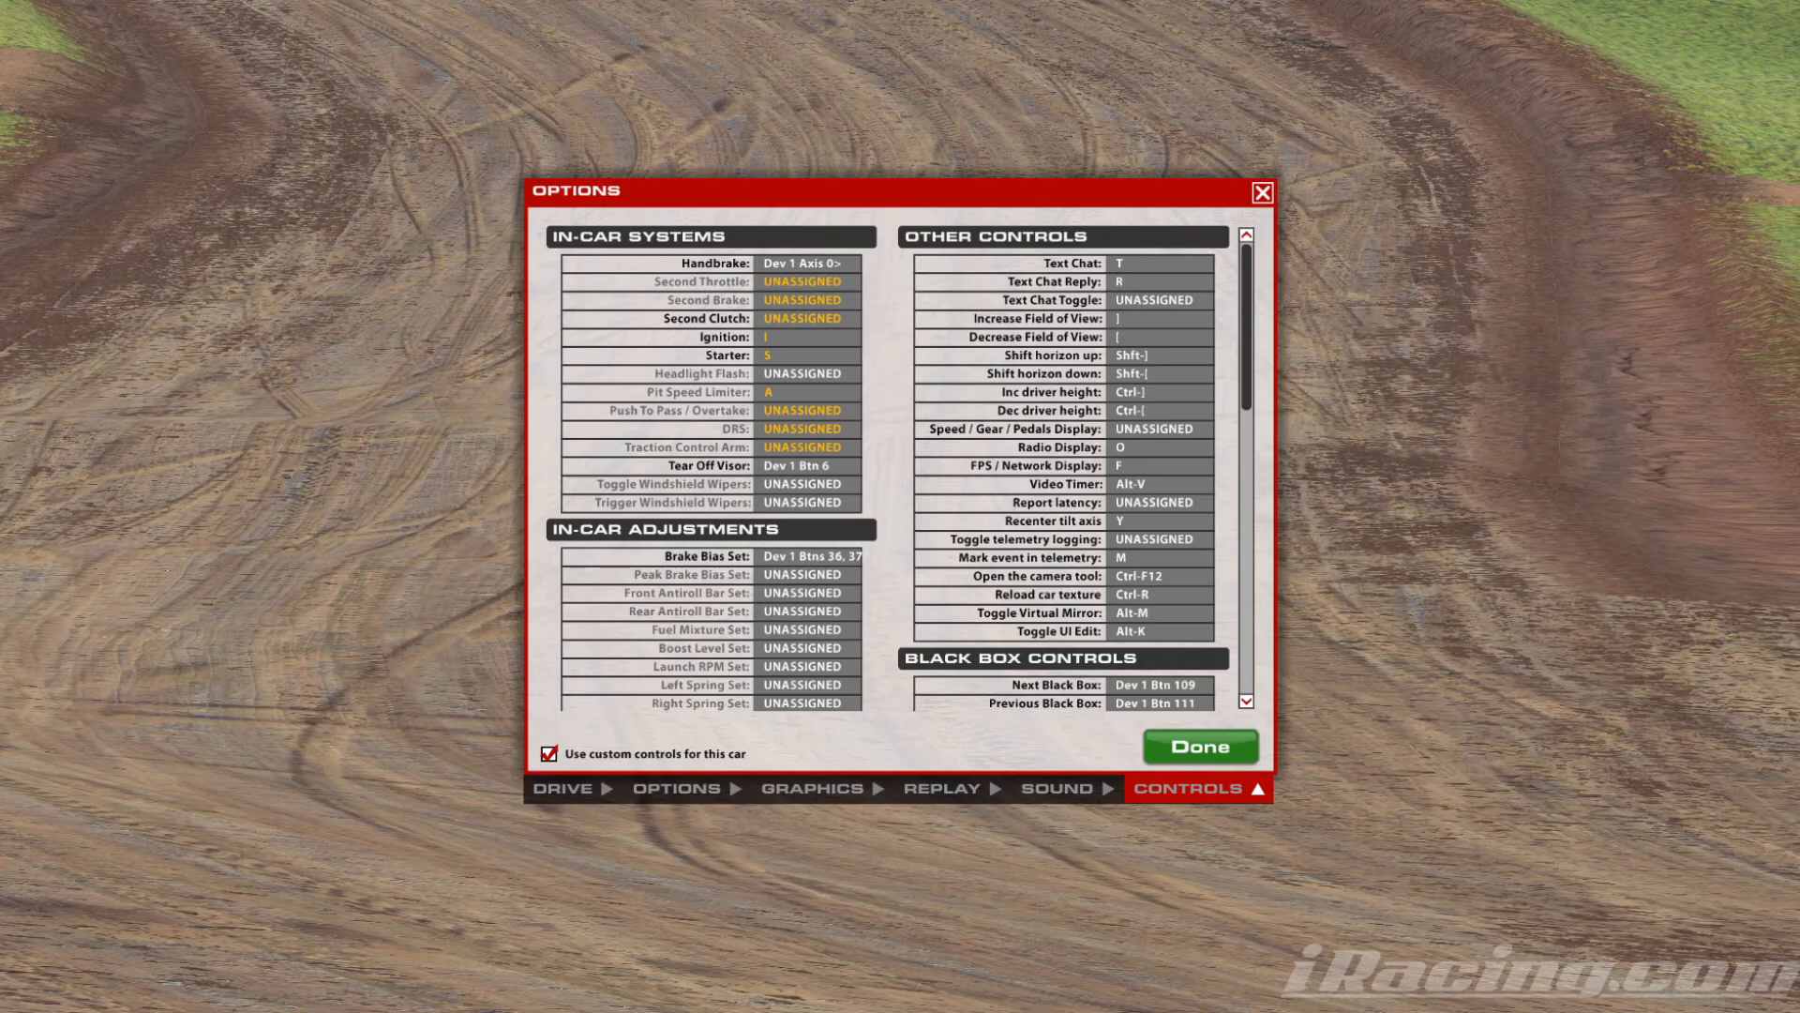
left_click(679, 788)
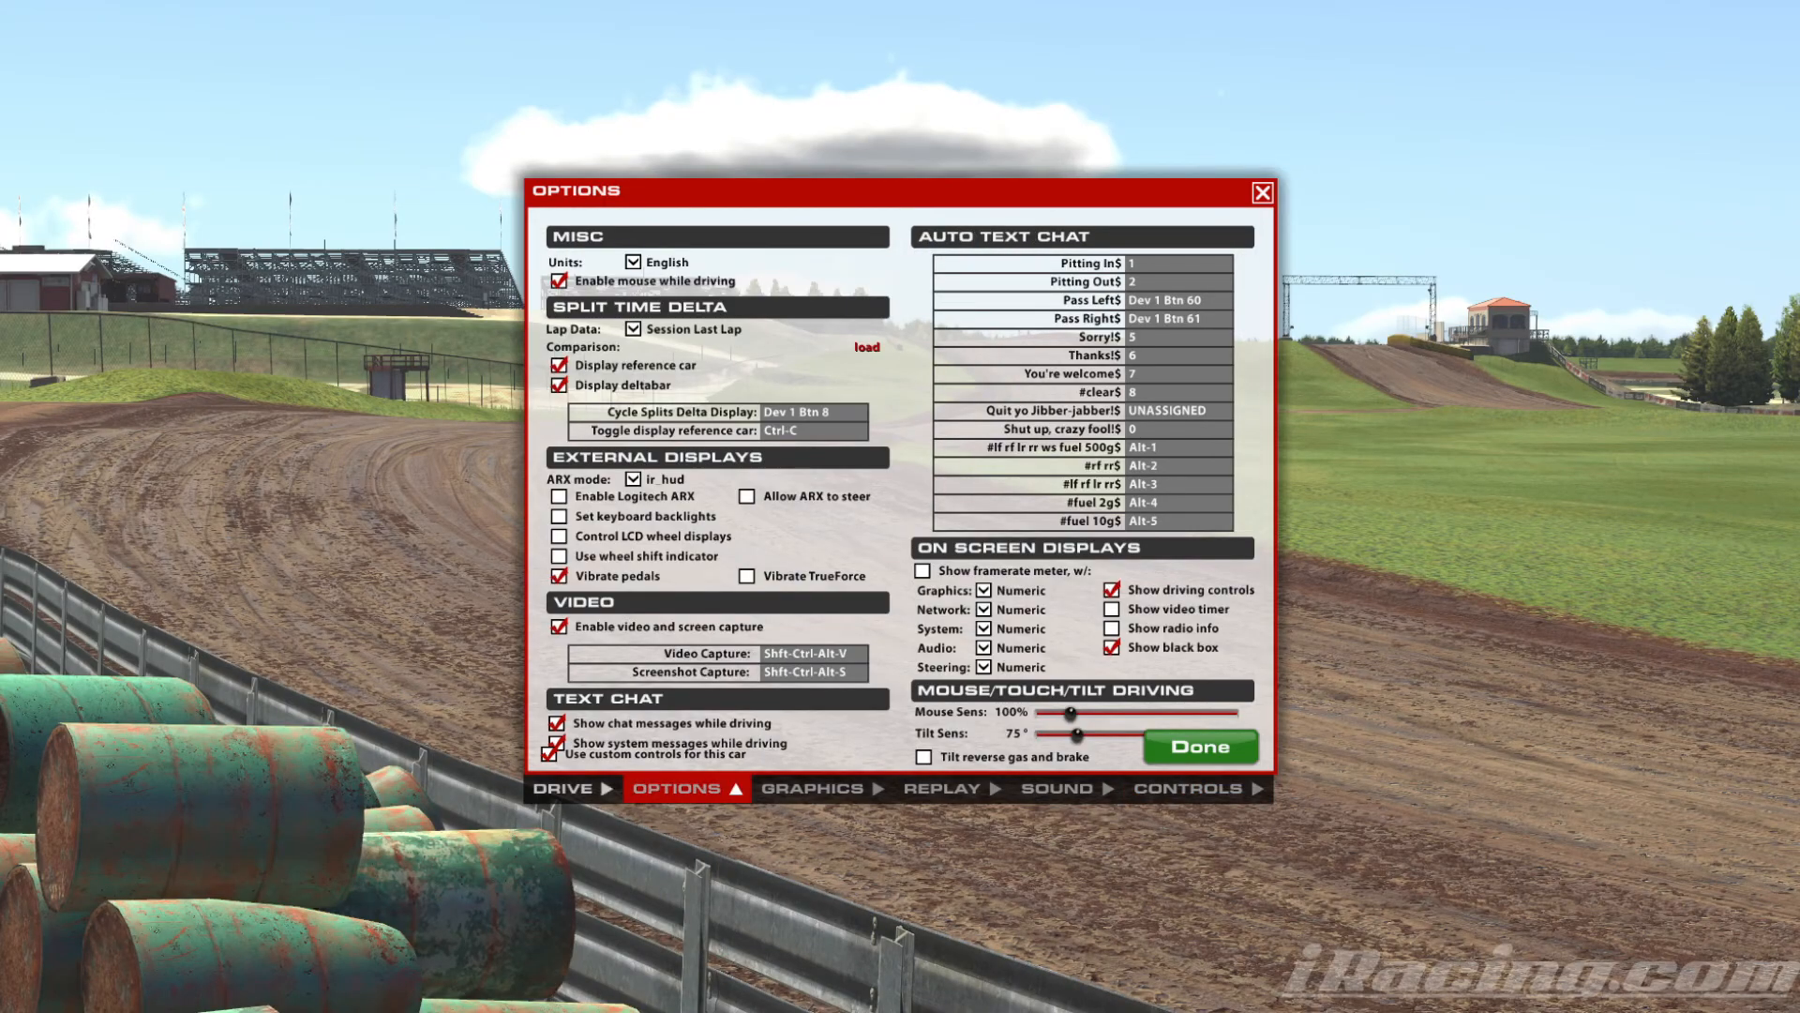
left_click(561, 787)
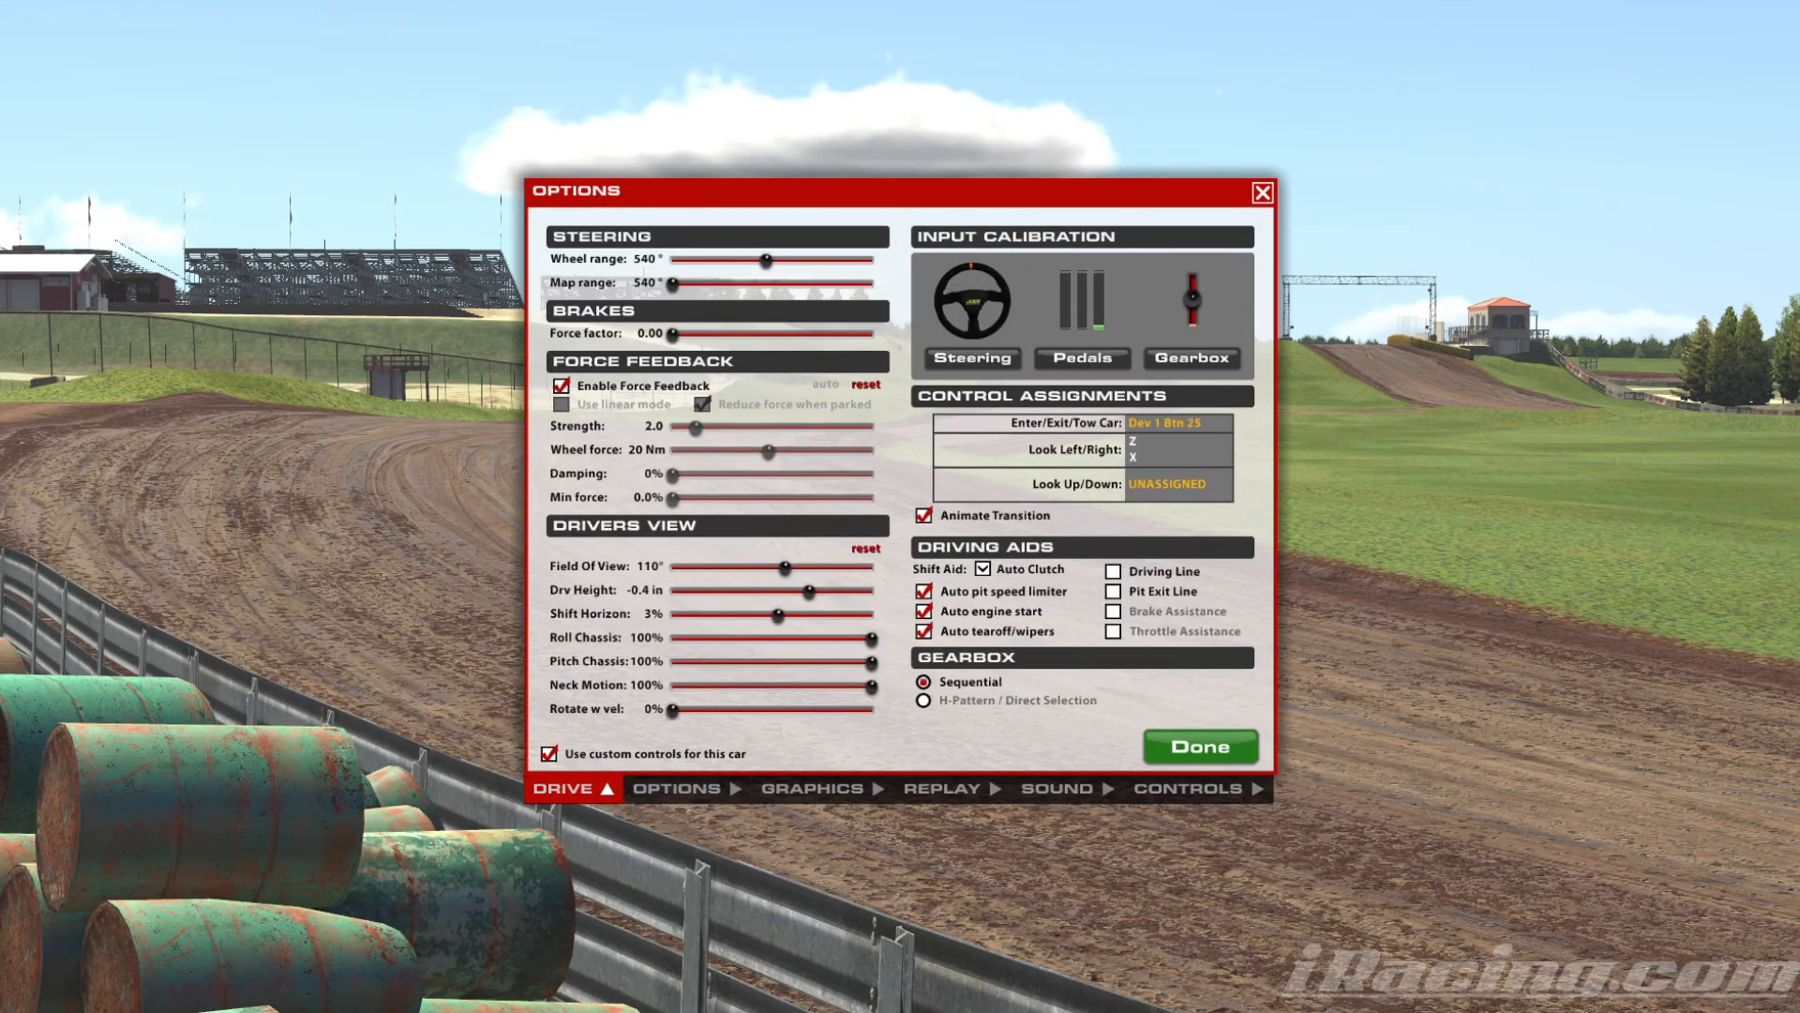